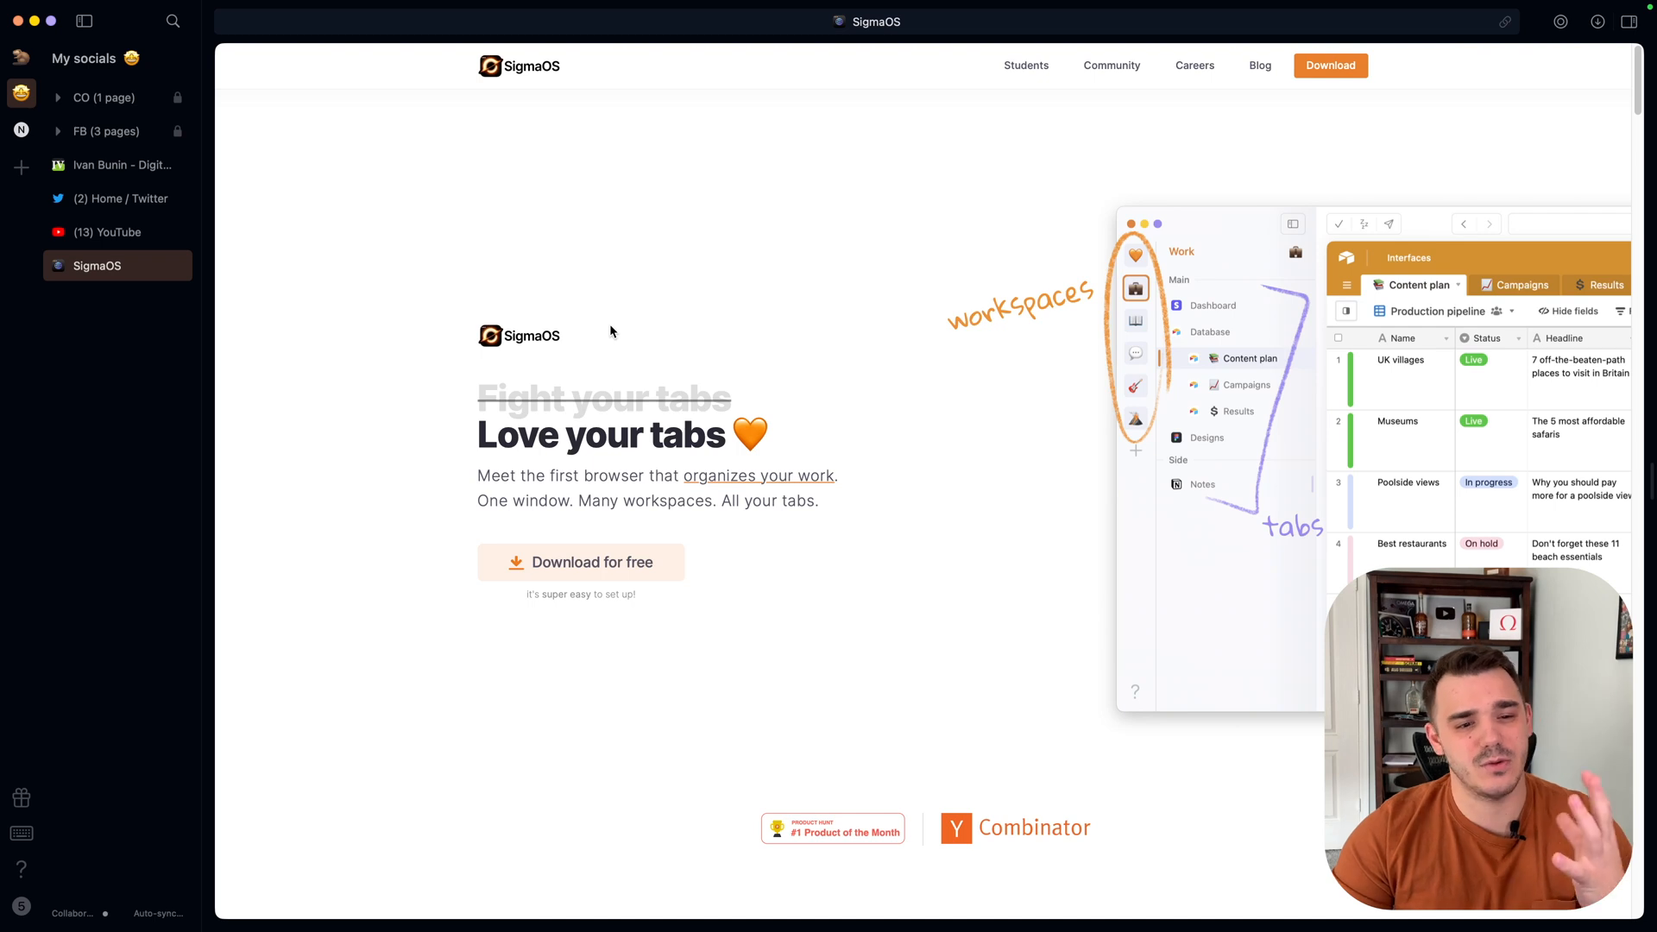
mouse_move(599, 354)
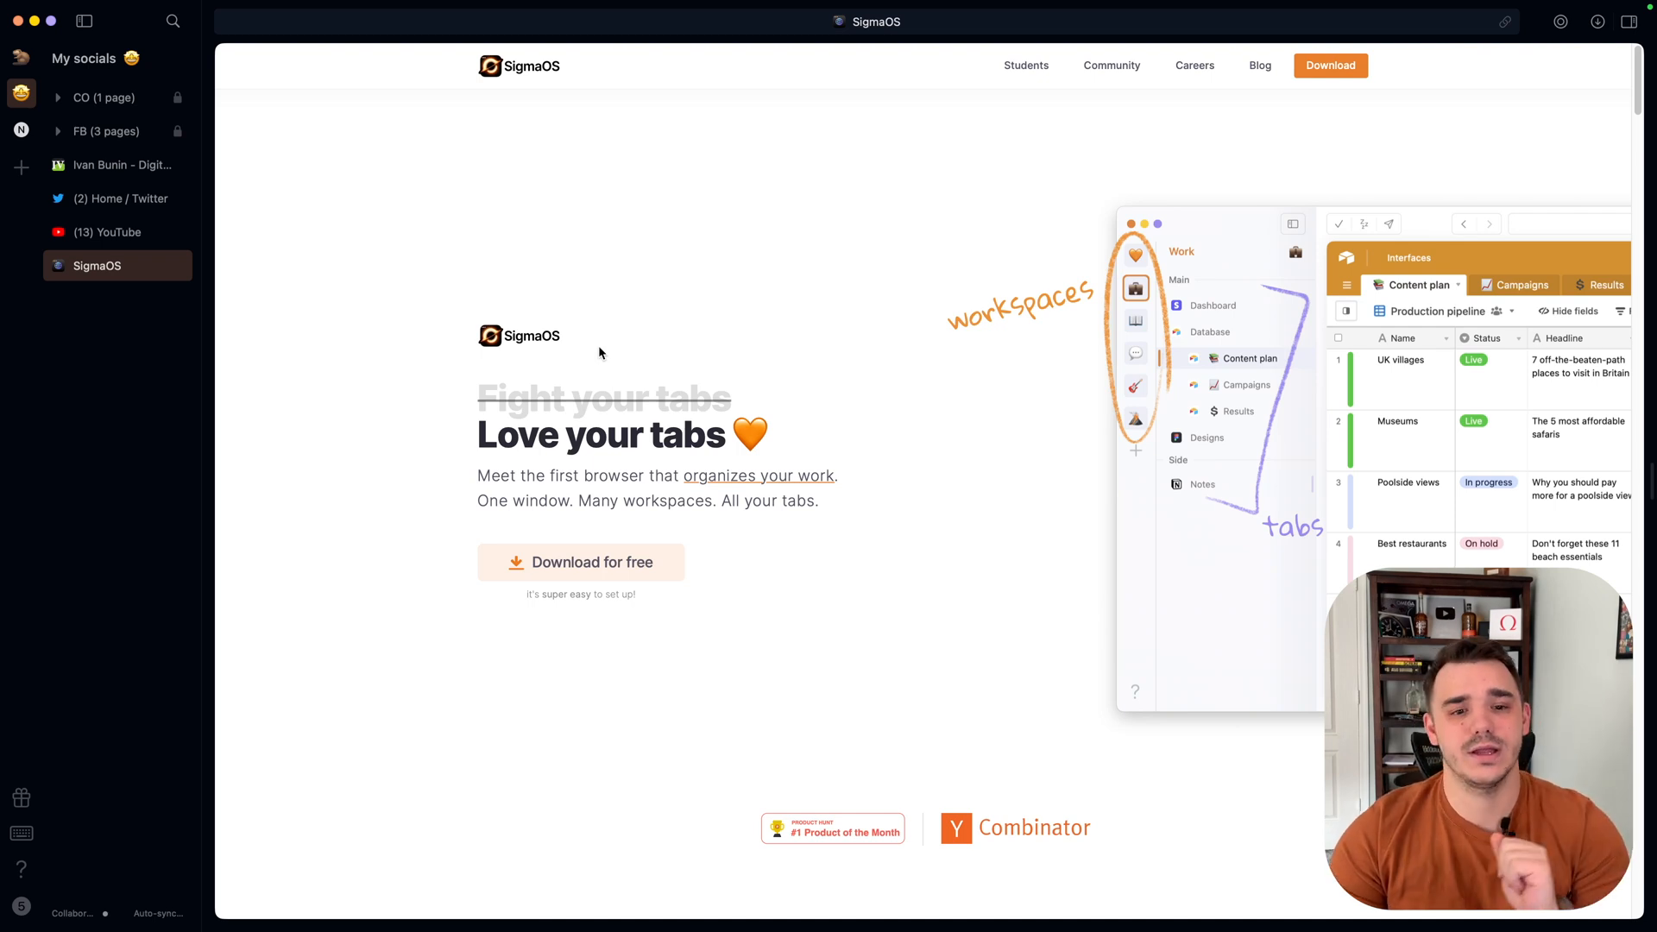
mouse_move(921, 415)
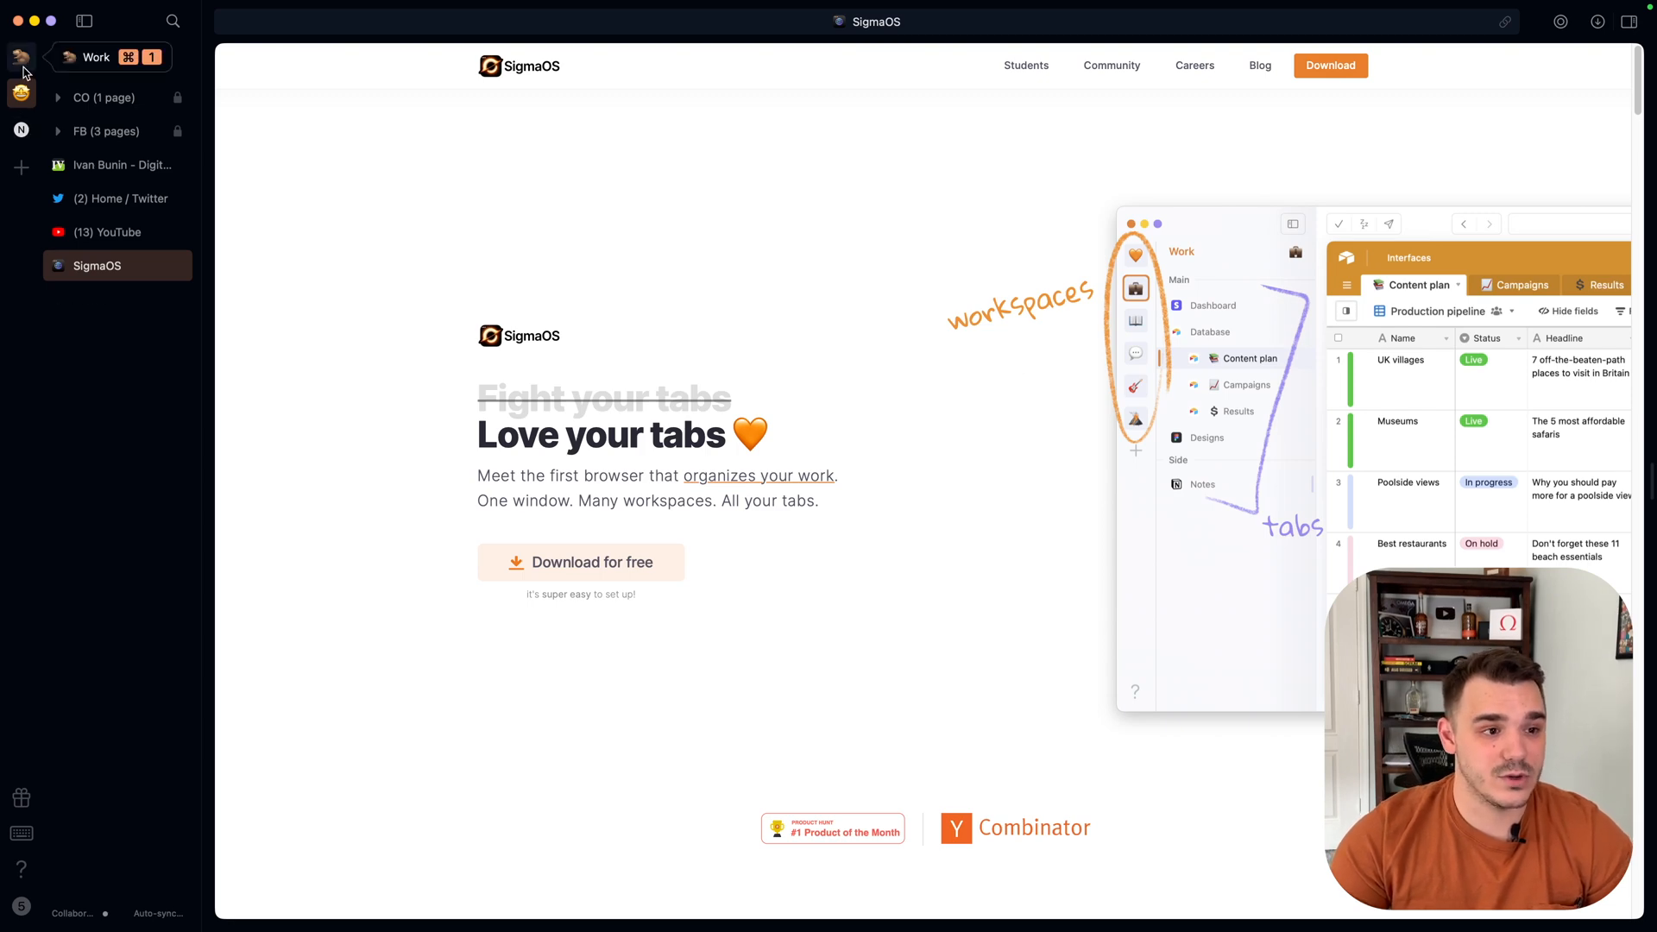
Rename the FB page group to Socials.
left_click(21, 93)
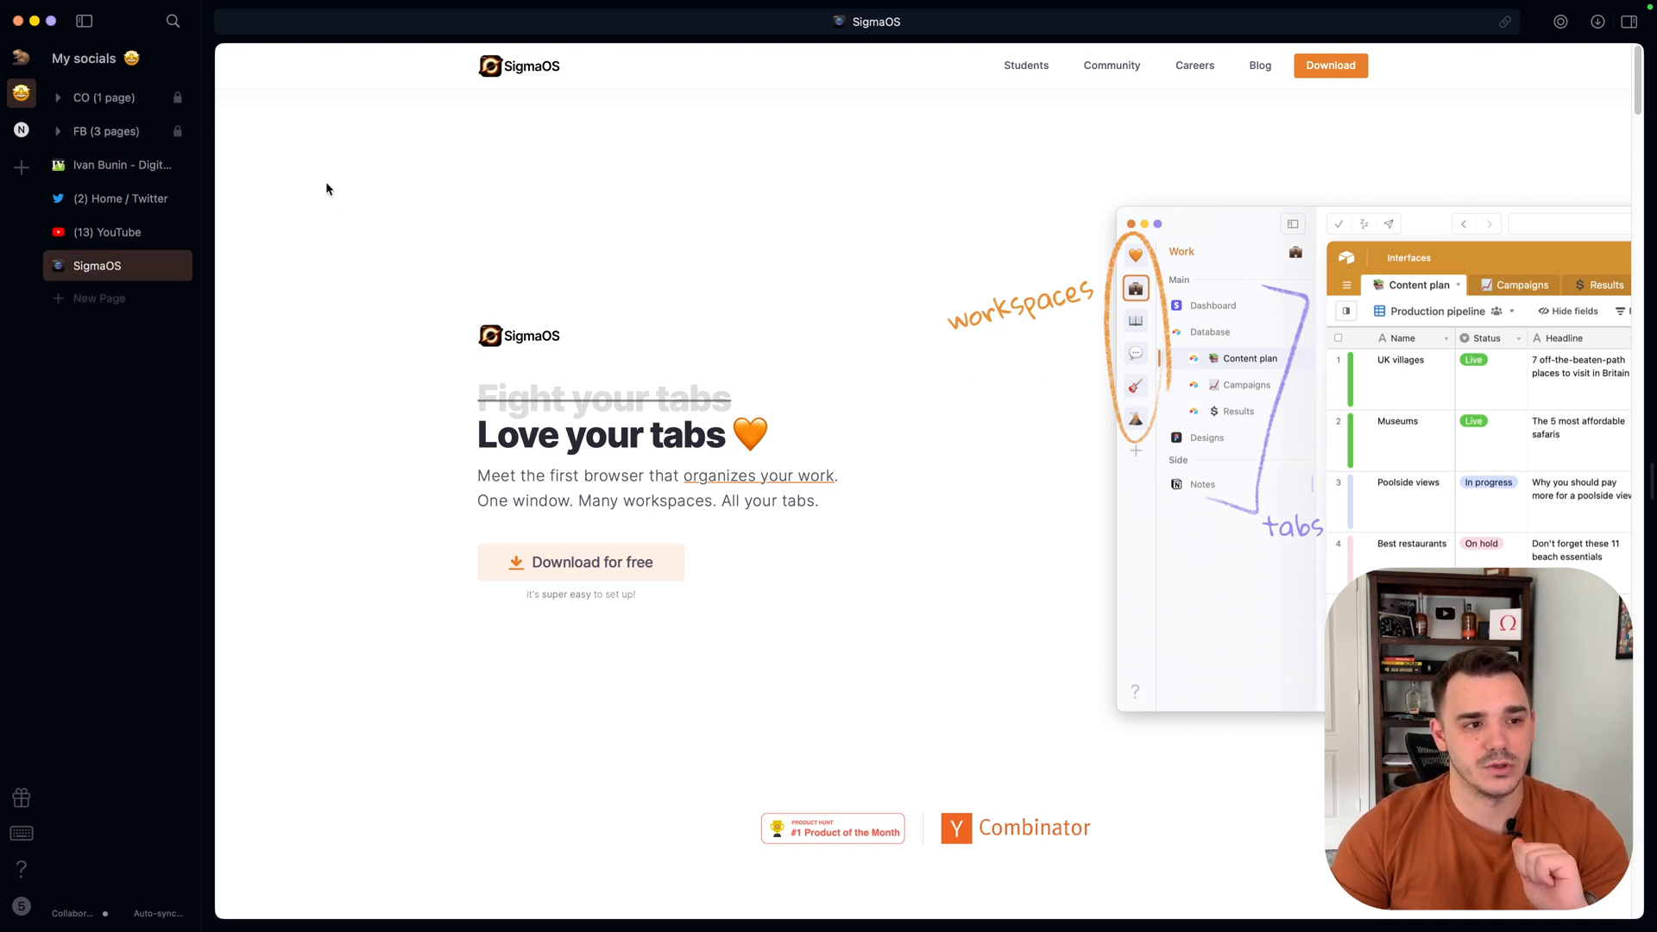
mouse_move(353, 176)
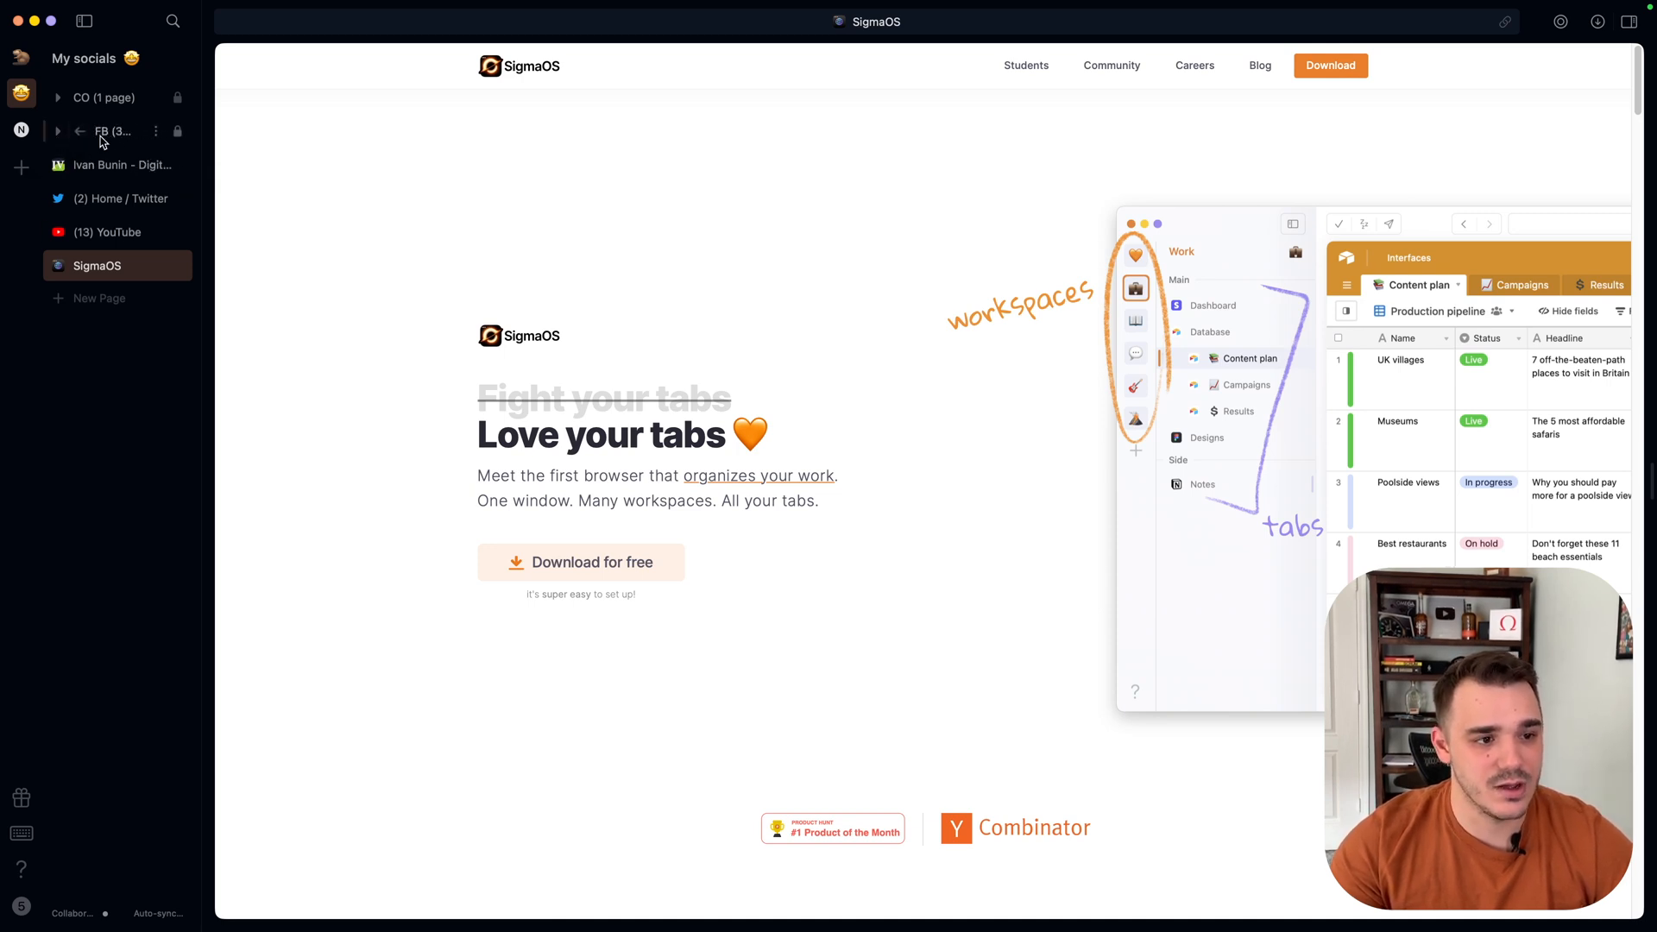
left_click(100, 131)
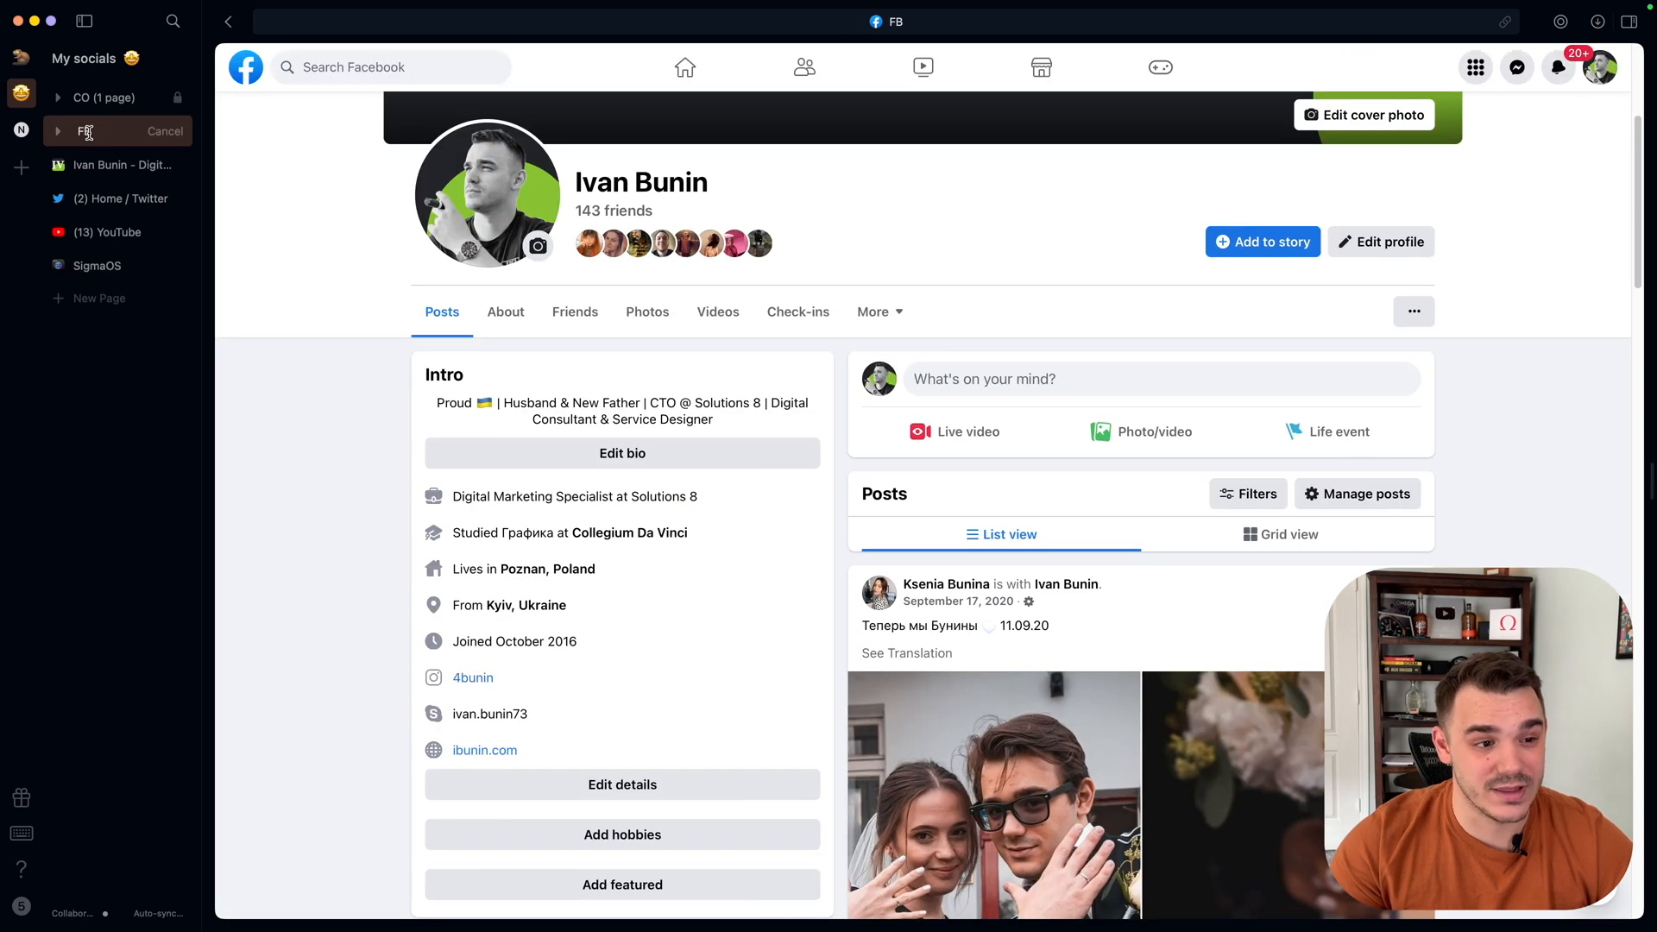
type("Socials (3 pages")
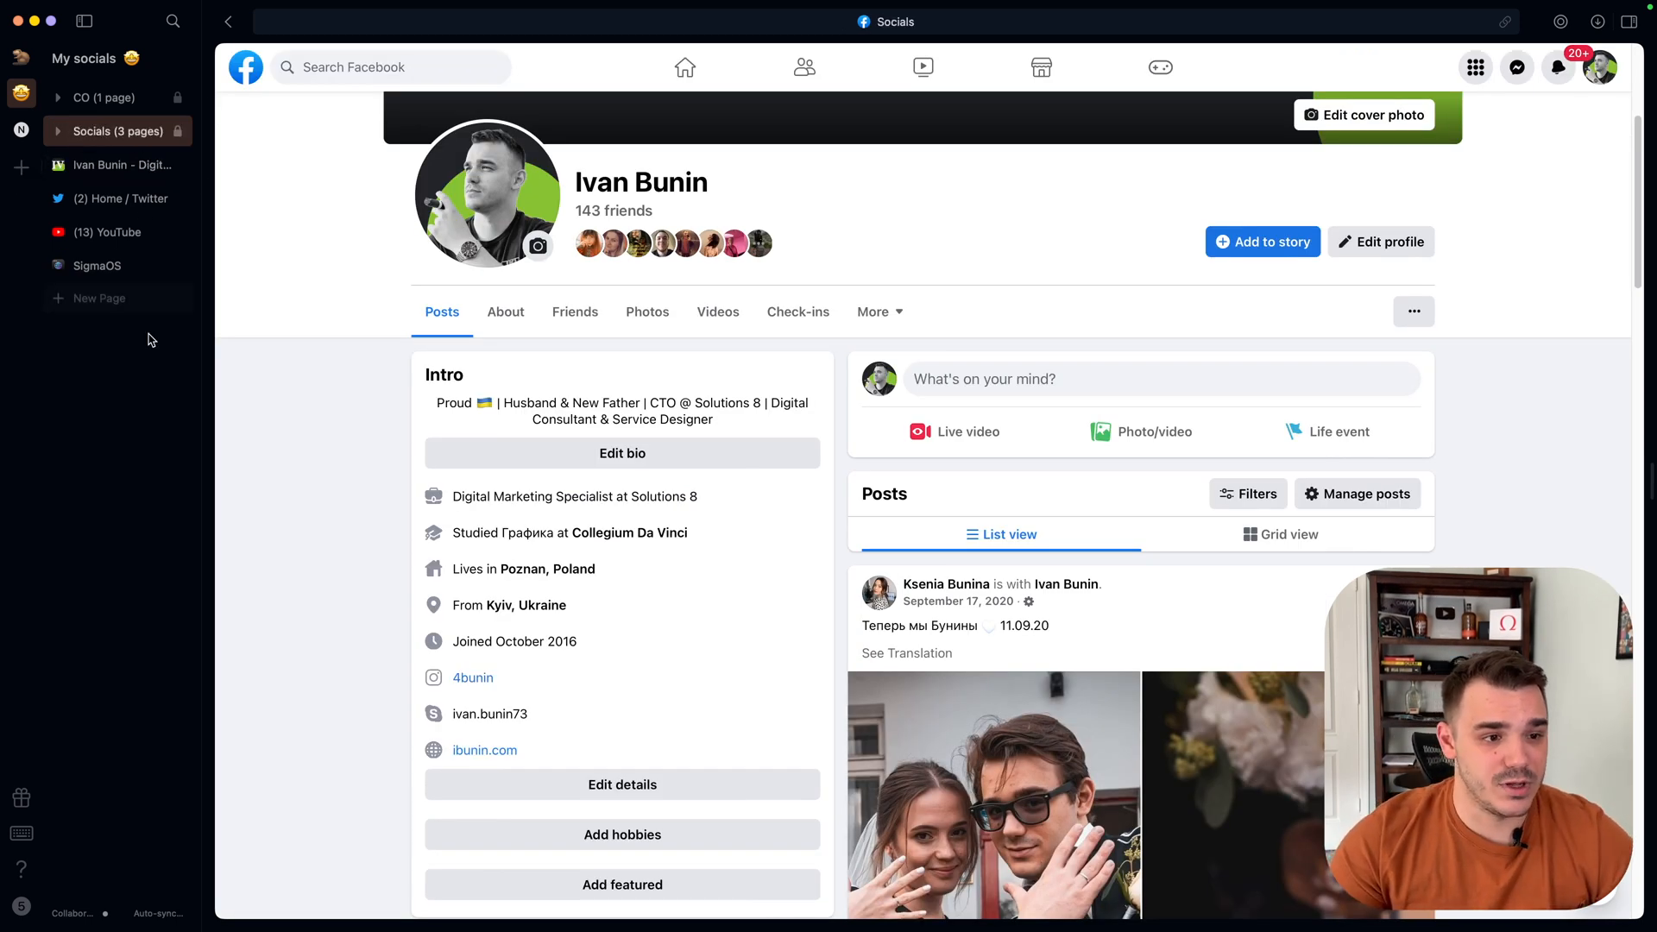
left_click(117, 131)
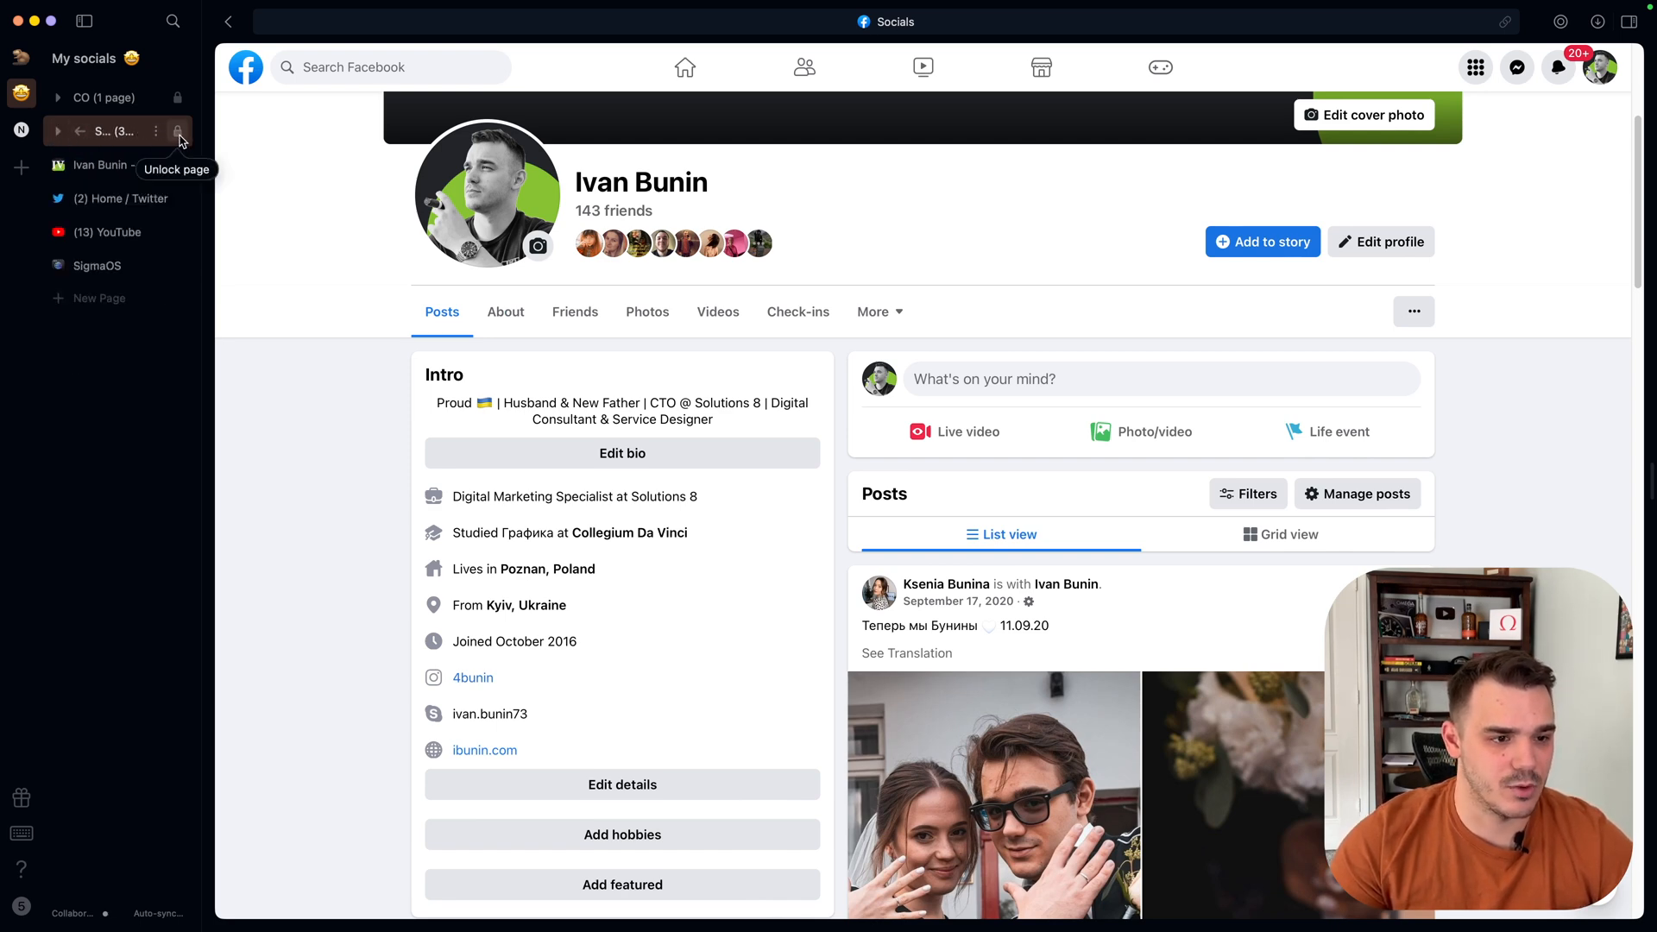
Toggle the Socials lock off and back on, dismiss the locked-page warning, and return to the homepage.
left_click(178, 131)
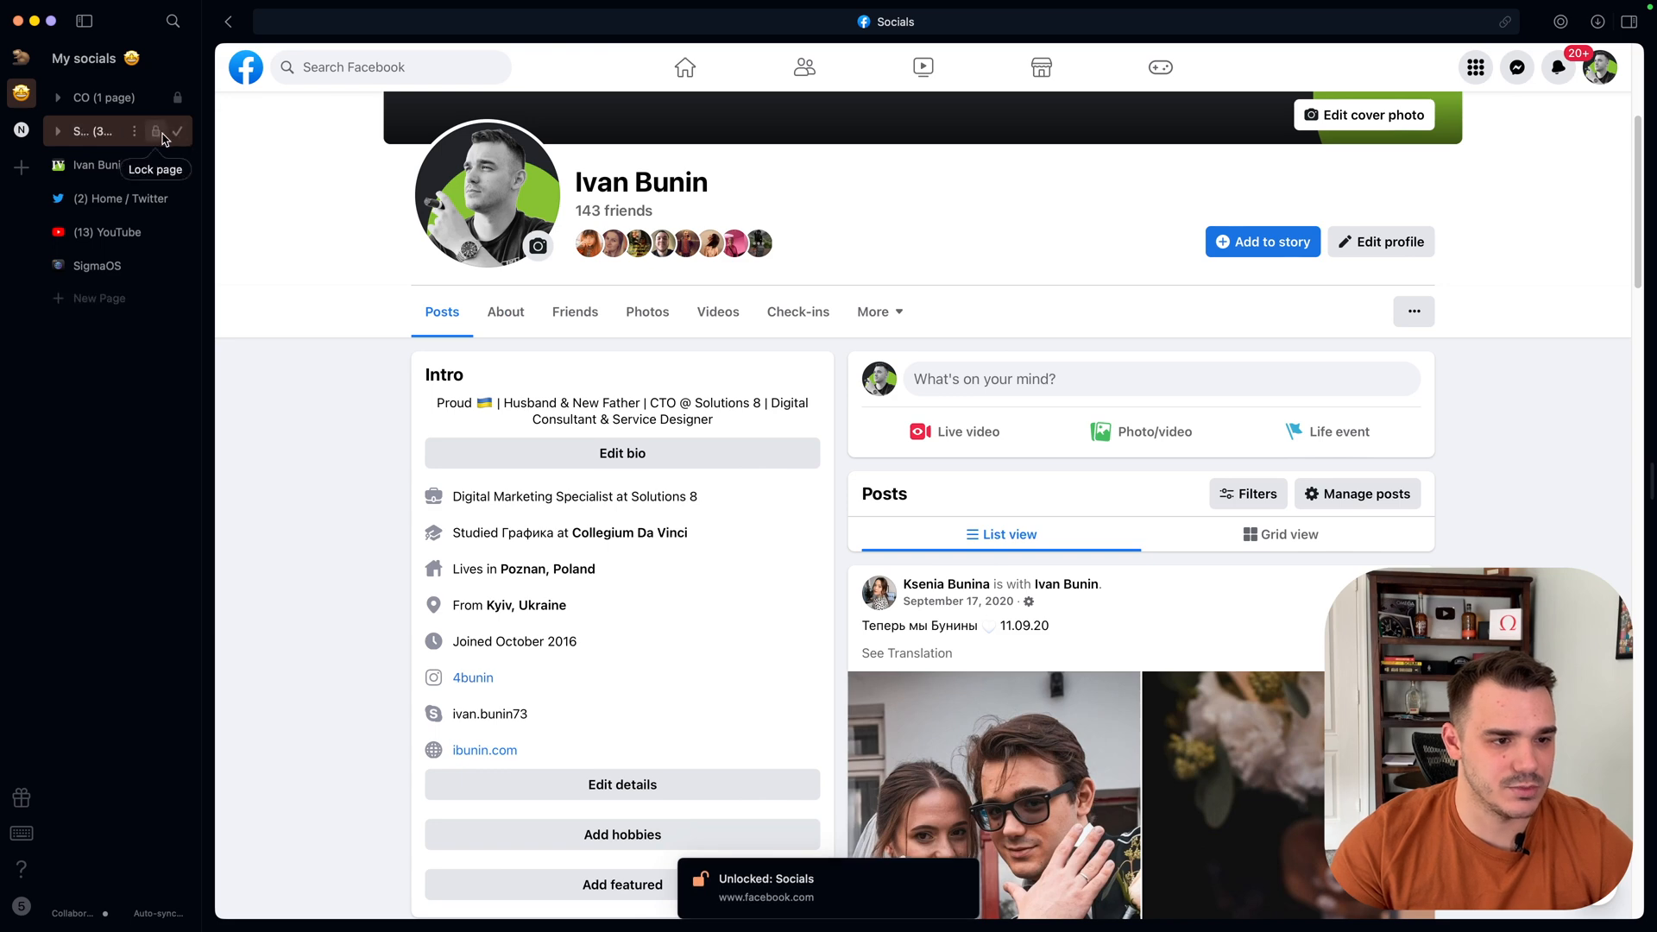
left_click(178, 131)
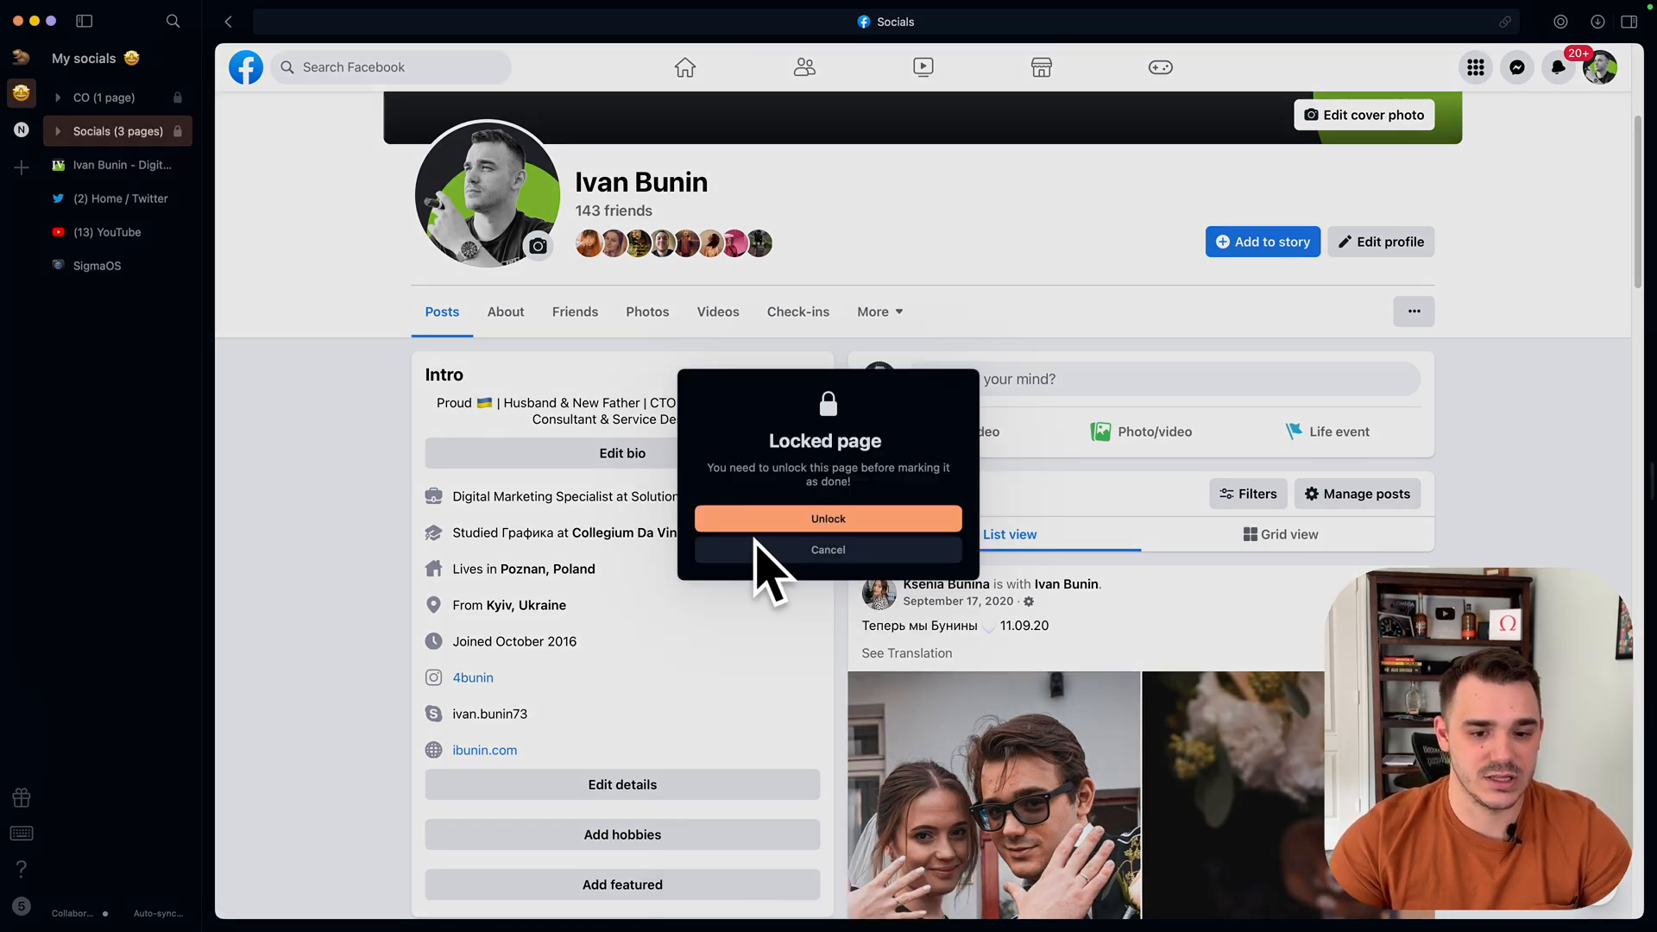
left_click(828, 518)
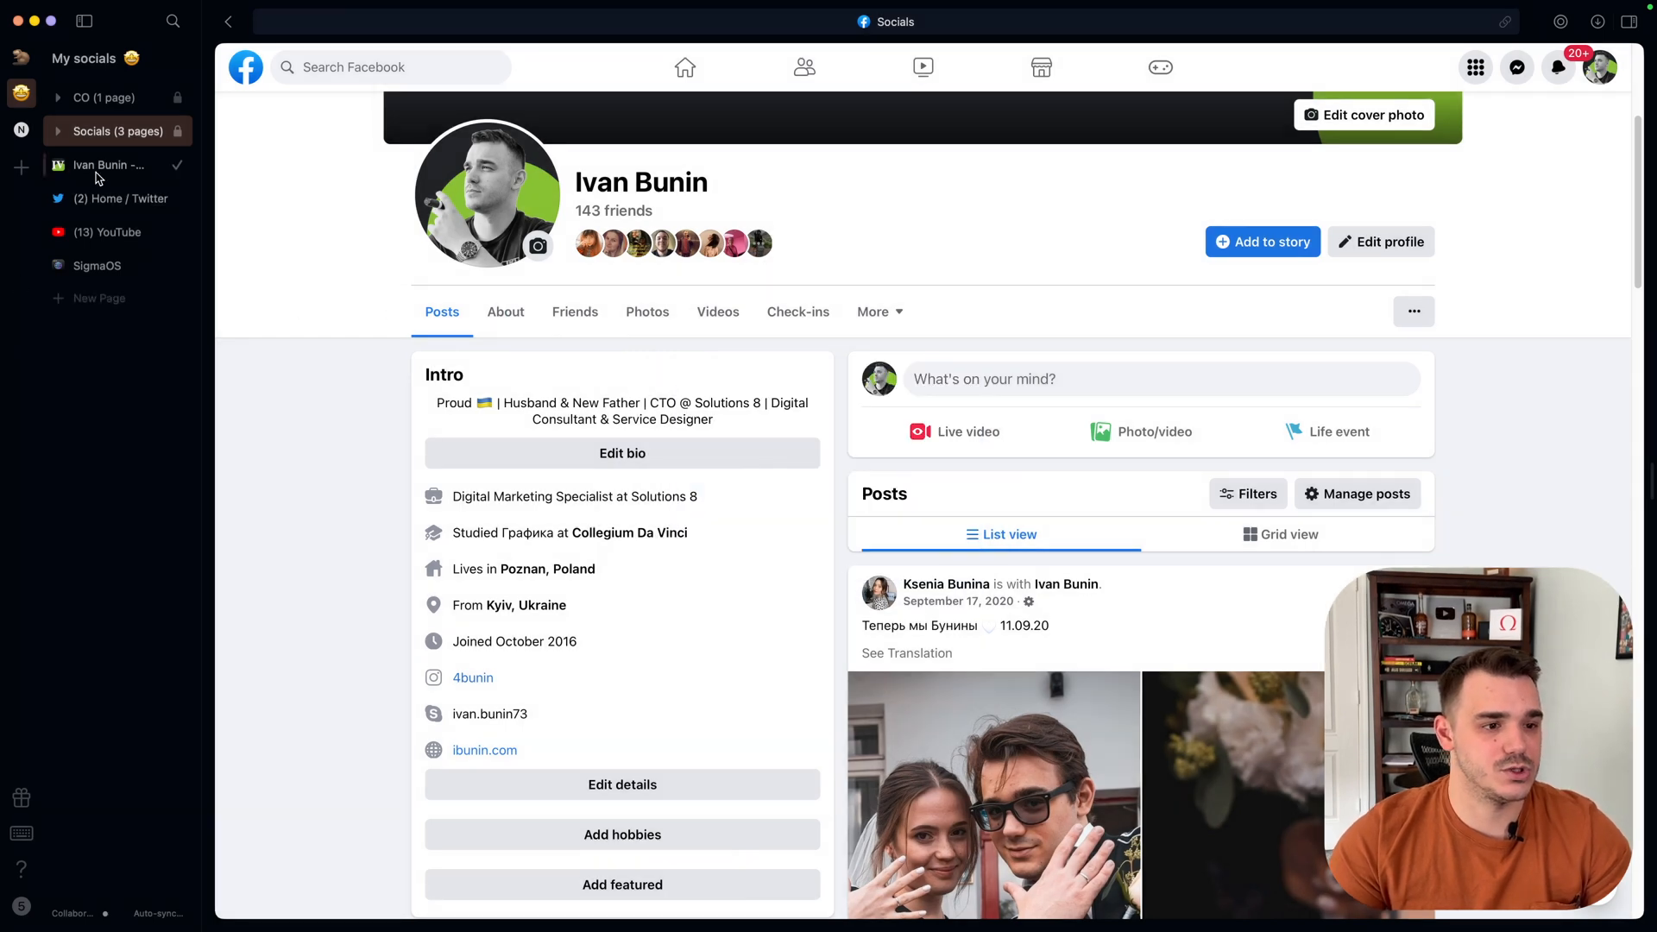
left_click(97, 265)
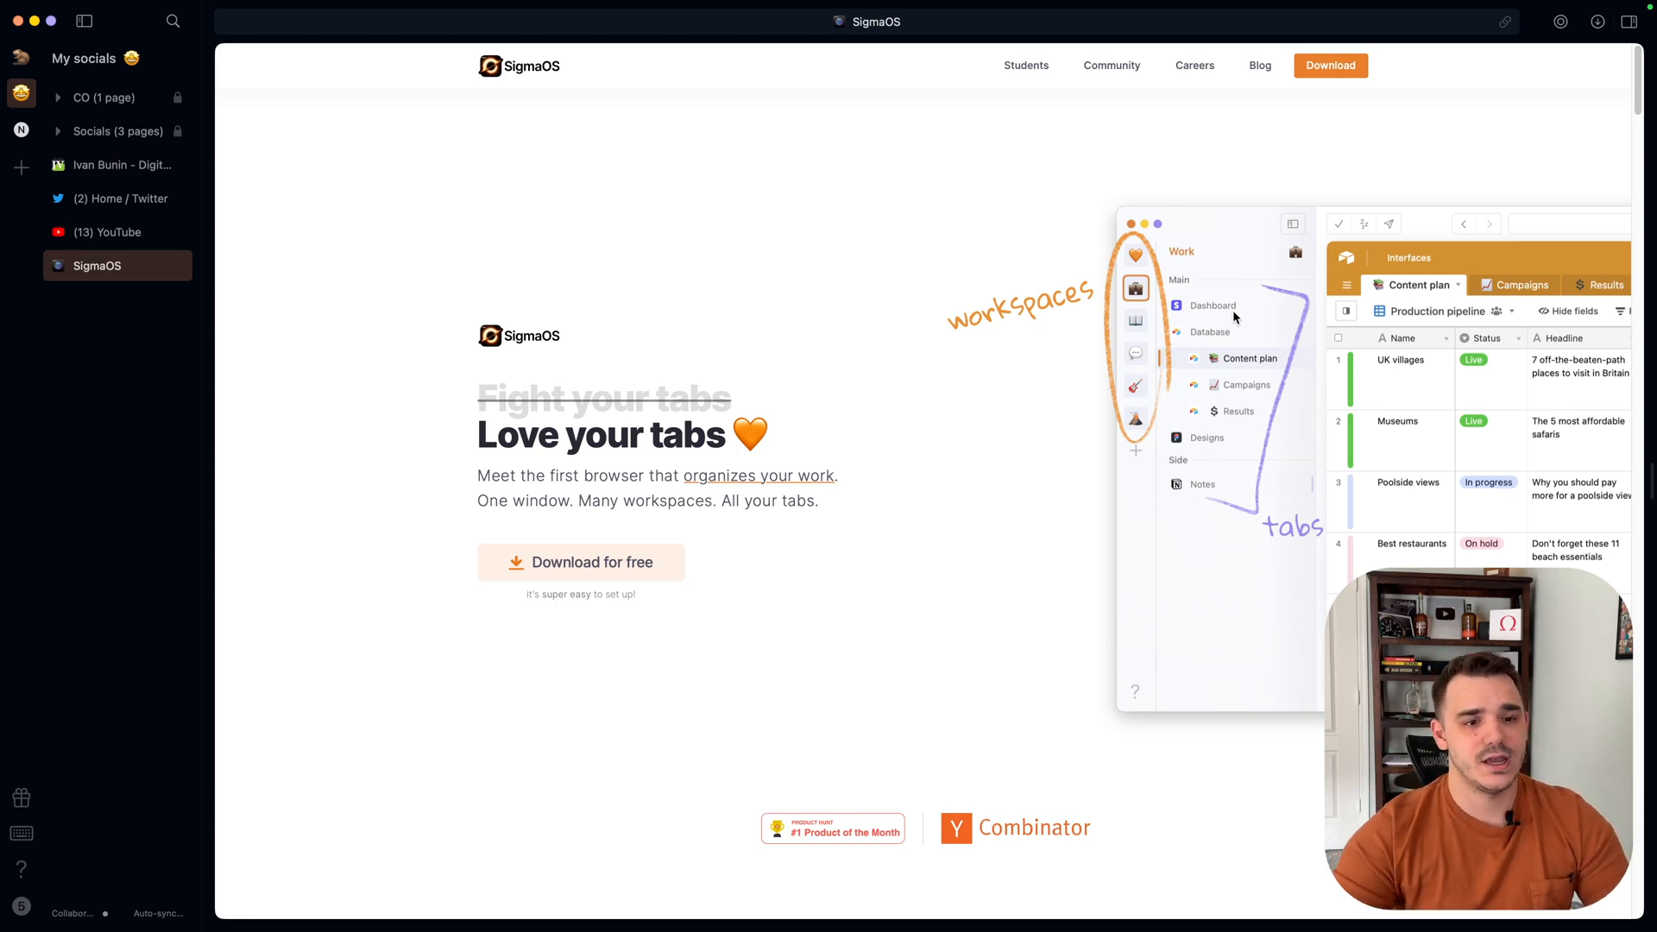
mouse_move(434, 239)
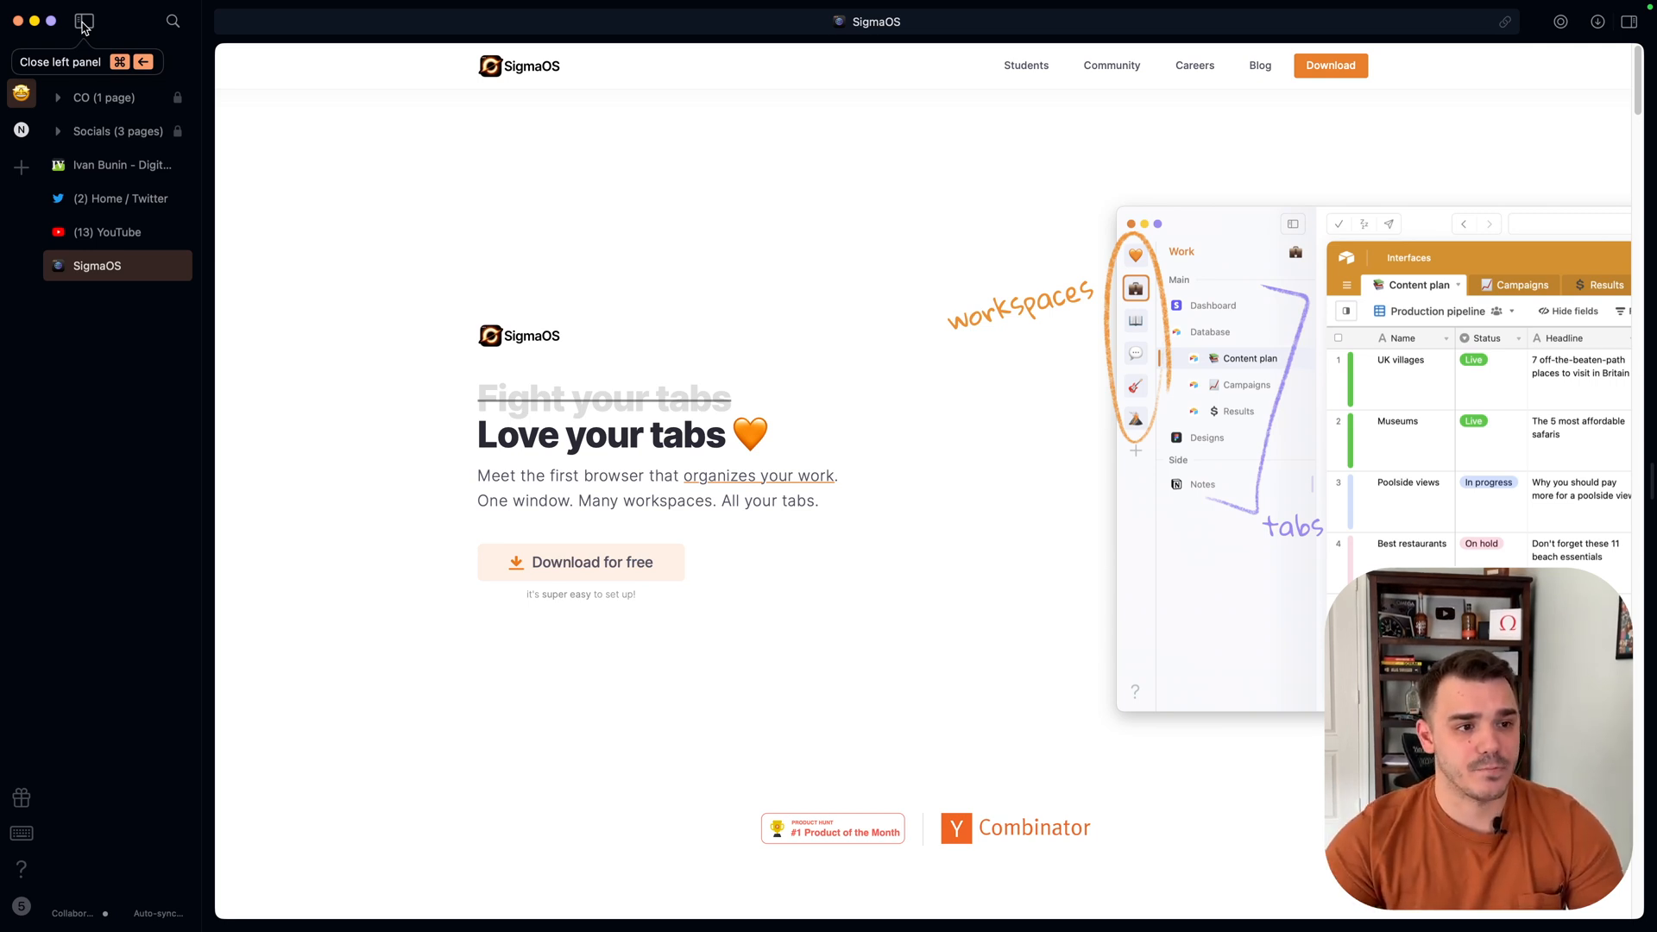
left_click(85, 20)
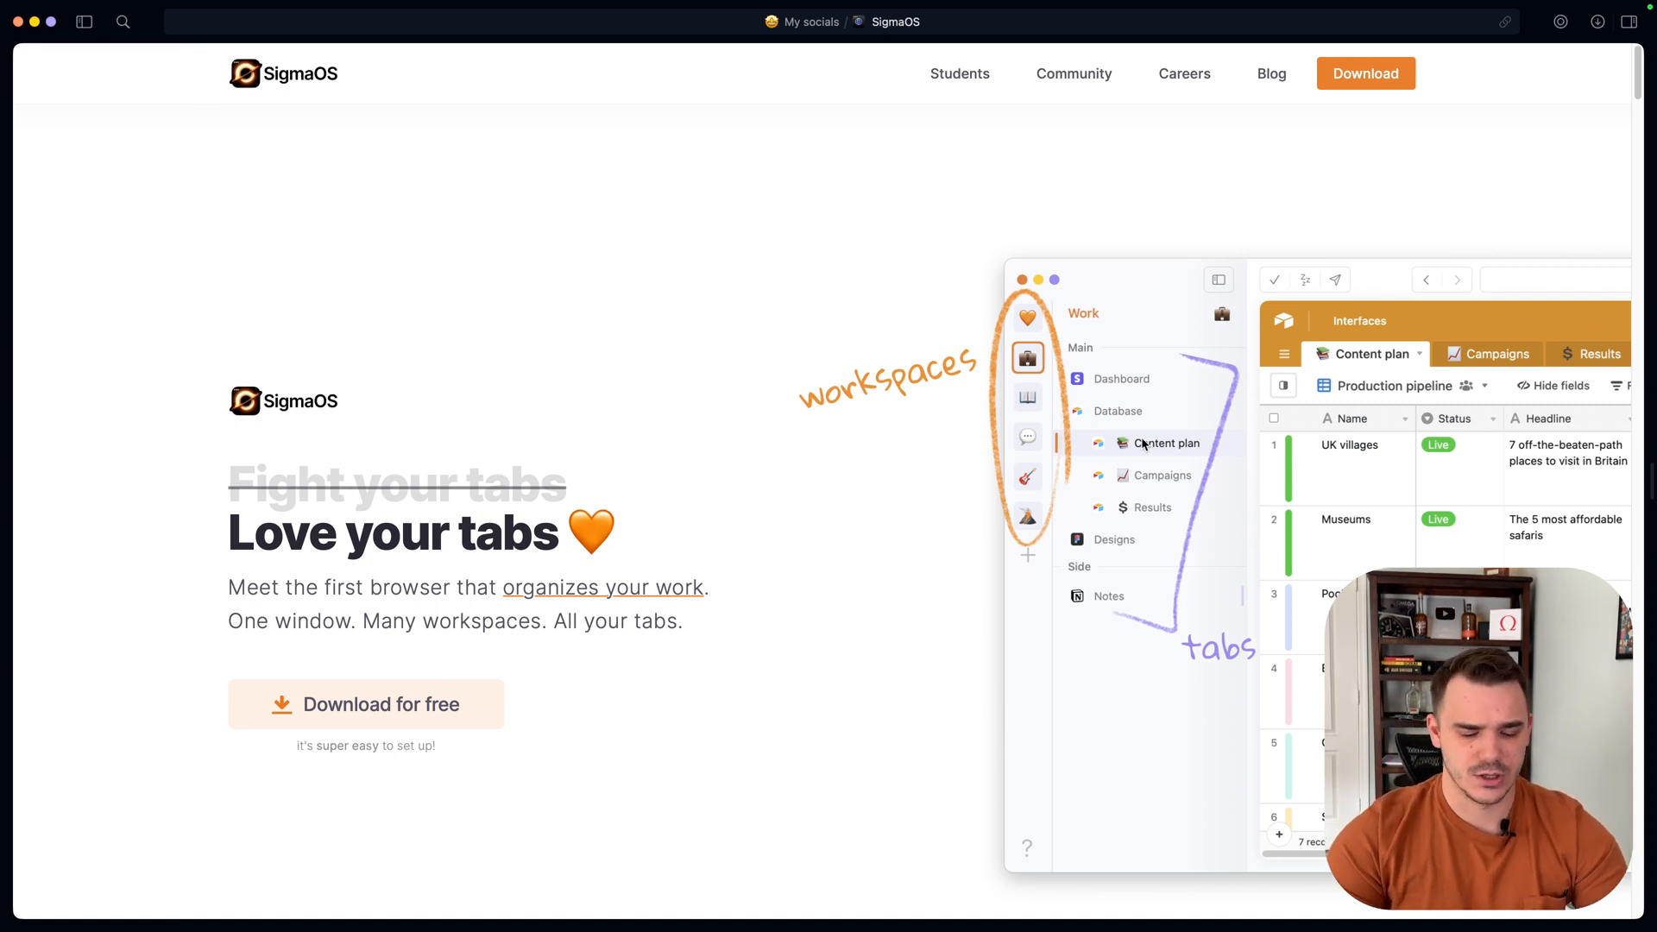
left_click(85, 20)
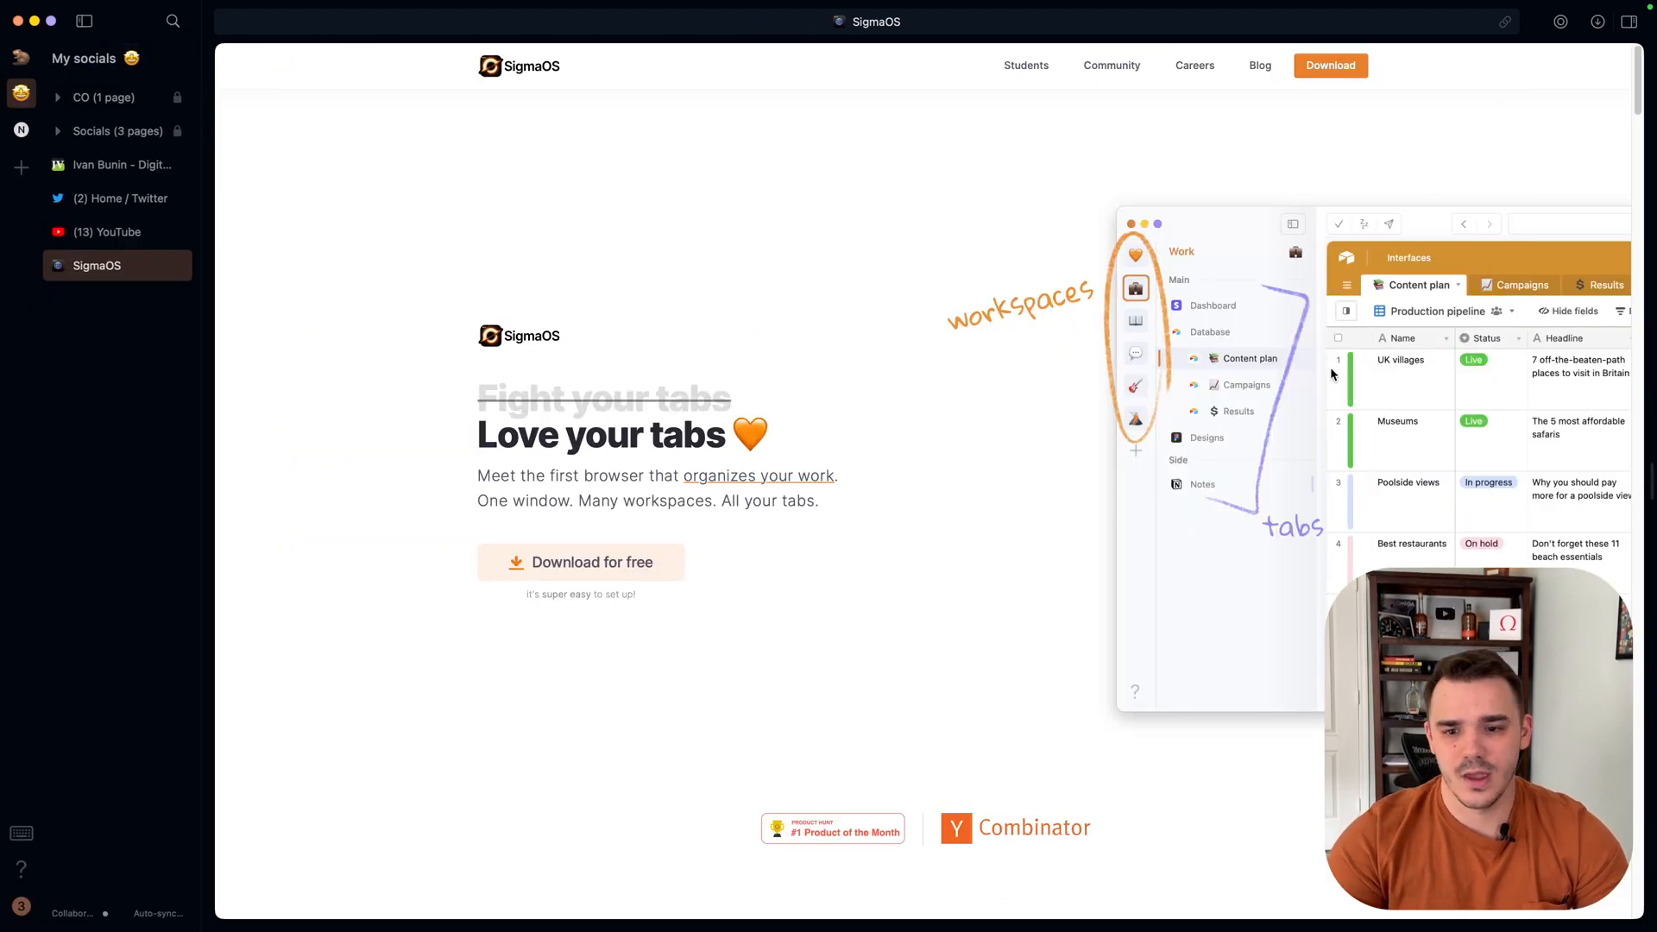
Scroll the homepage down to the Migration section about bringing everything from your old browser.
scroll("down", 3)
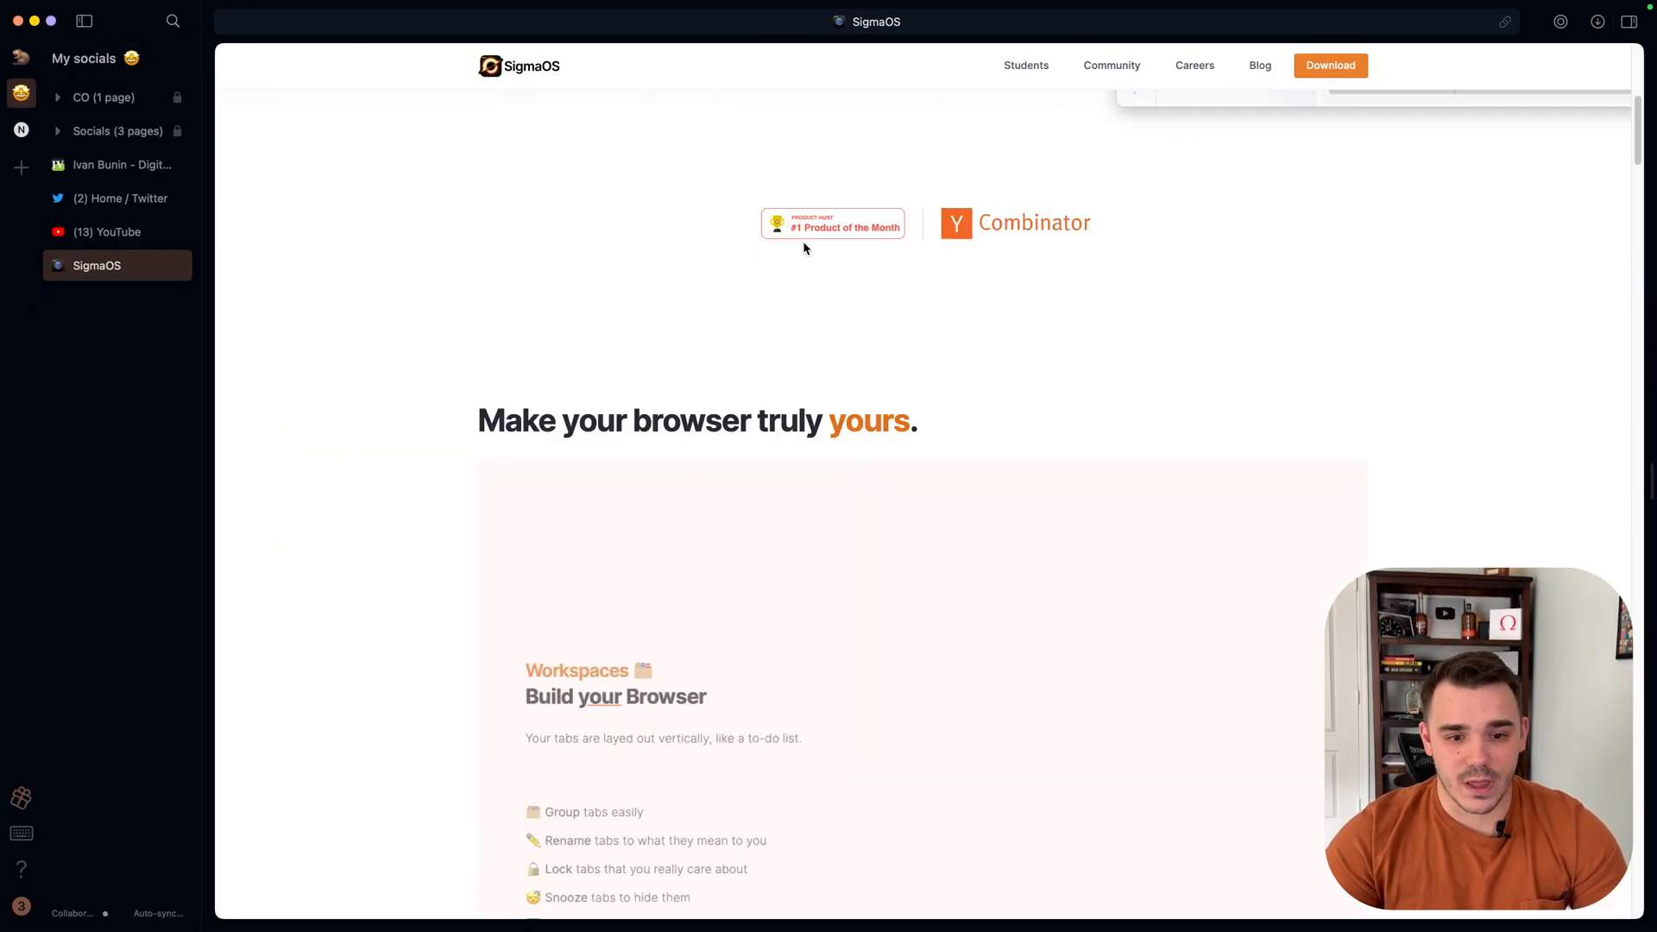
scroll("down", 3)
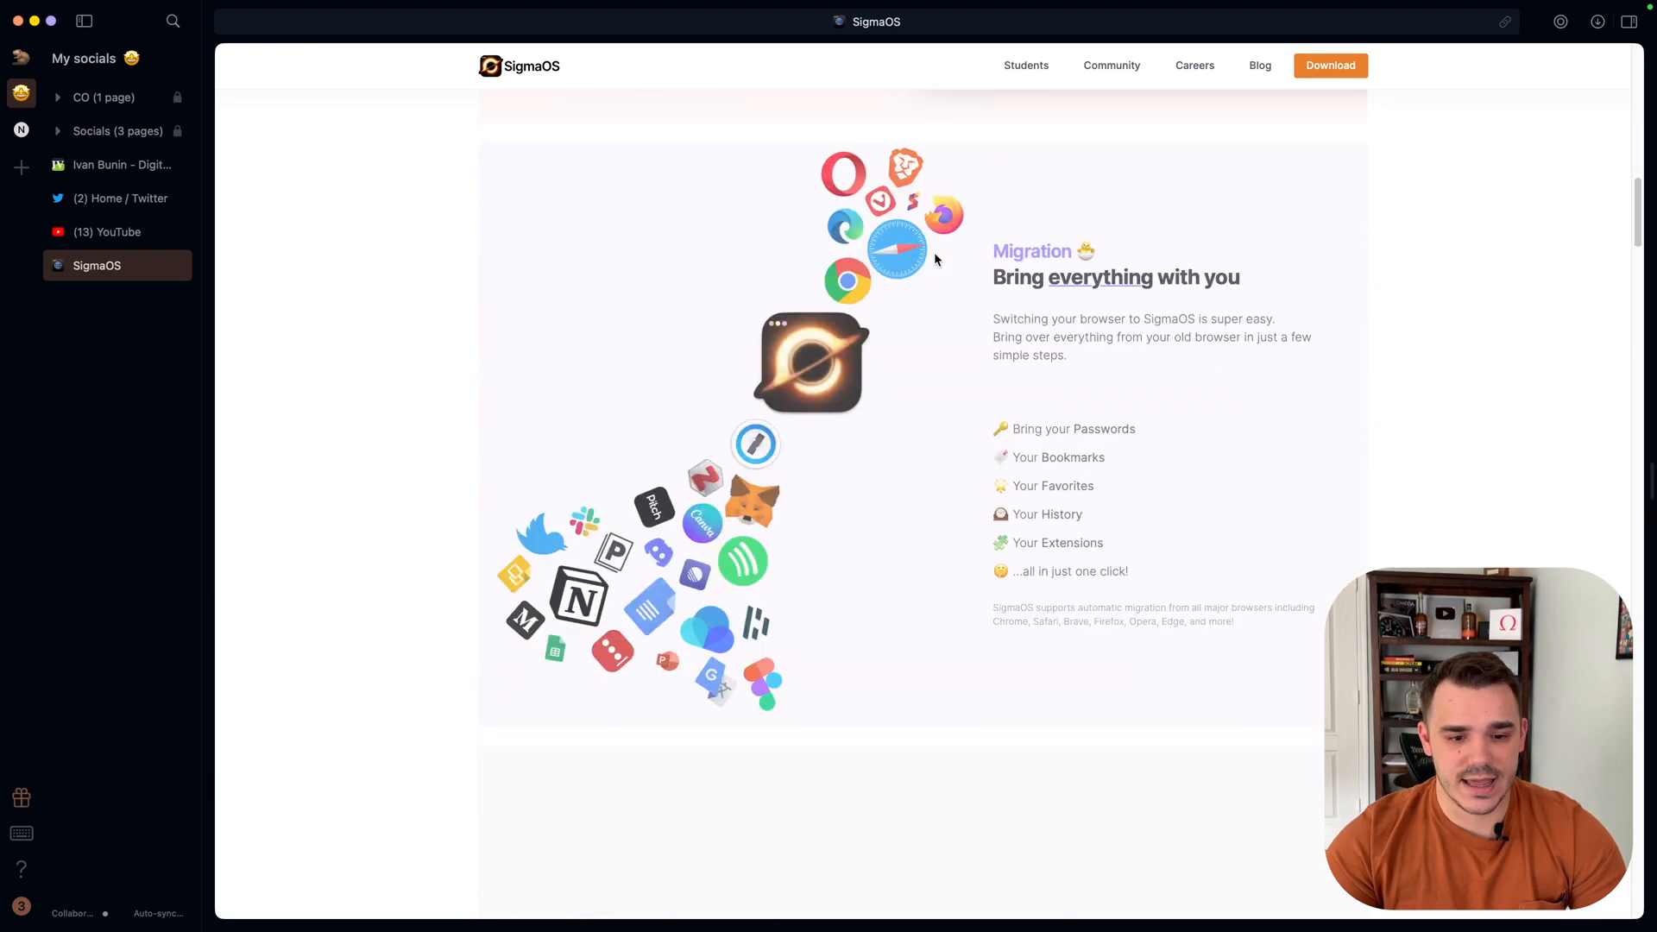
scroll("down", 3)
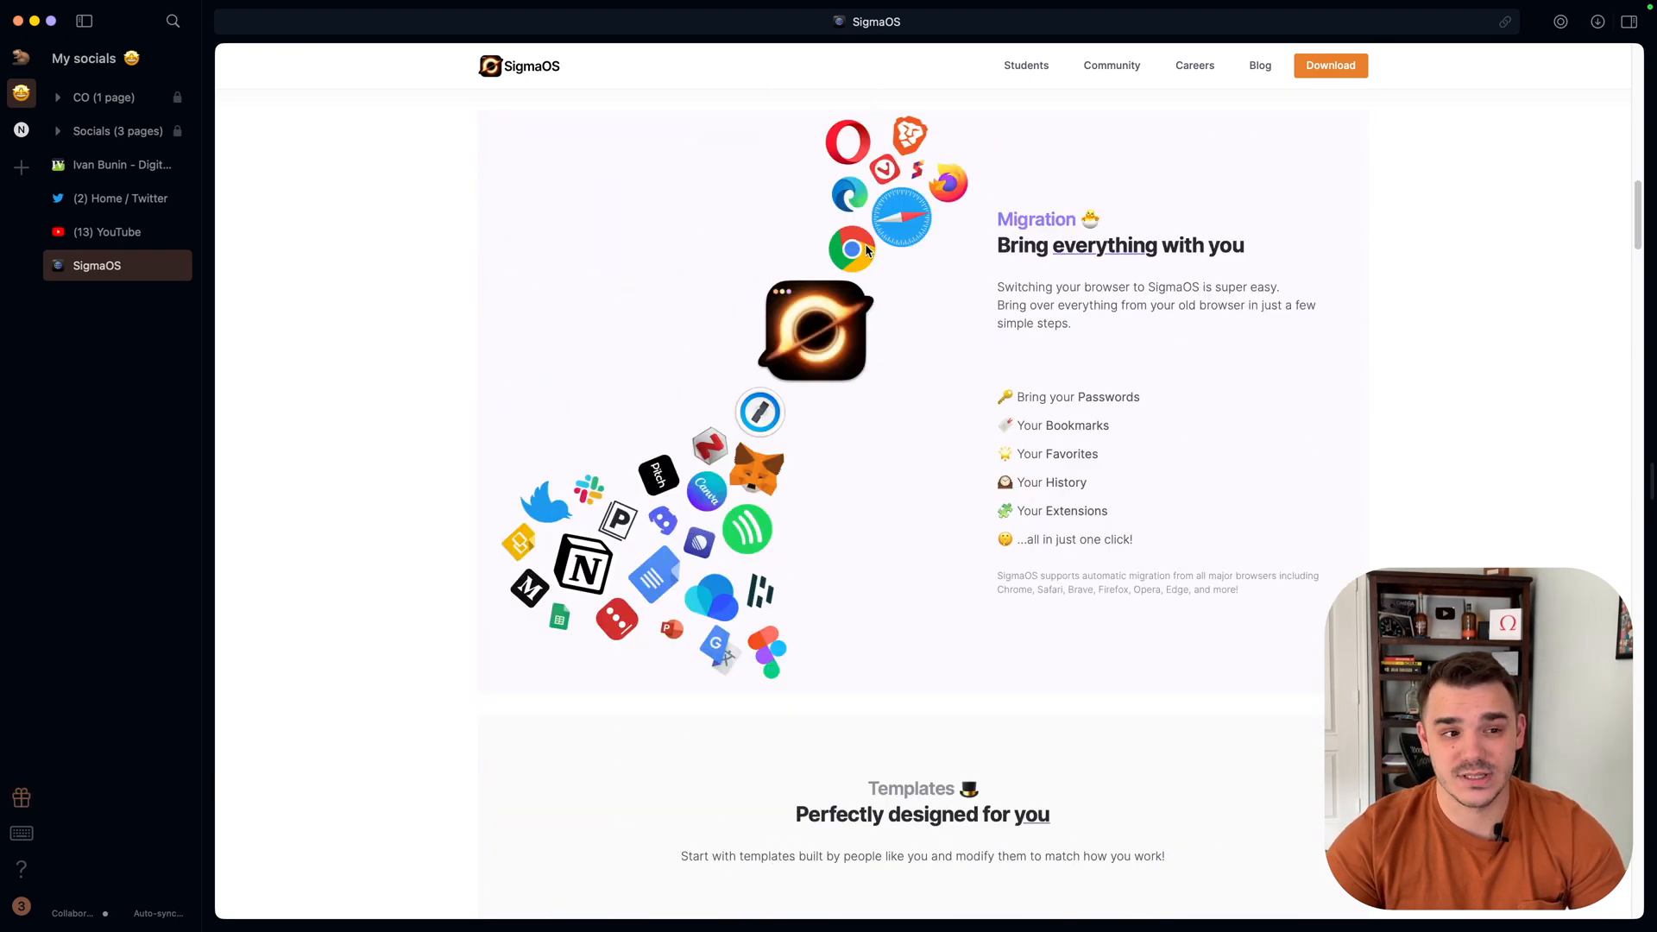
scroll("down", 3)
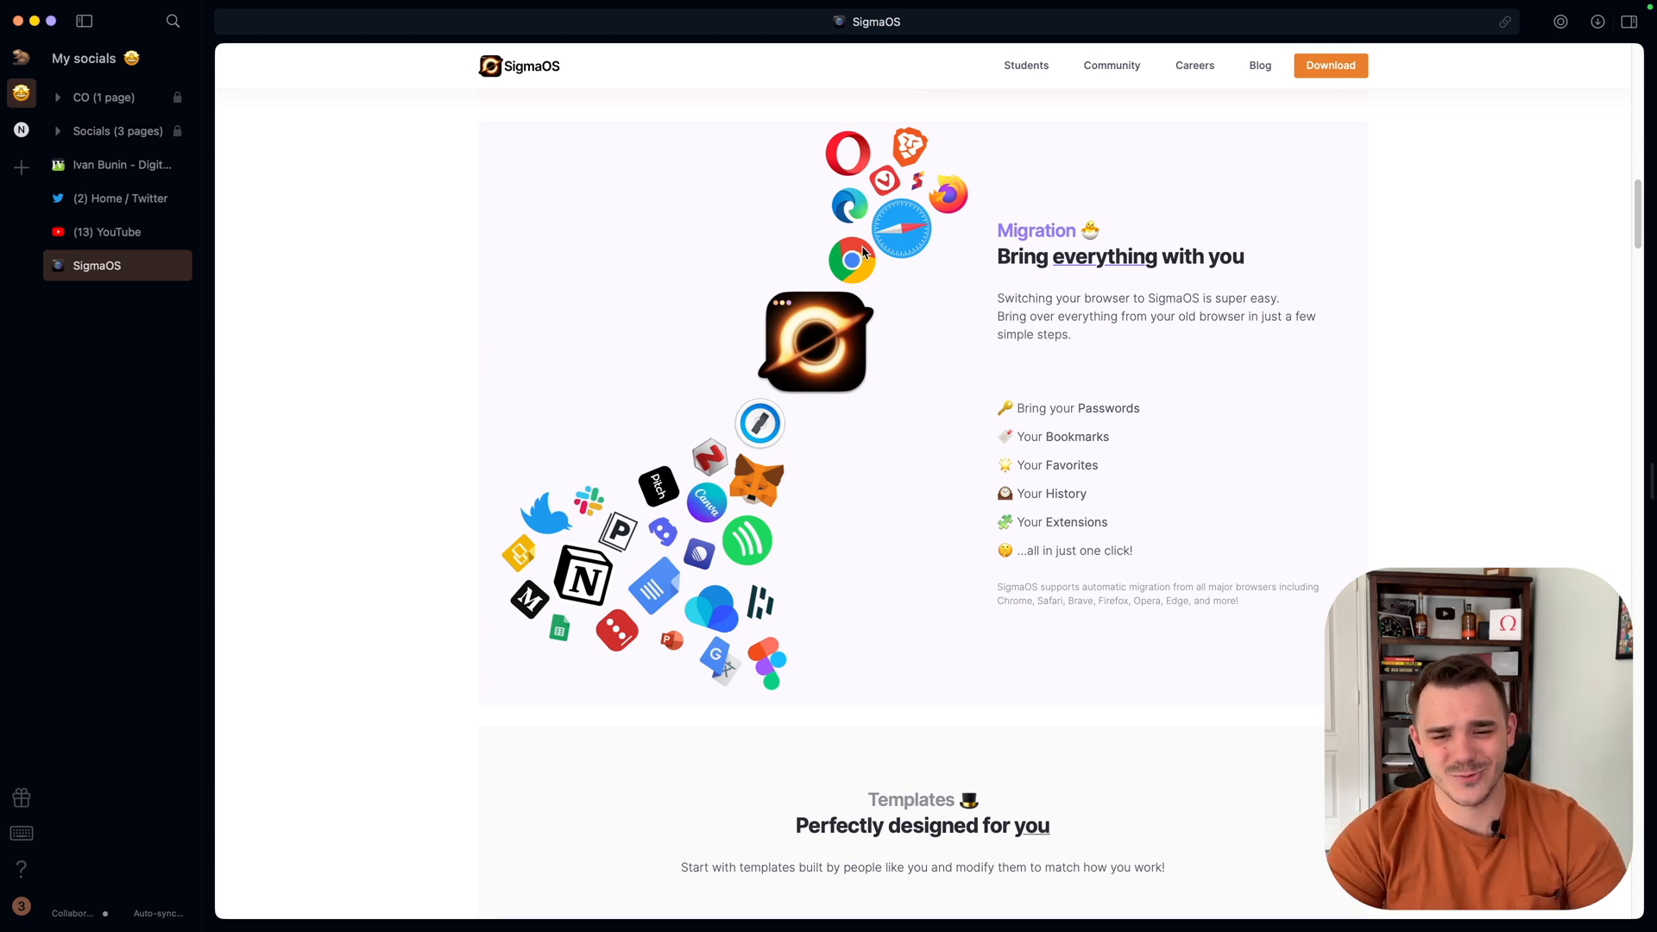
mouse_move(810, 587)
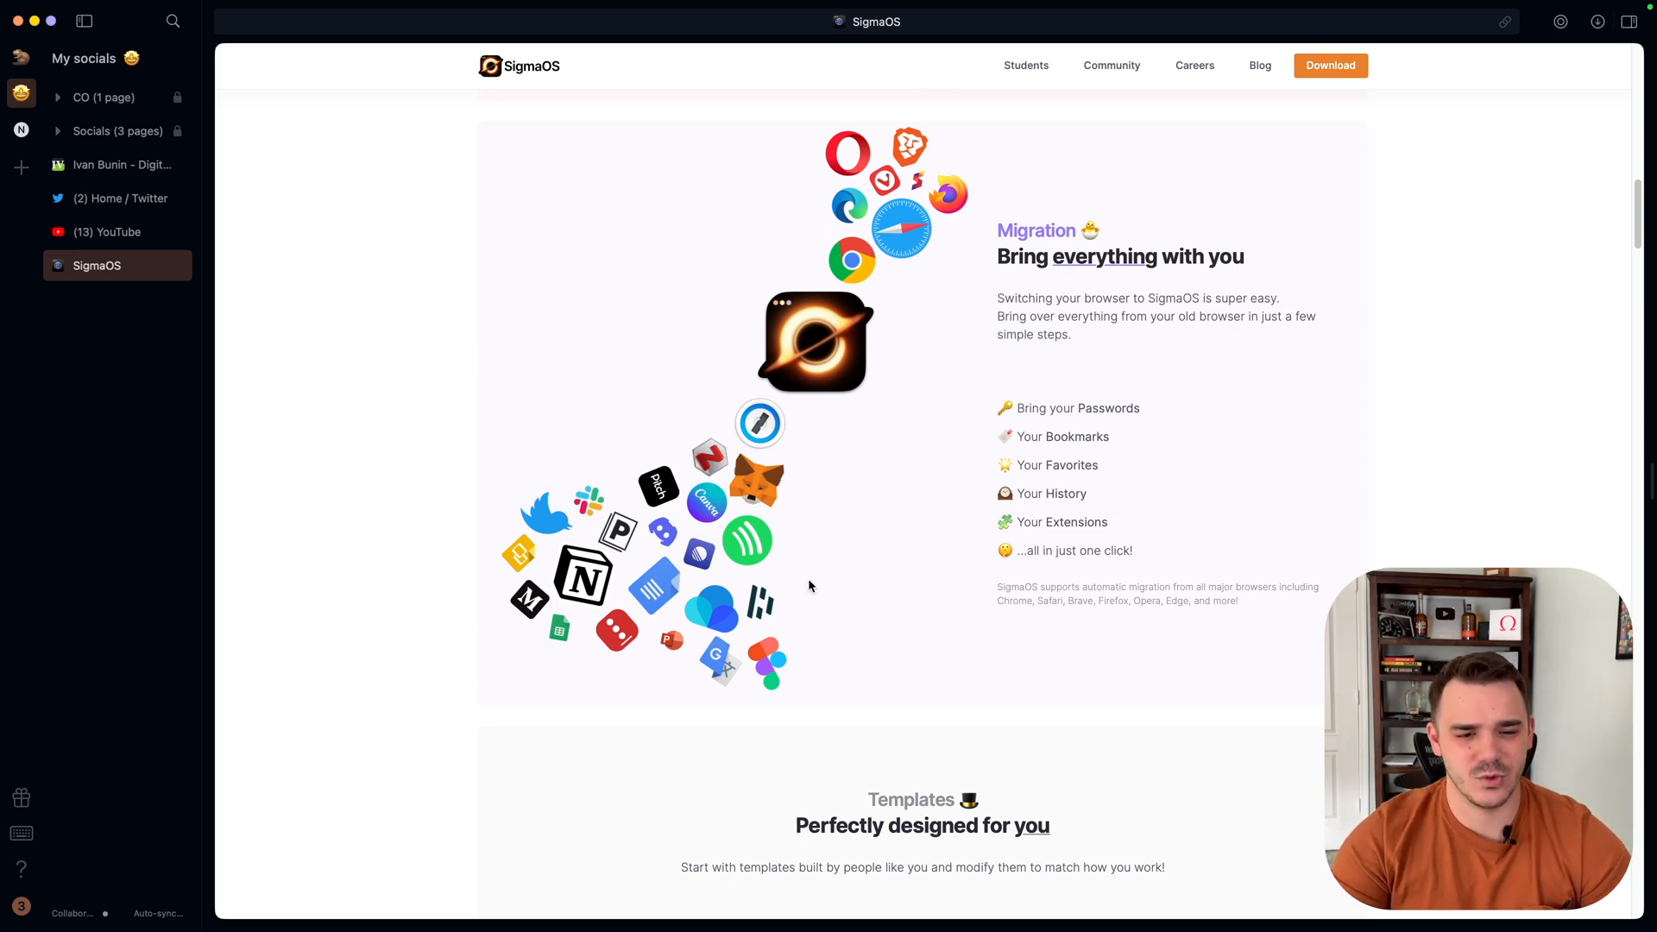
mouse_move(832, 391)
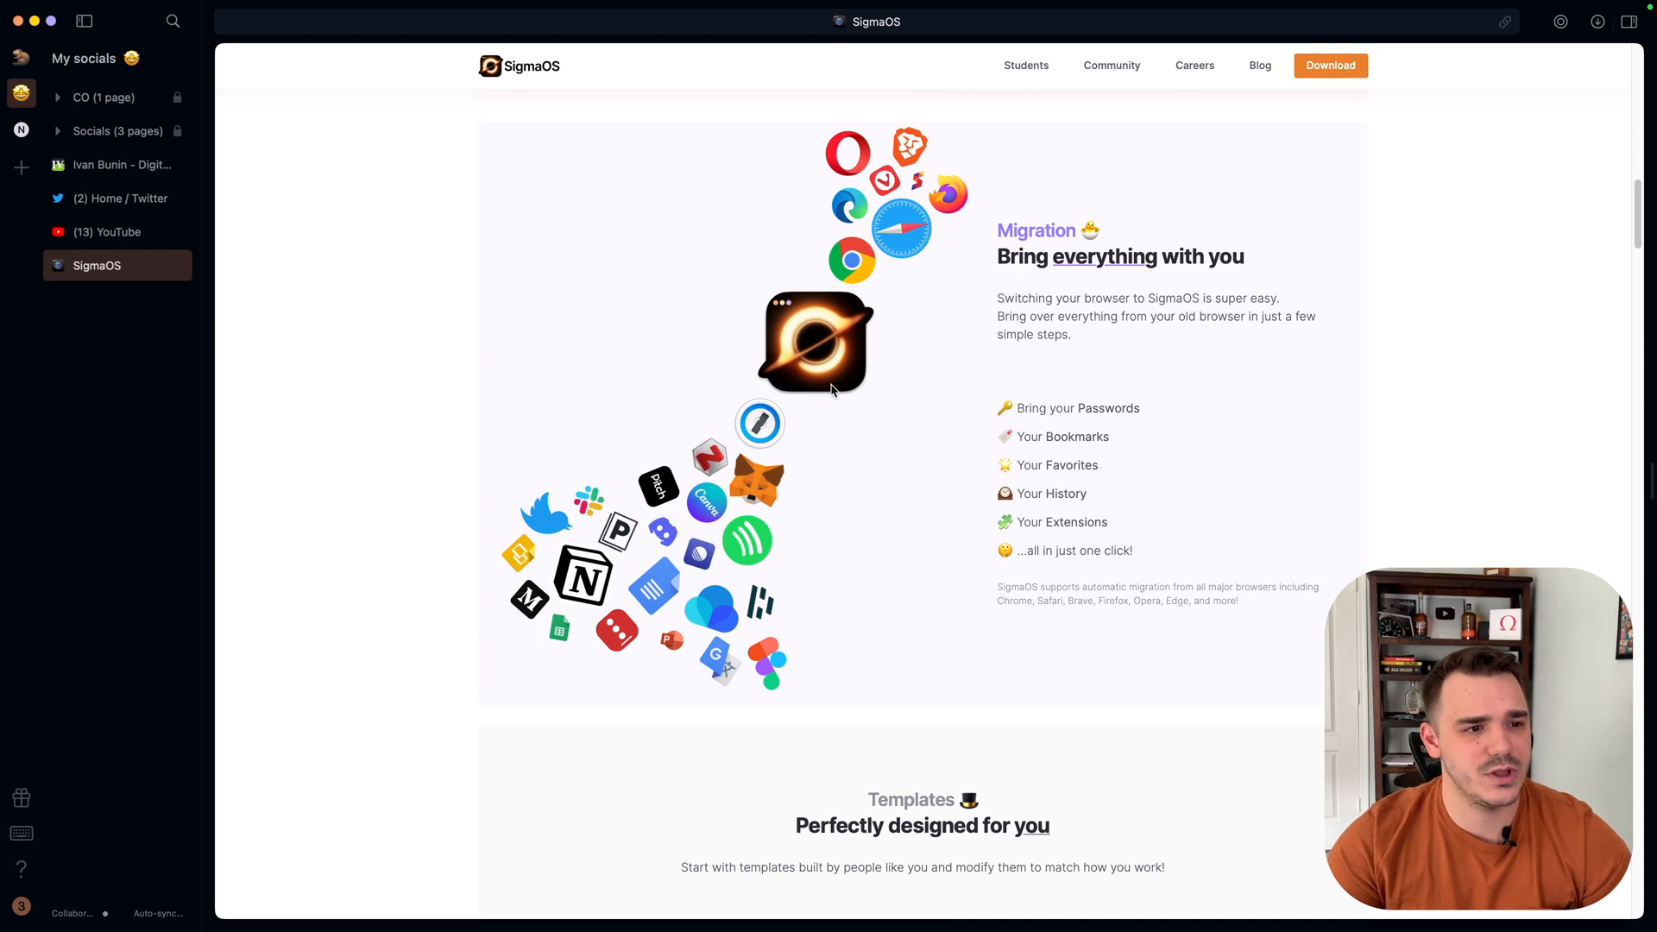
Open SigmaOS preferences from the app menu, briefly try the Light theme, then close them.
left_click(72, 10)
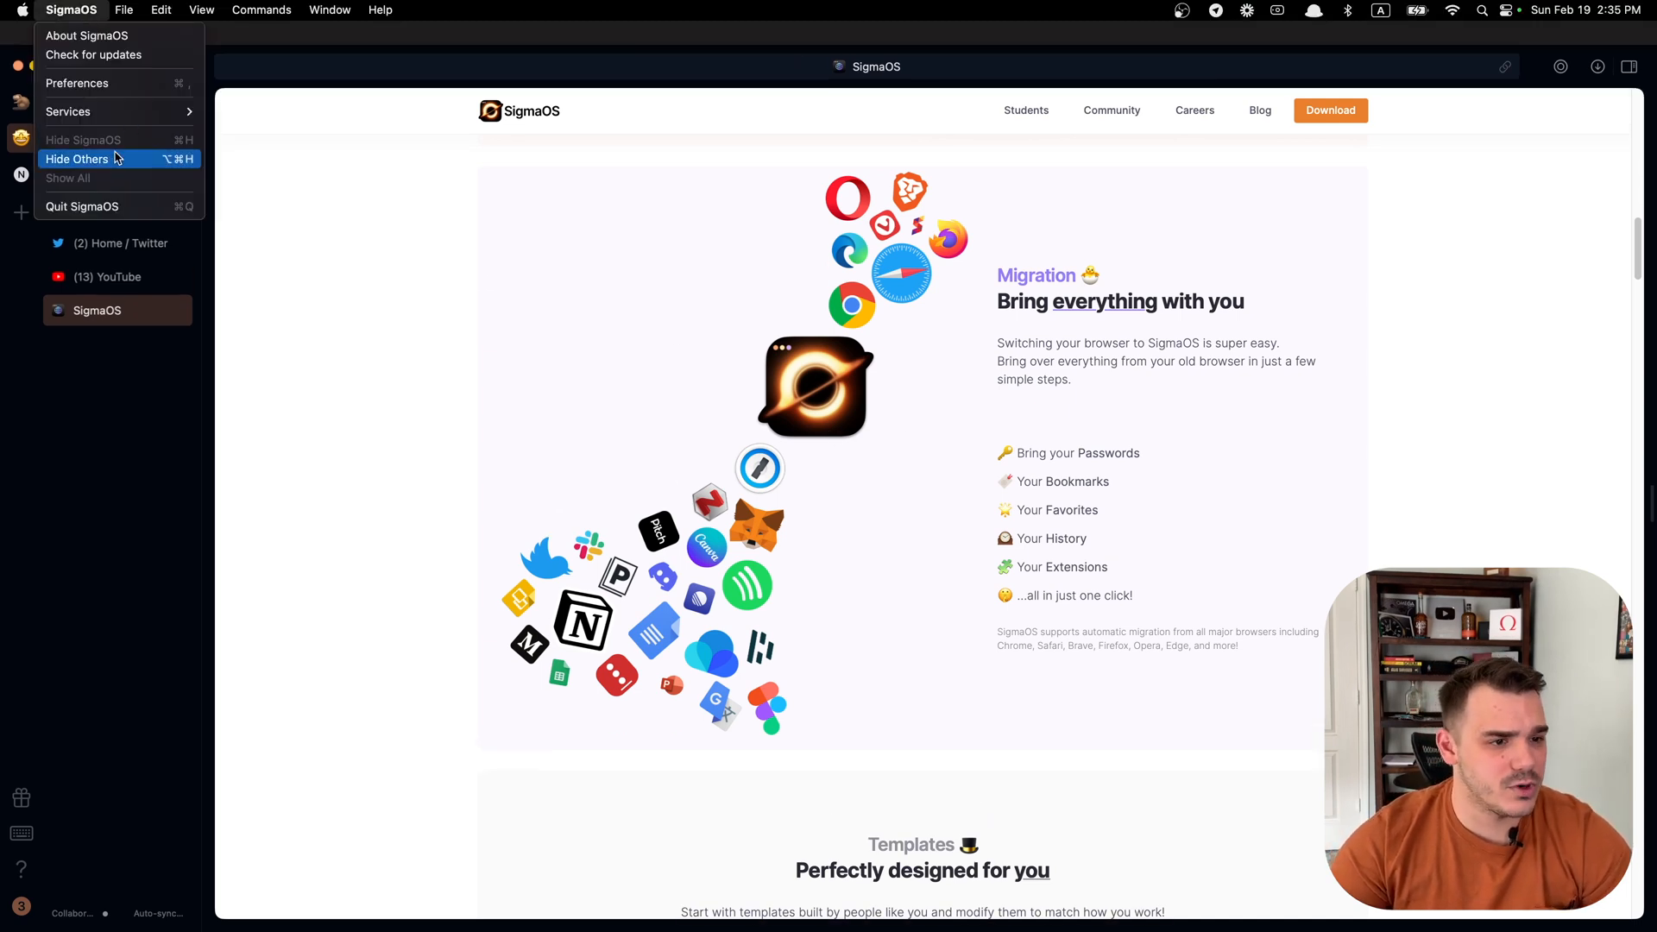
left_click(77, 82)
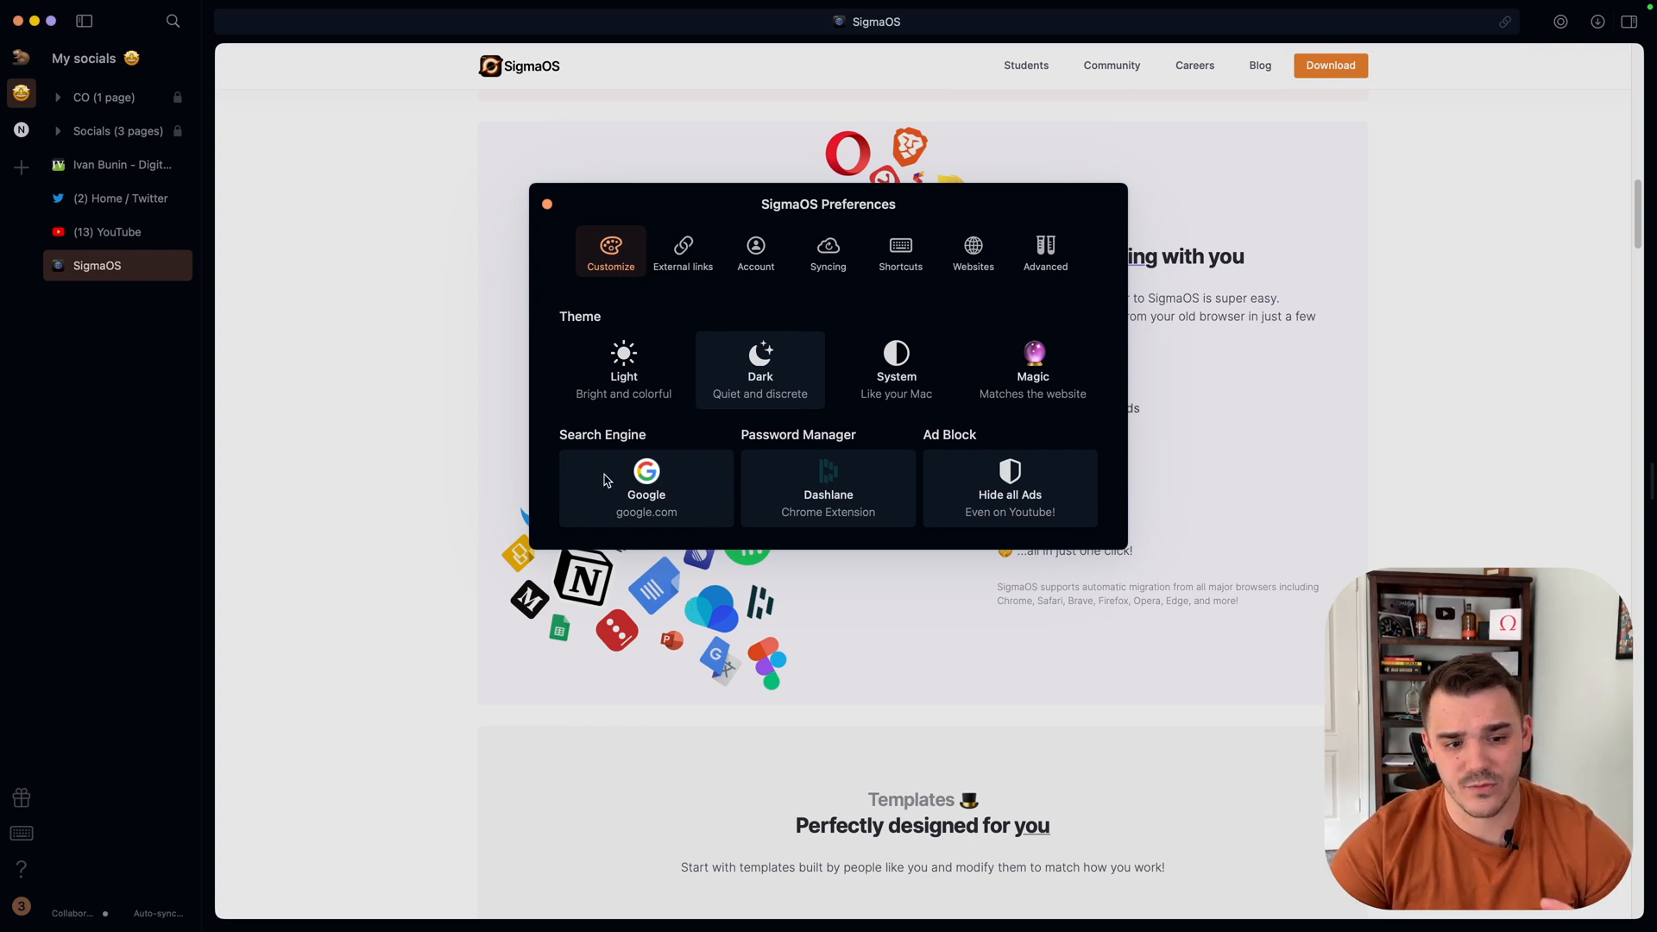
mouse_move(796, 444)
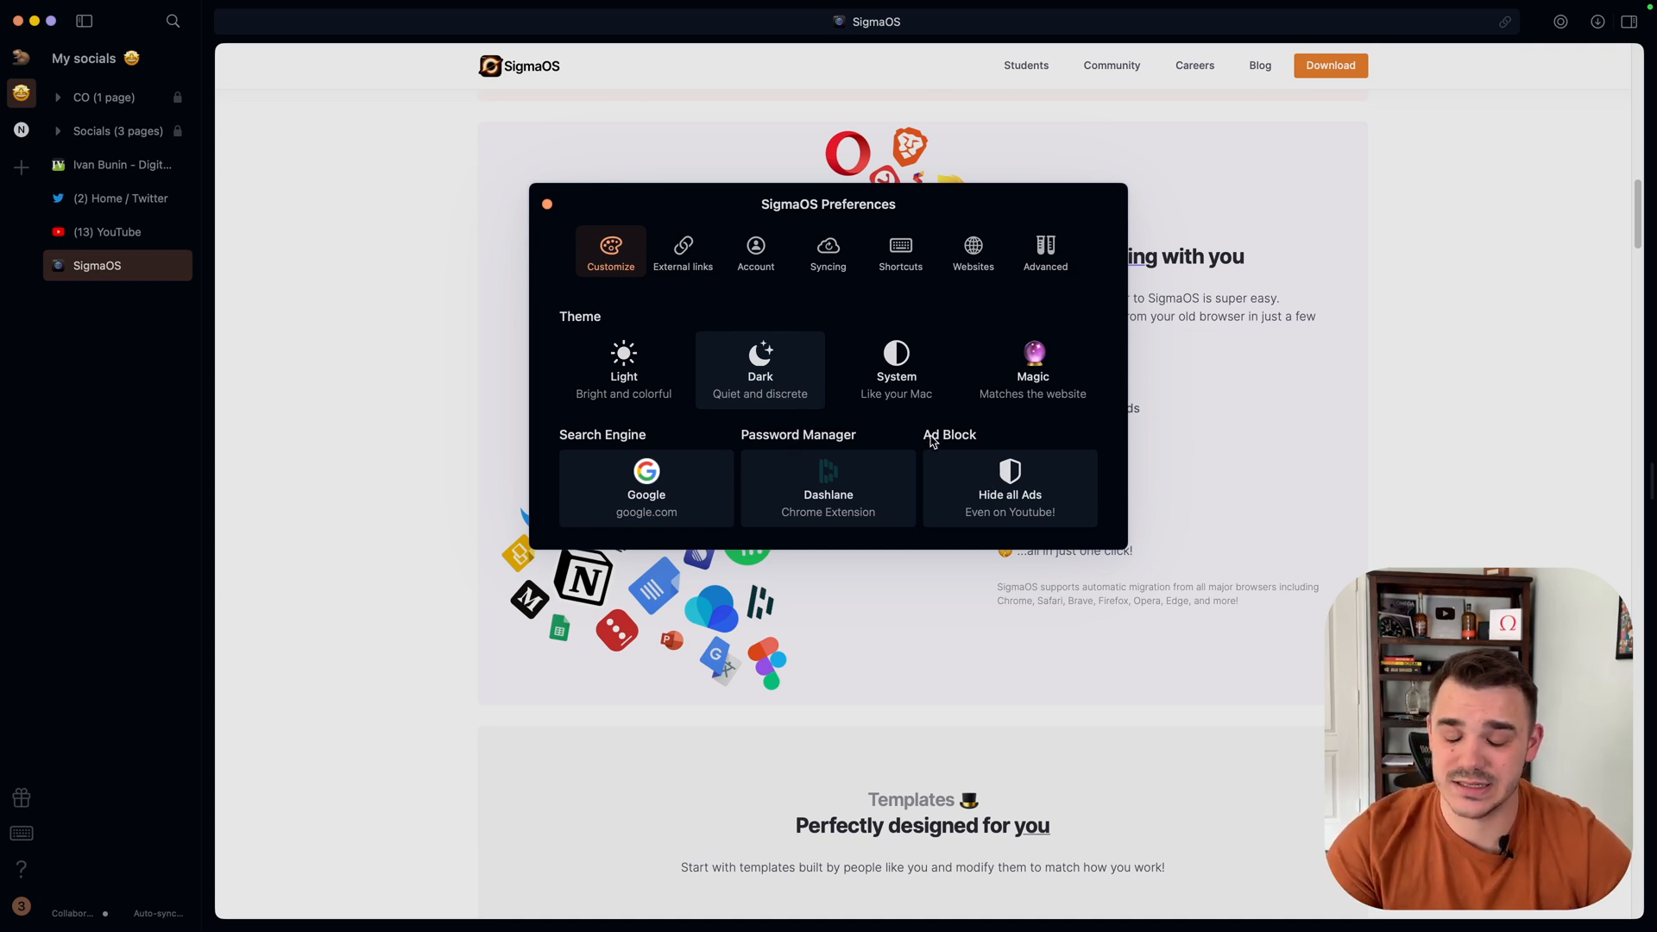
mouse_move(917, 457)
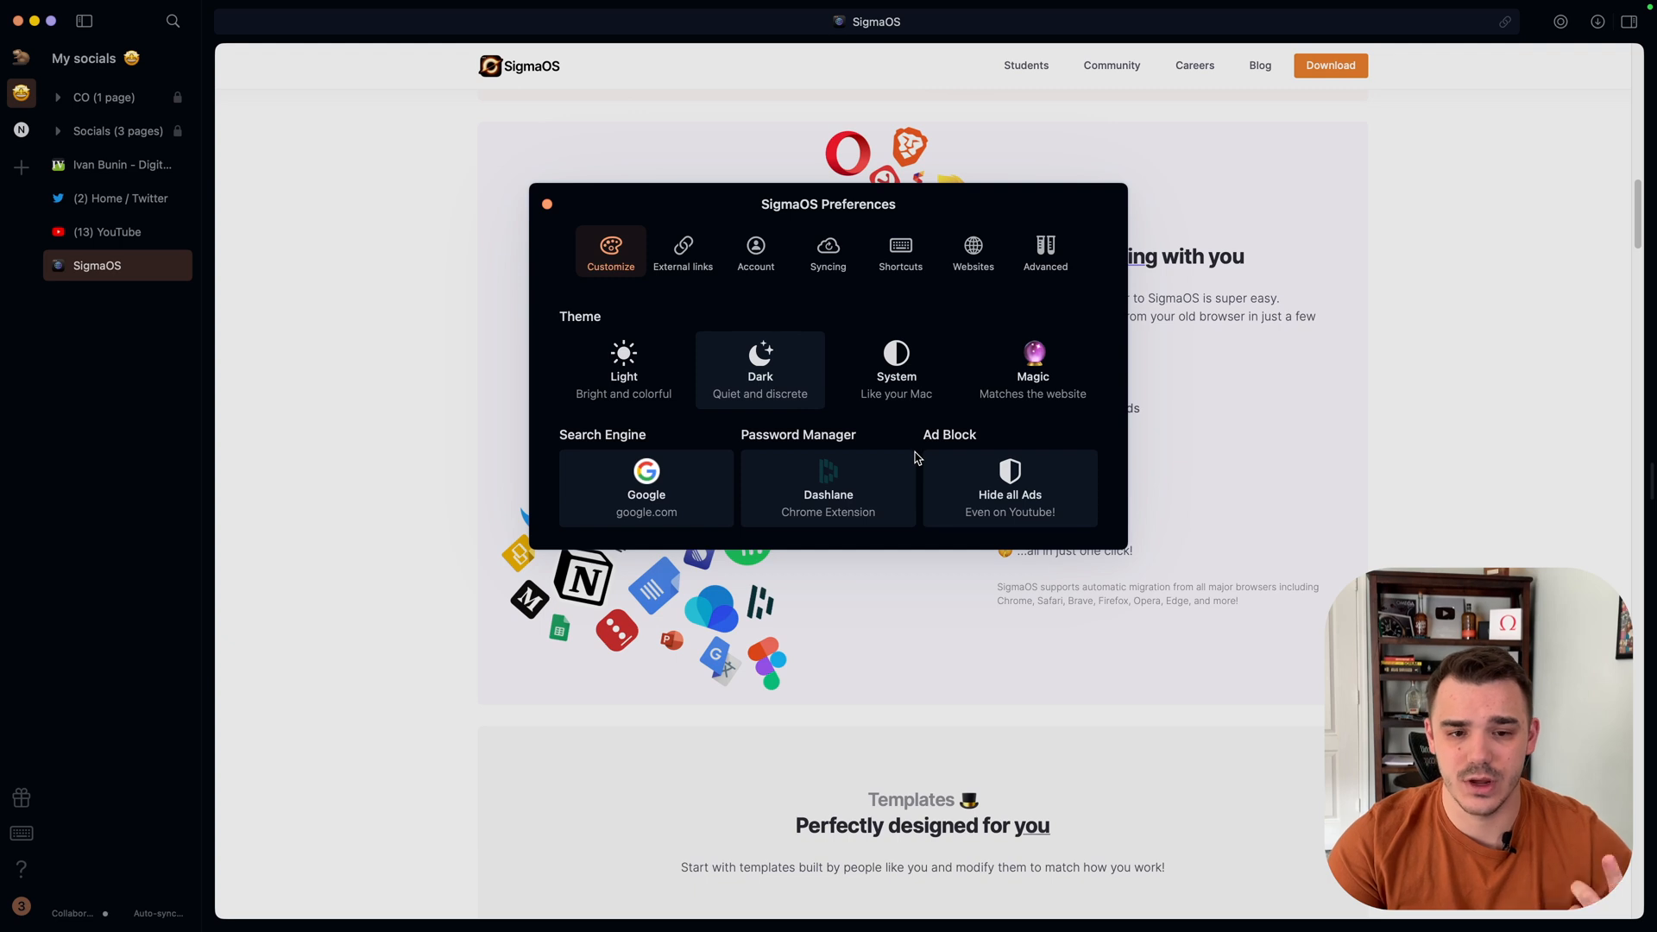
mouse_move(1028, 295)
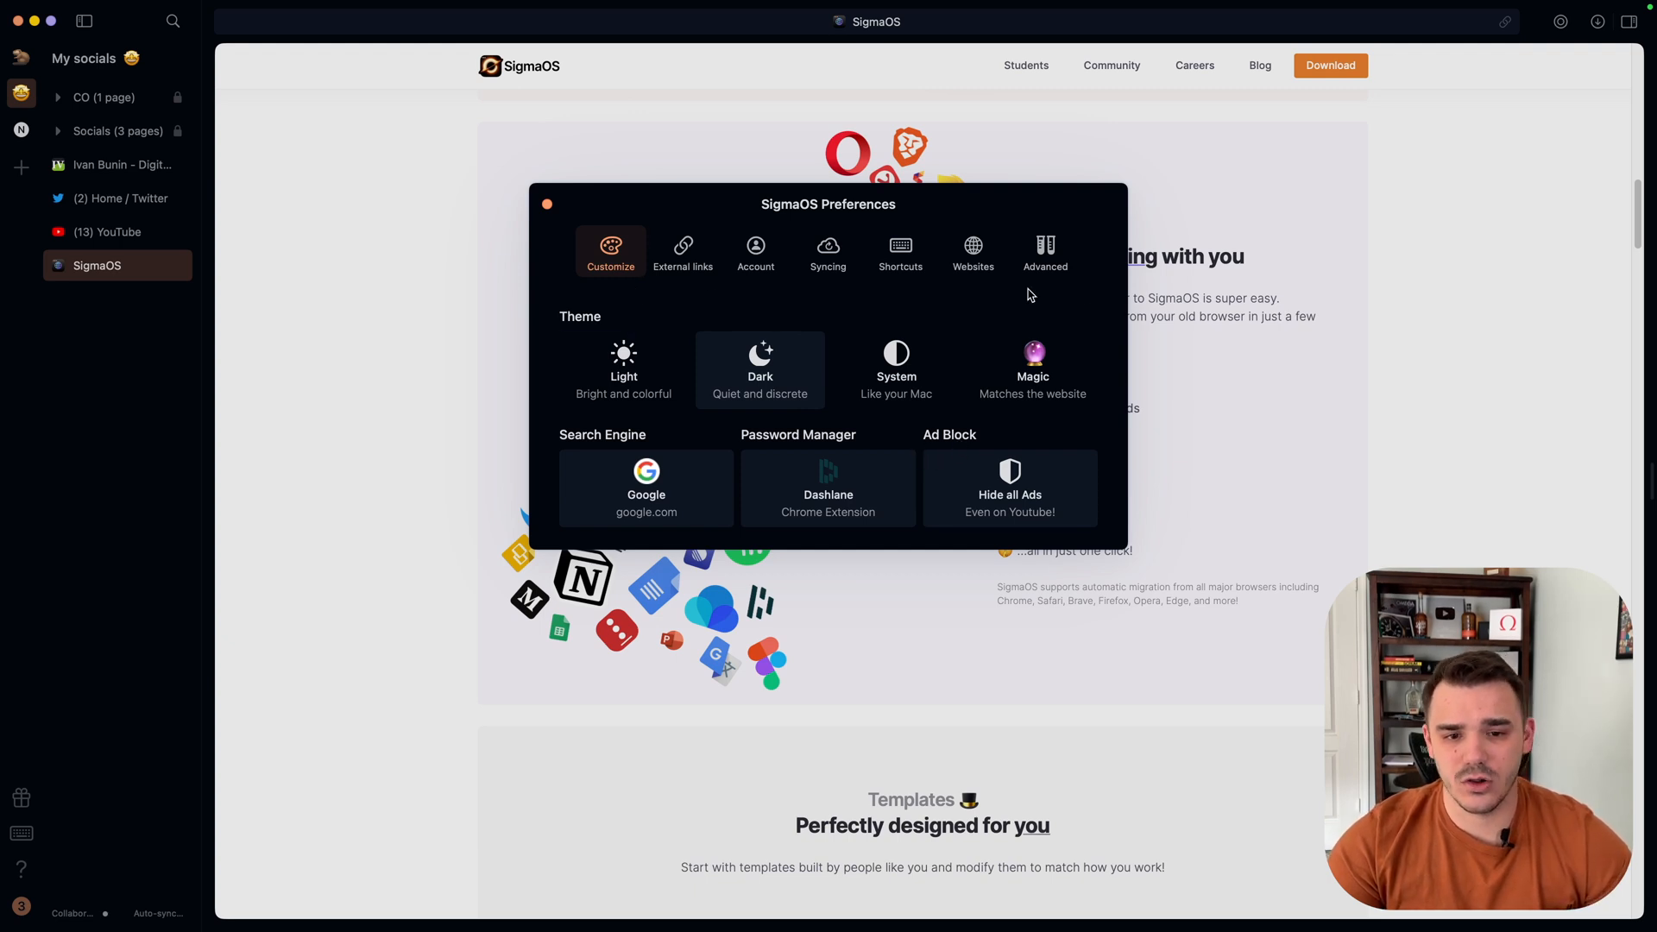
mouse_move(1068, 429)
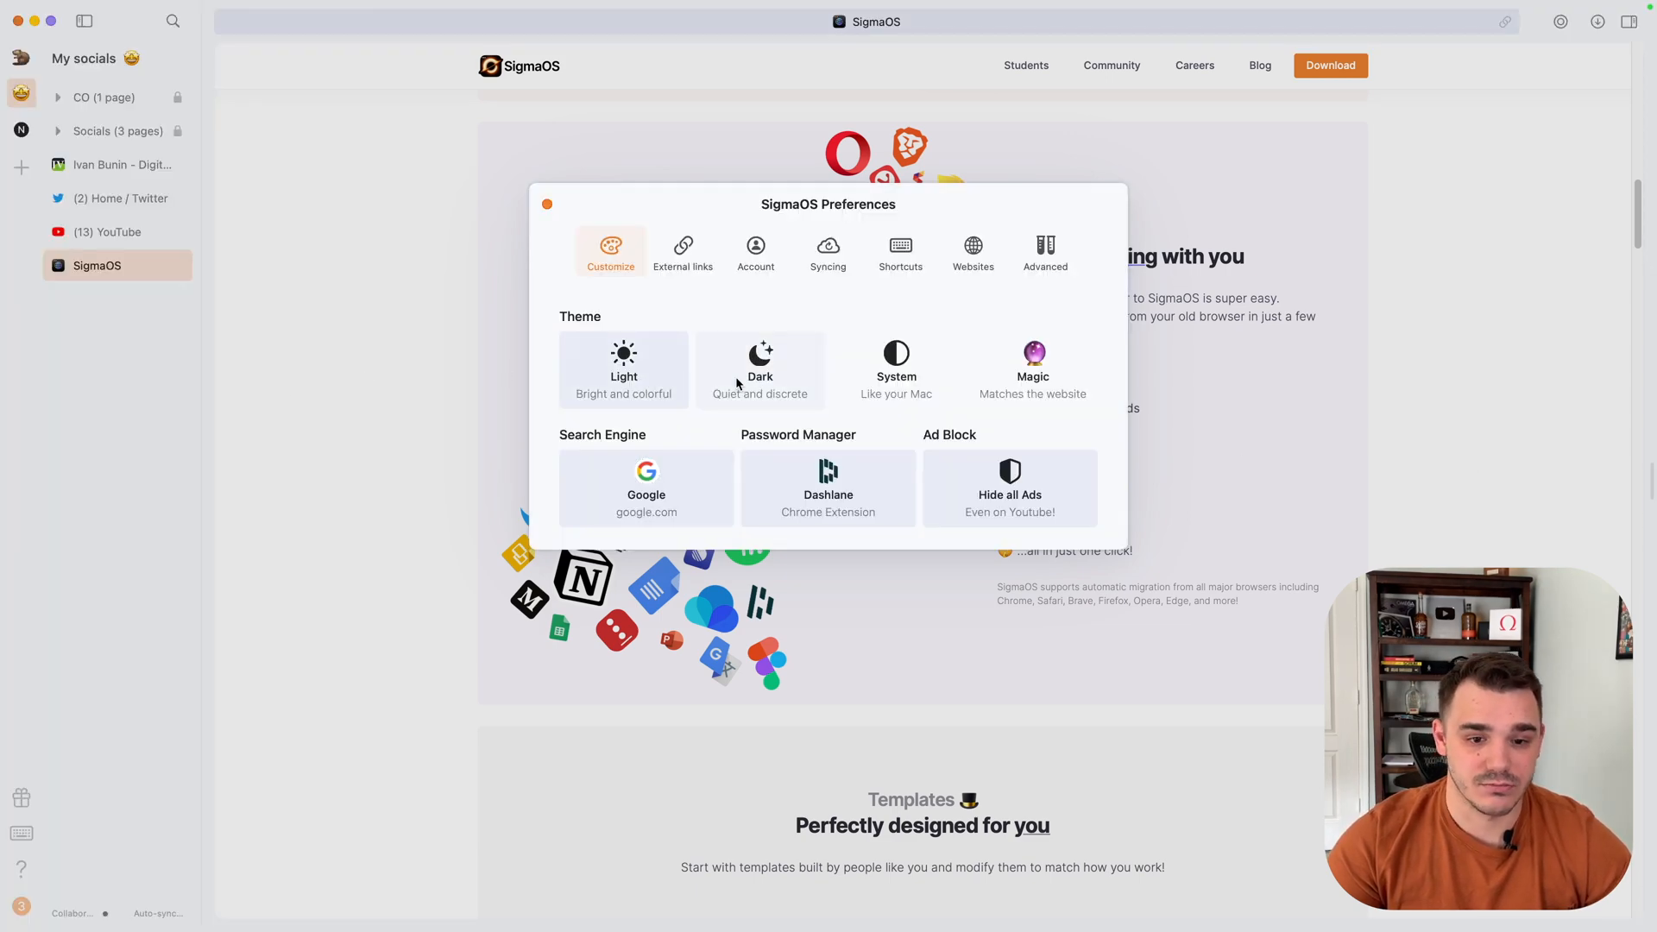
left_click(546, 204)
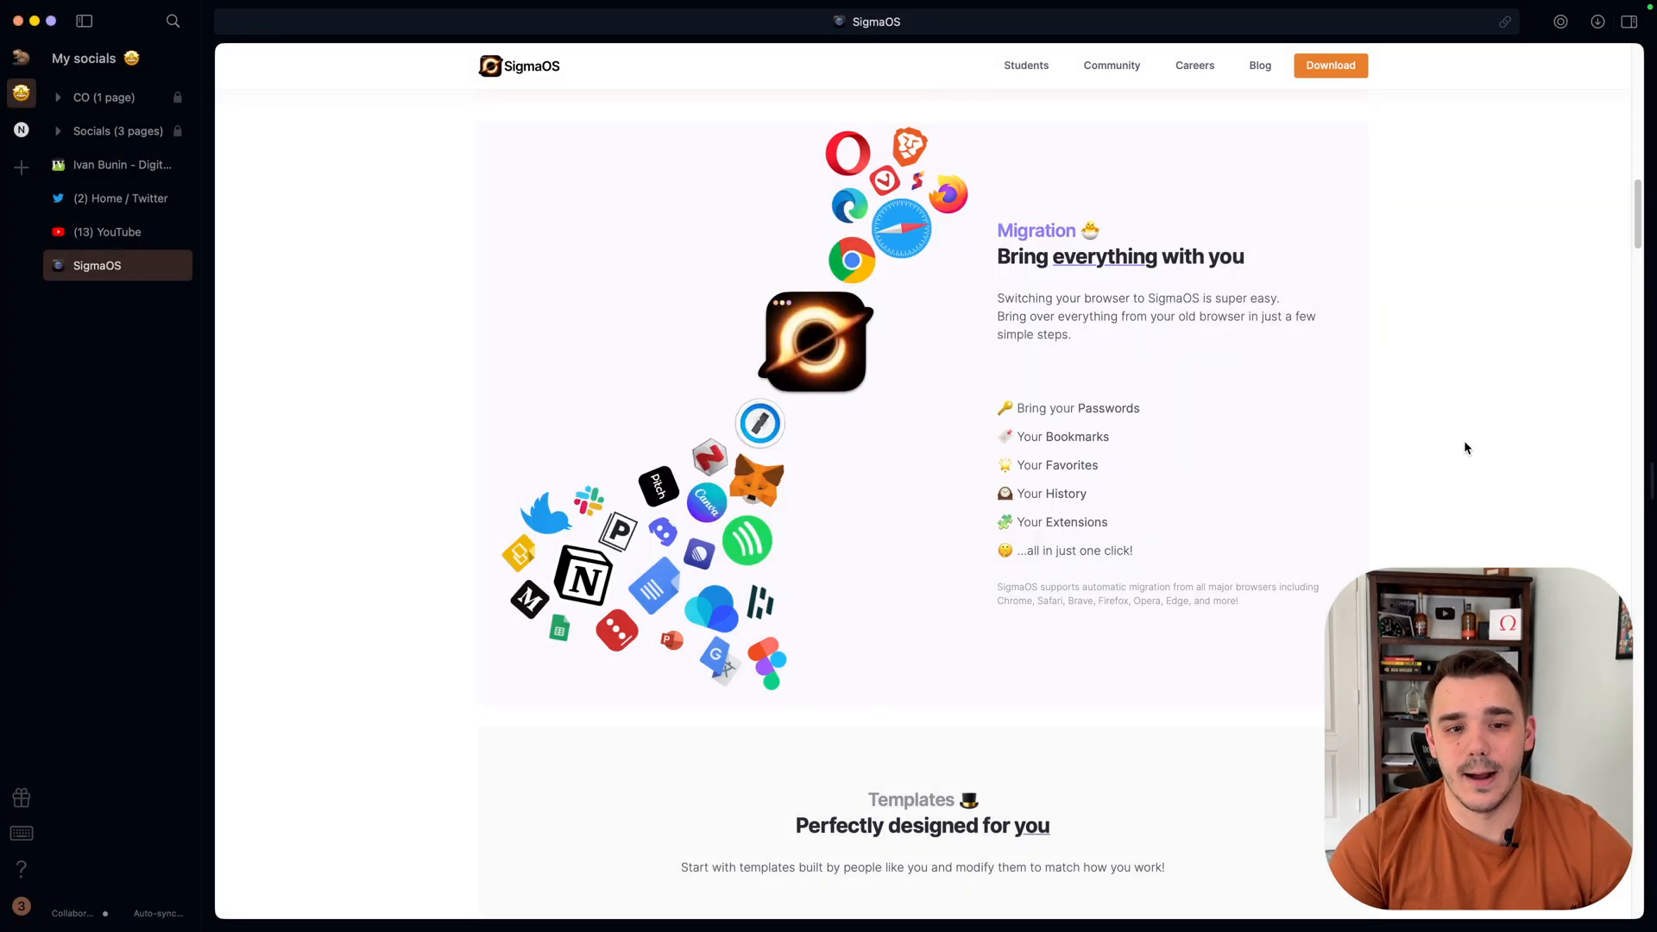
Open Lazy Search and enter google.com, with 'google.com – on Google' offered.
scroll("up", 3)
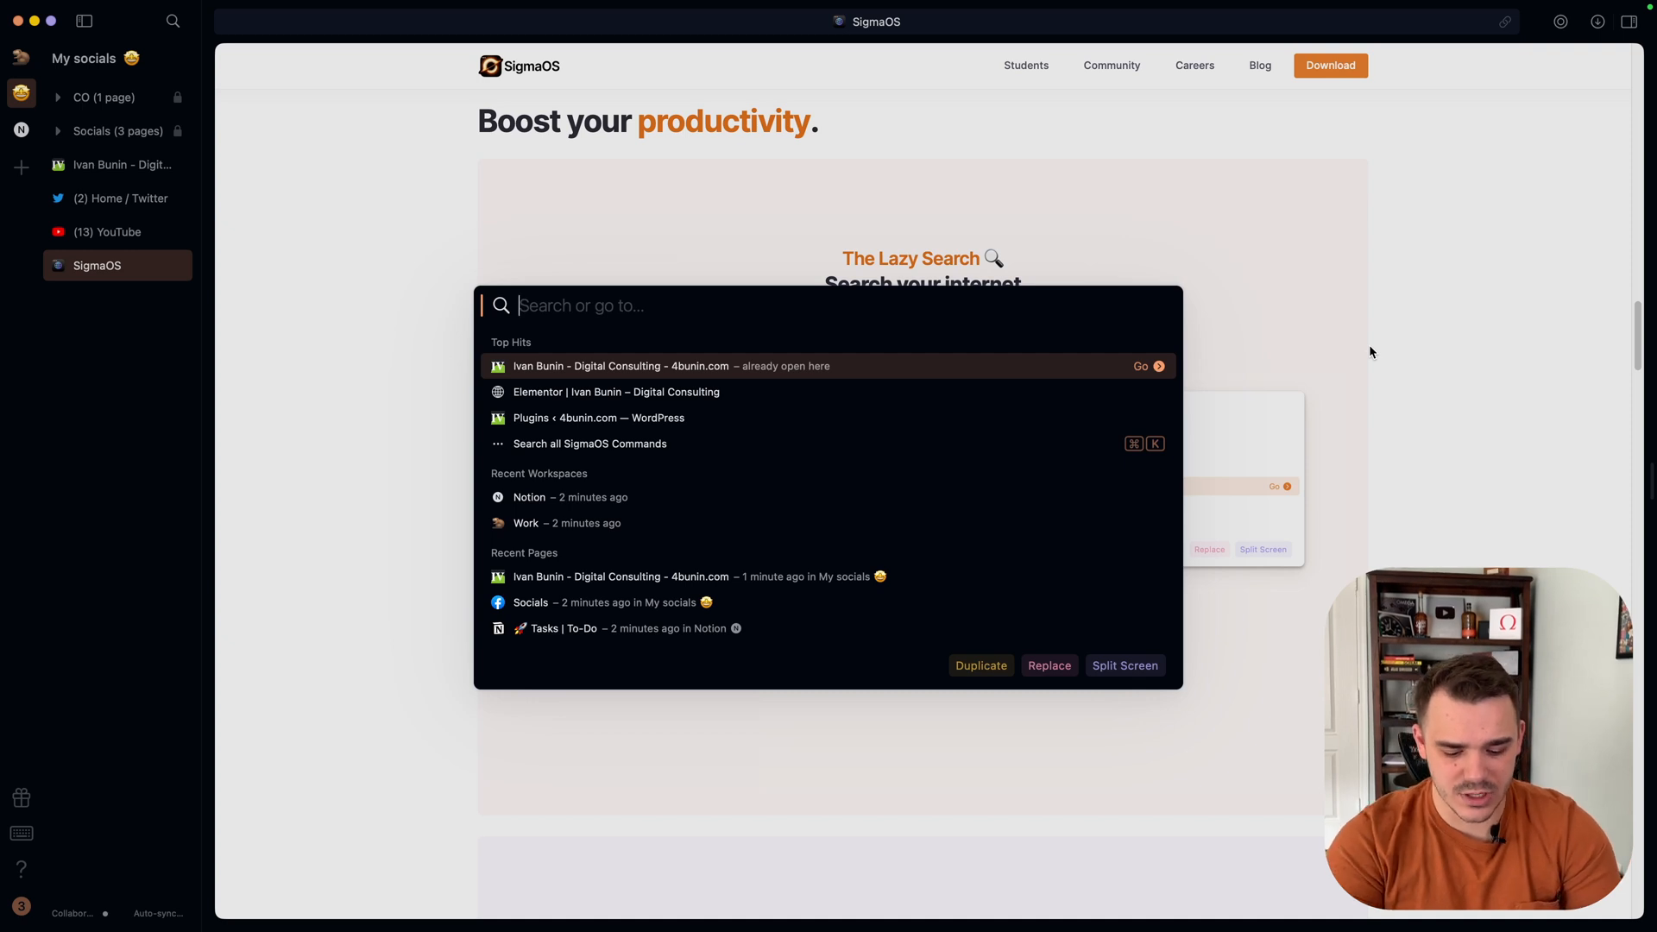
type("google.com")
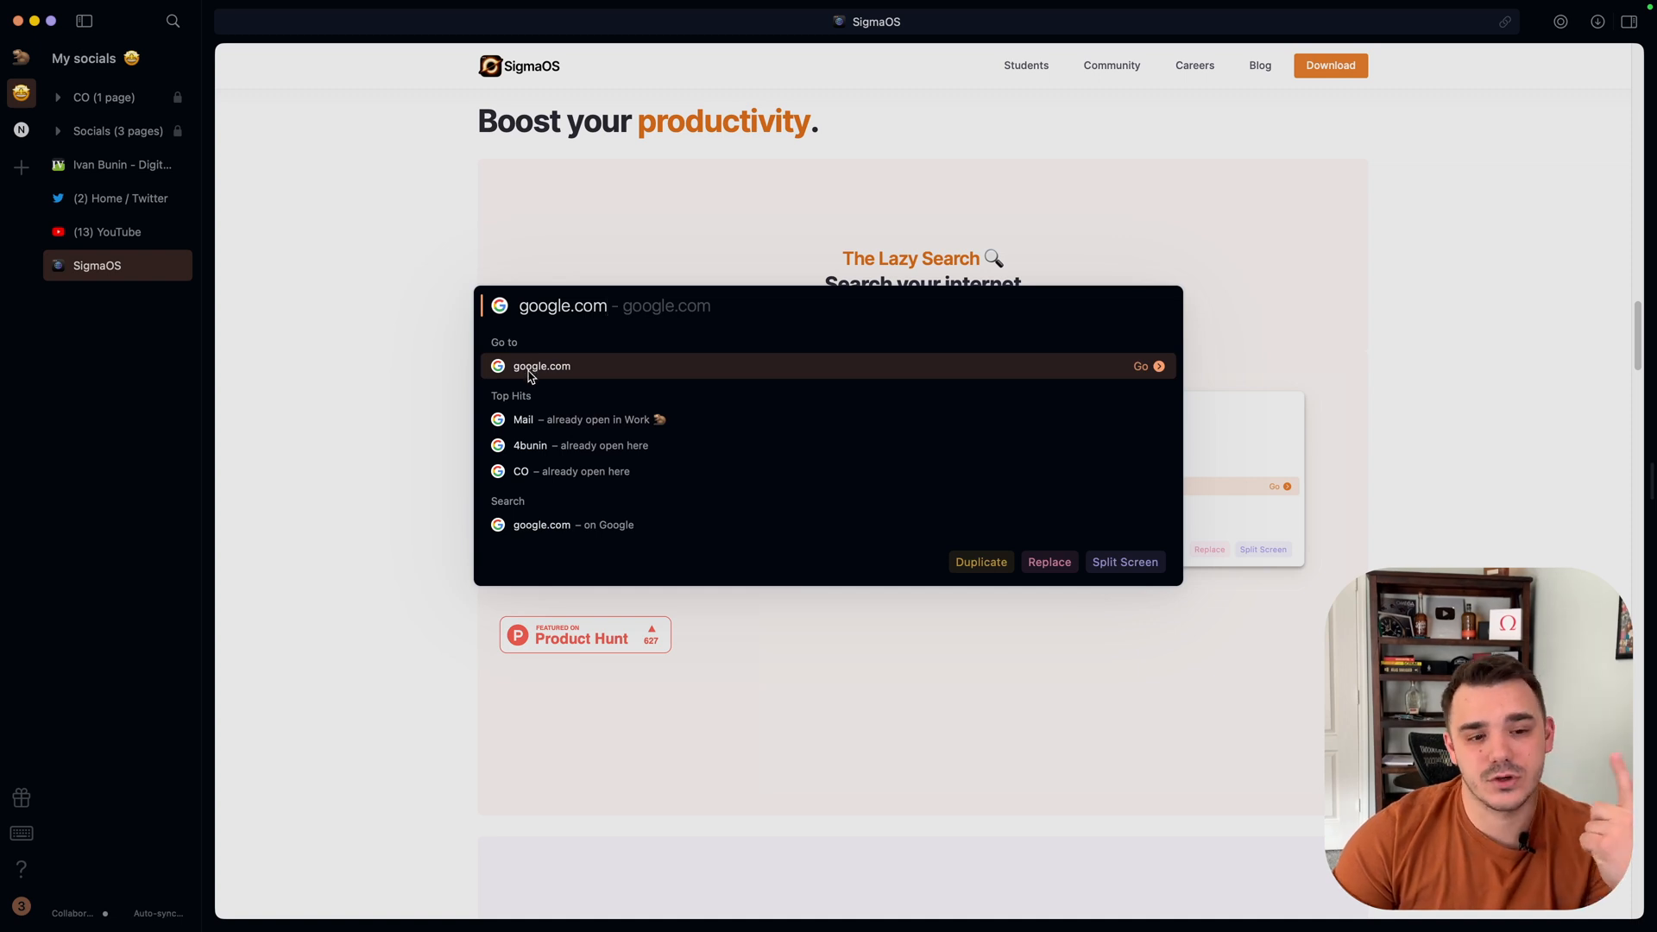
mouse_move(726, 389)
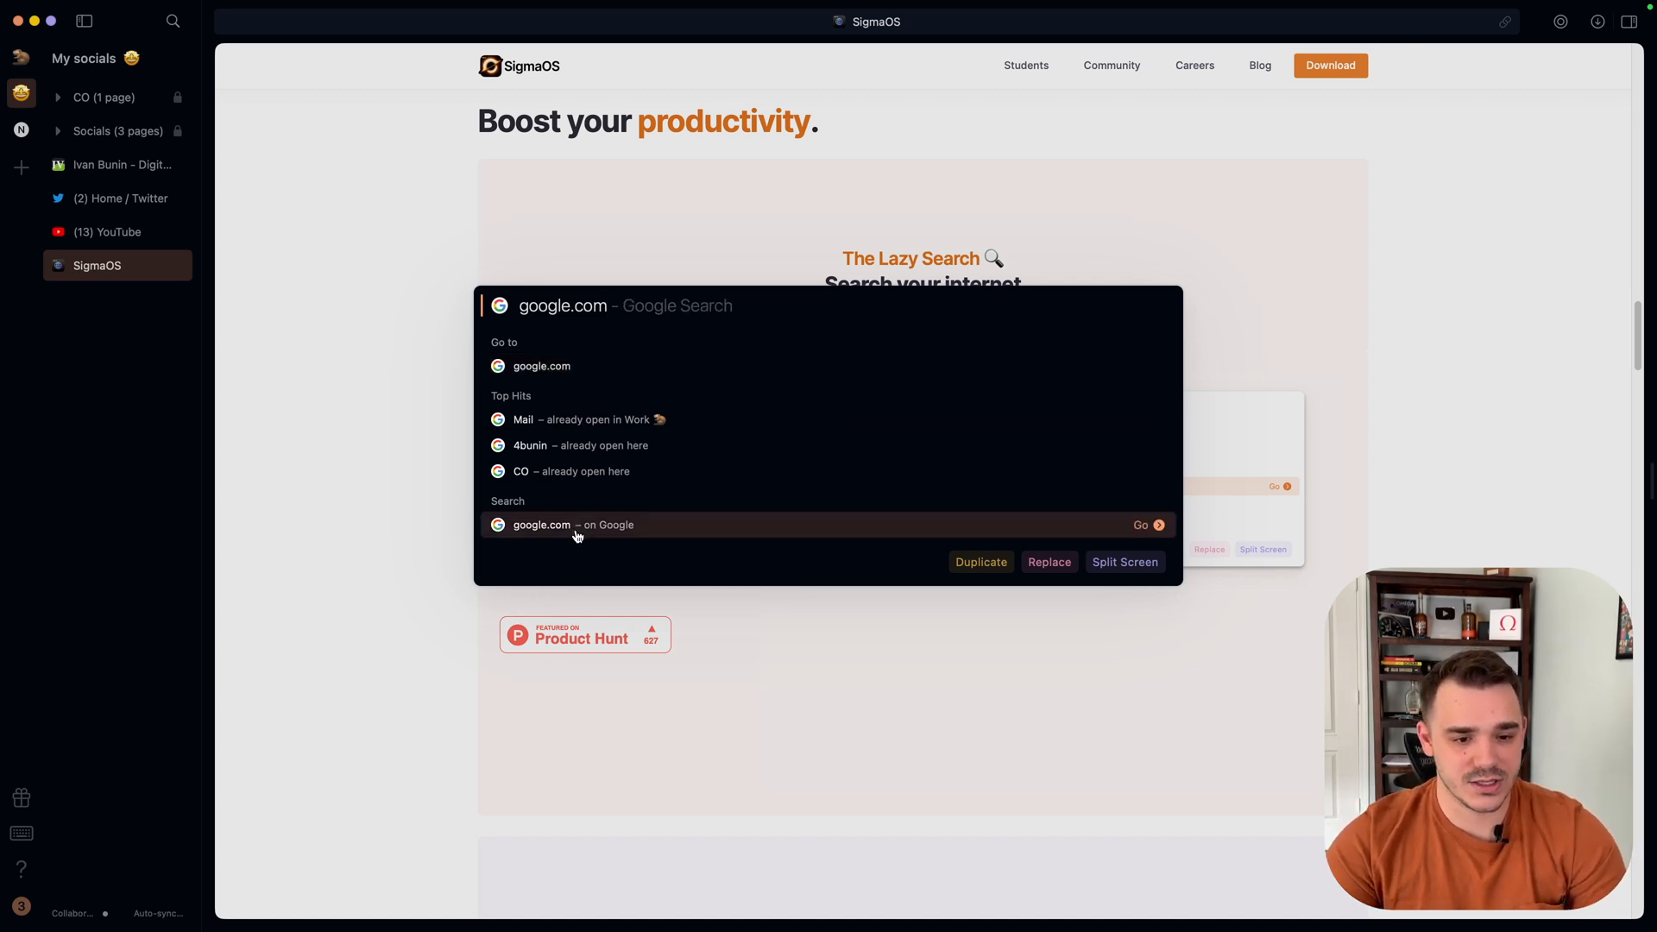
mouse_move(574, 535)
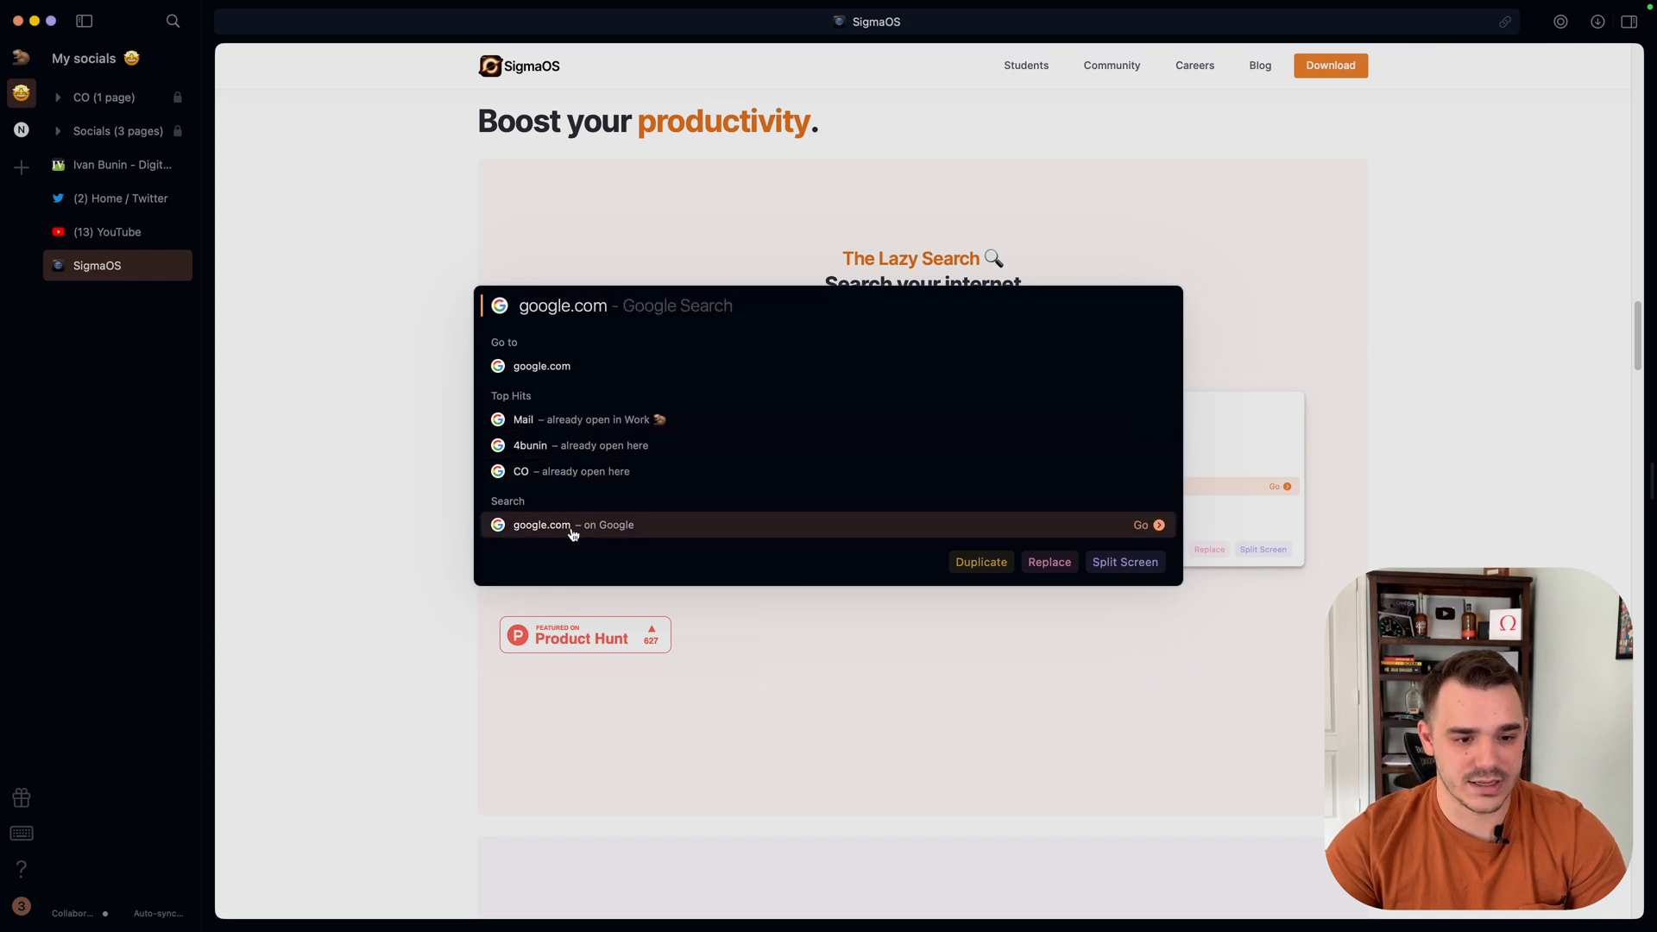
Open the Google results for google.com, expand its nested pages, and mark it done.
left_click(573, 524)
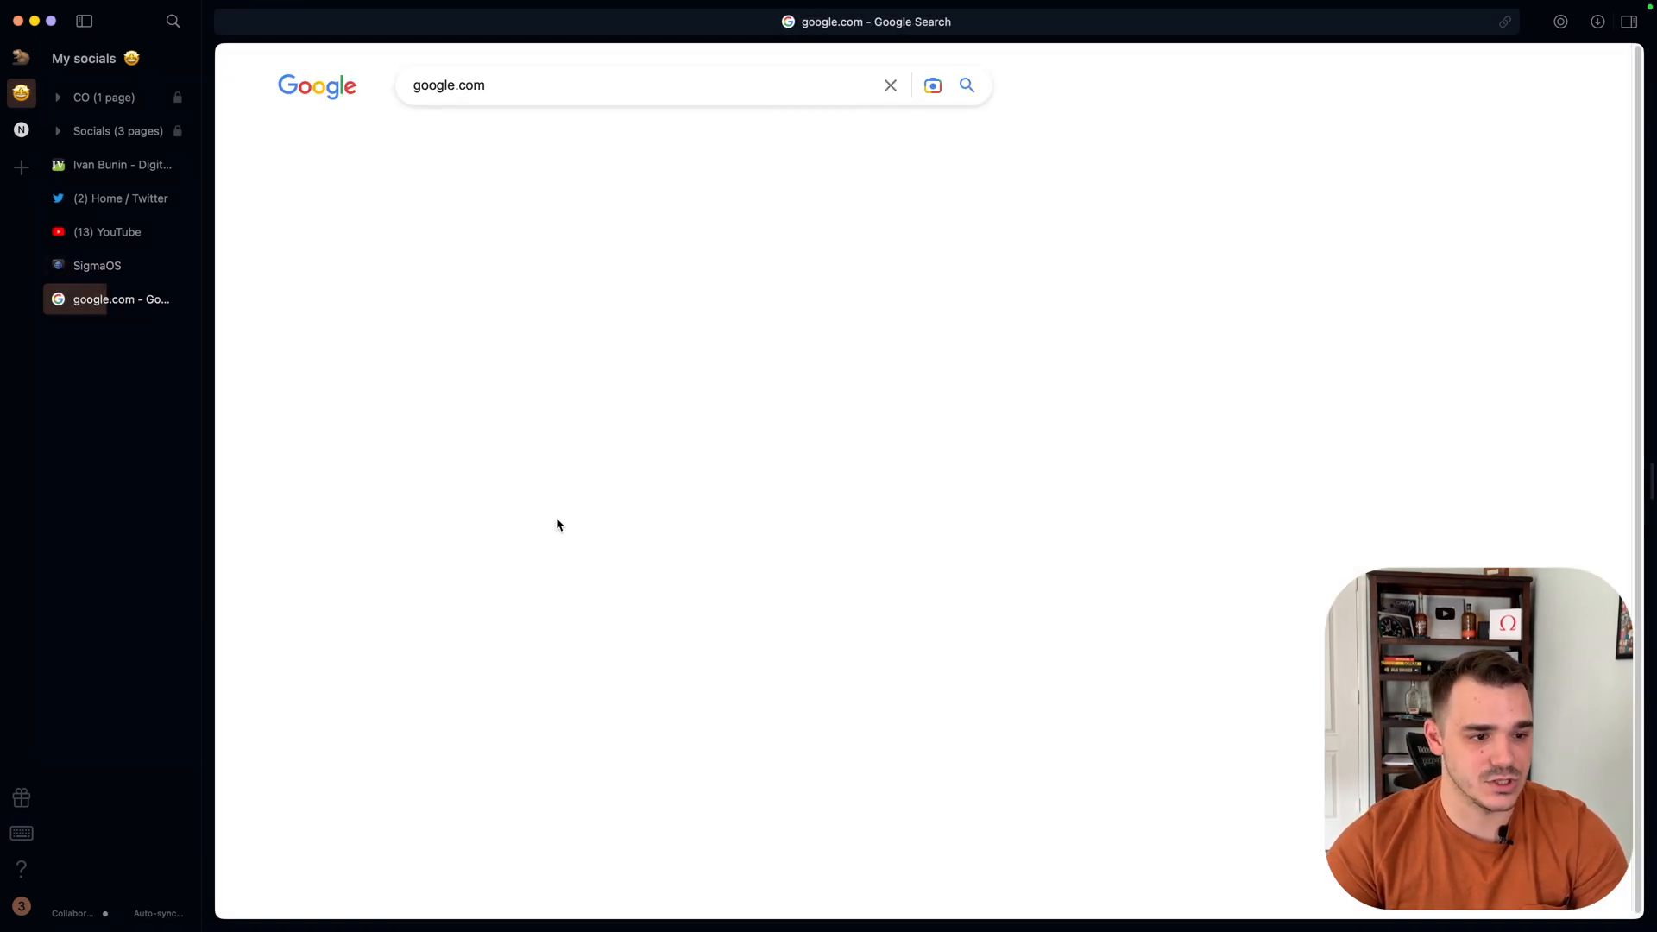
left_click(965, 85)
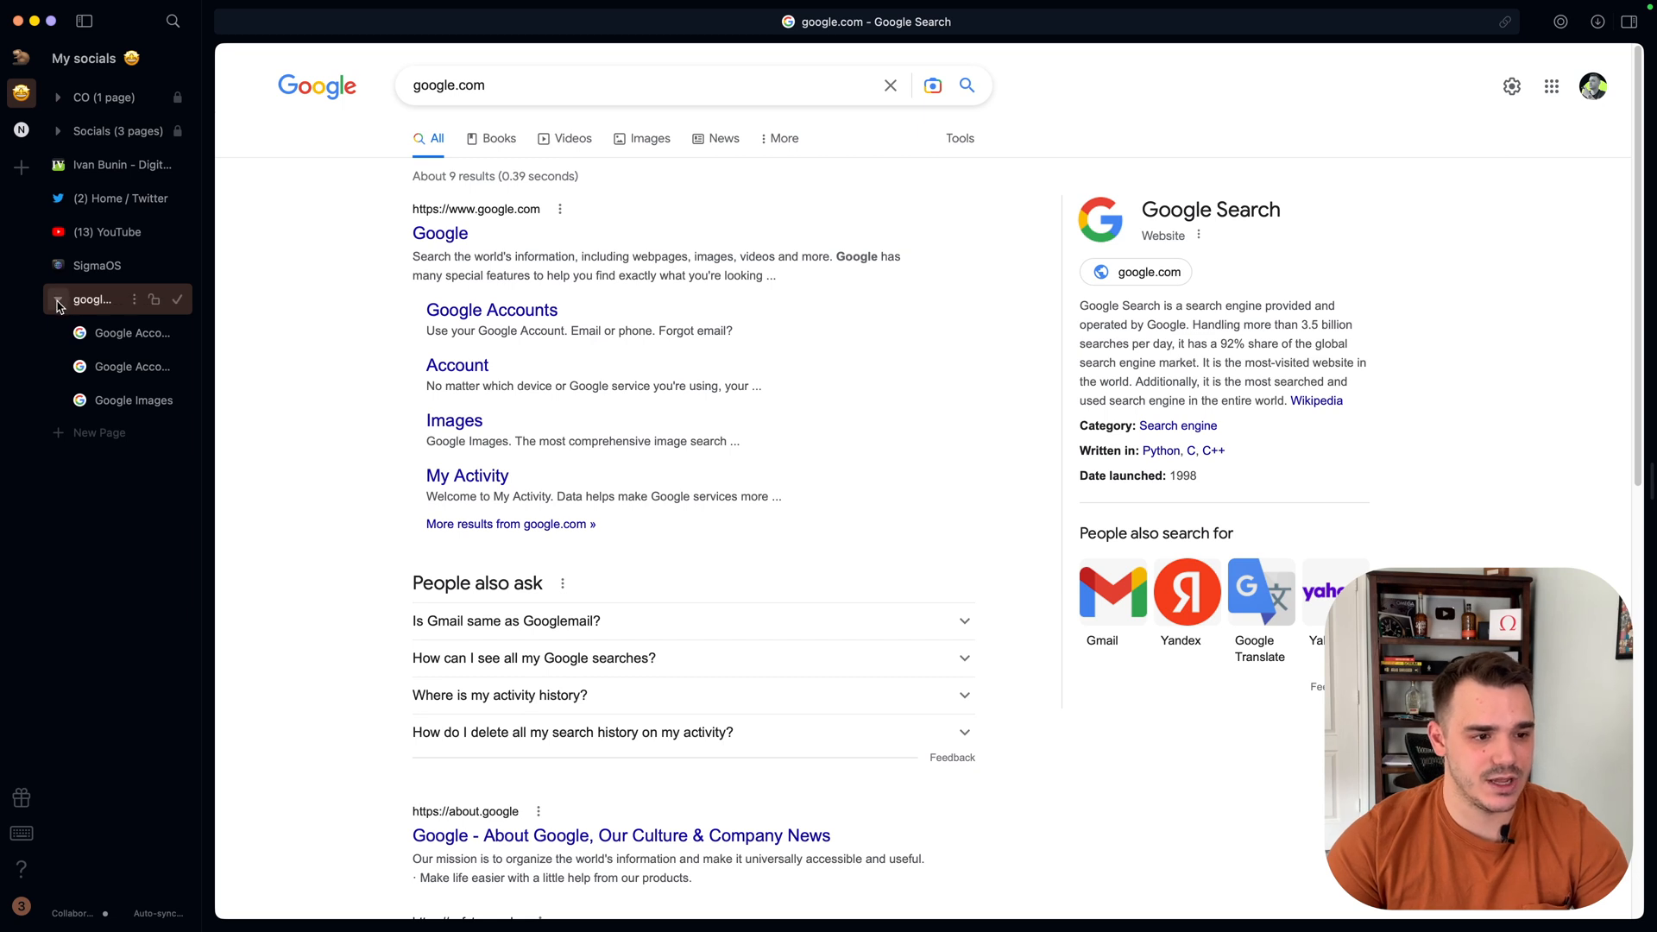
left_click(60, 306)
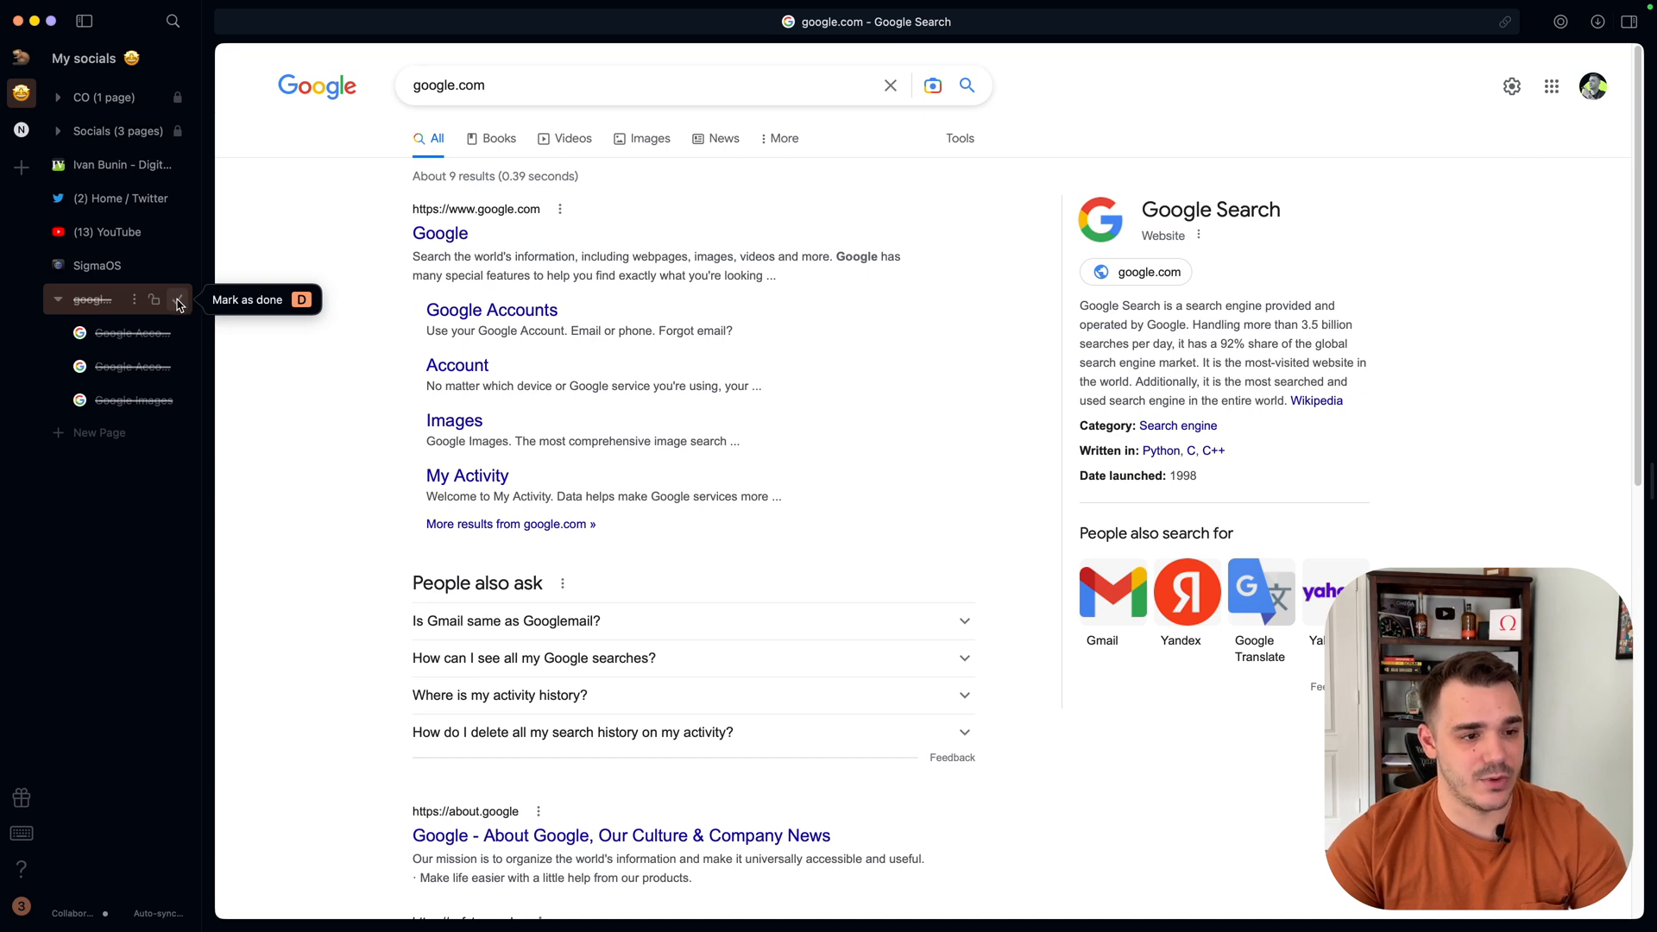
left_click(178, 301)
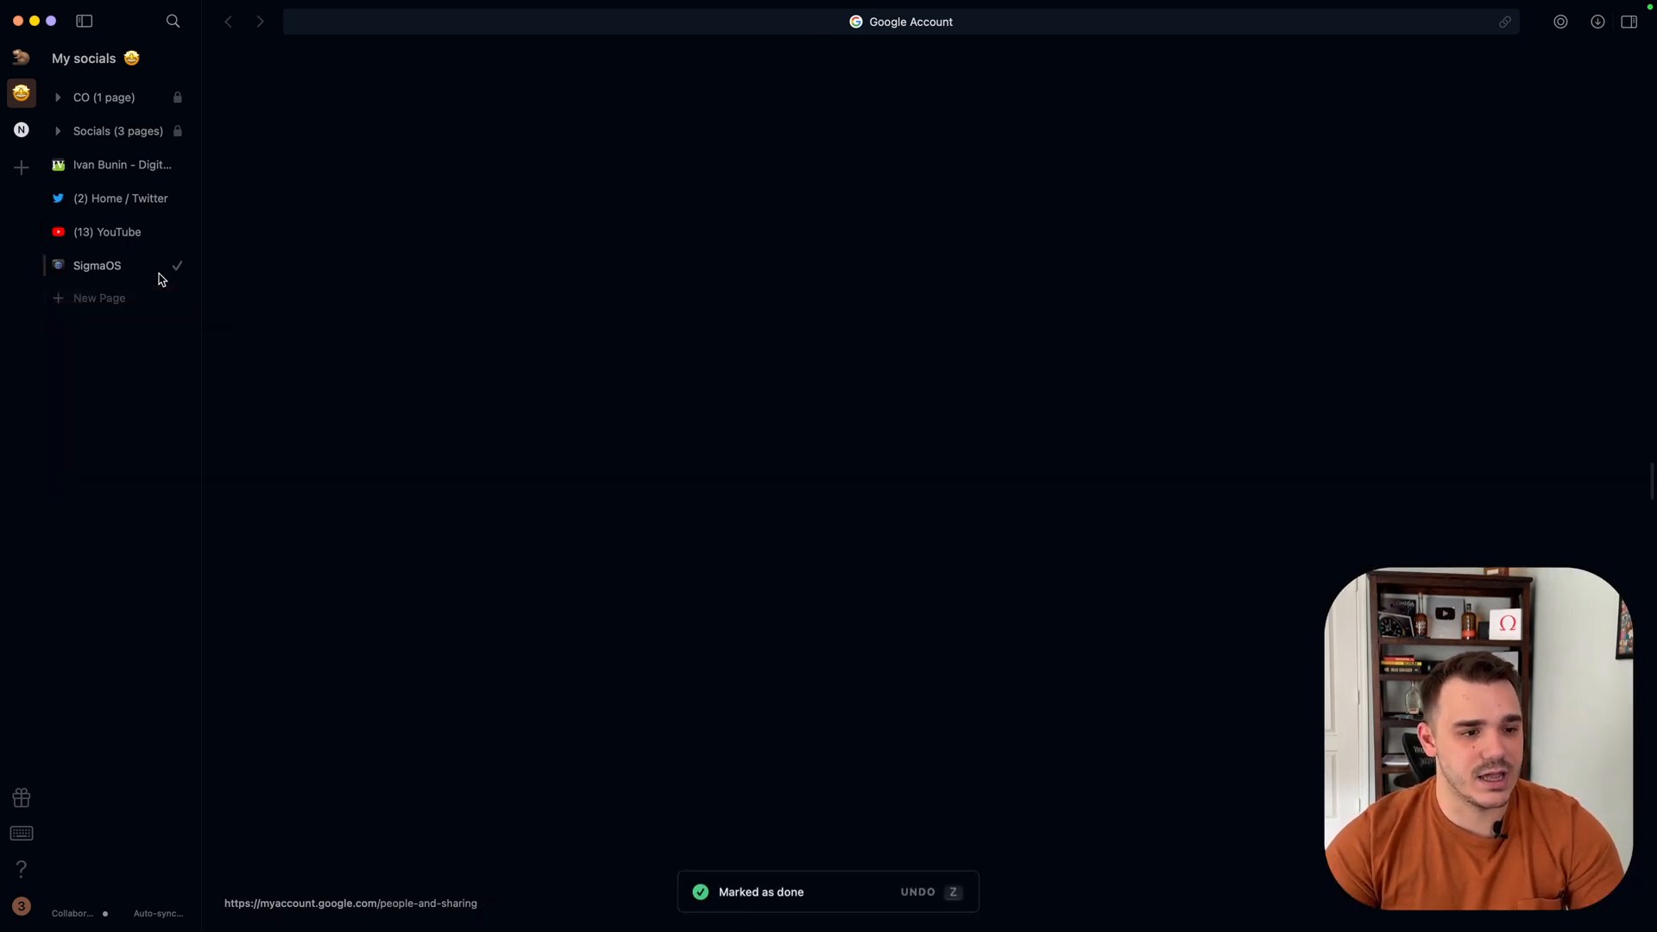
Reopen the SigmaOS website page from the sidebar, back at Lazy Search.
left_click(98, 265)
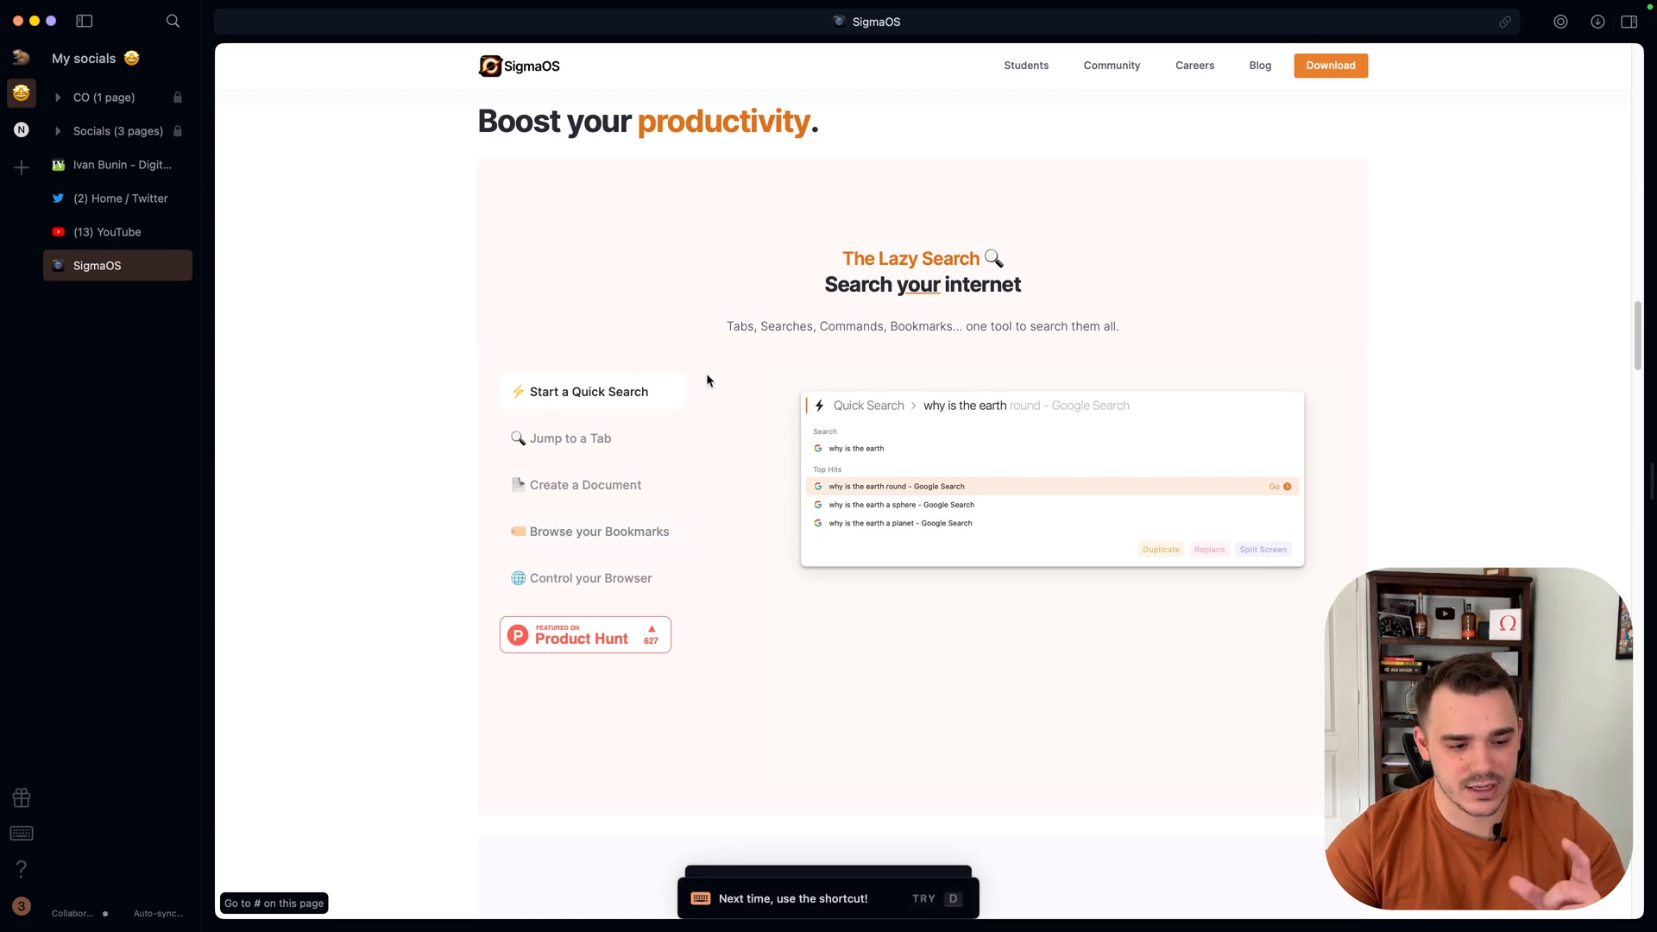
mouse_move(20, 835)
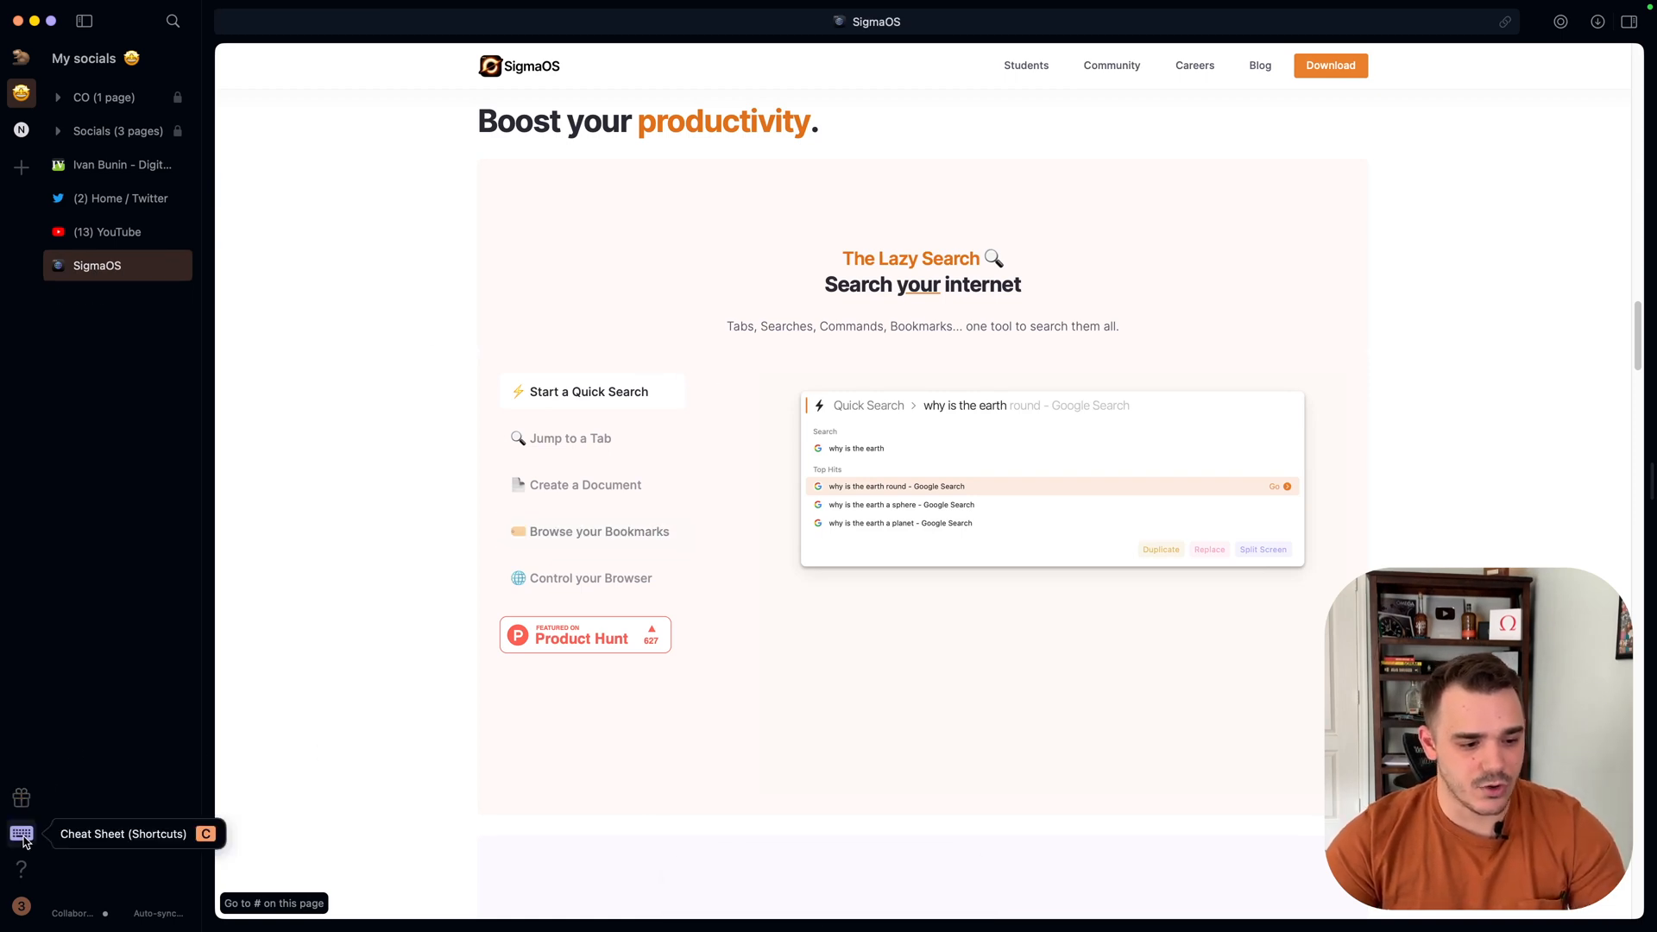
left_click(21, 834)
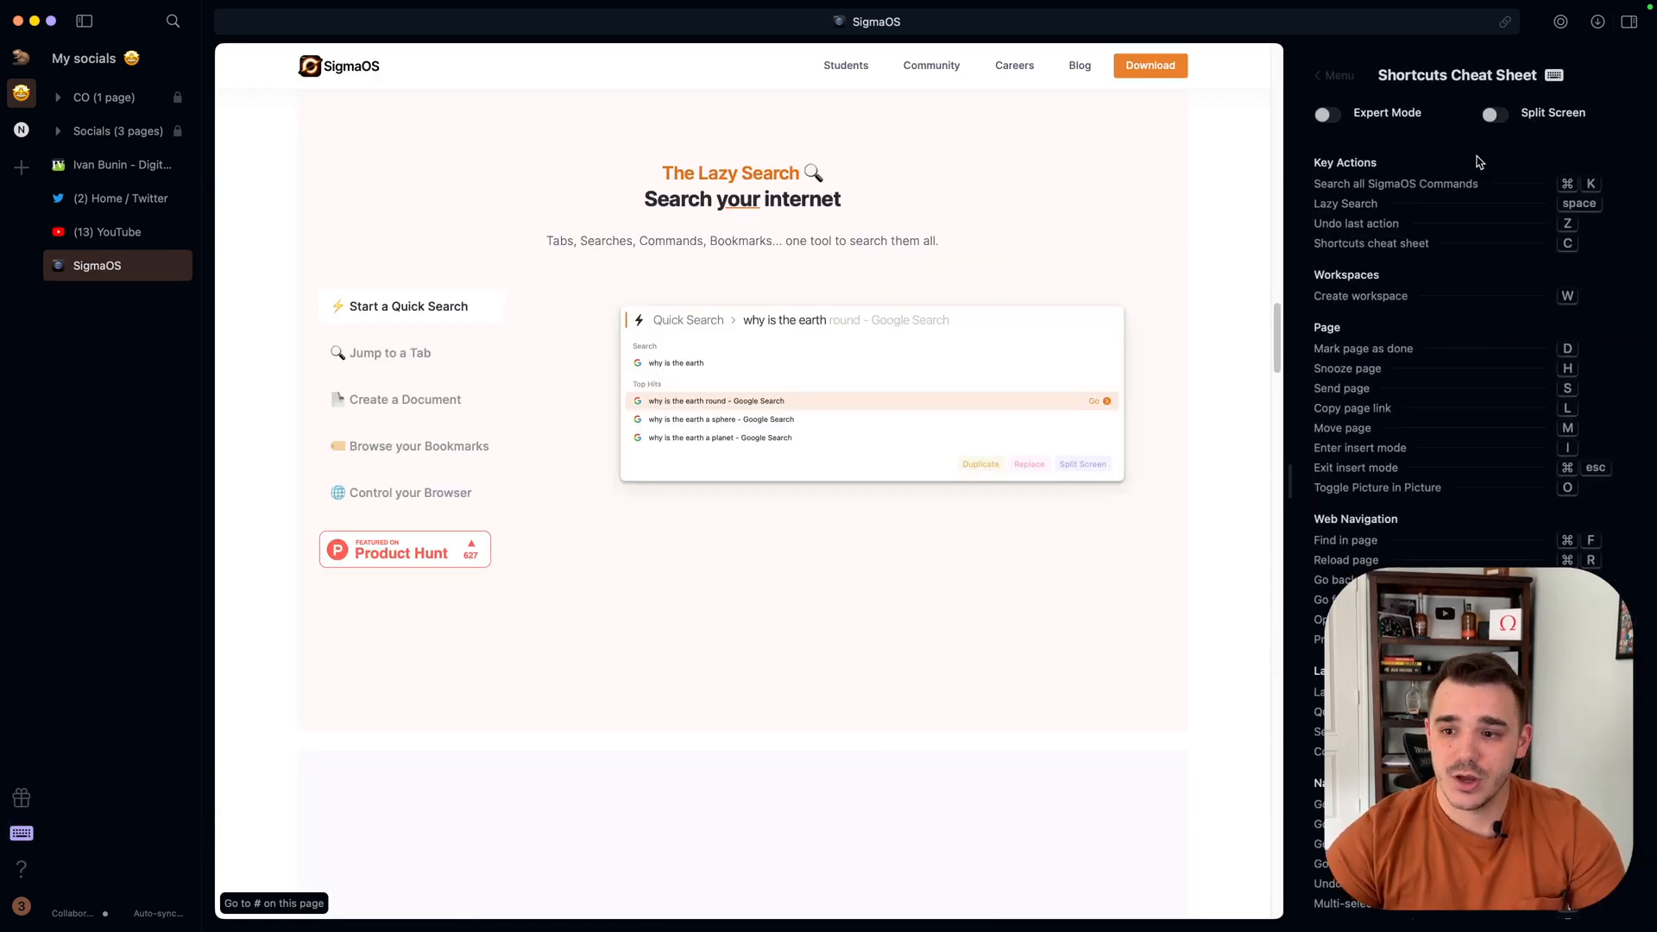
mouse_move(1468, 262)
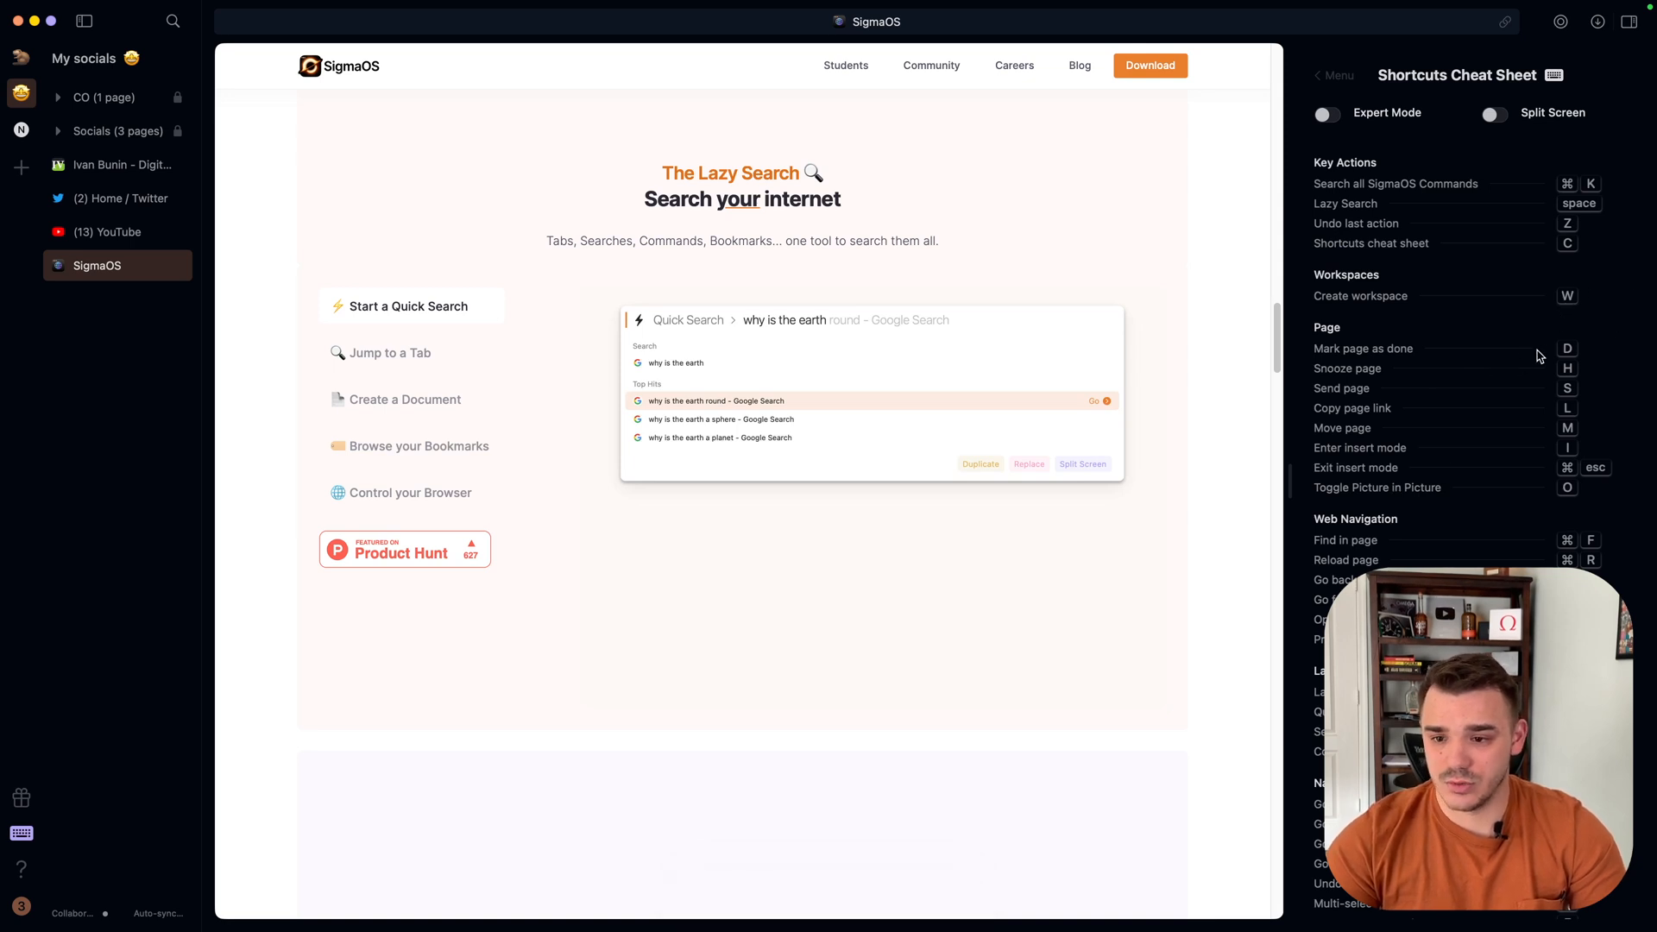
mouse_move(1558, 444)
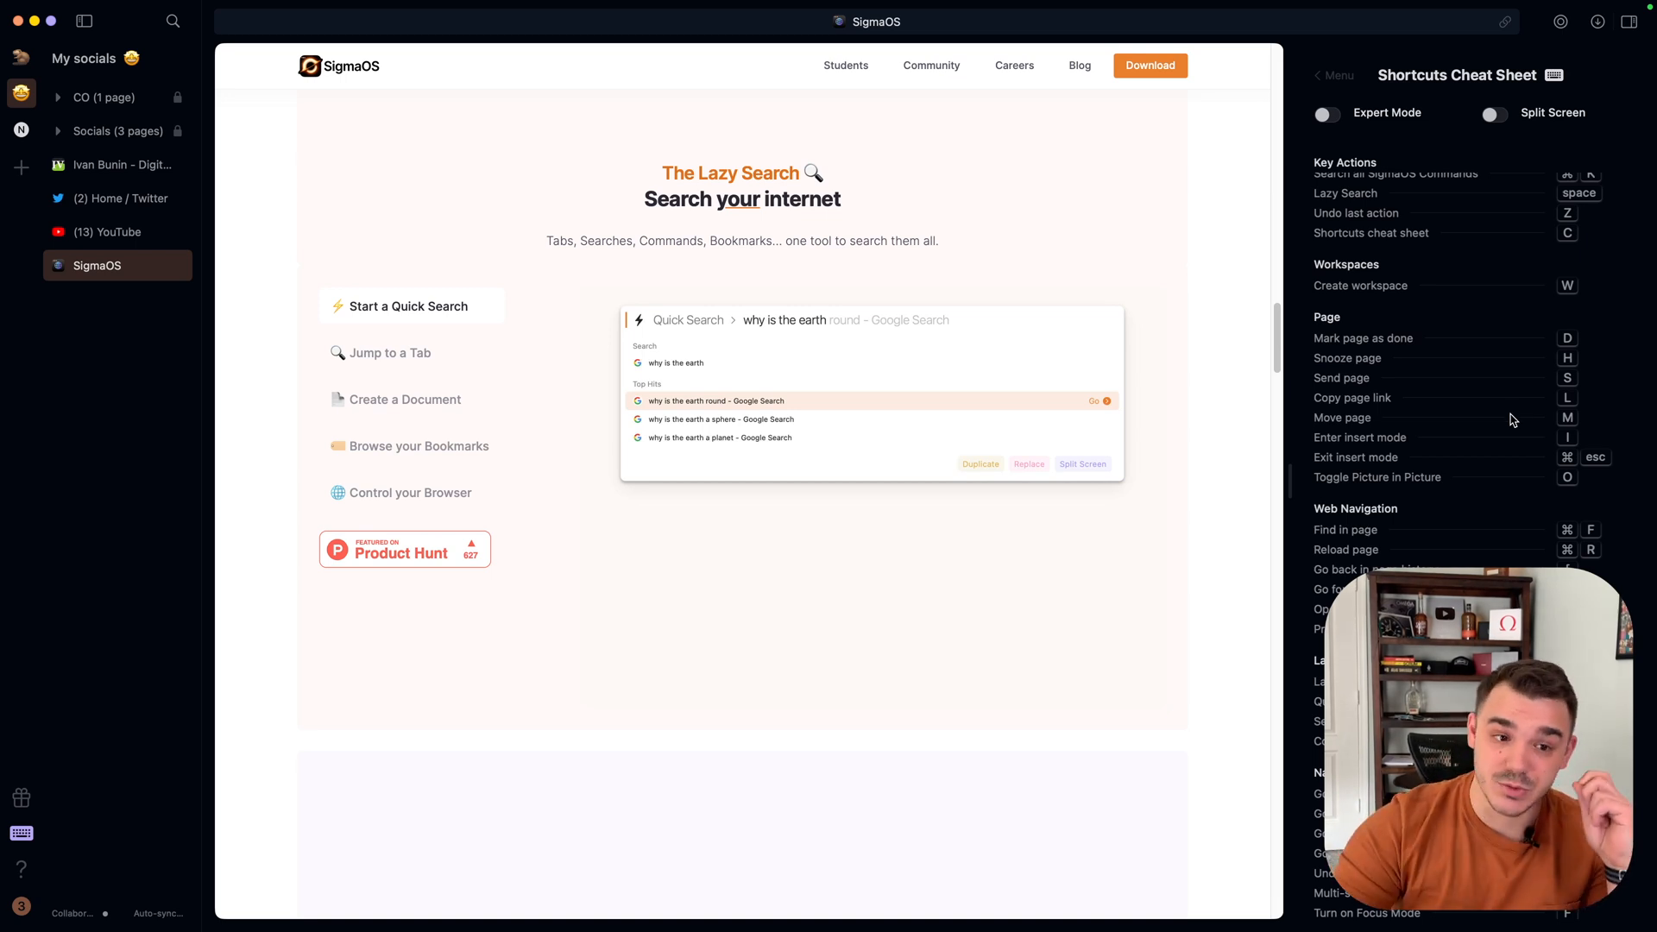
mouse_move(1532, 416)
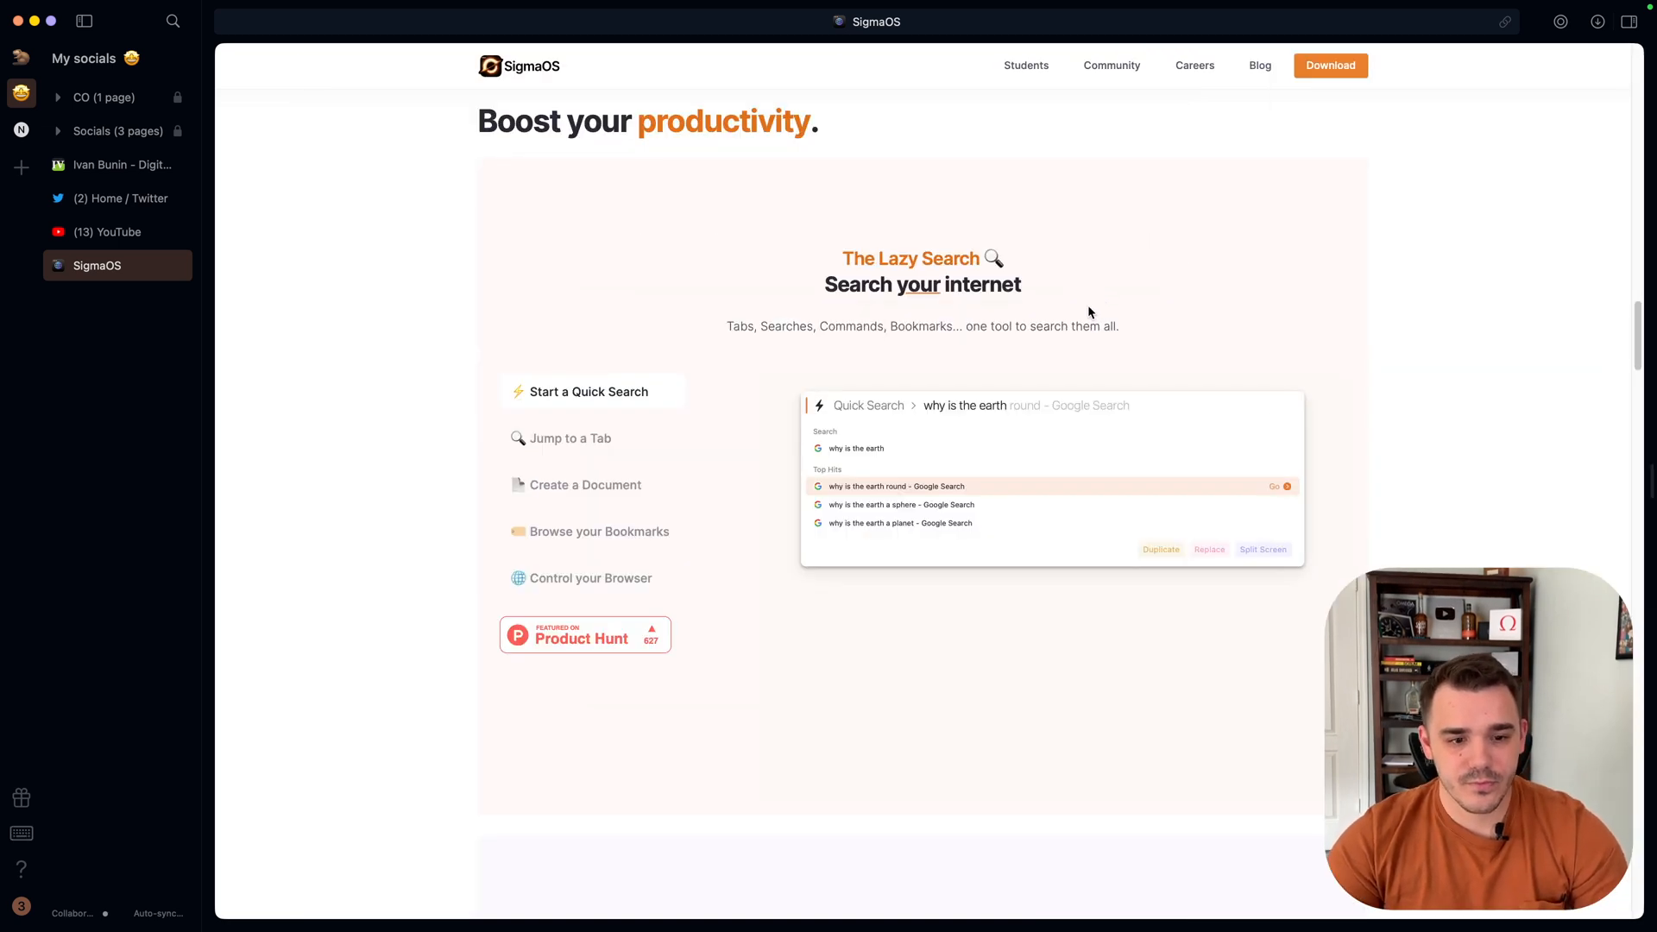
mouse_move(1033, 307)
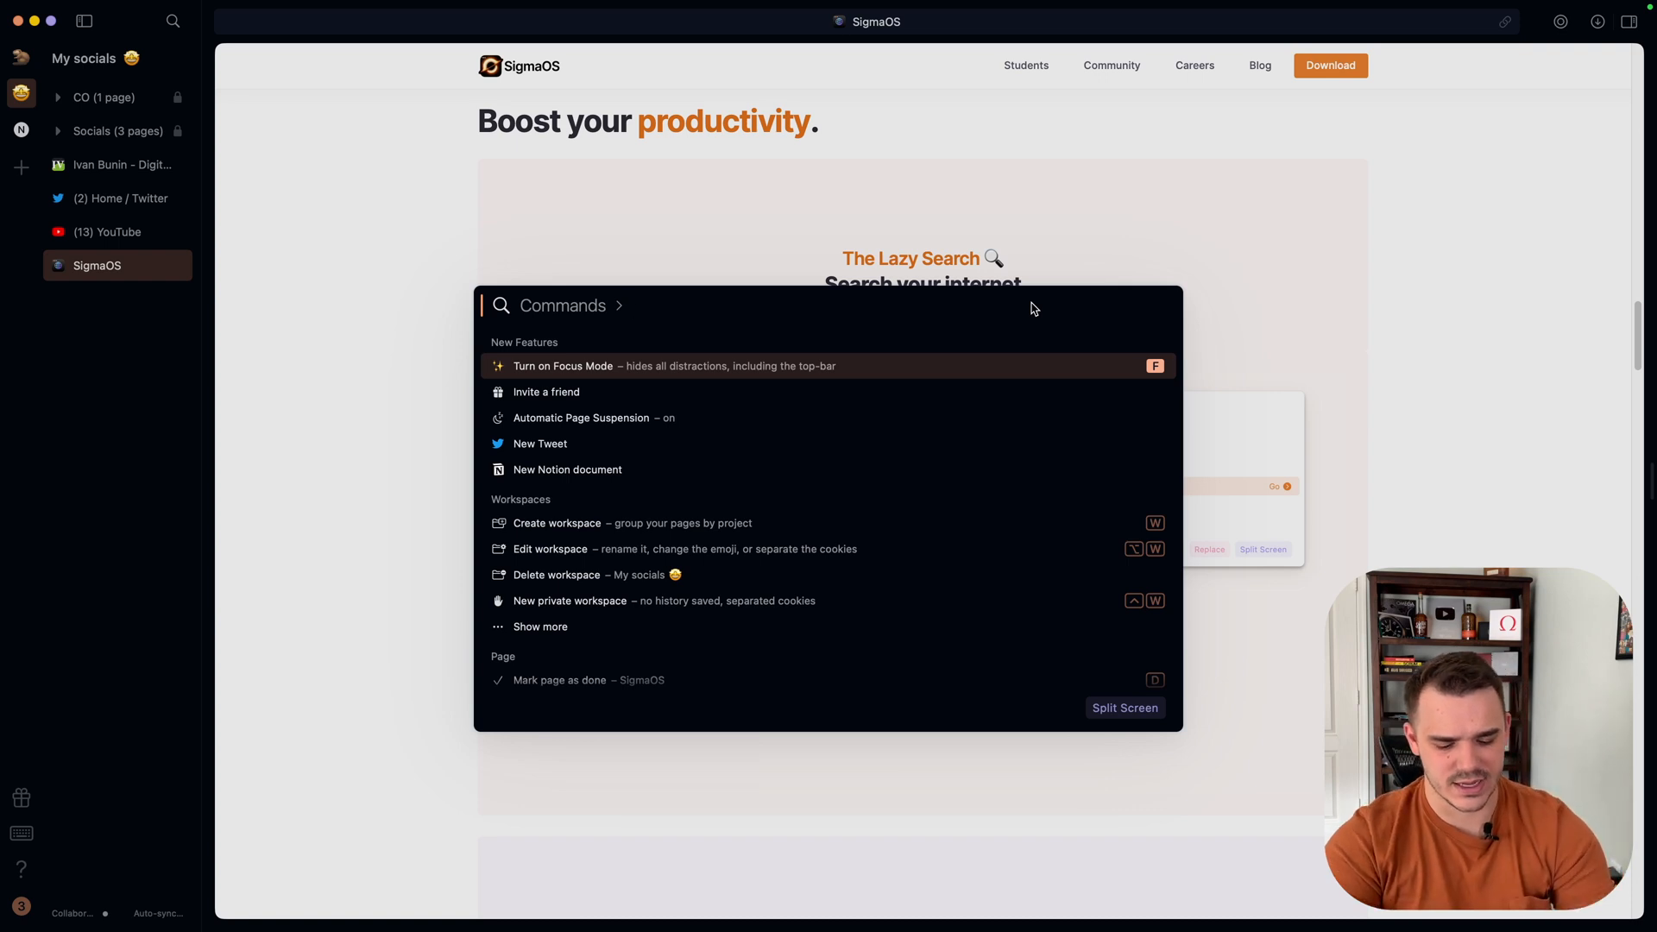
Search 'sheet' in the Cmd+K commands palette and choose New Google Sheet.
type("new Tweet")
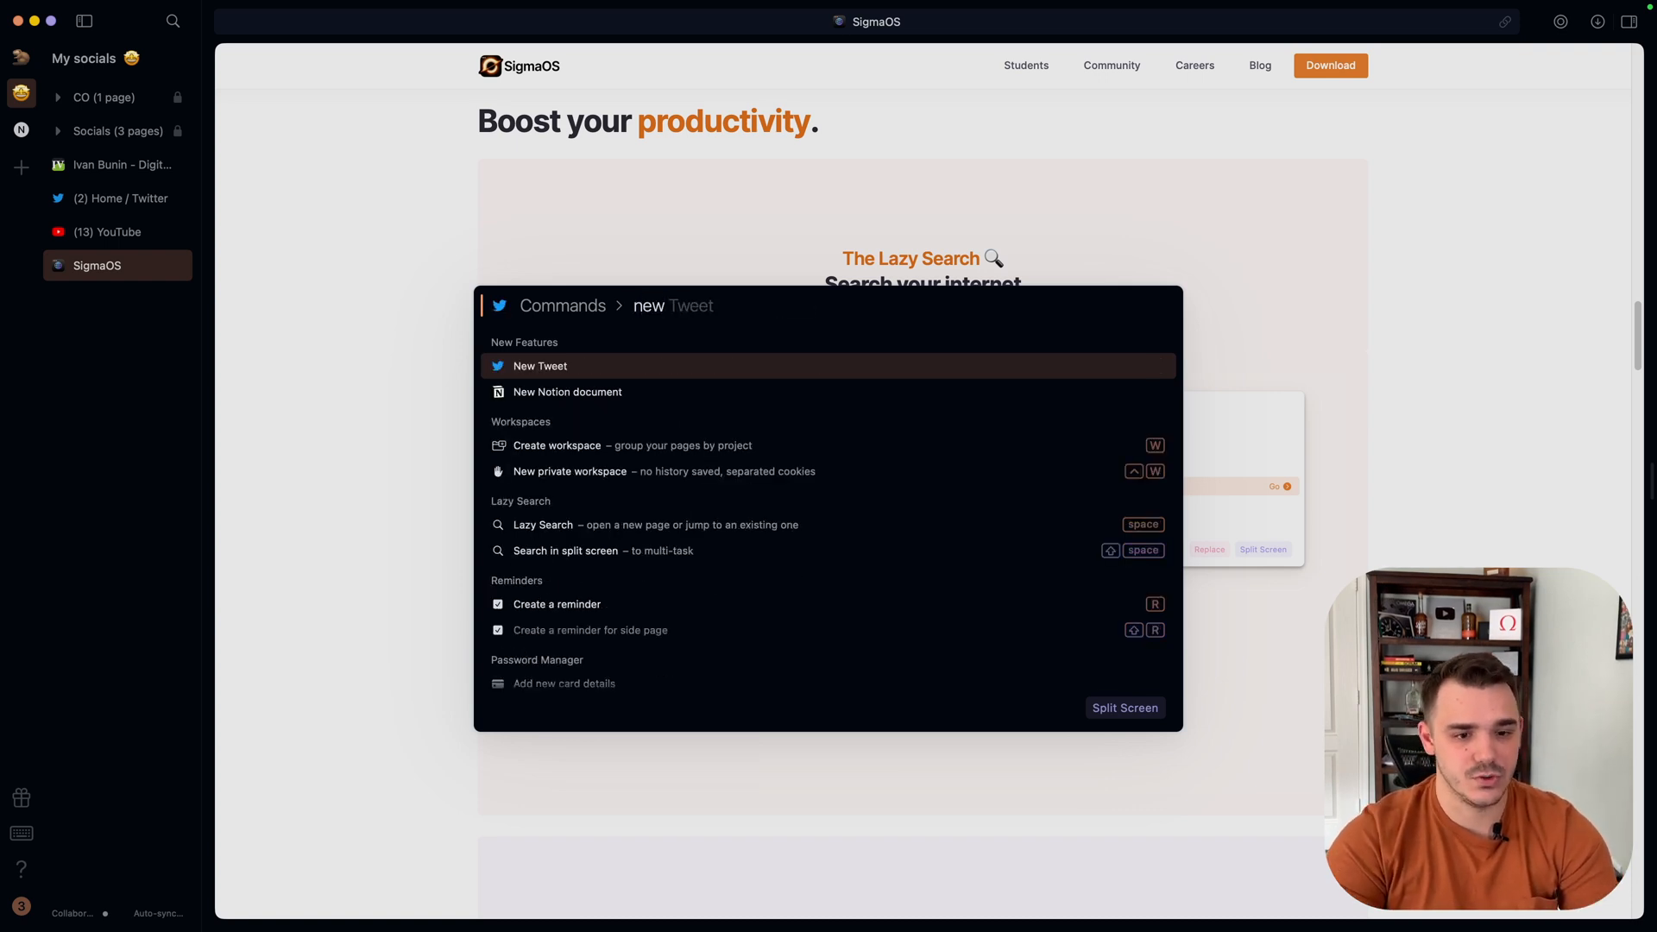
type("sheet")
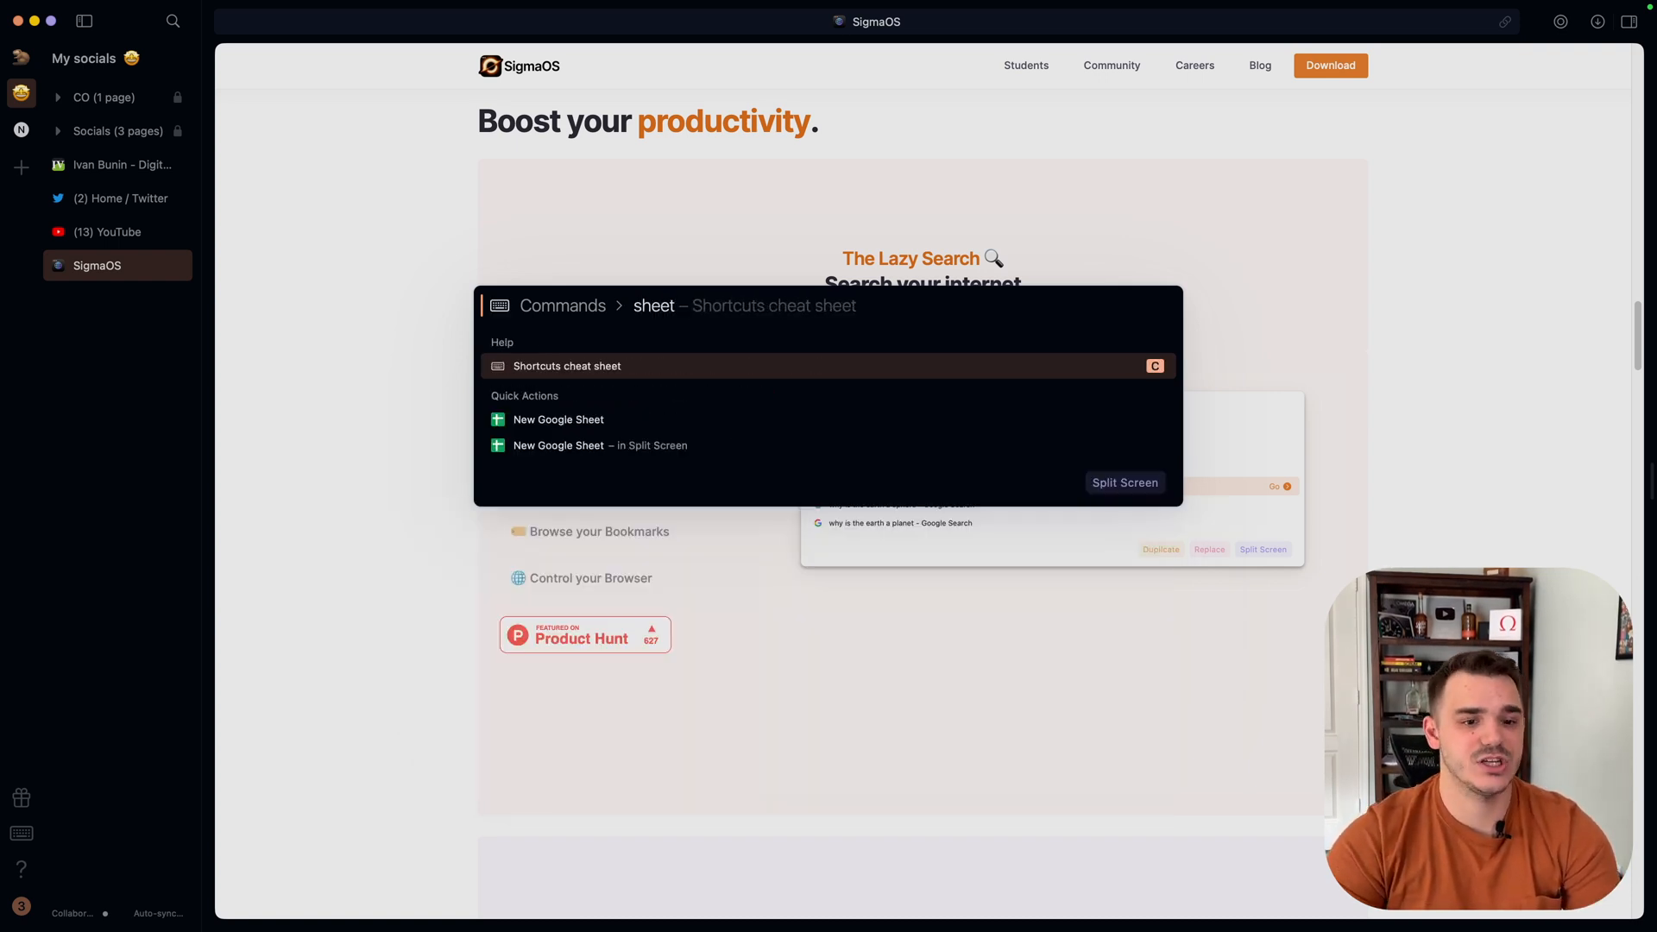
left_click(559, 419)
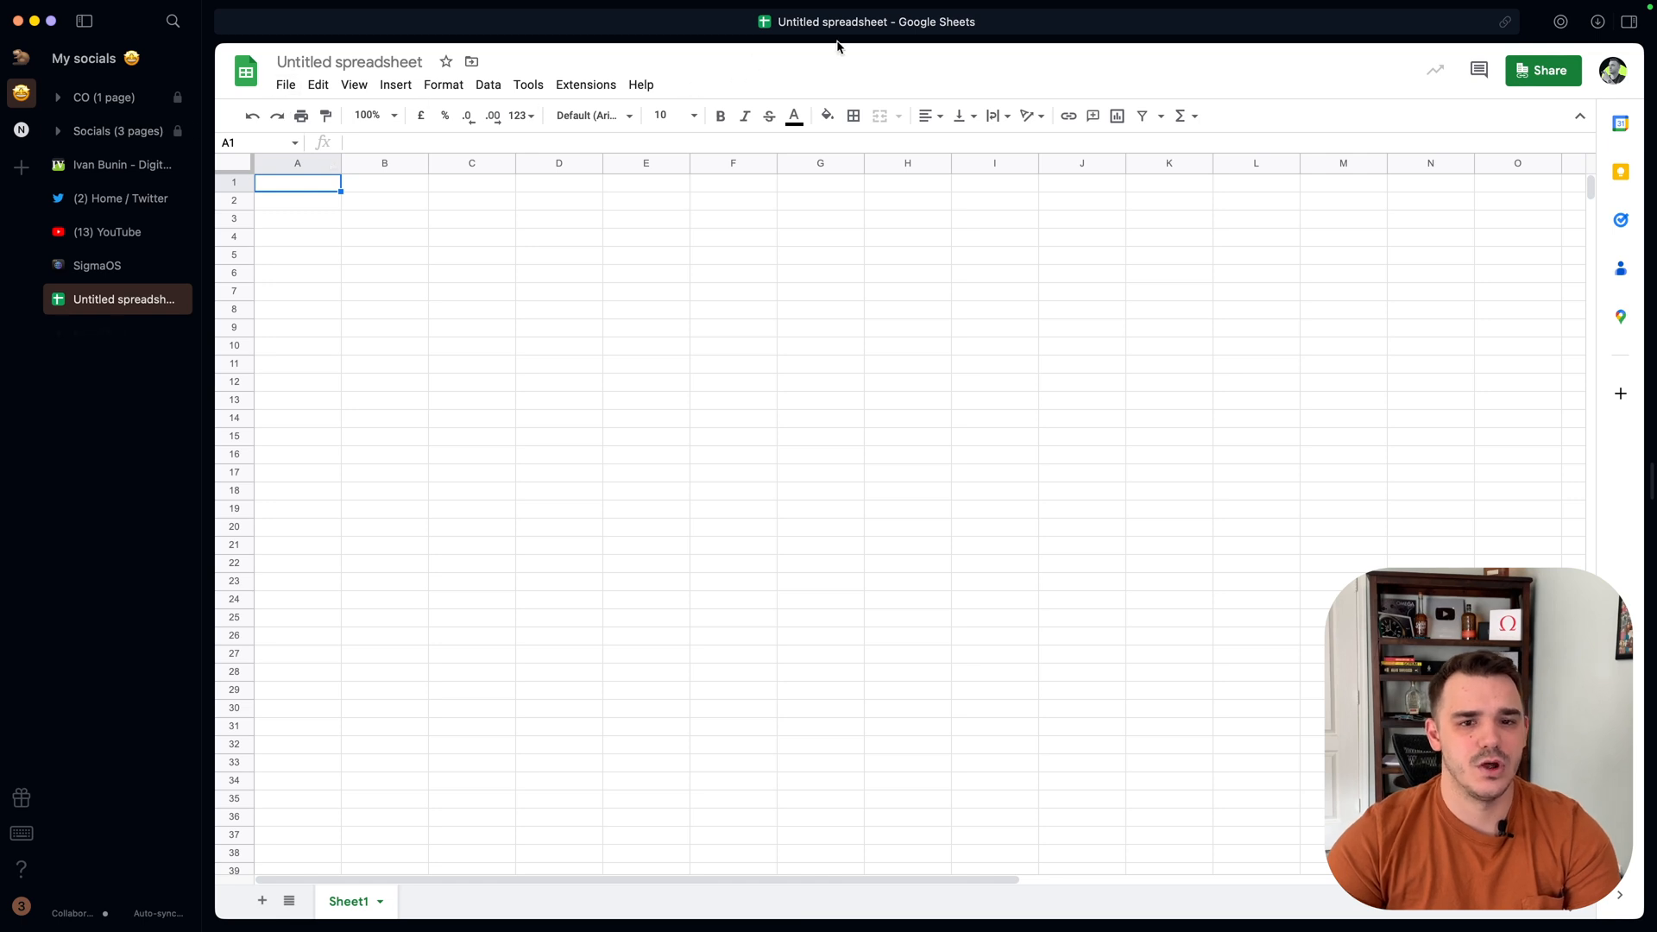
mouse_move(245, 71)
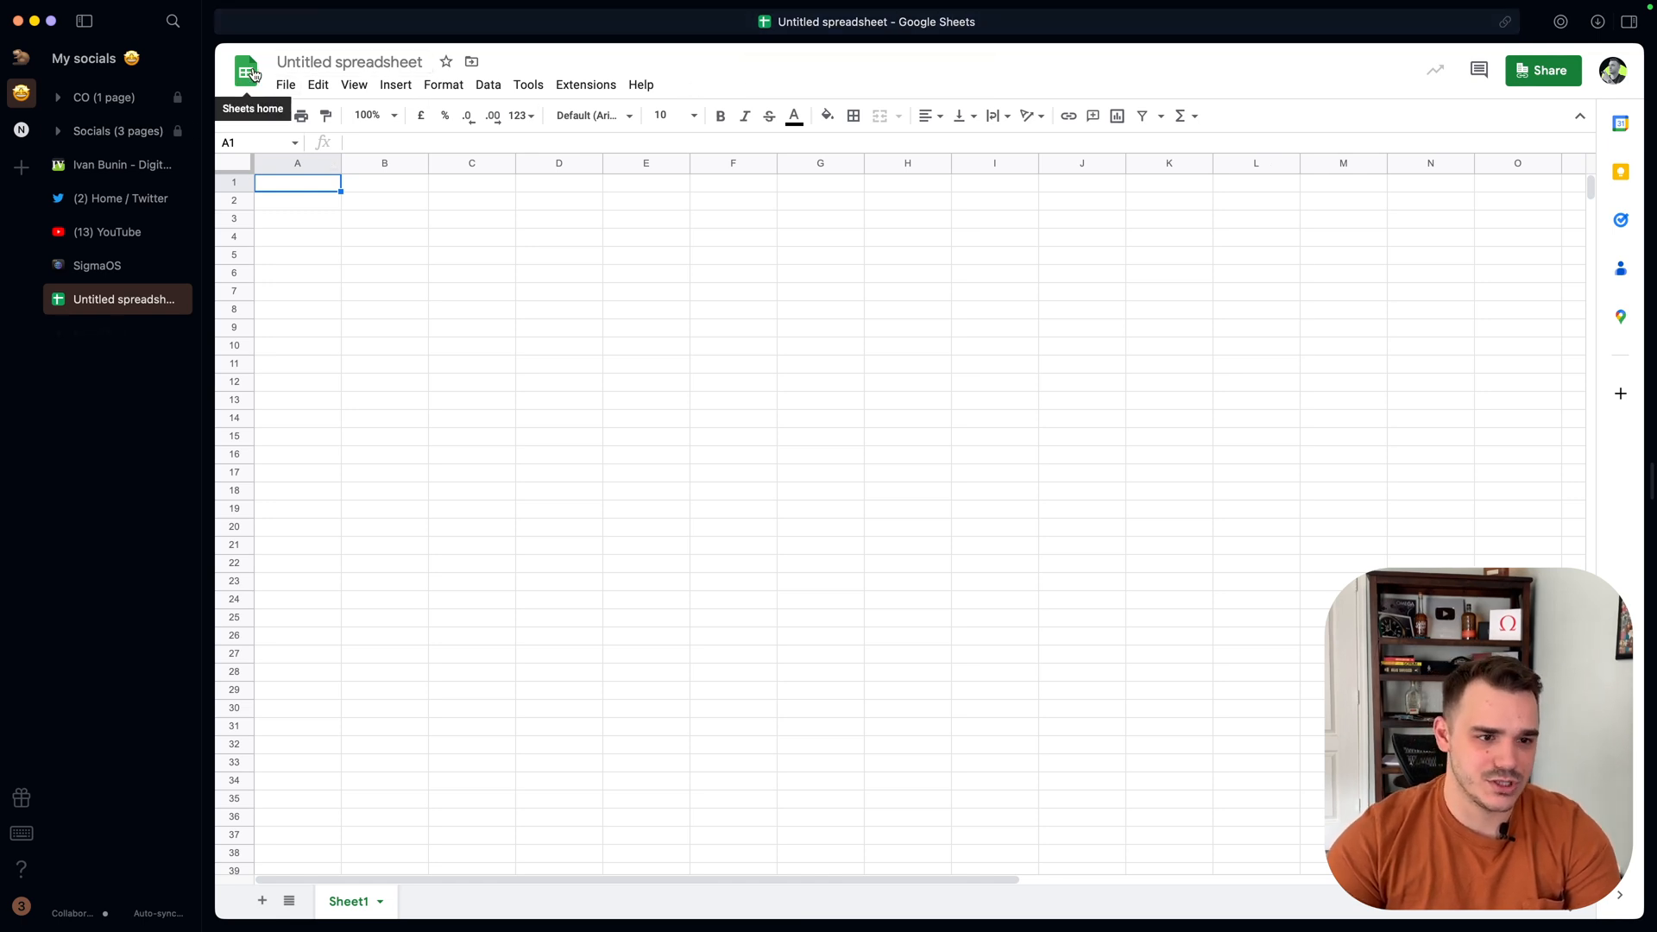
mouse_move(507, 35)
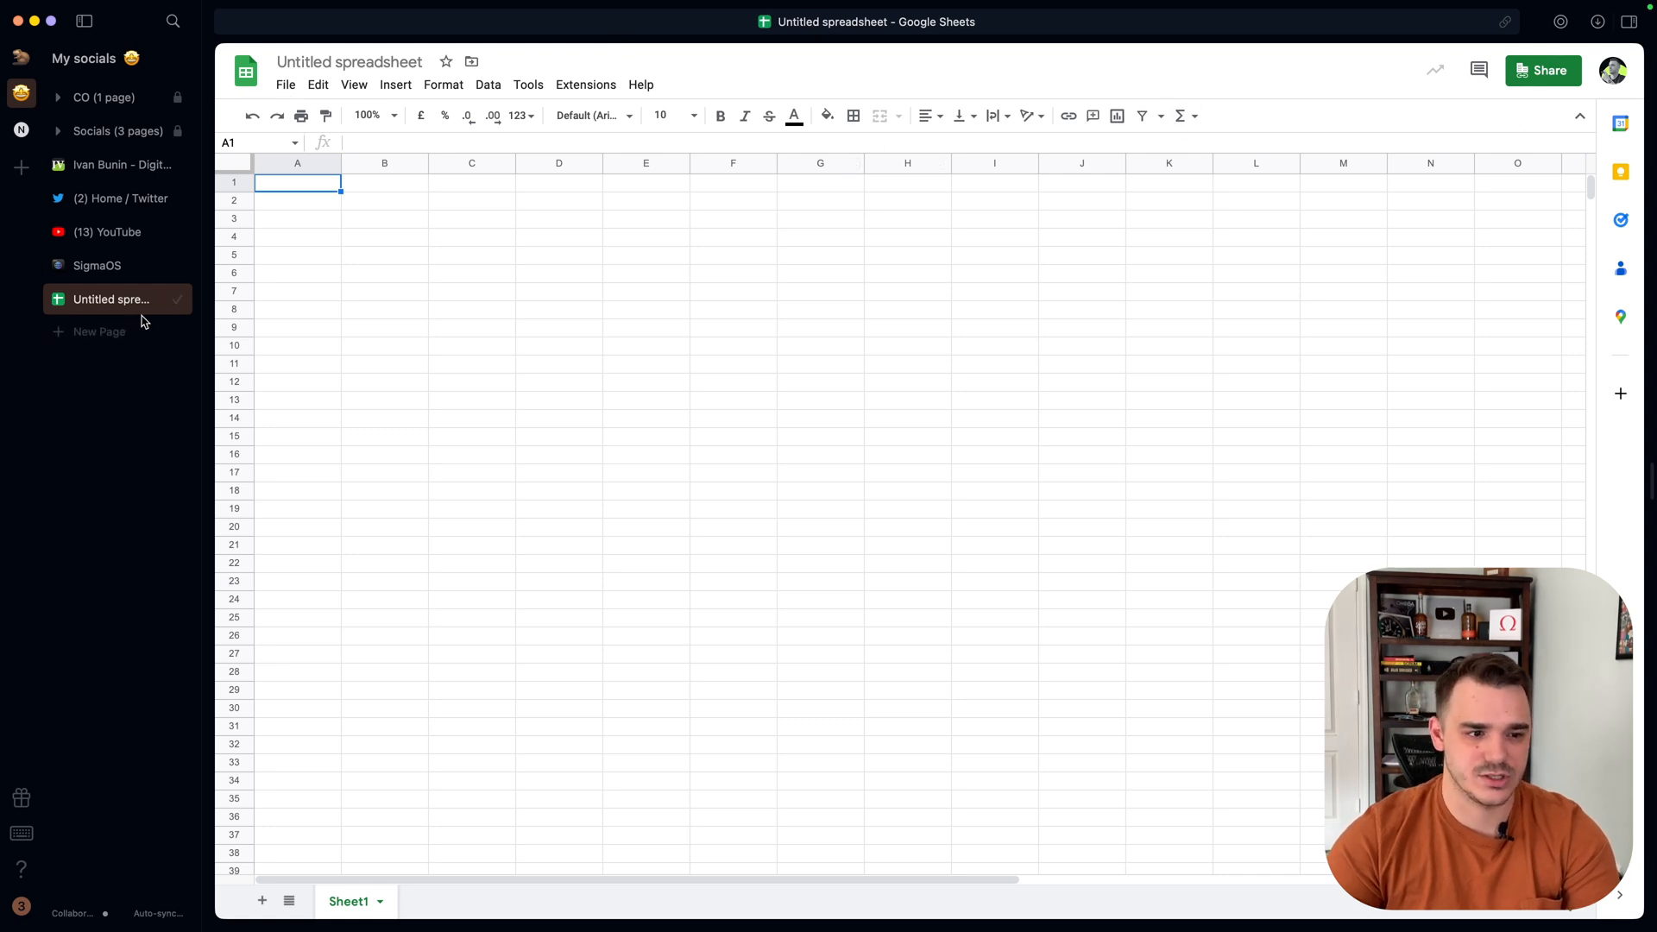
Mark the Untitled spreadsheet page as done from the sidebar.
left_click(95, 265)
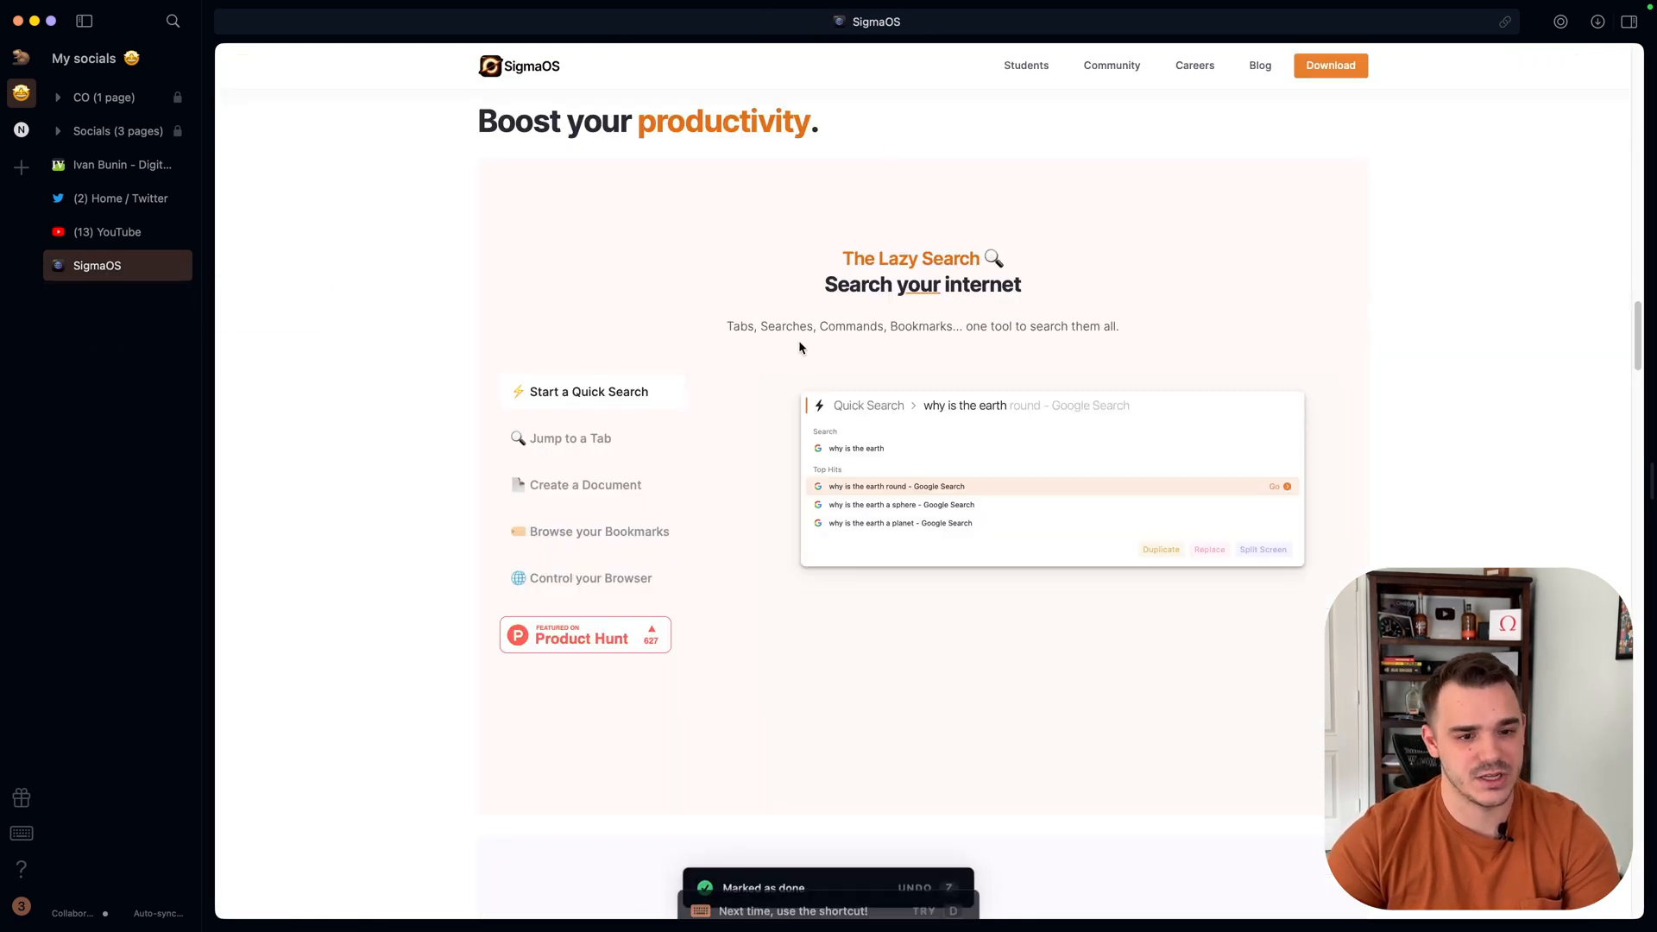
Open the Twitter home page as a split-screen side page.
scroll("down", 3)
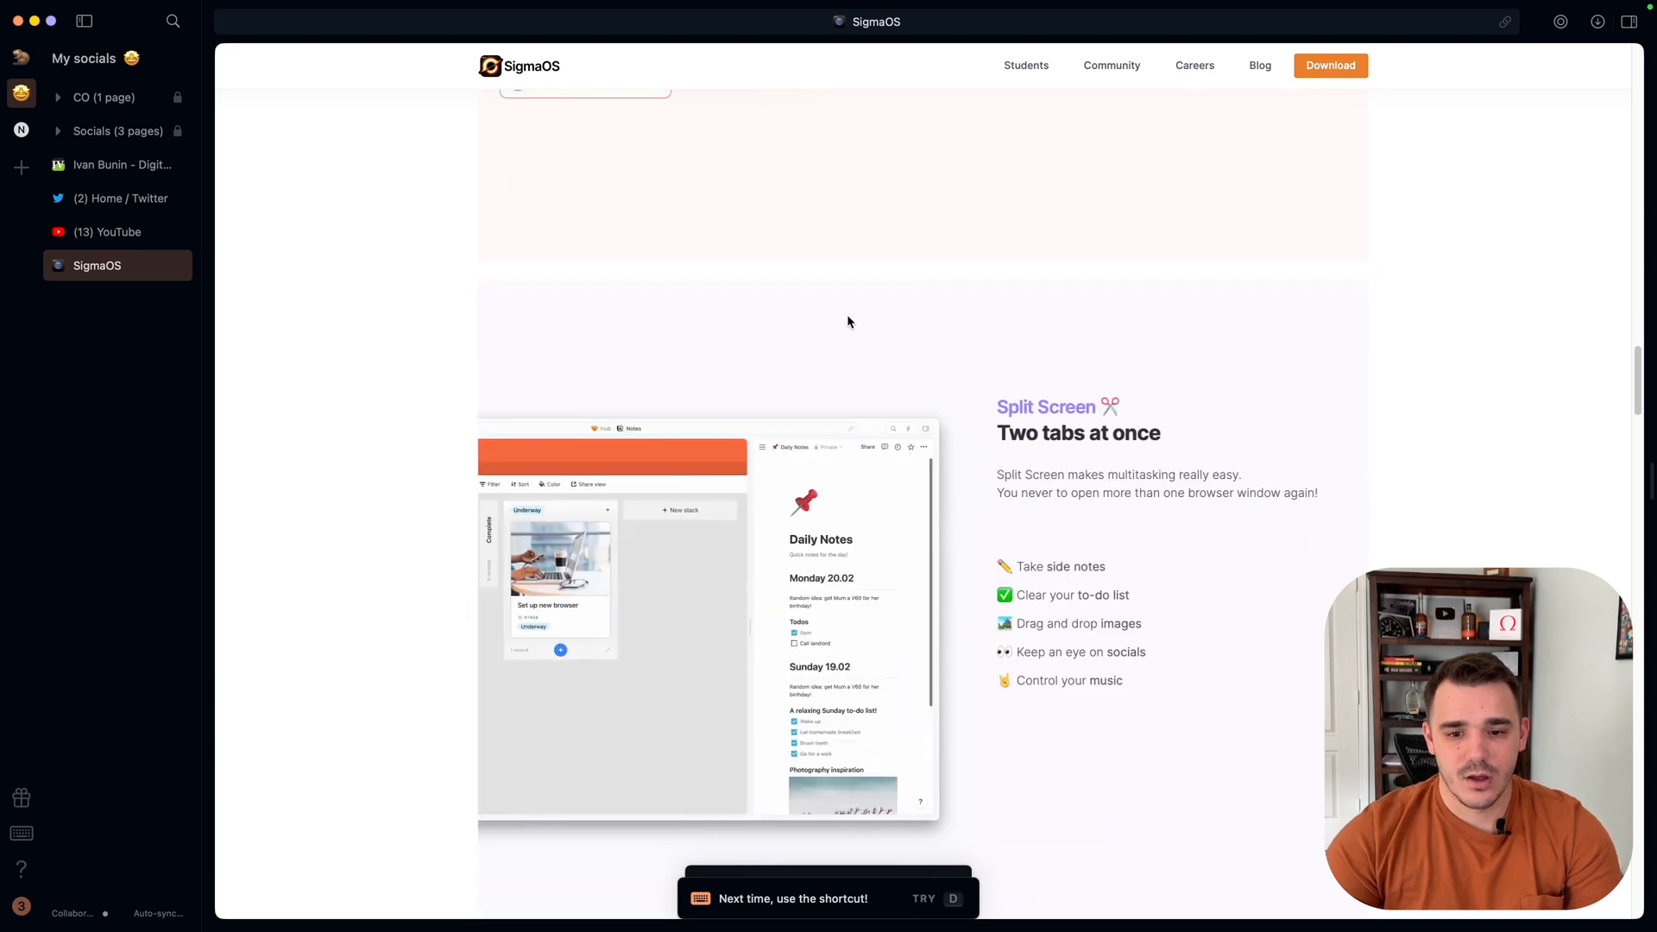
scroll("down", 3)
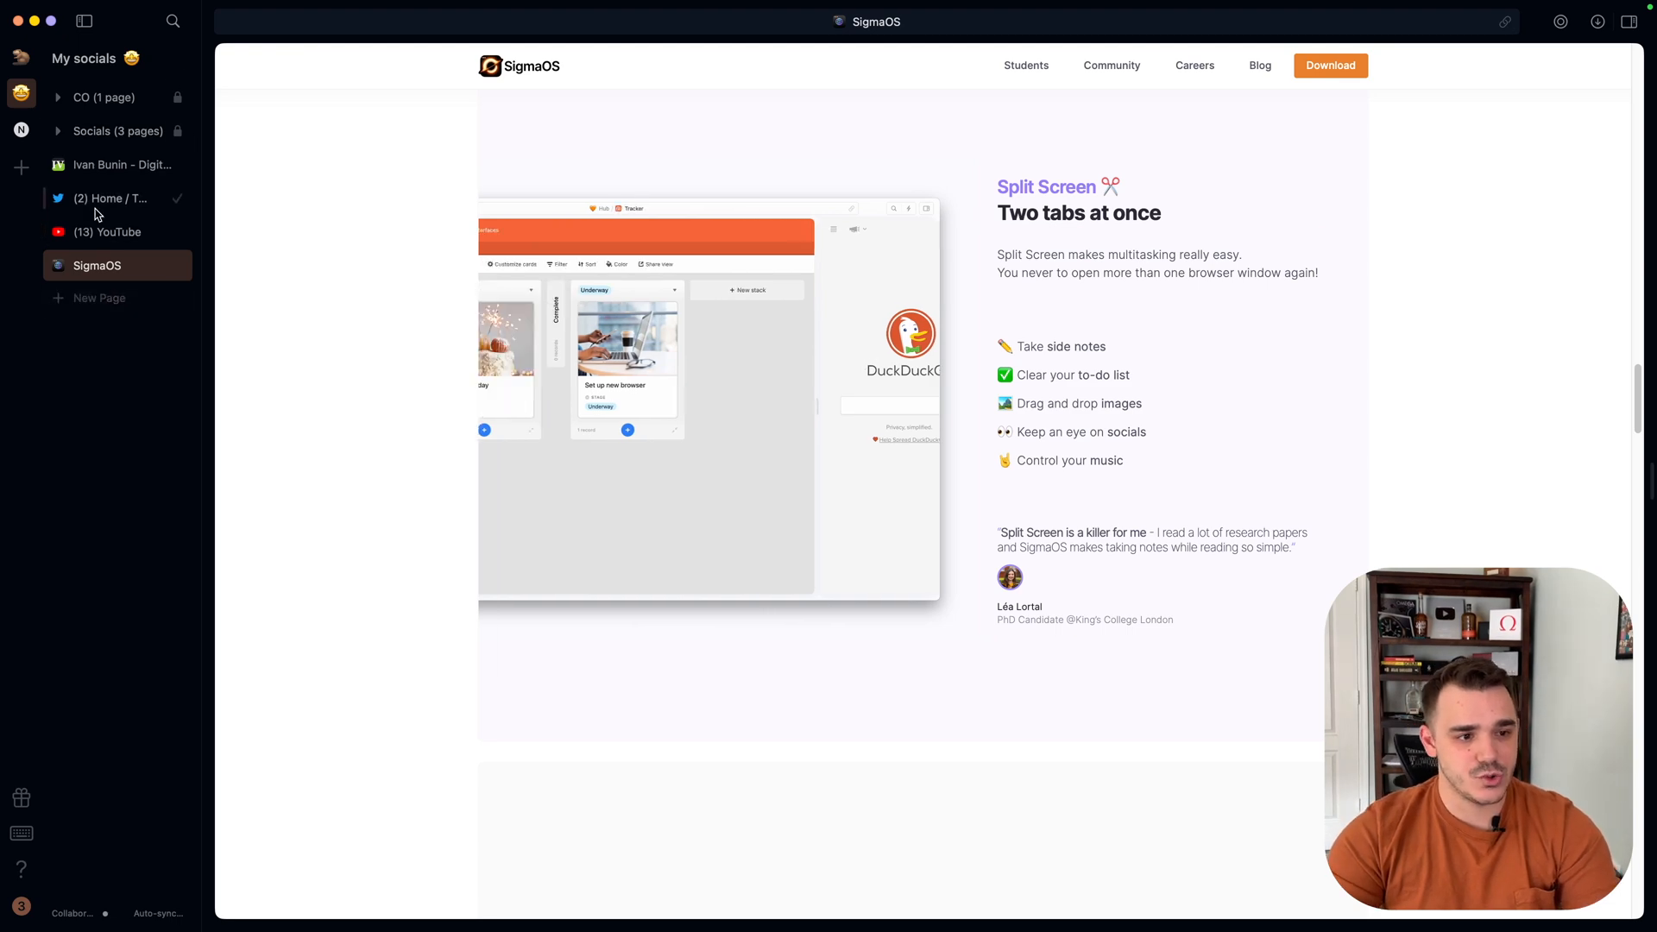
left_click(111, 198)
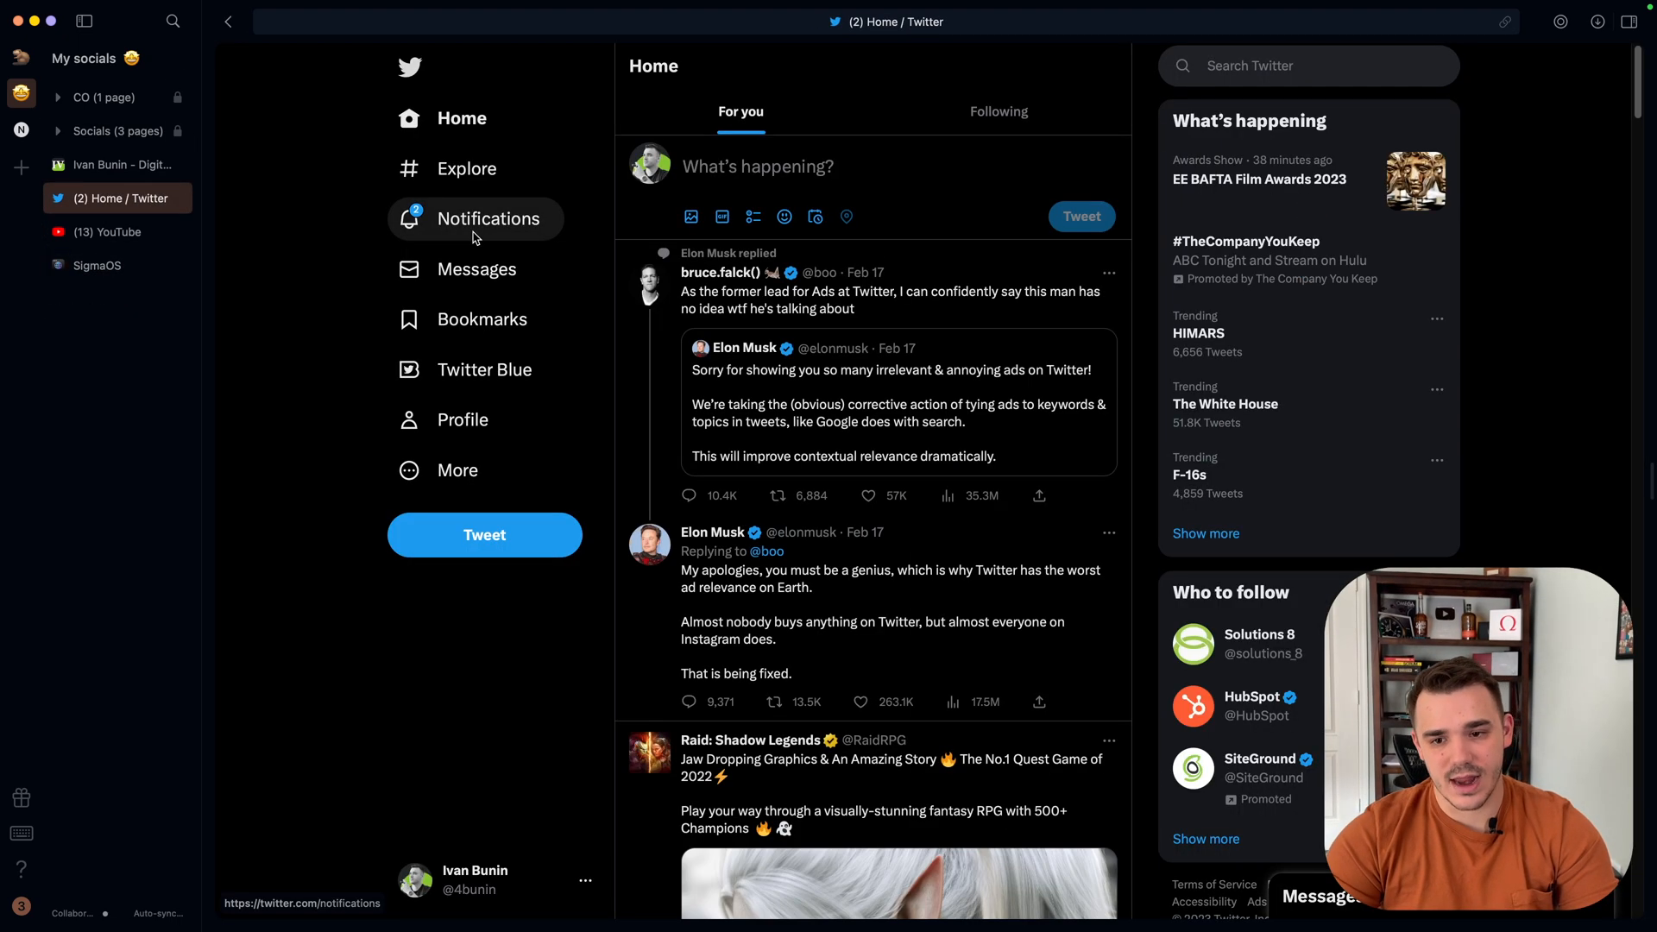
left_click(108, 231)
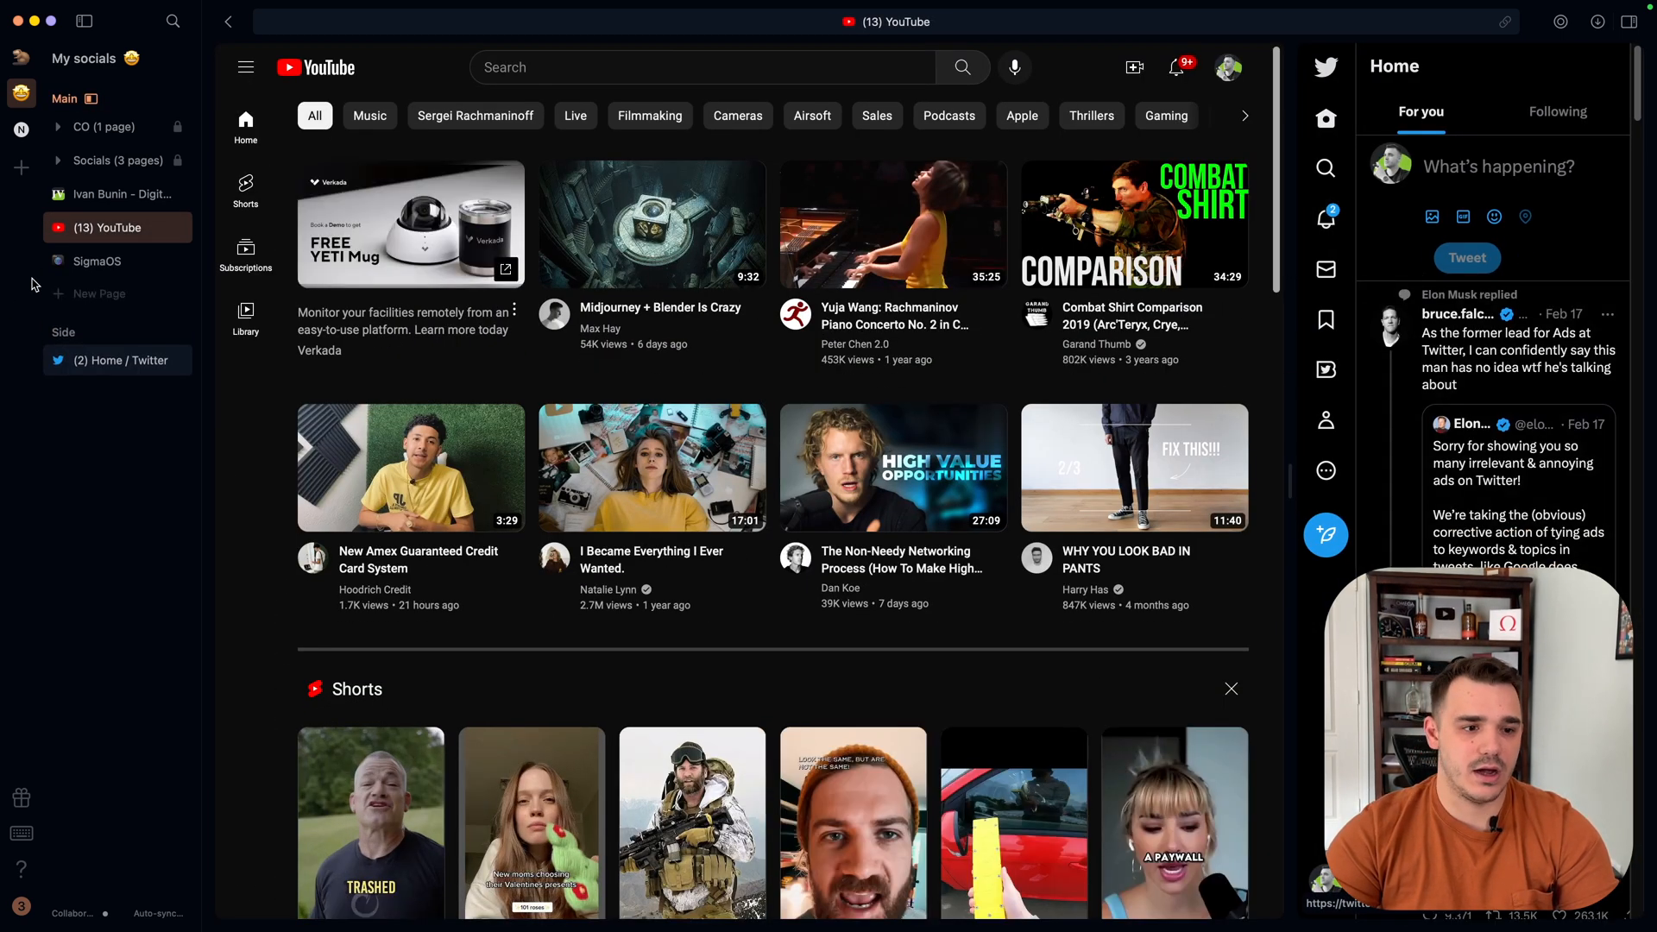
Switch the main view to the SigmaOS website and scroll to 'Even more reasons to SigmaOS'.
left_click(96, 261)
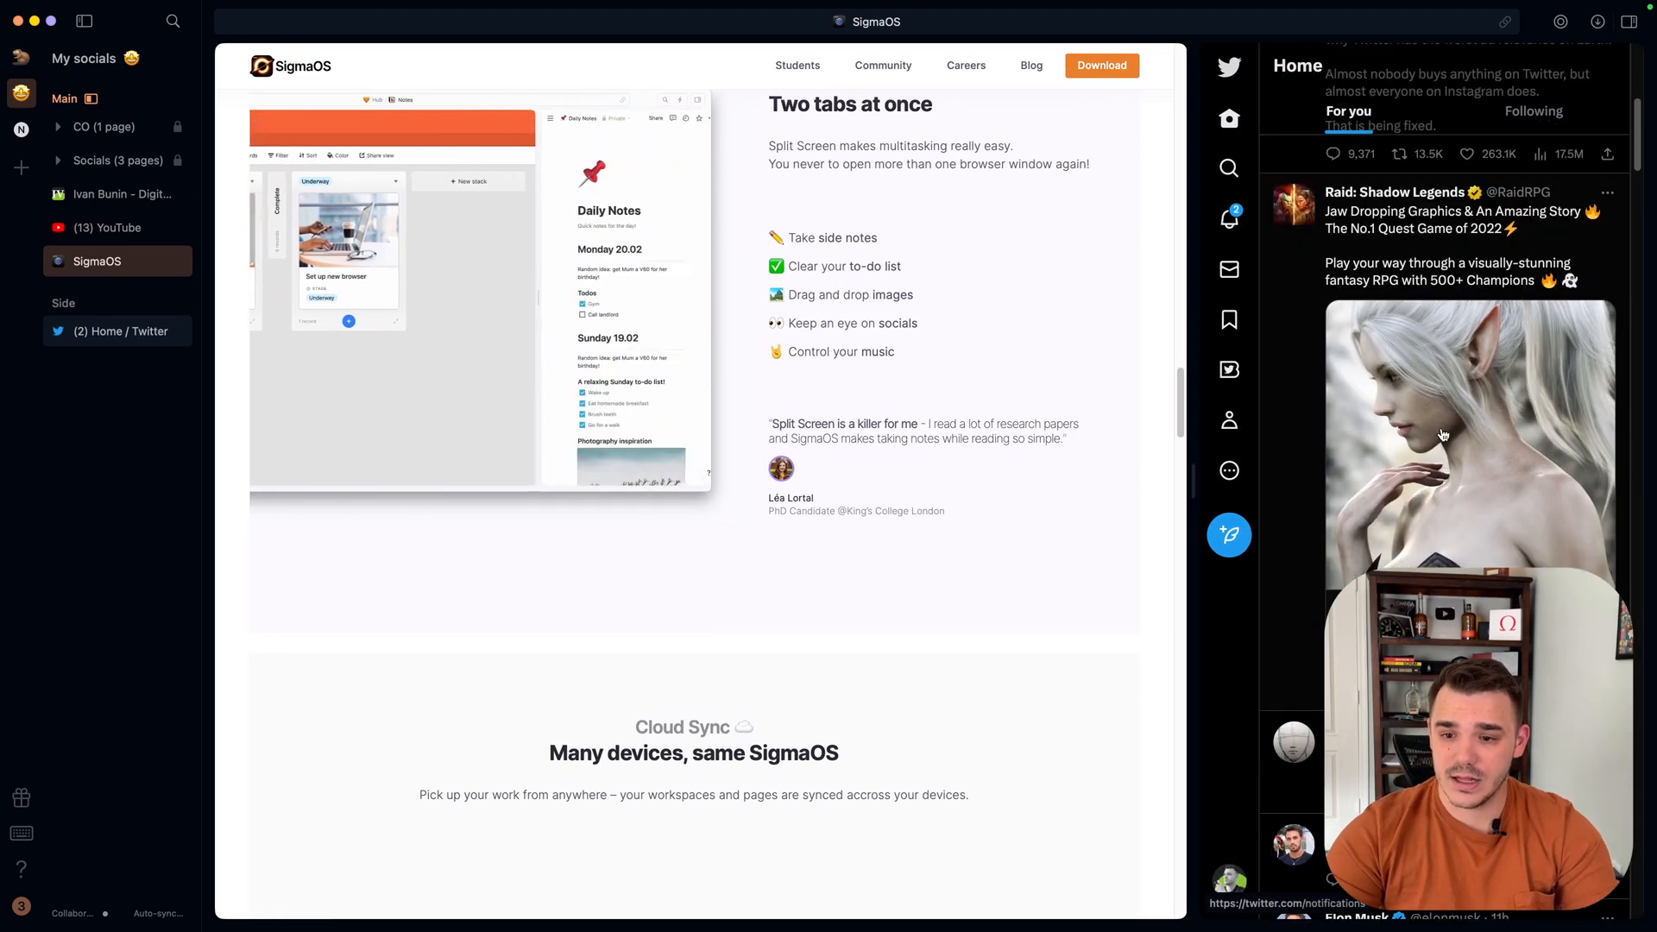
scroll("down", 3)
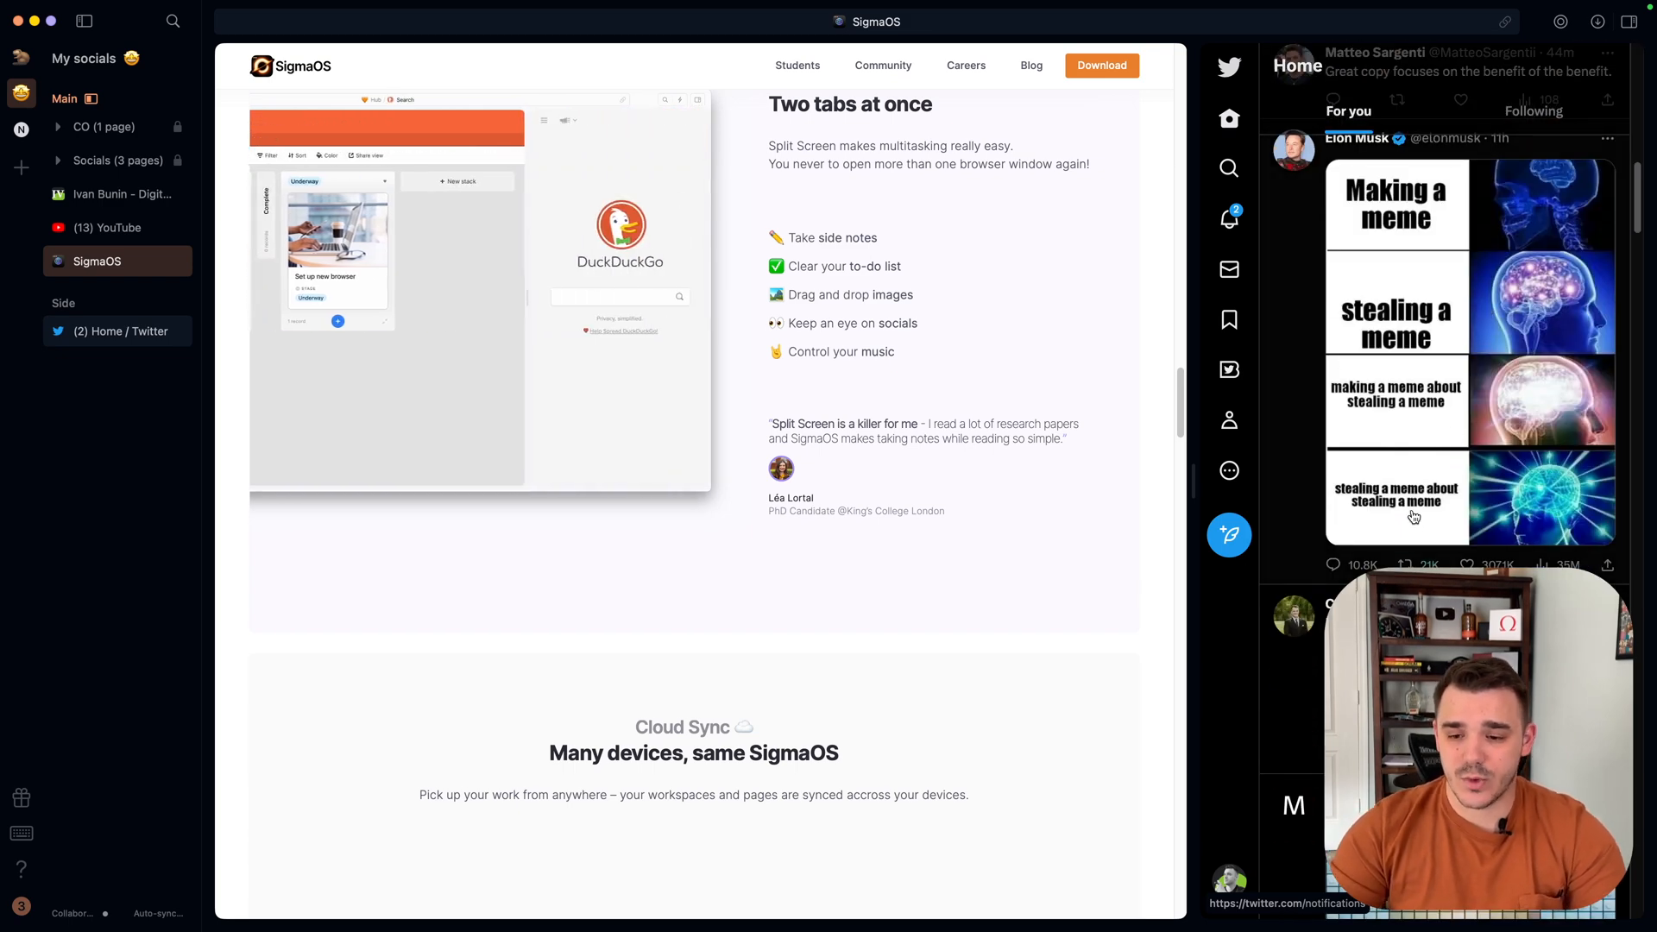
scroll("down", 3)
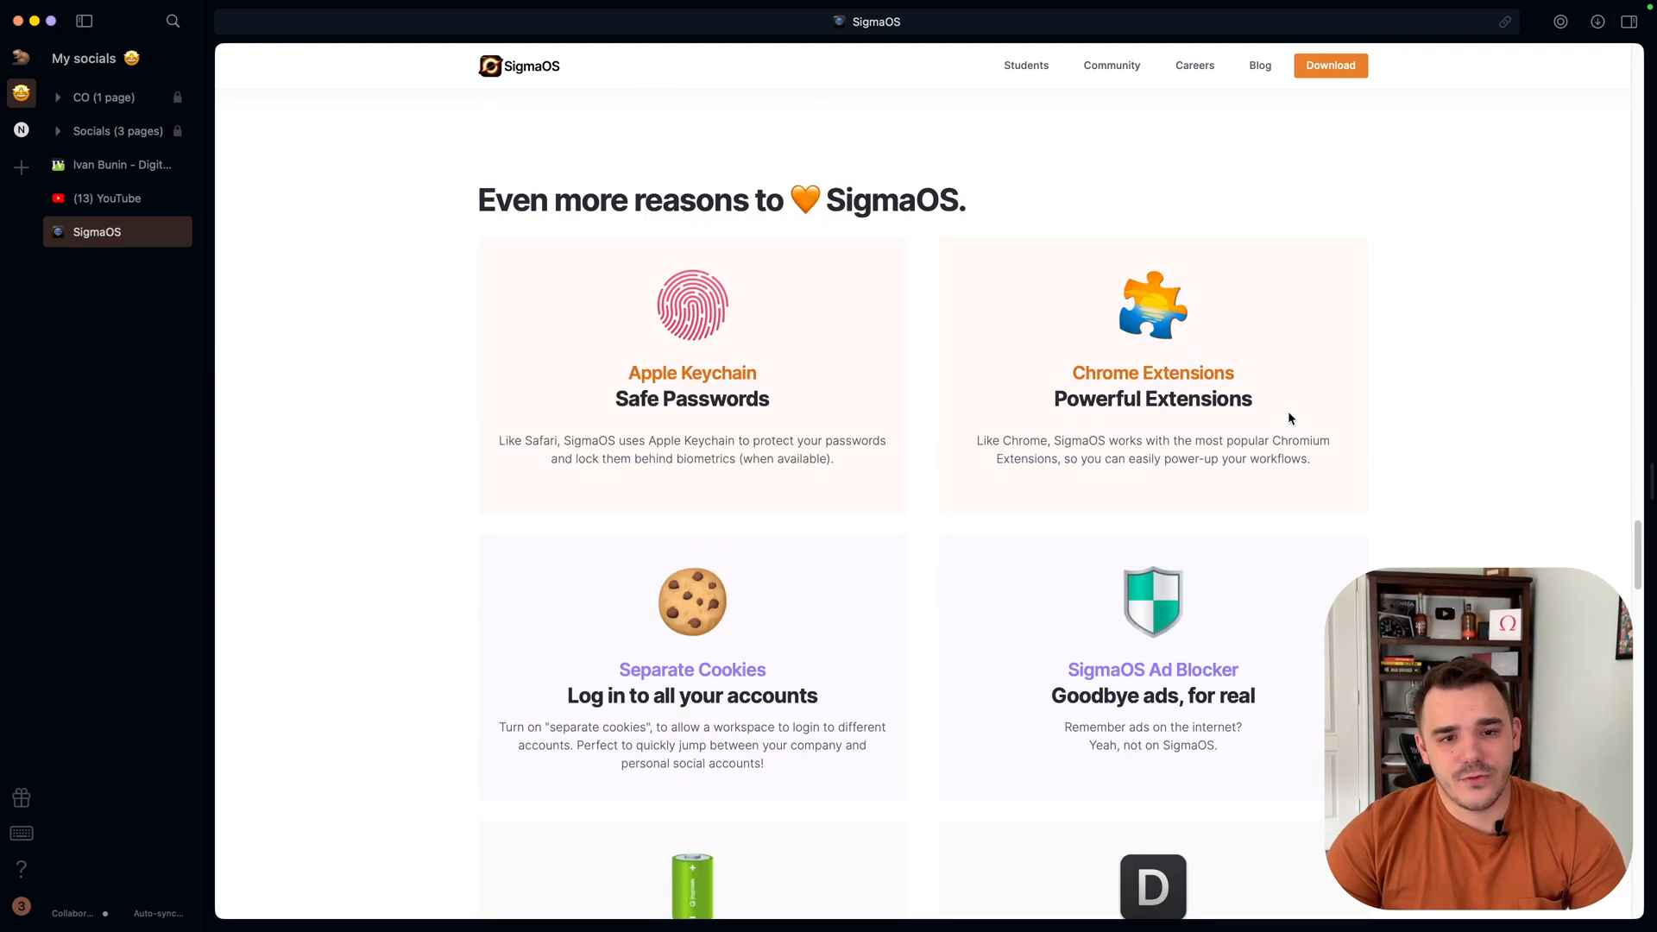
double_click(663, 372)
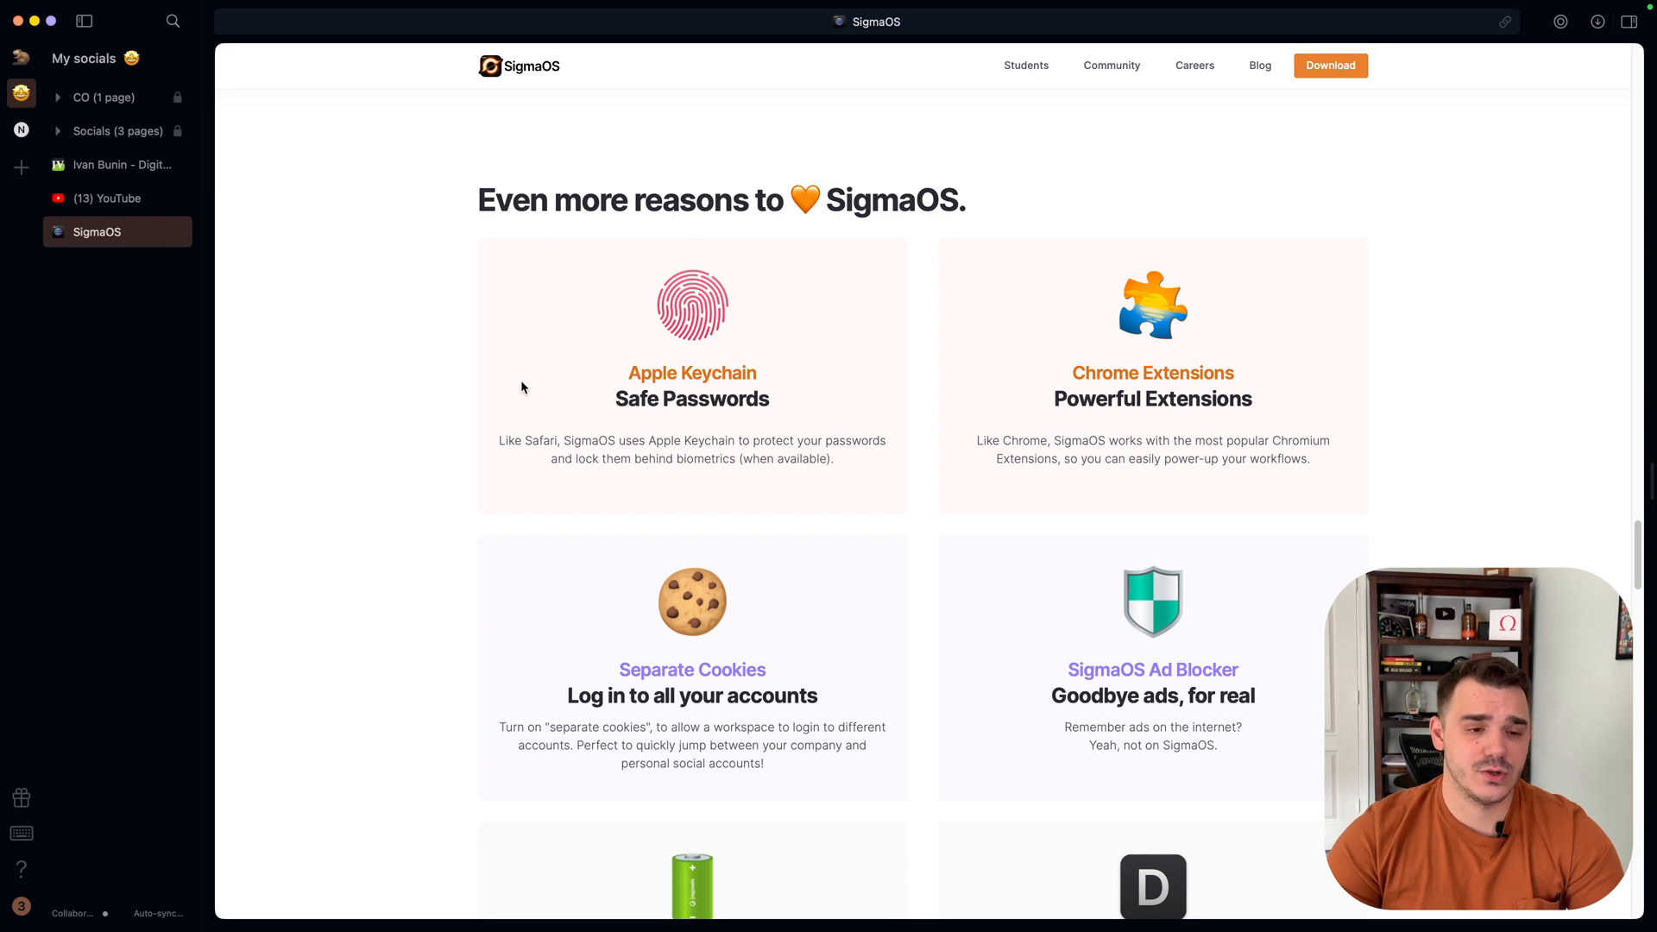
mouse_move(556, 382)
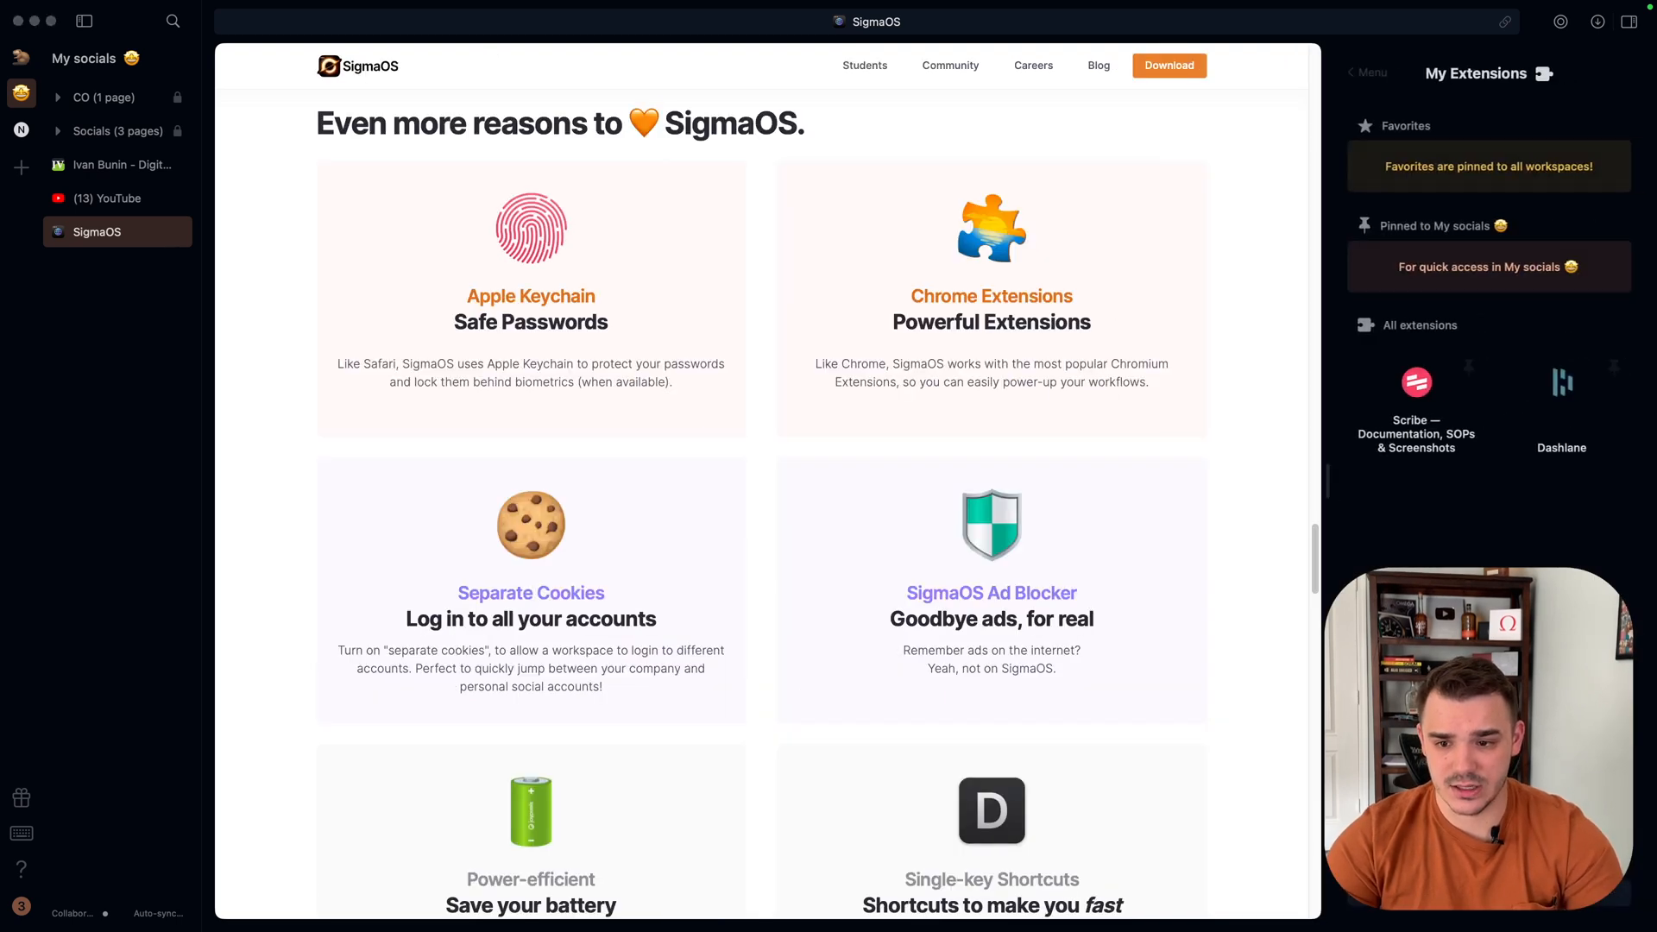
mouse_move(1496, 547)
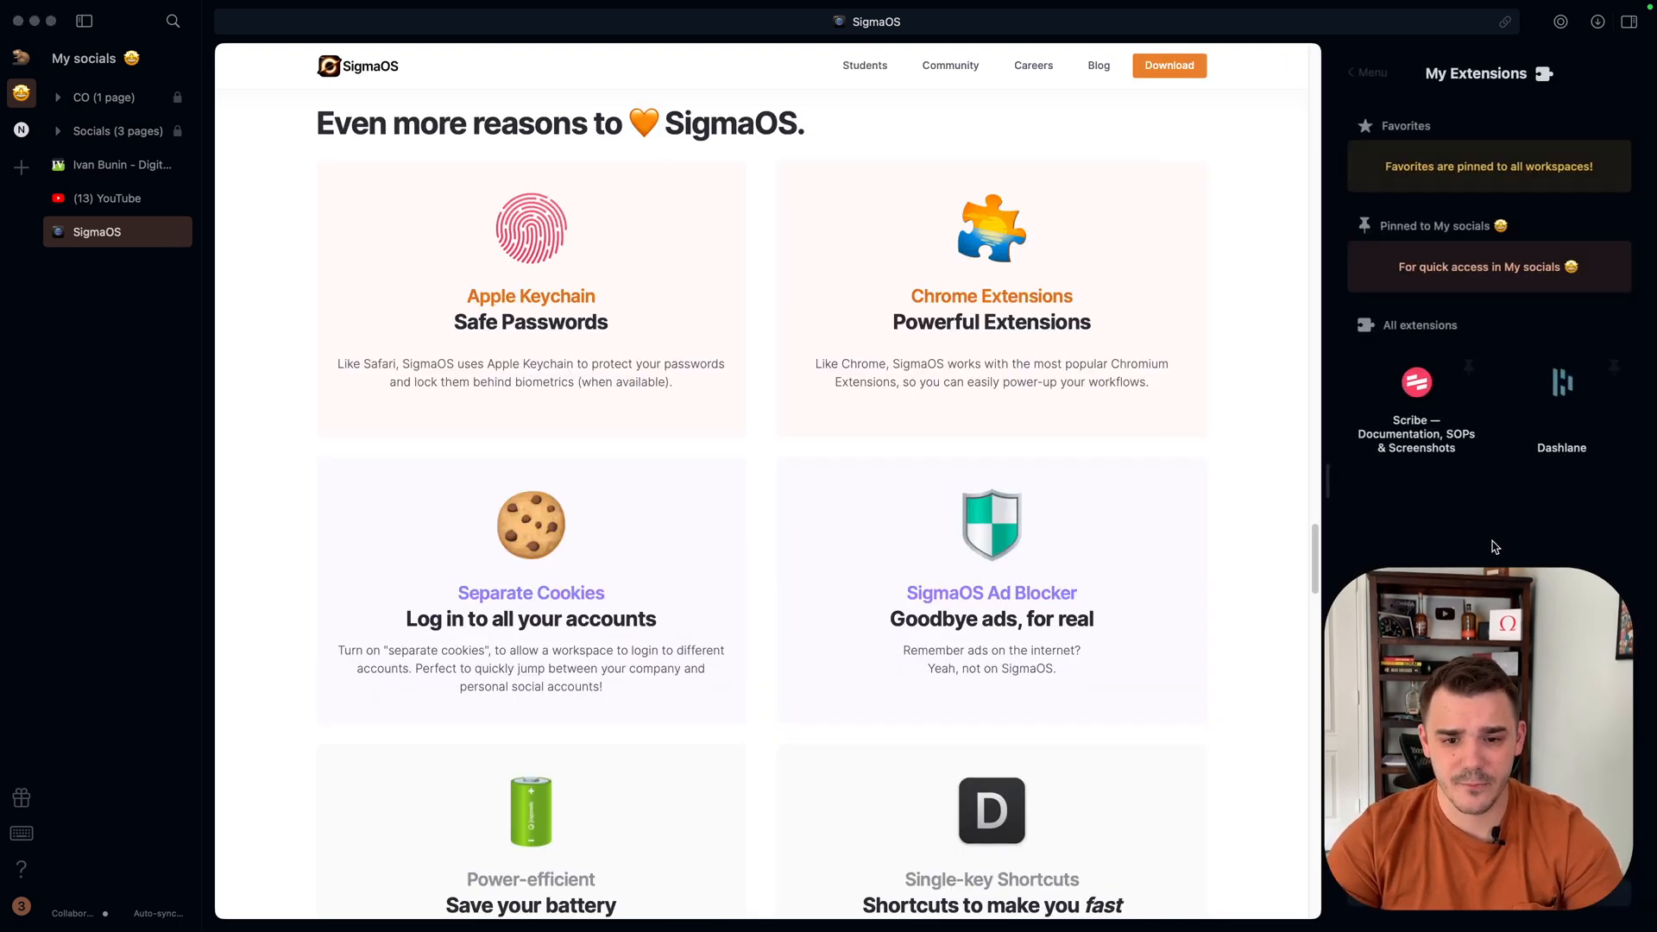
mouse_move(688, 383)
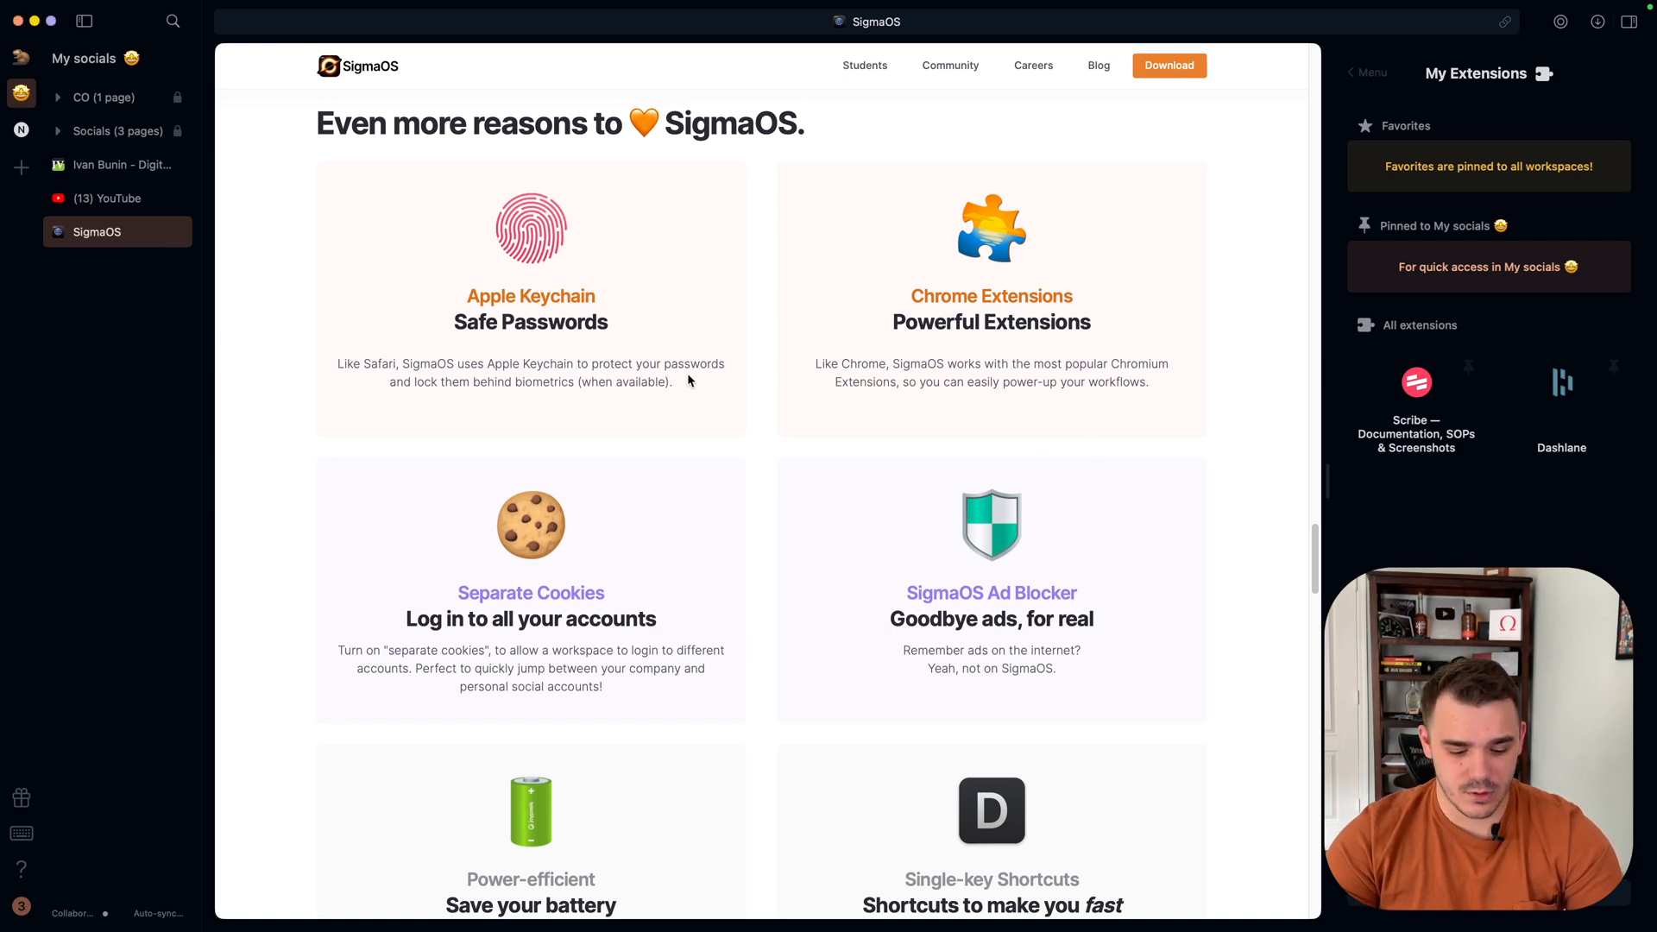
scroll("down", 3)
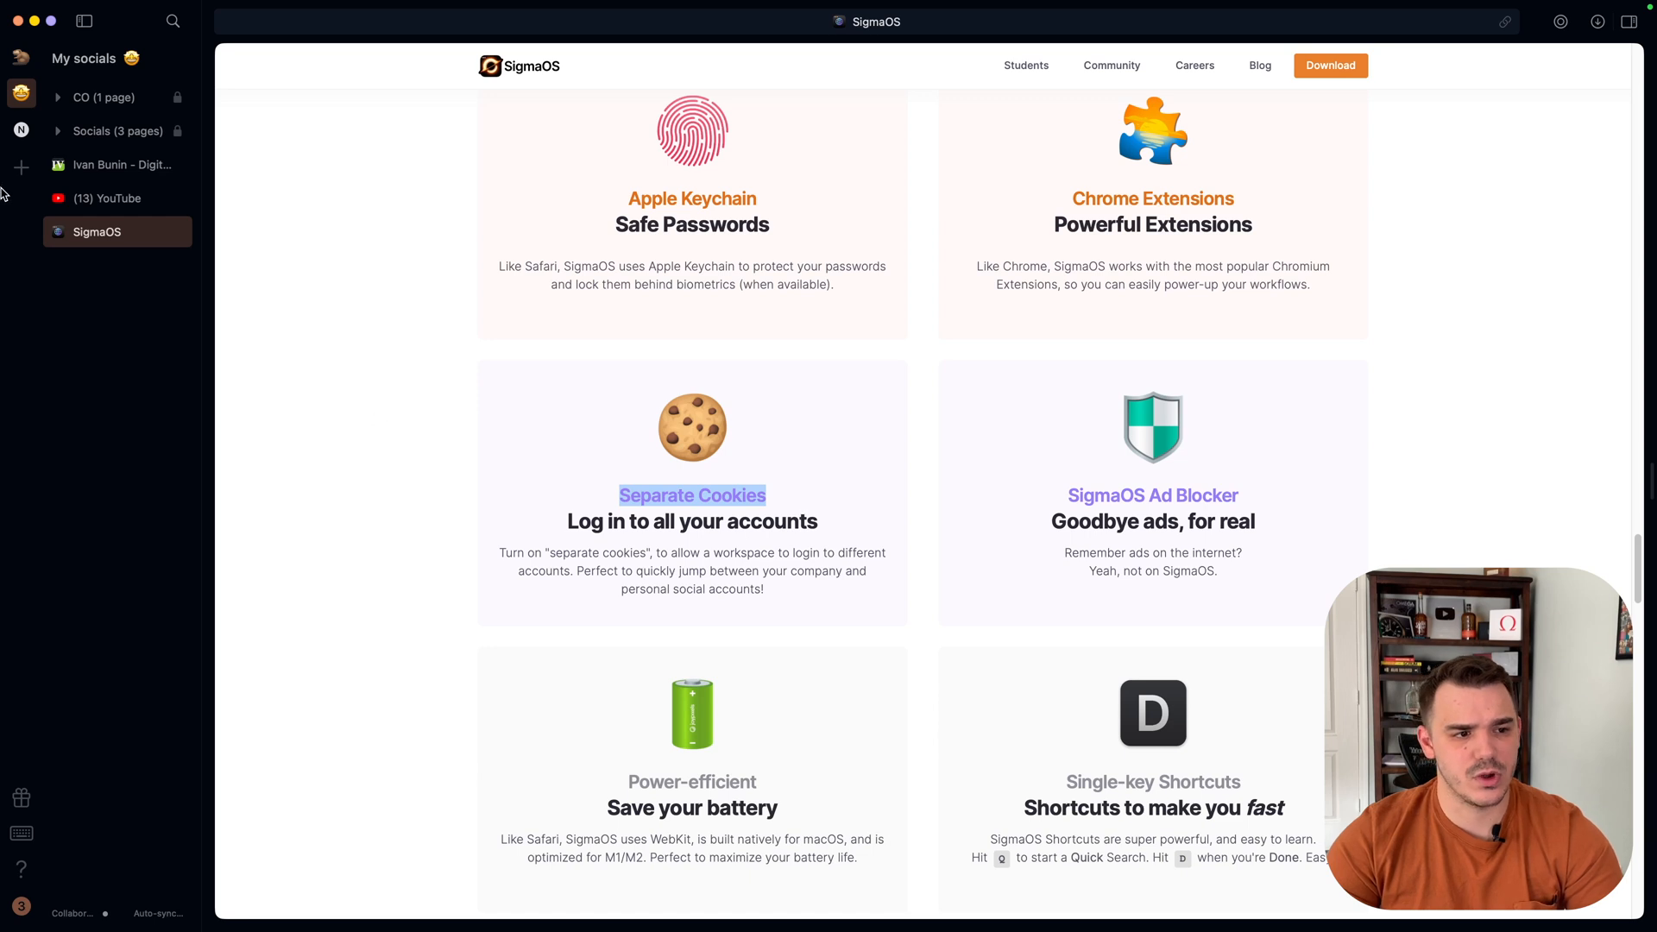
Add a workspace named private with the avocado emoji and Separate cookies on.
left_click(19, 169)
type("private")
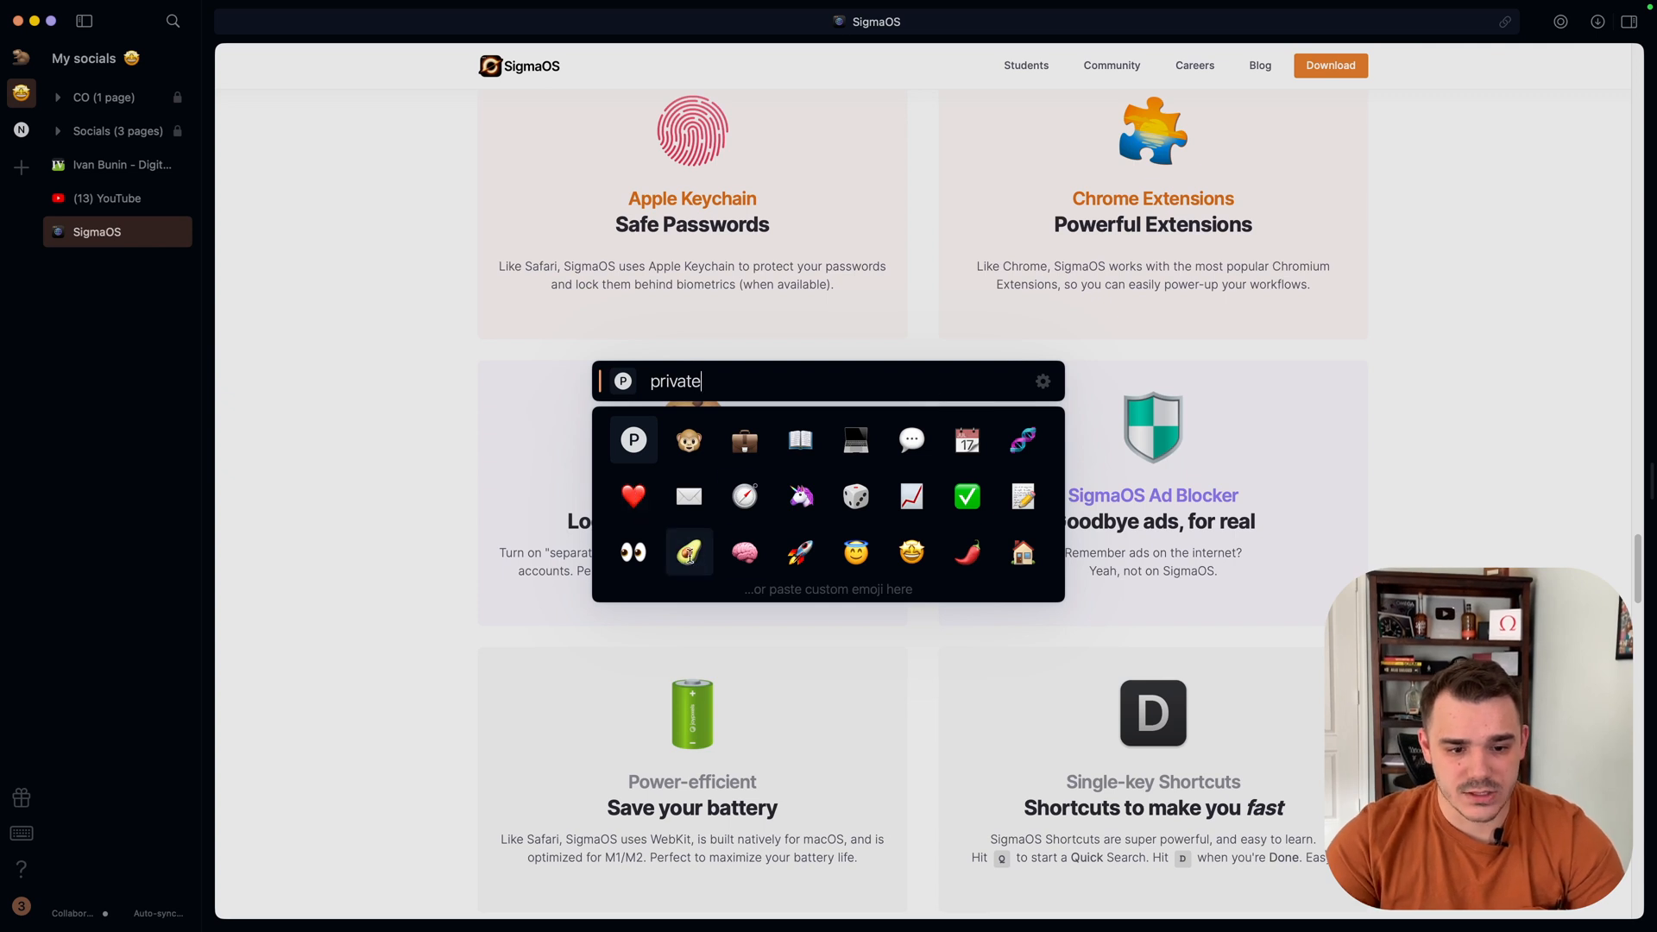
left_click(689, 554)
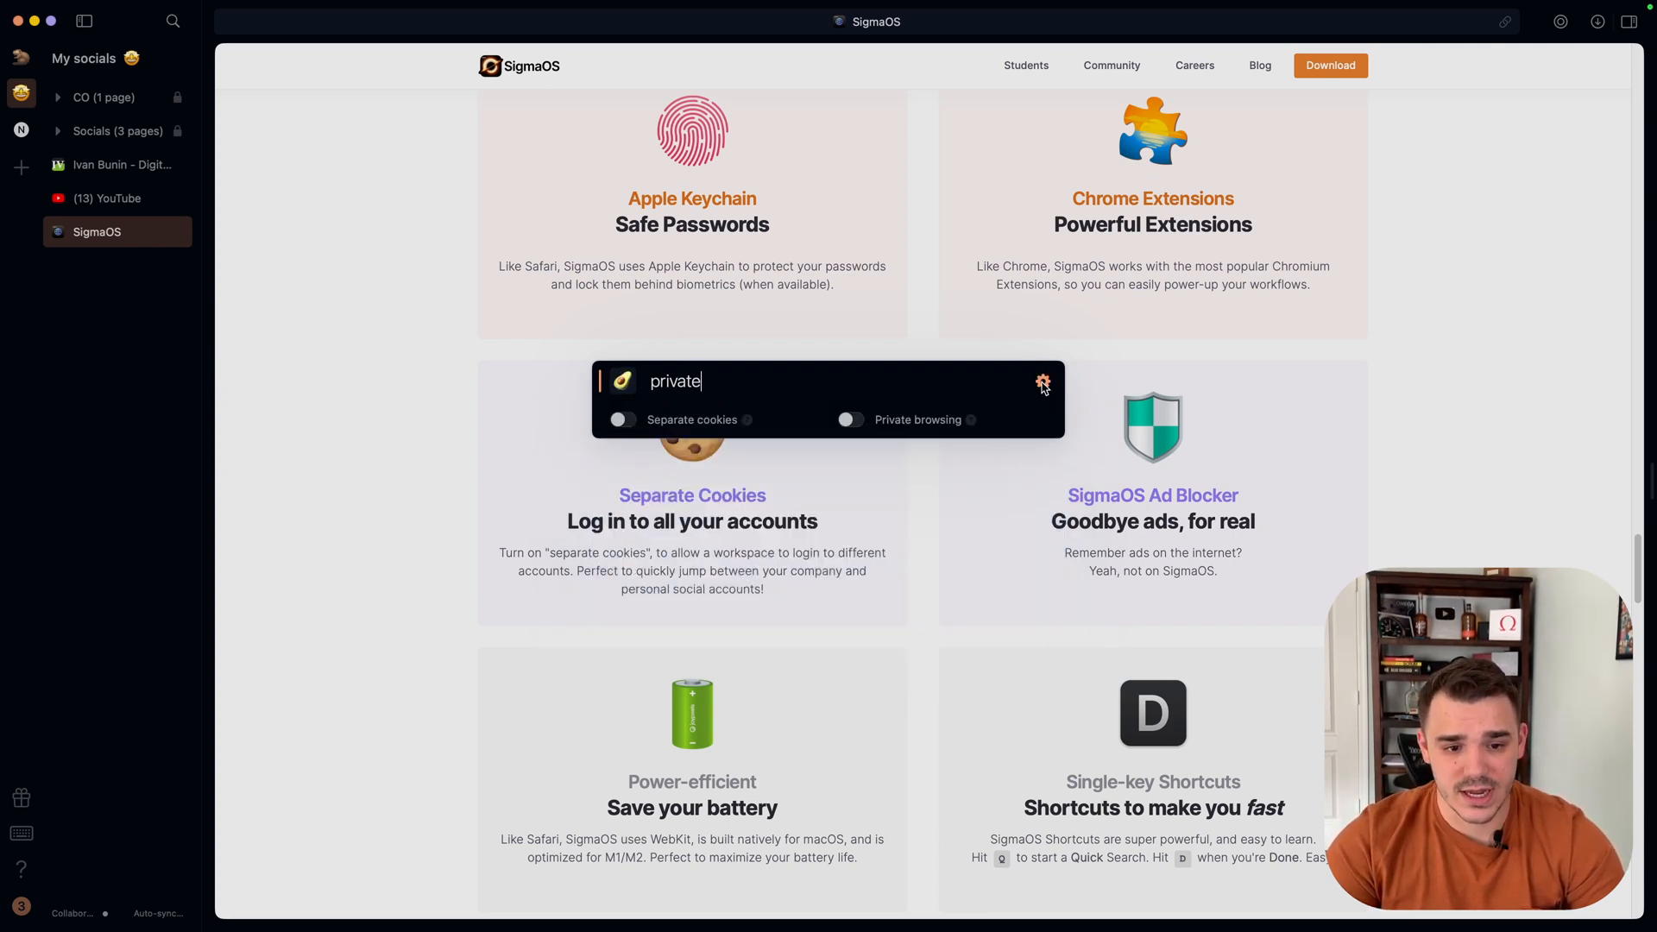
left_click(623, 420)
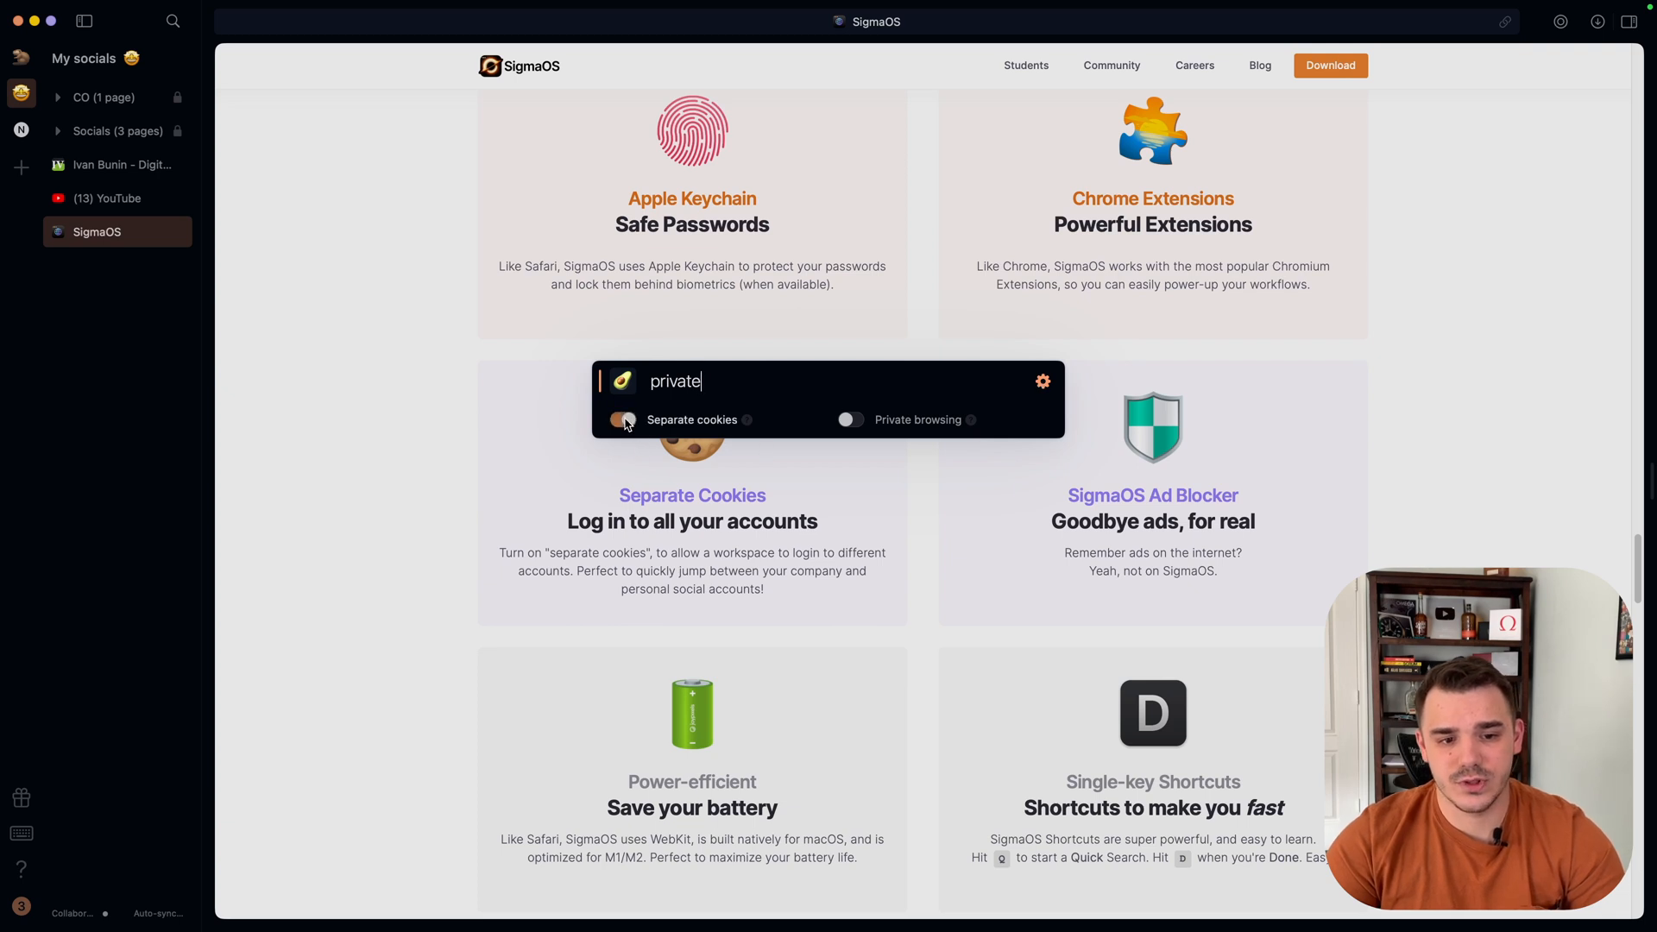
mouse_move(745, 420)
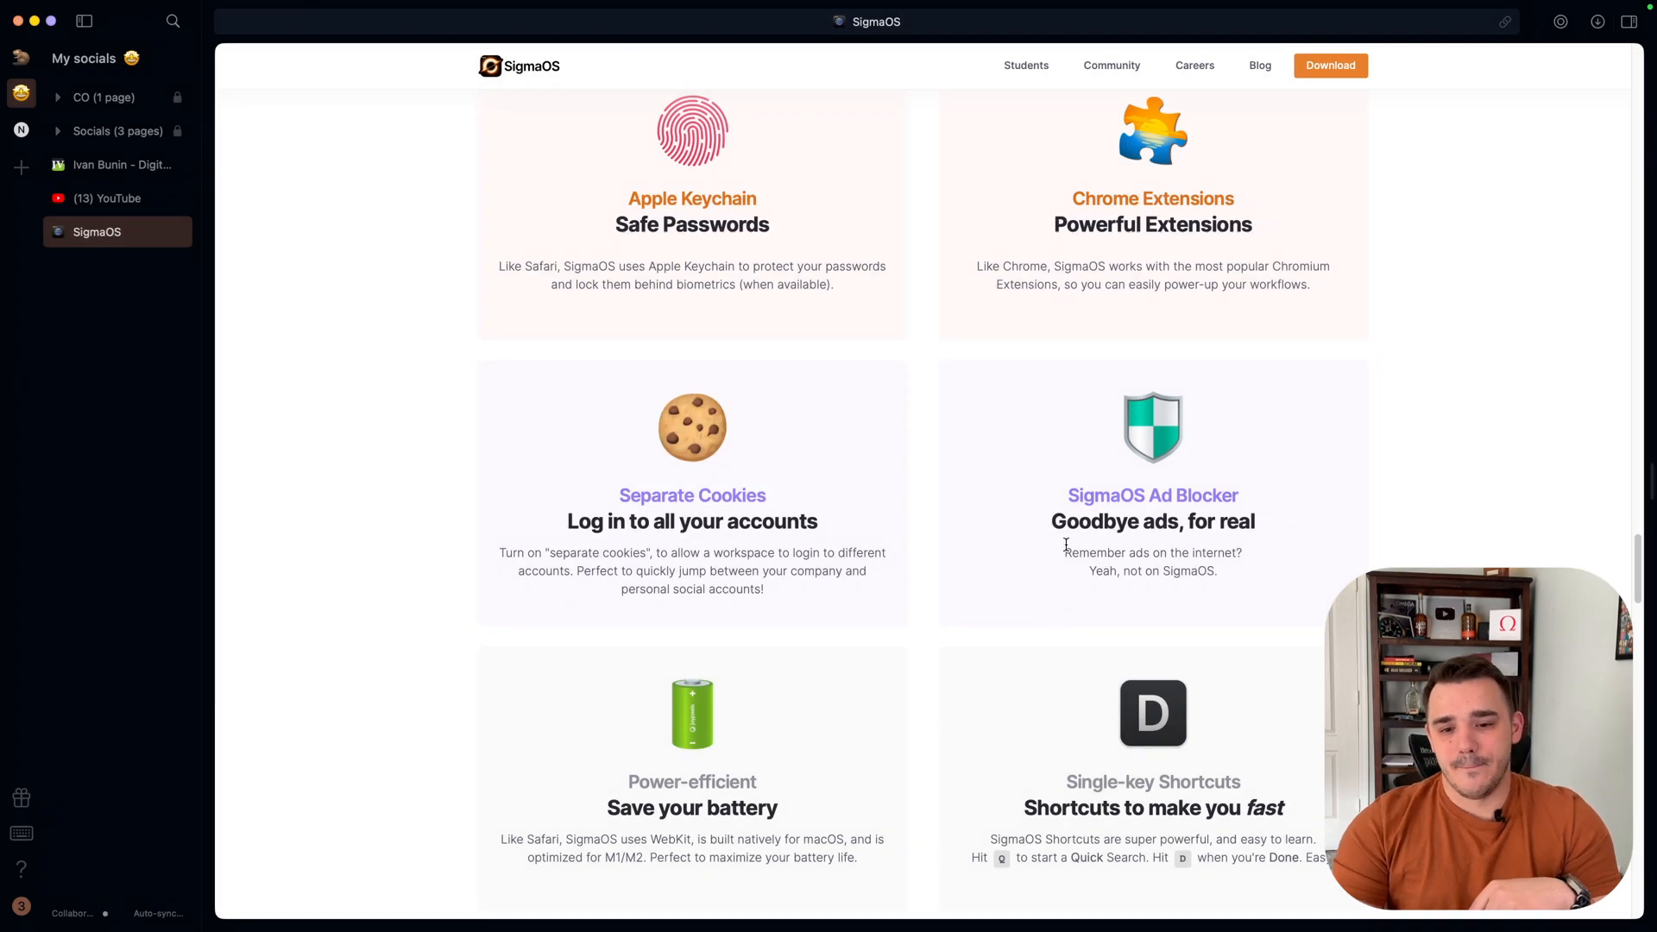
Switch to the YouTube page and open the site settings for youtube.com.
double_click(1152, 495)
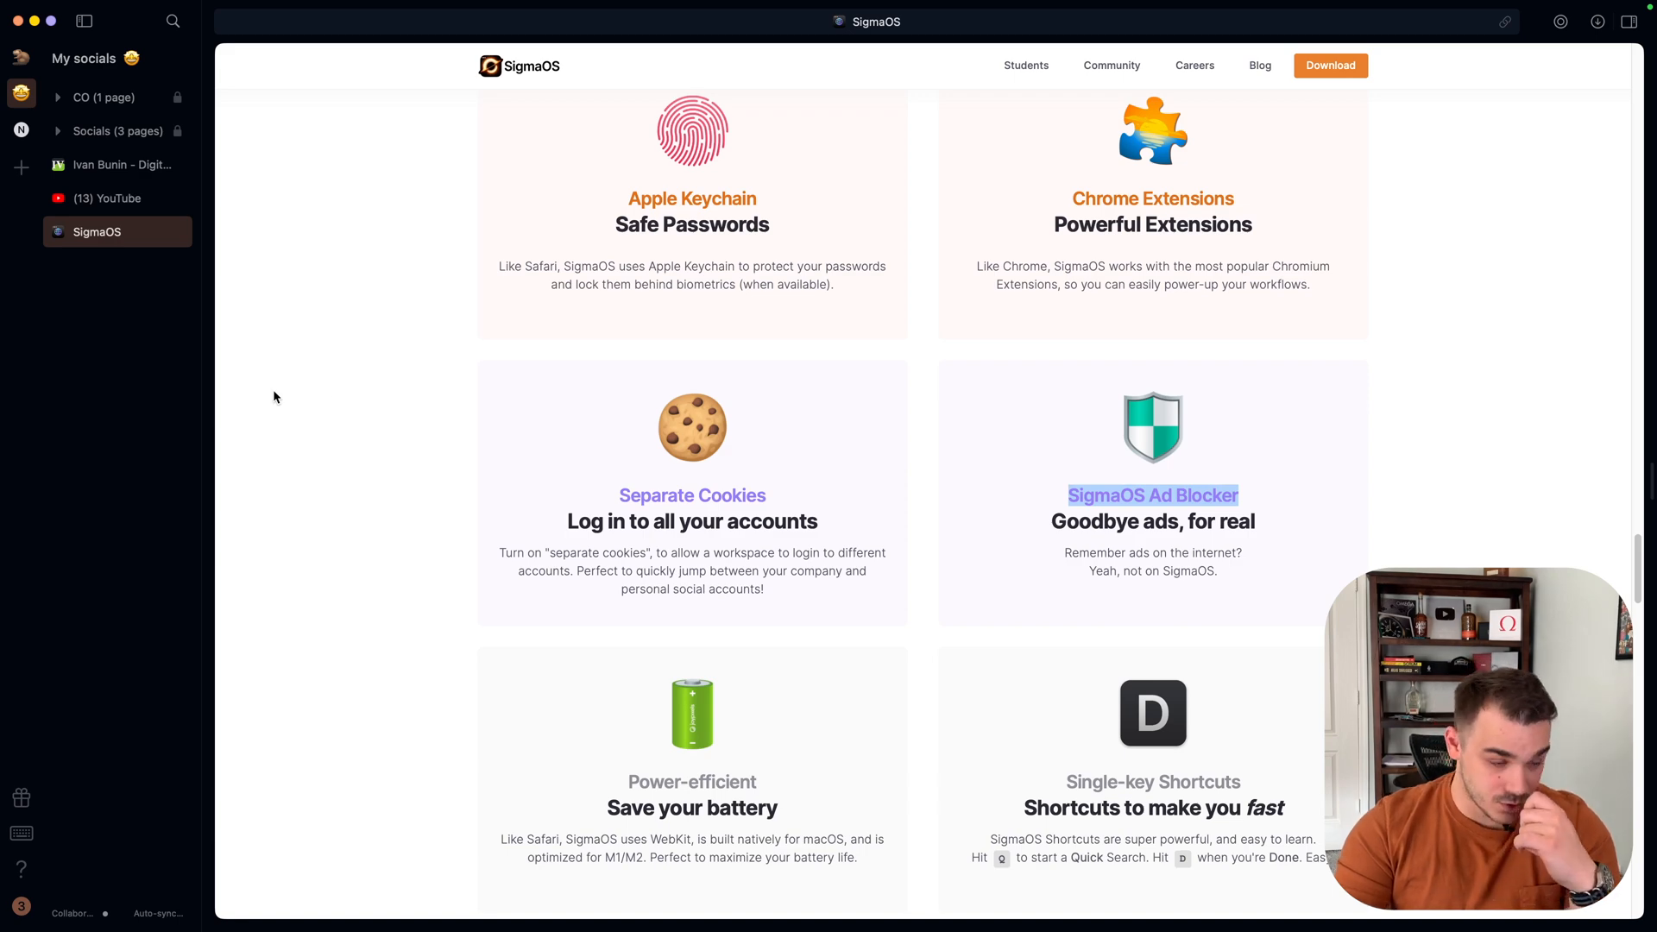
left_click(108, 199)
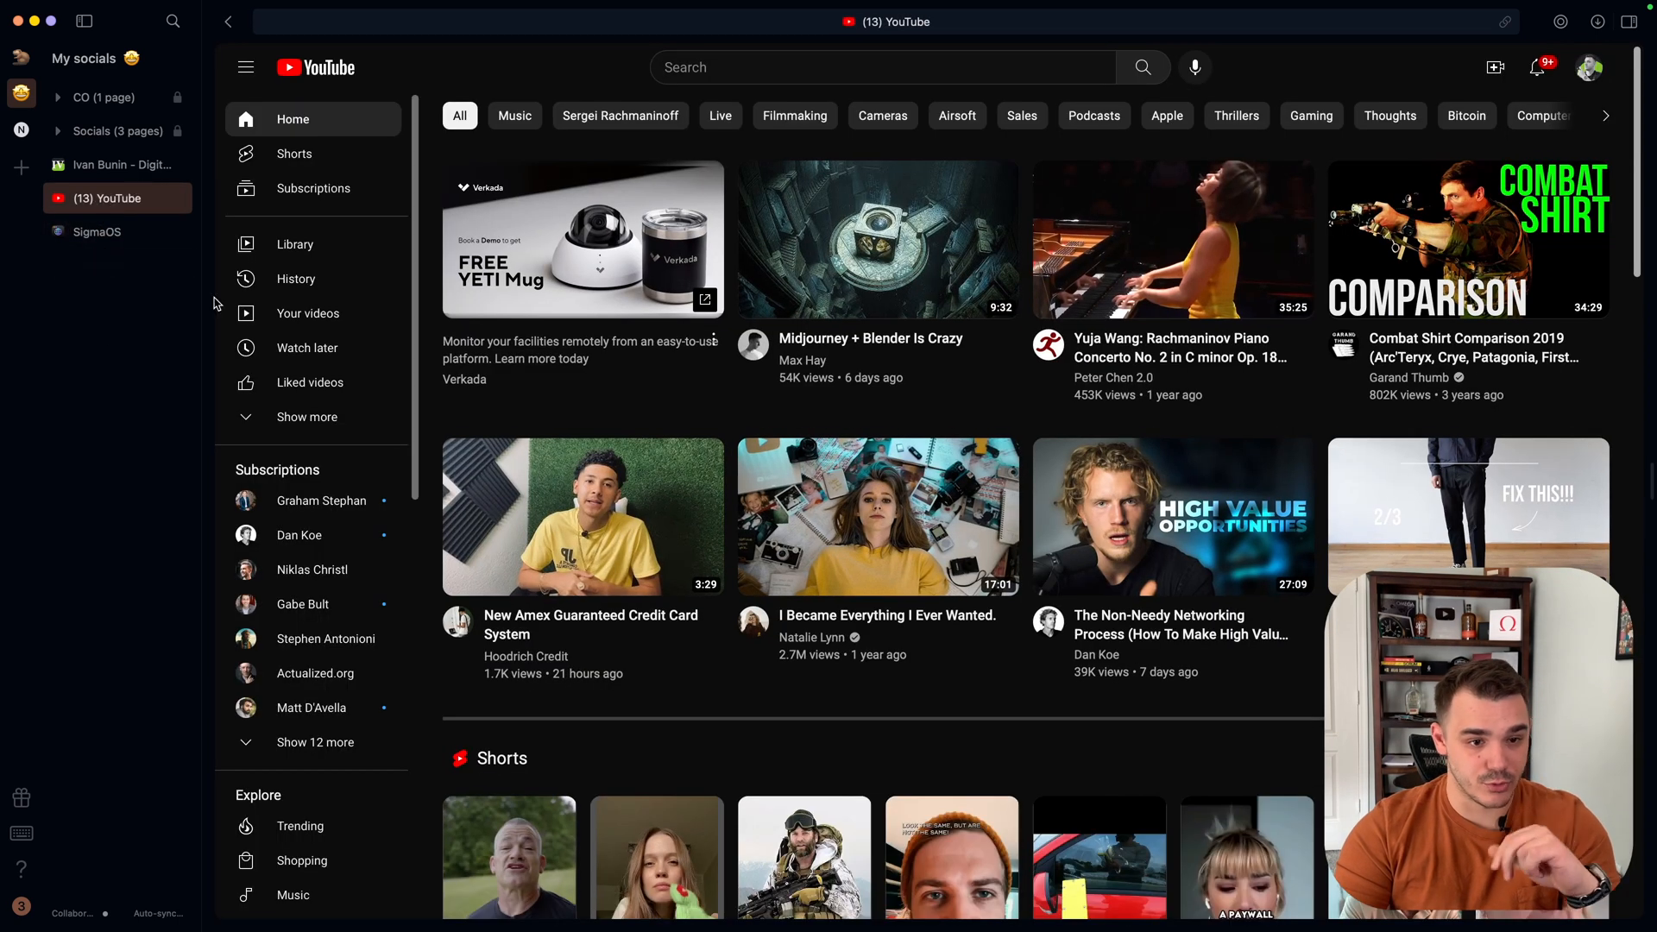
right_click(116, 198)
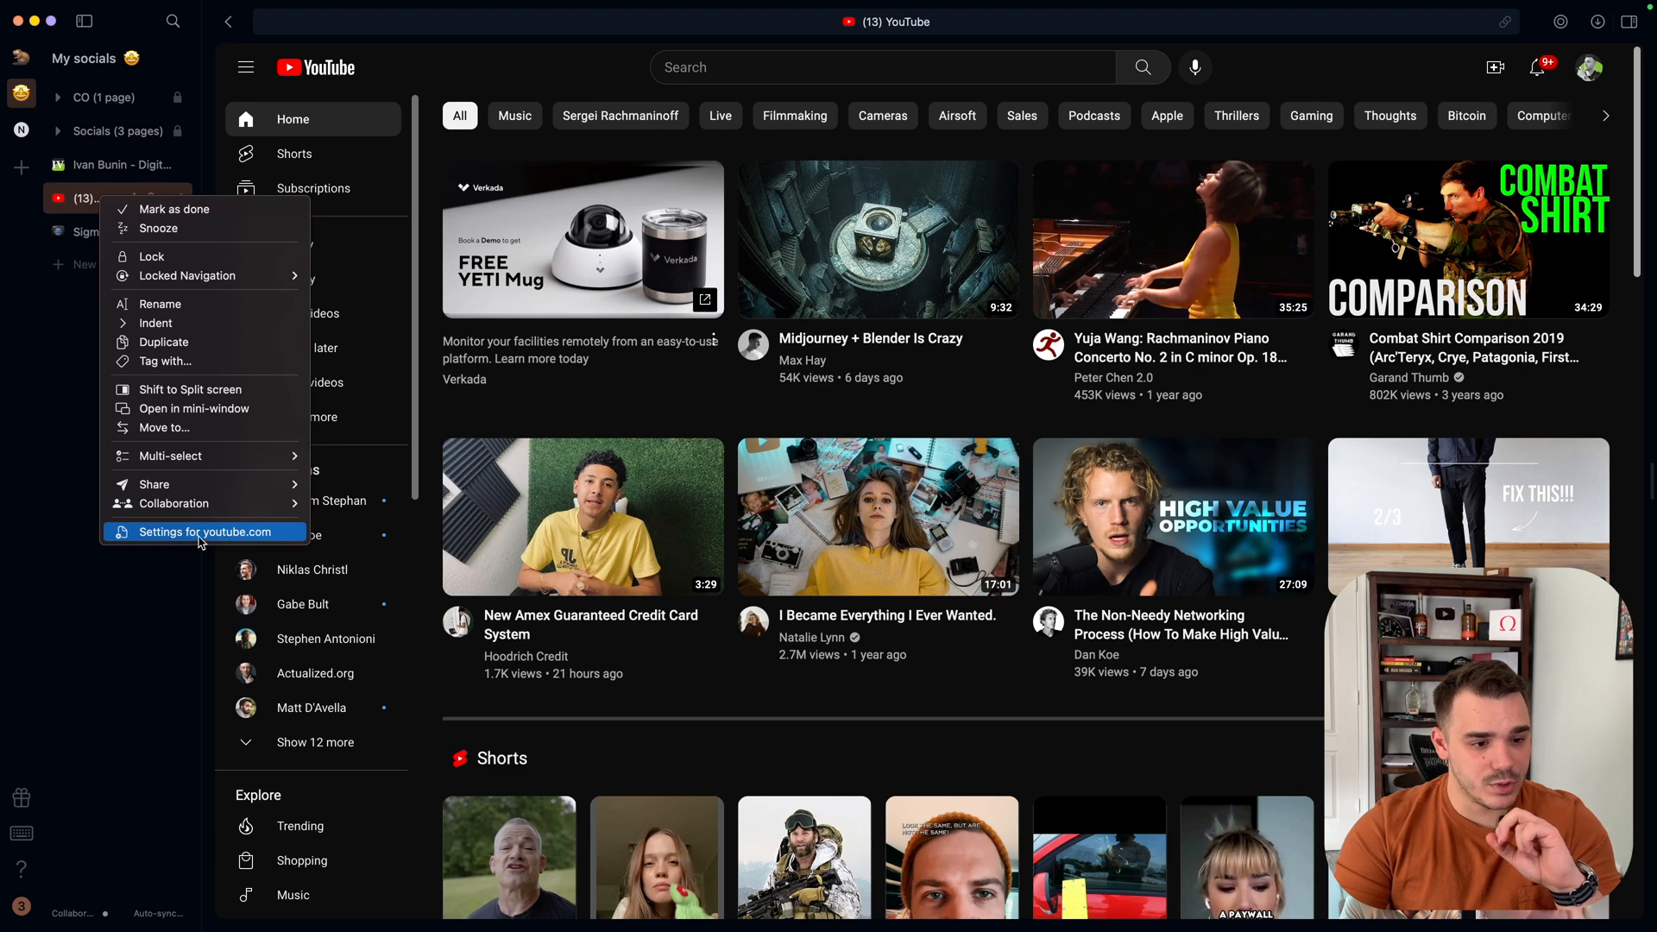
left_click(206, 532)
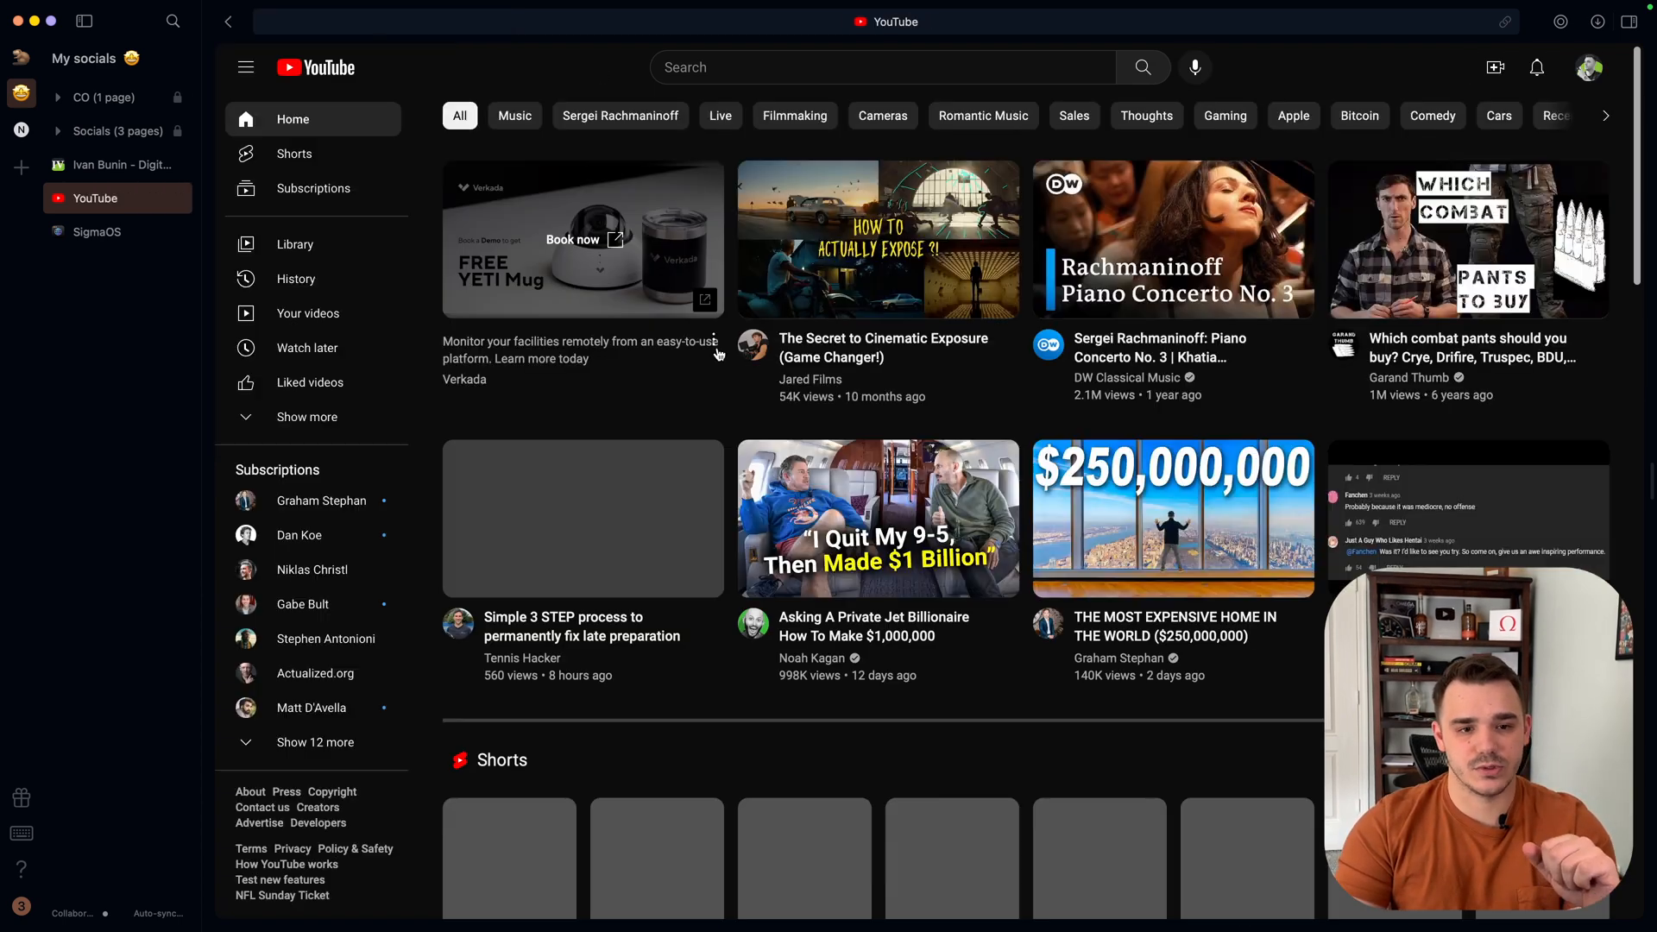
Search YouTube for 'shopify', then clear the search box.
left_click(867, 67)
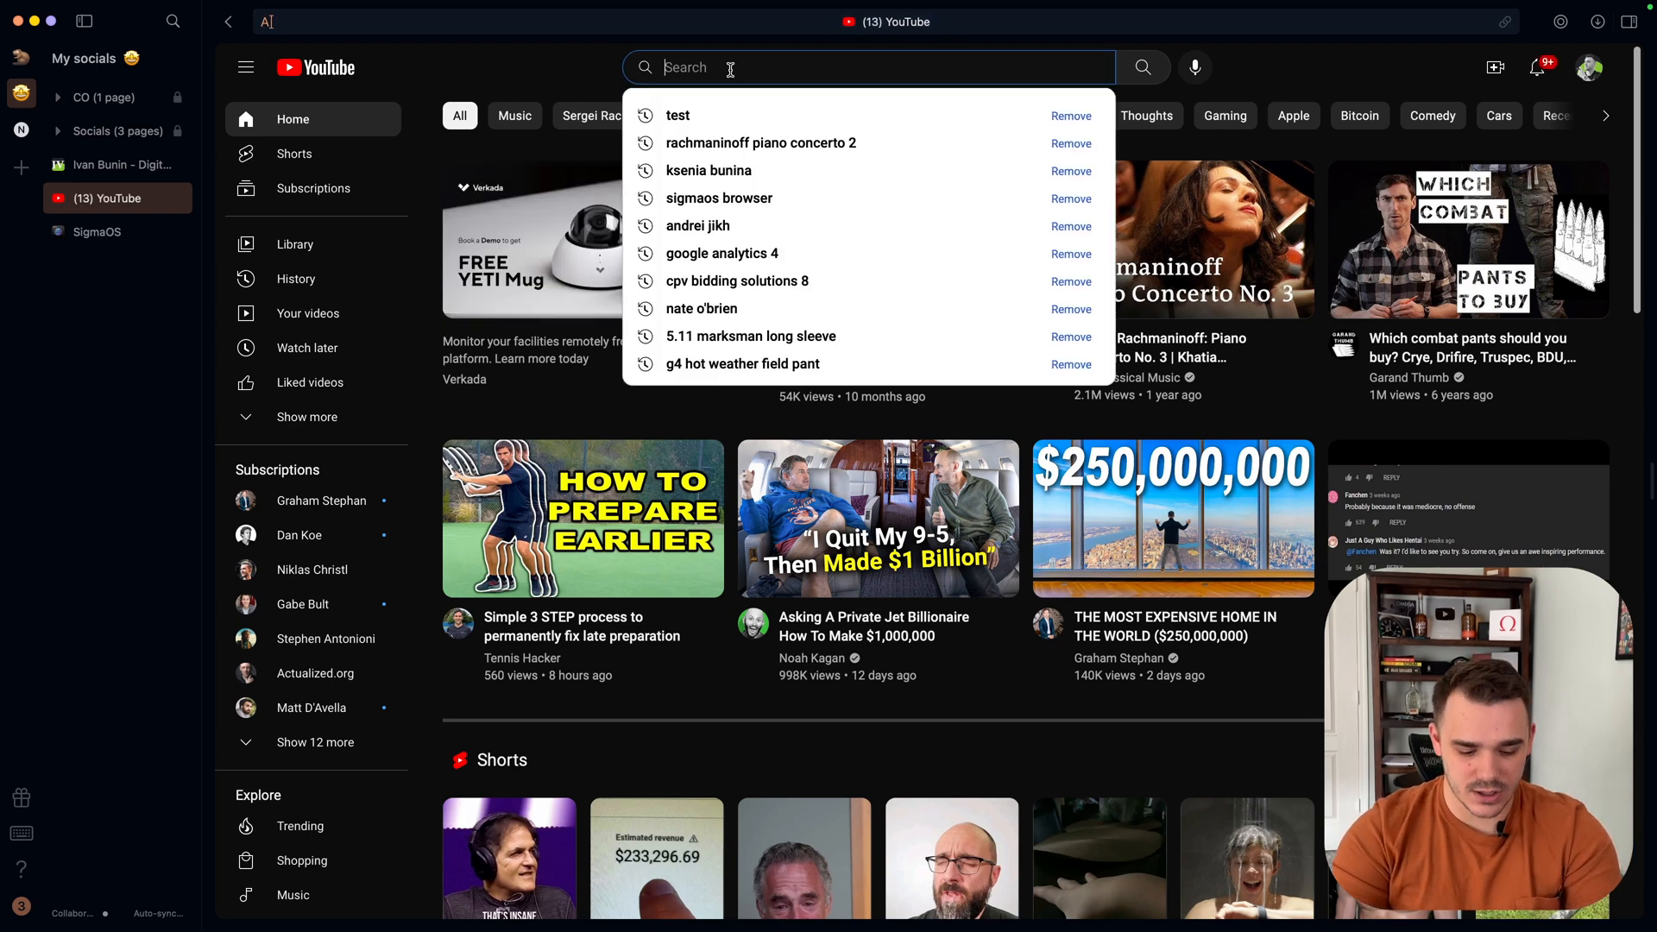
type("something")
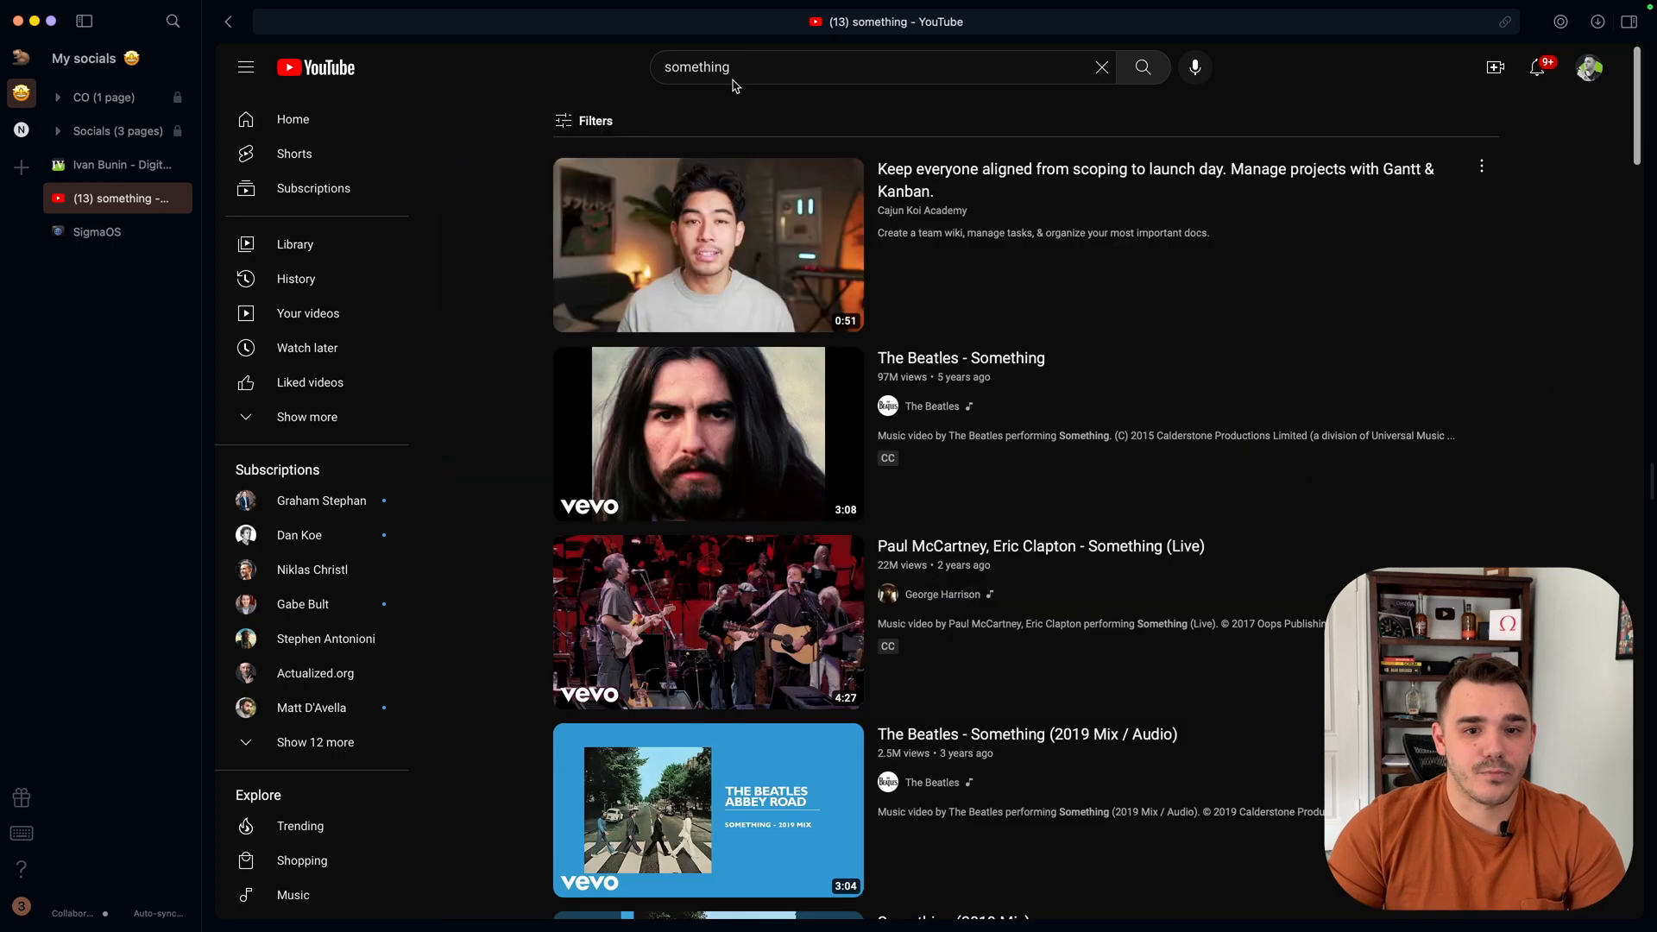
type("shopify")
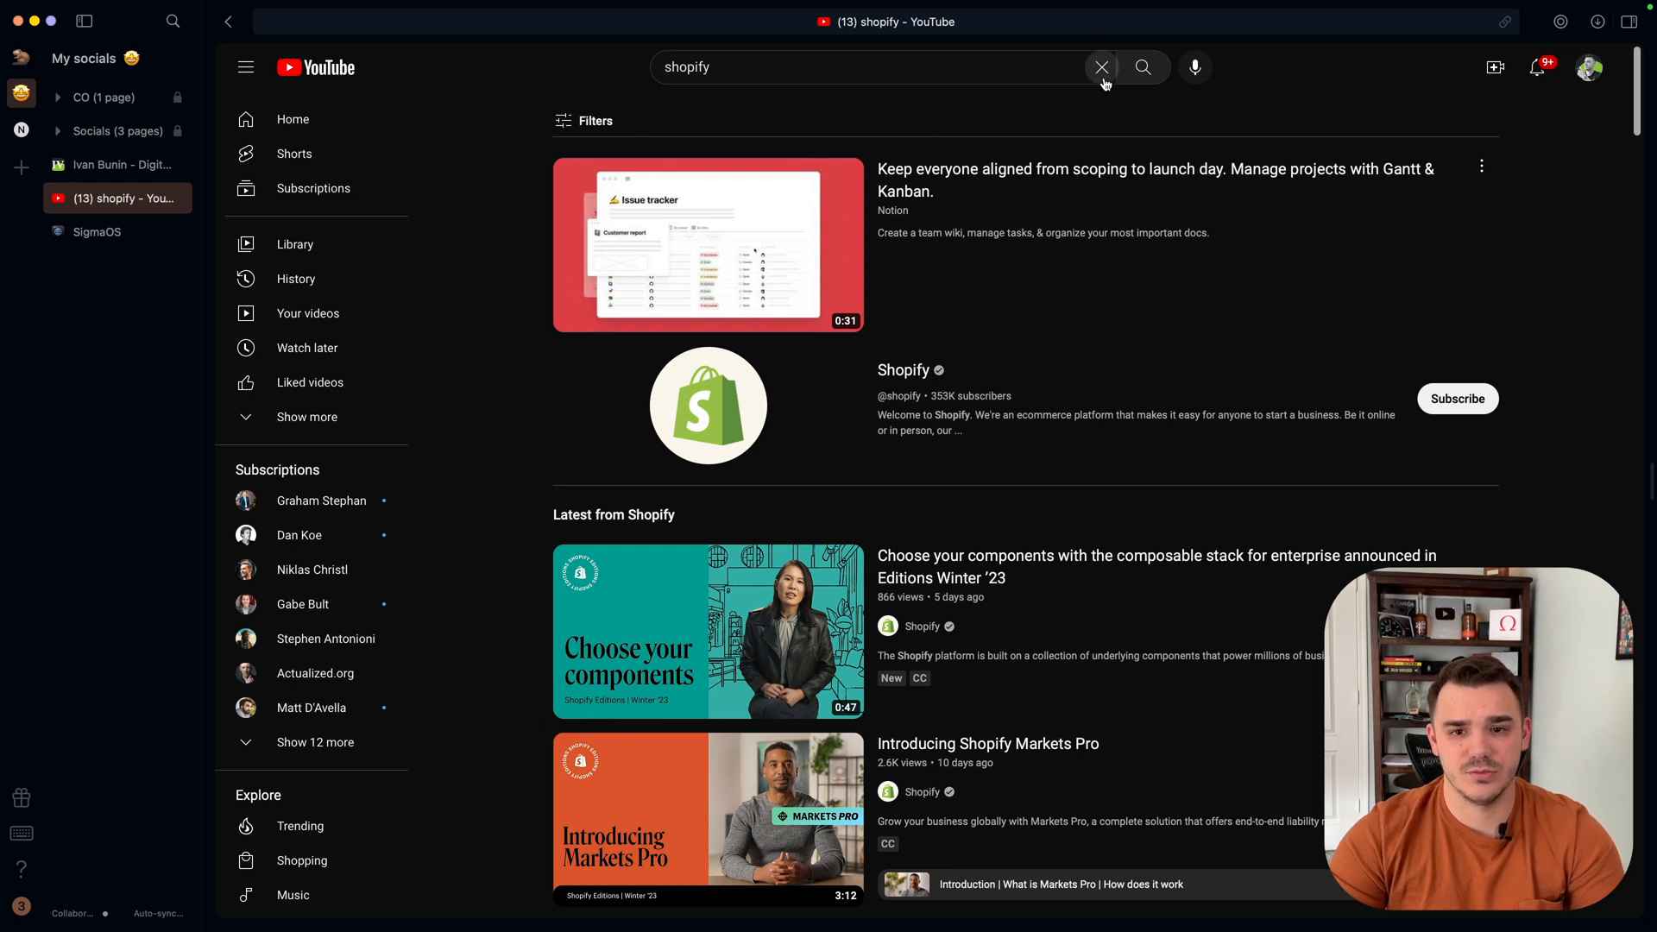
left_click(1099, 66)
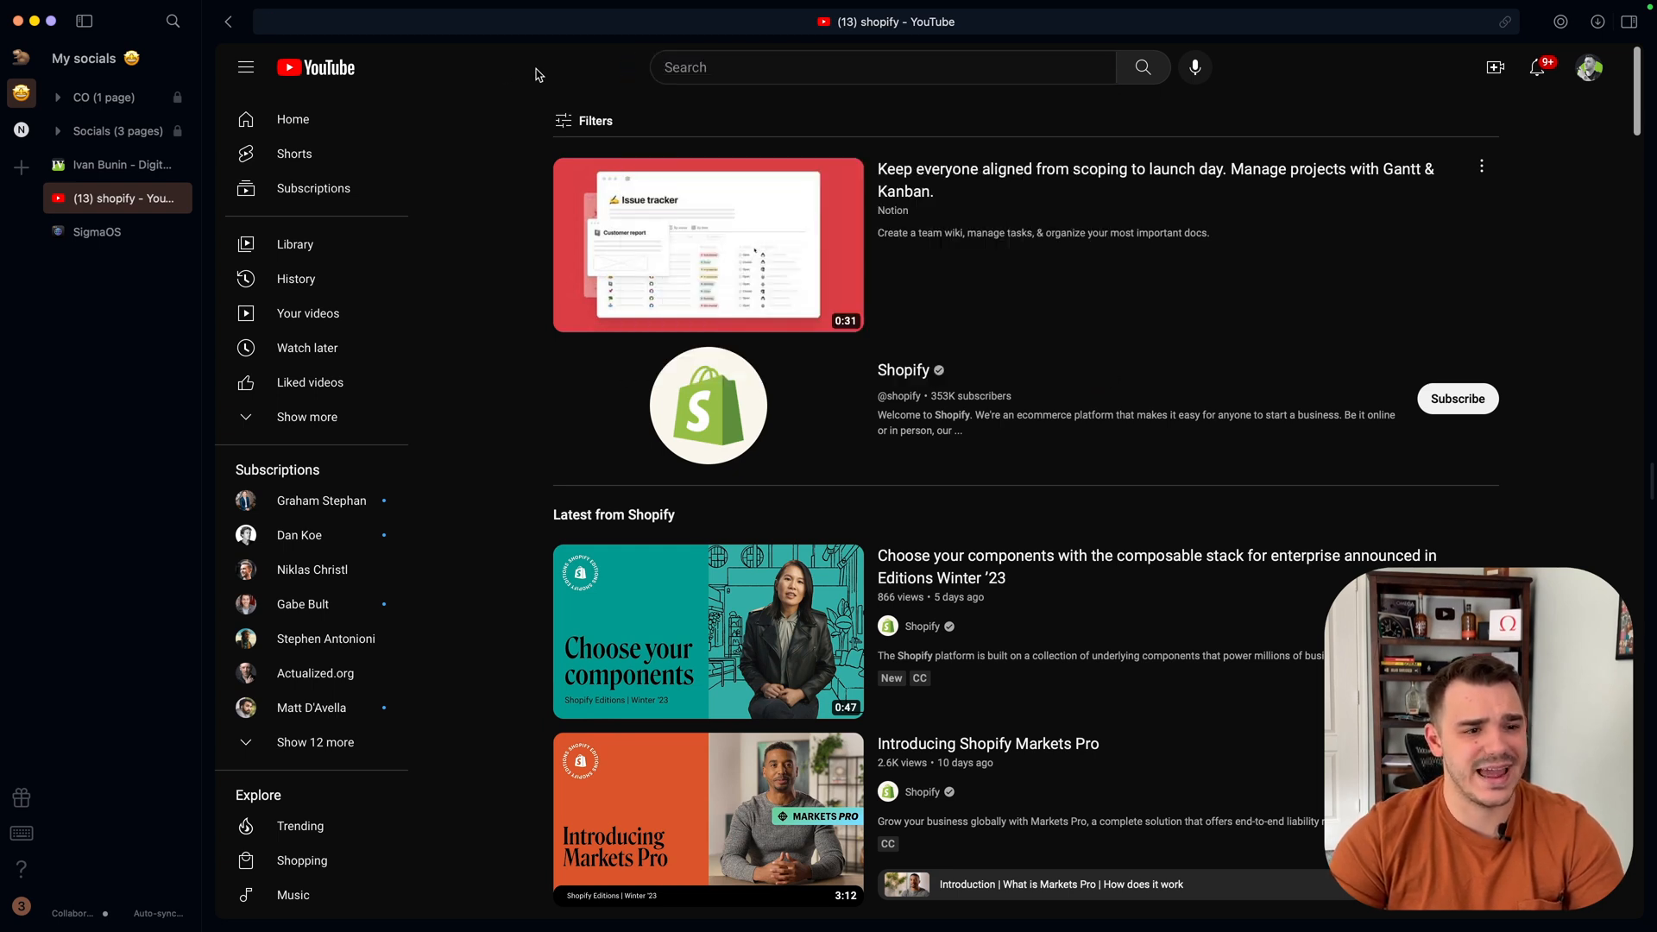
left_click(96, 232)
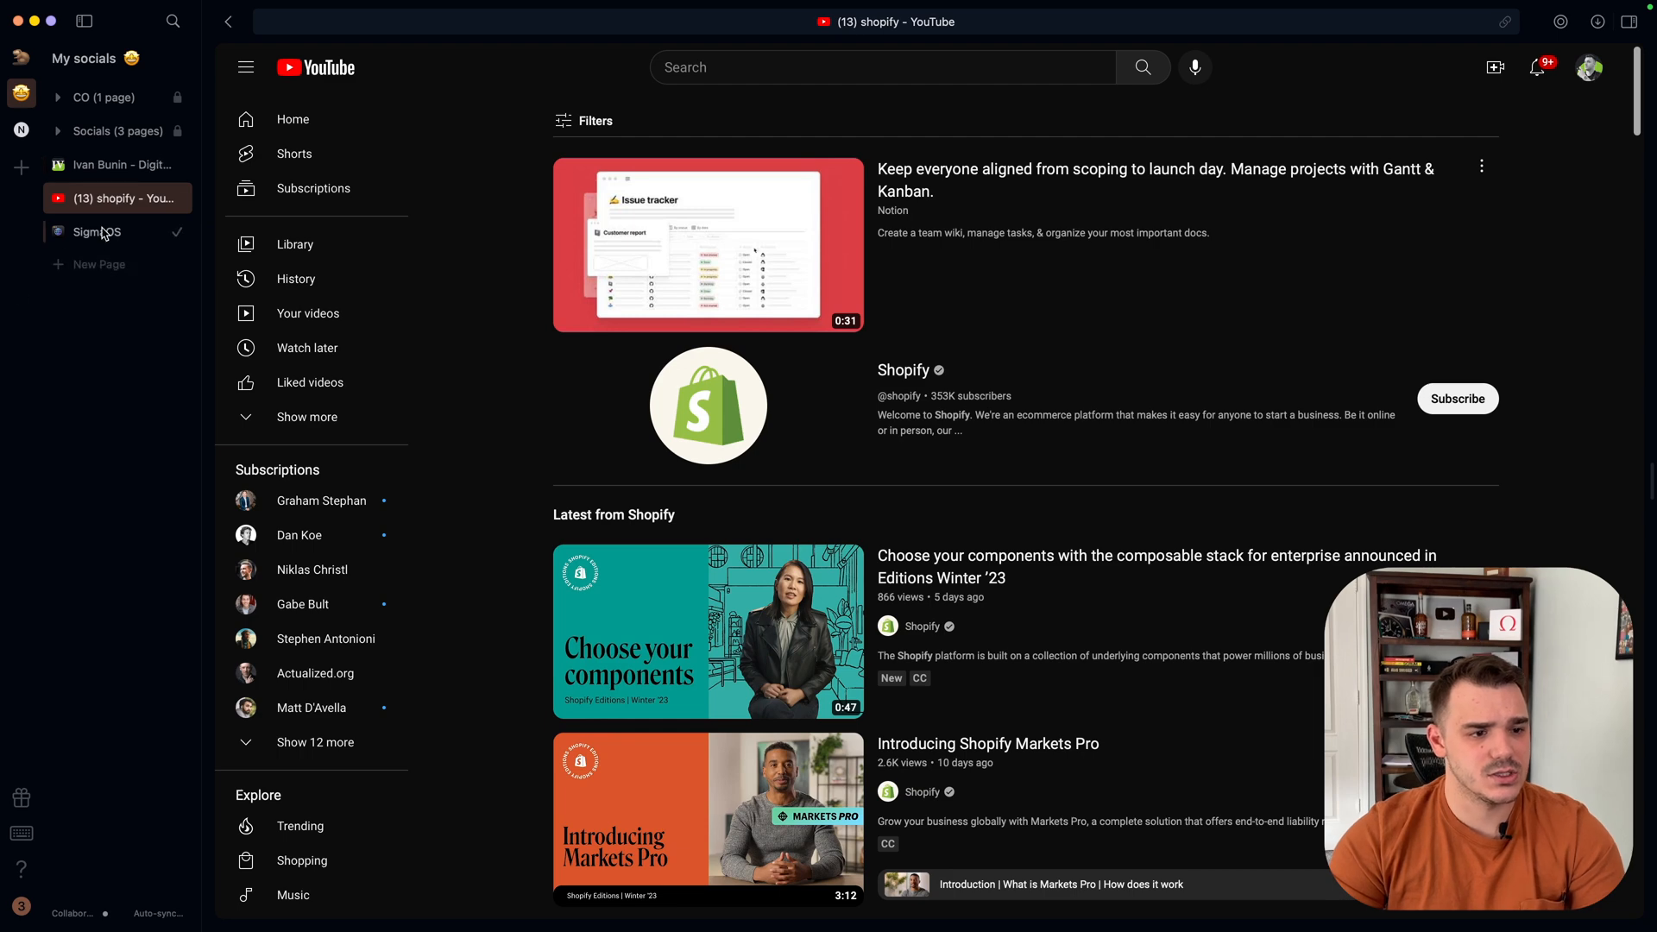
Show the SigmaOS homepage again and scroll down to the Reminders card.
left_click(96, 231)
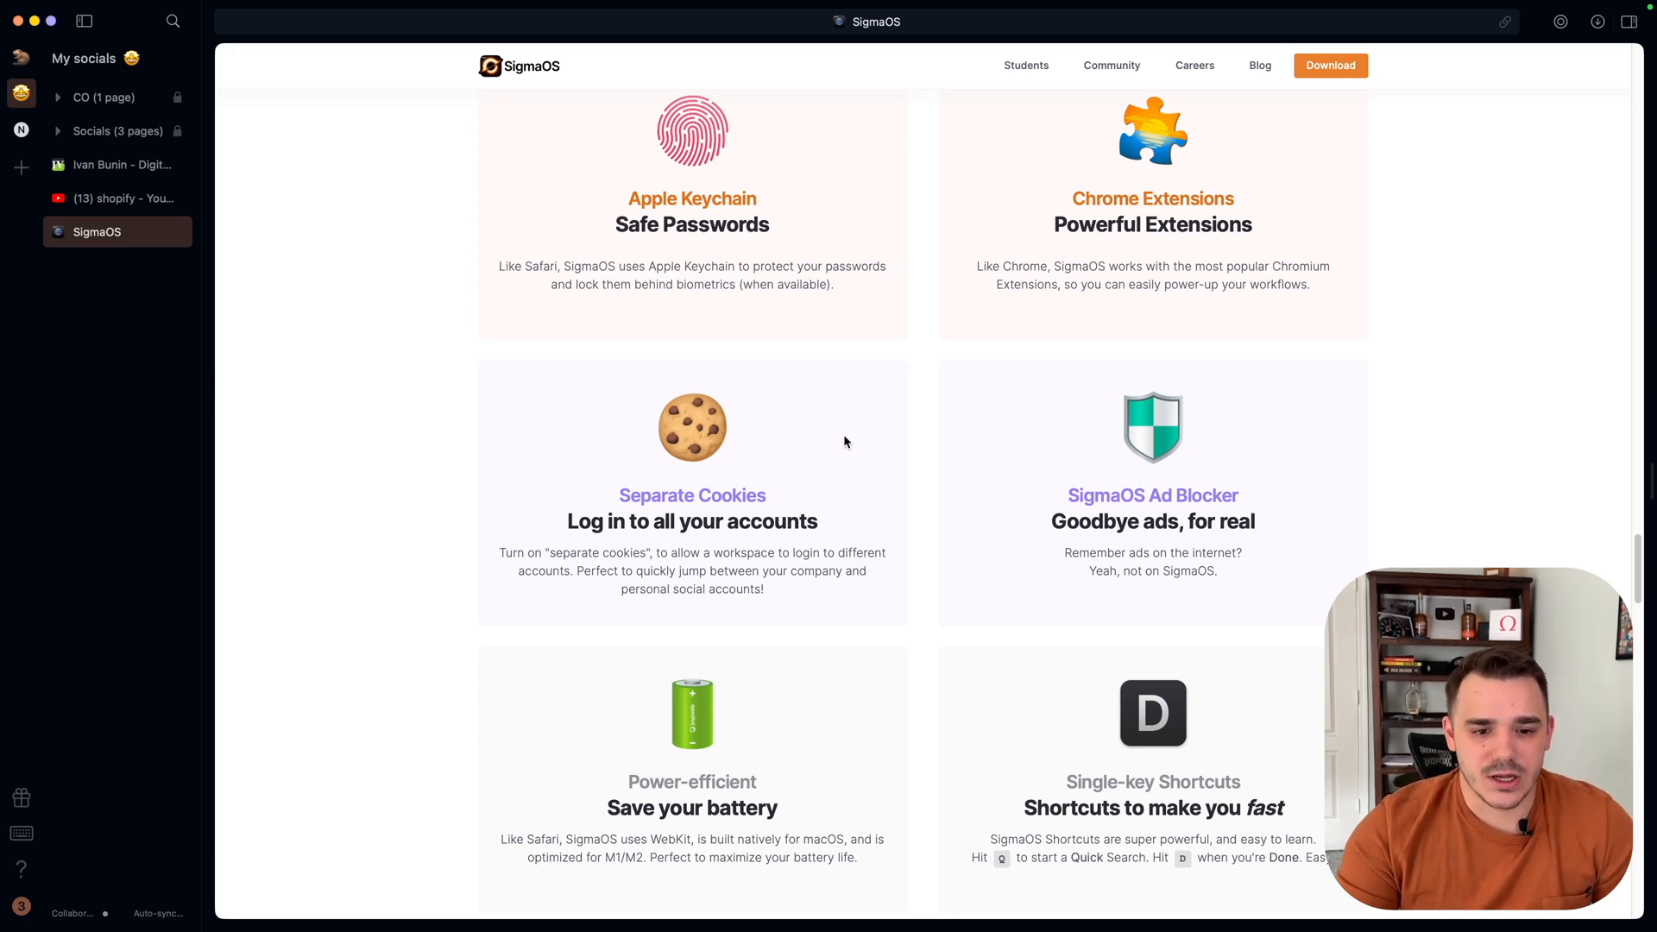
scroll("down", 3)
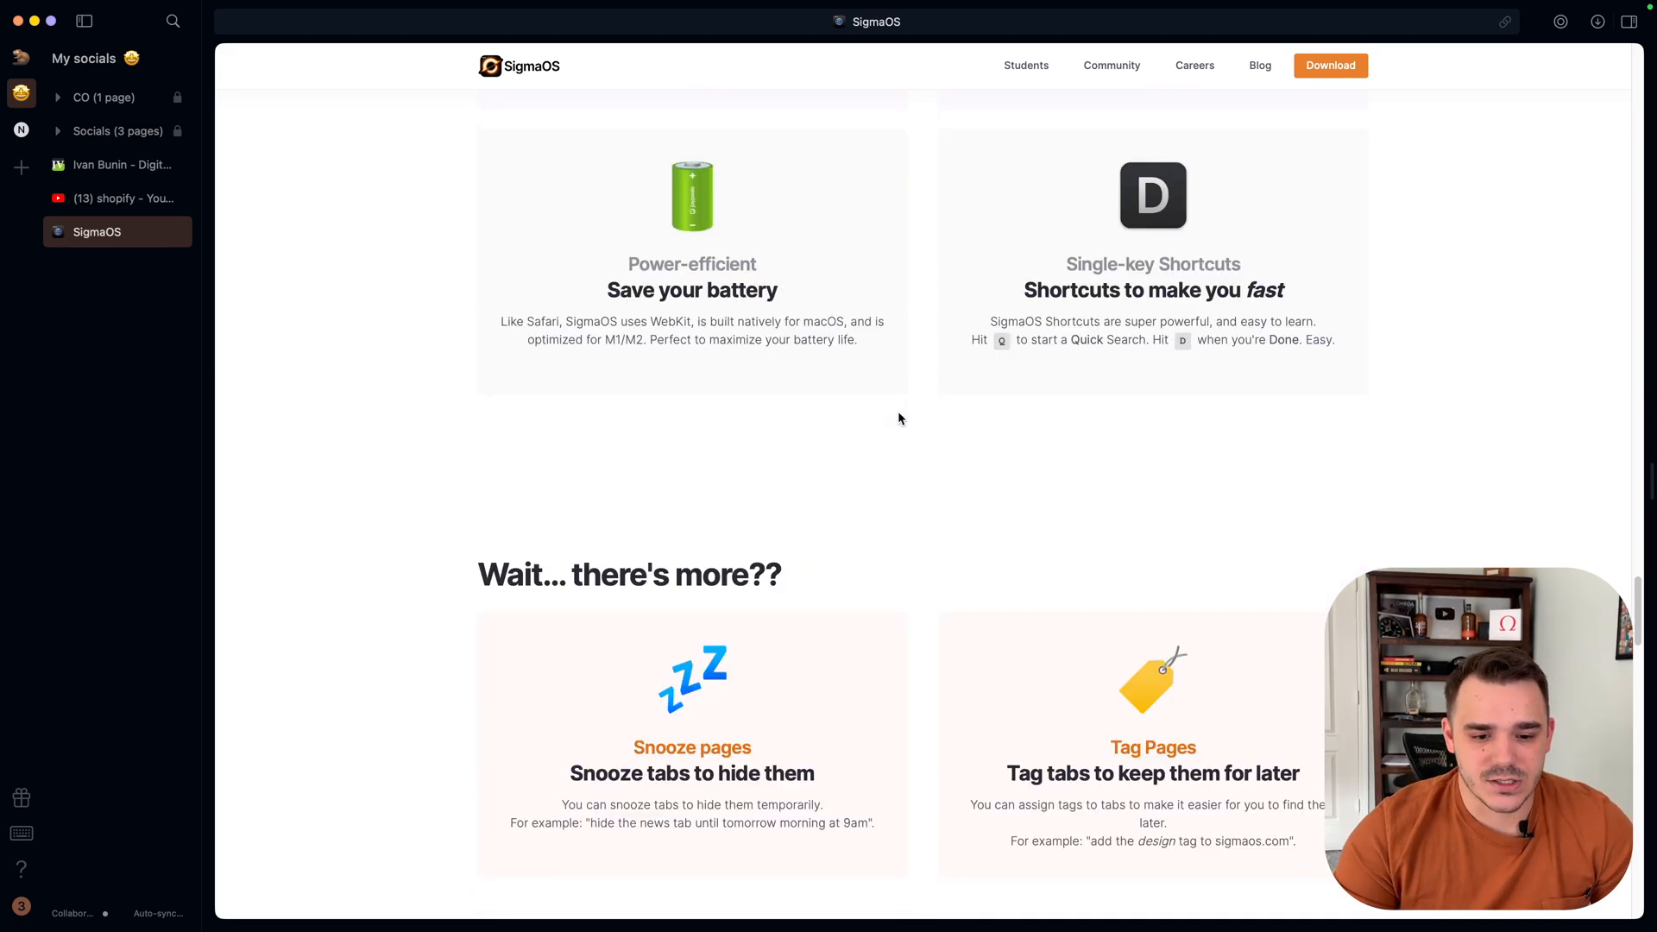
scroll("down", 3)
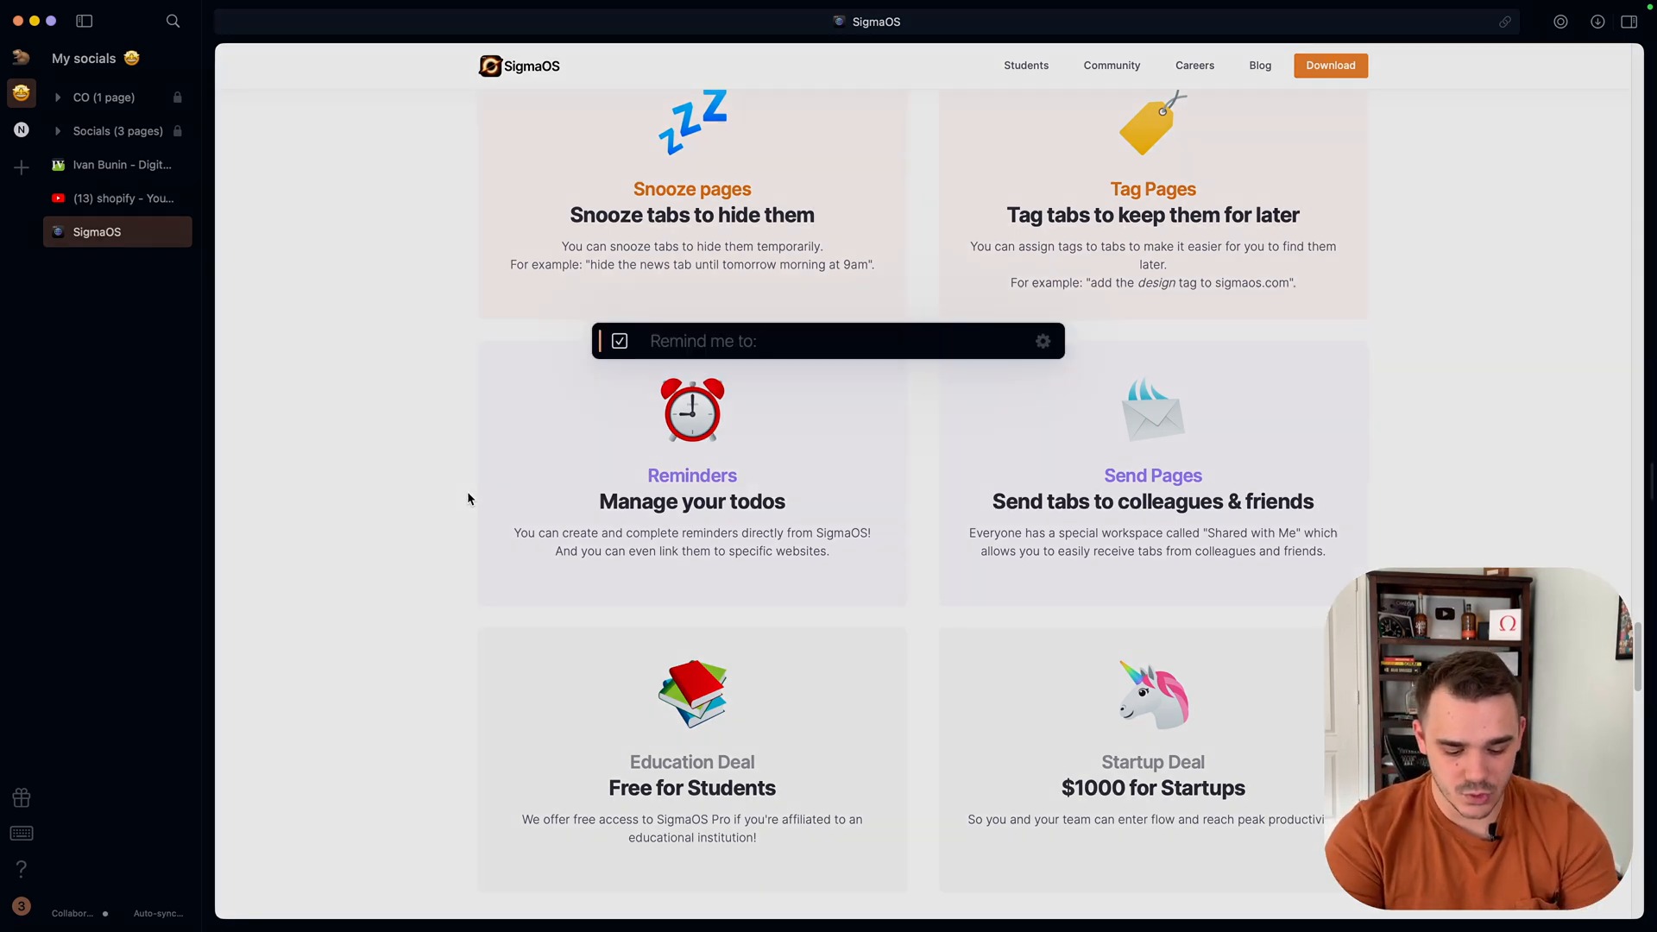
Enter the reminder 'Shoot a video in 23 m' in the Remind me to prompt.
type("Shoot a video")
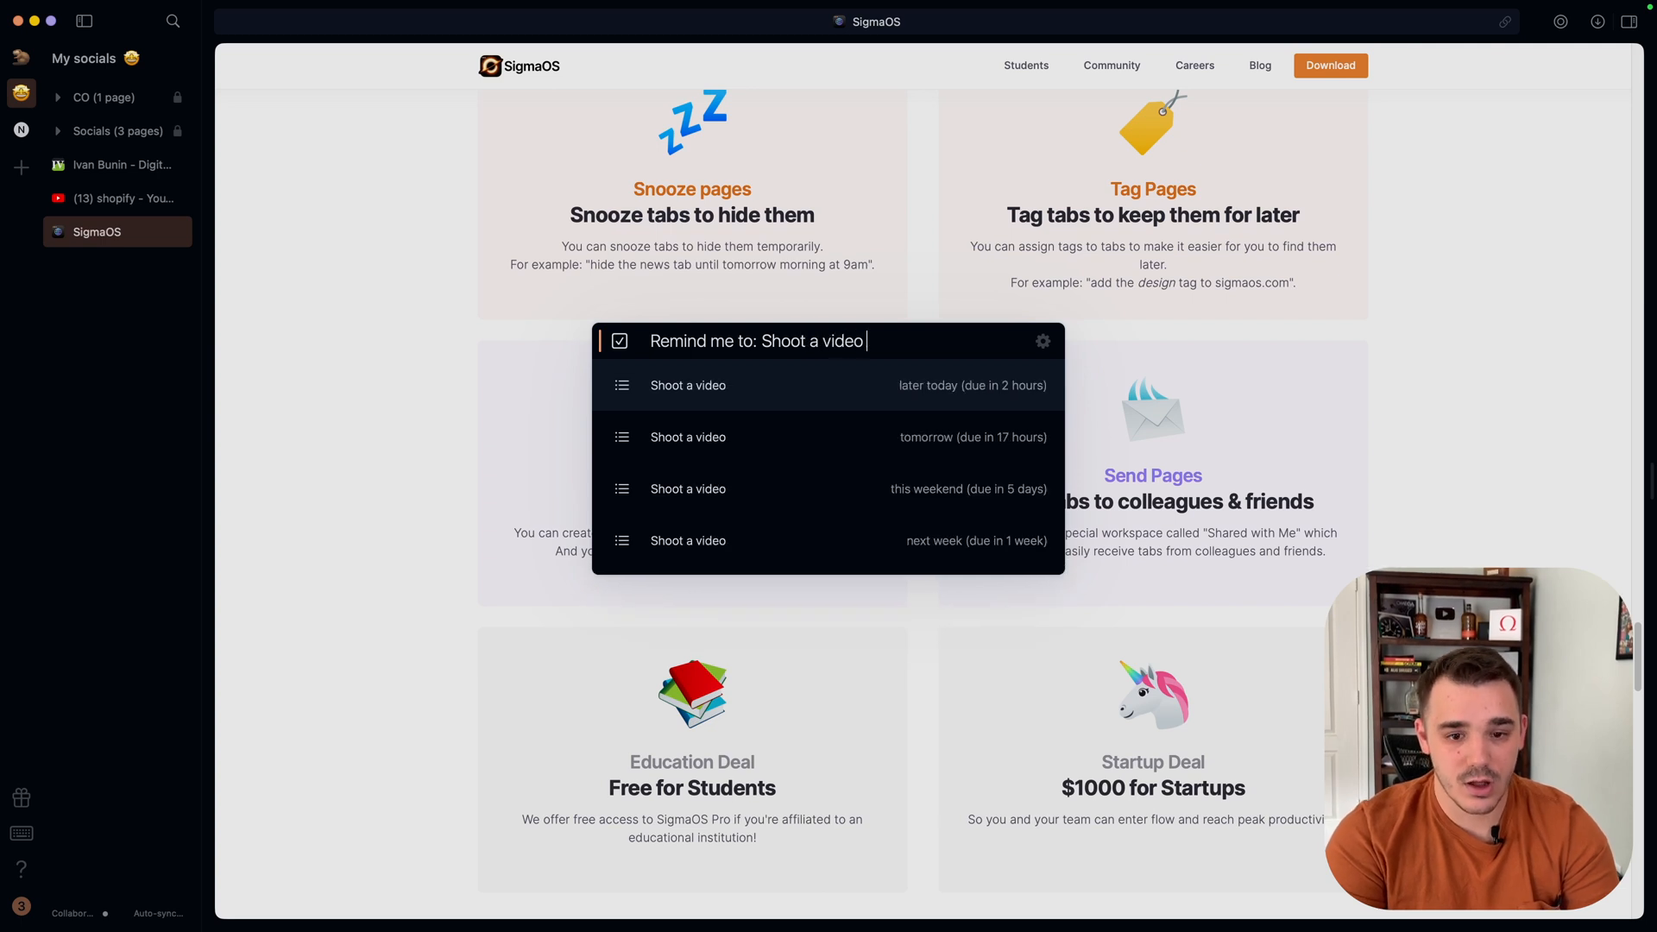
type("in")
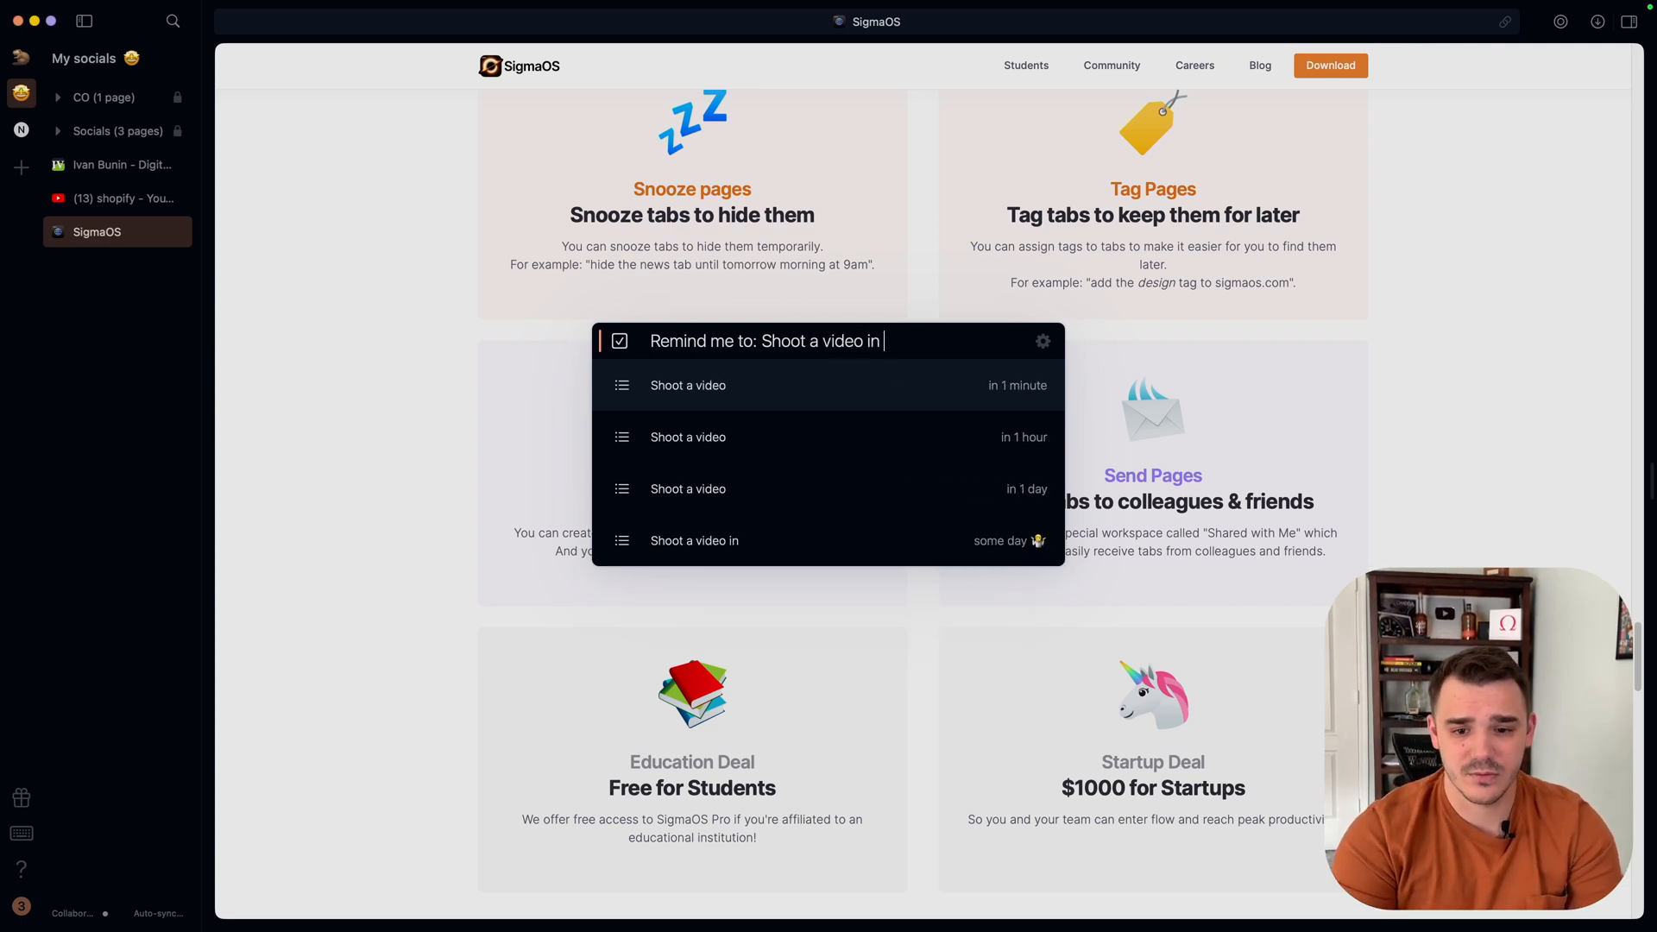
type("23 m")
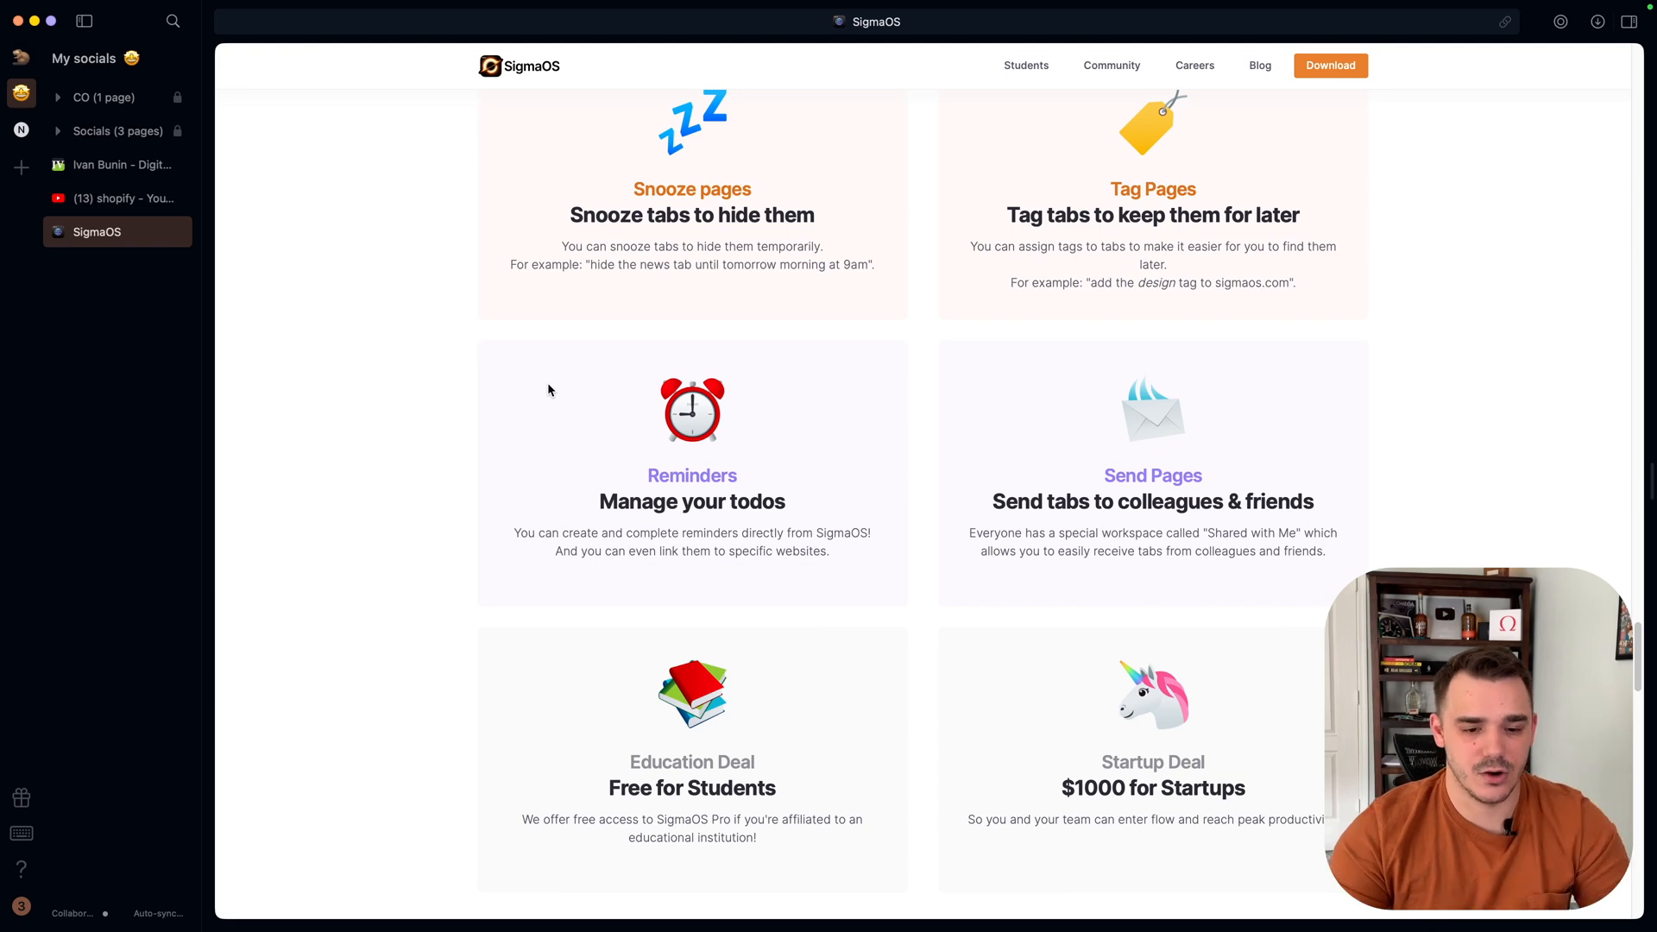
scroll("down", 3)
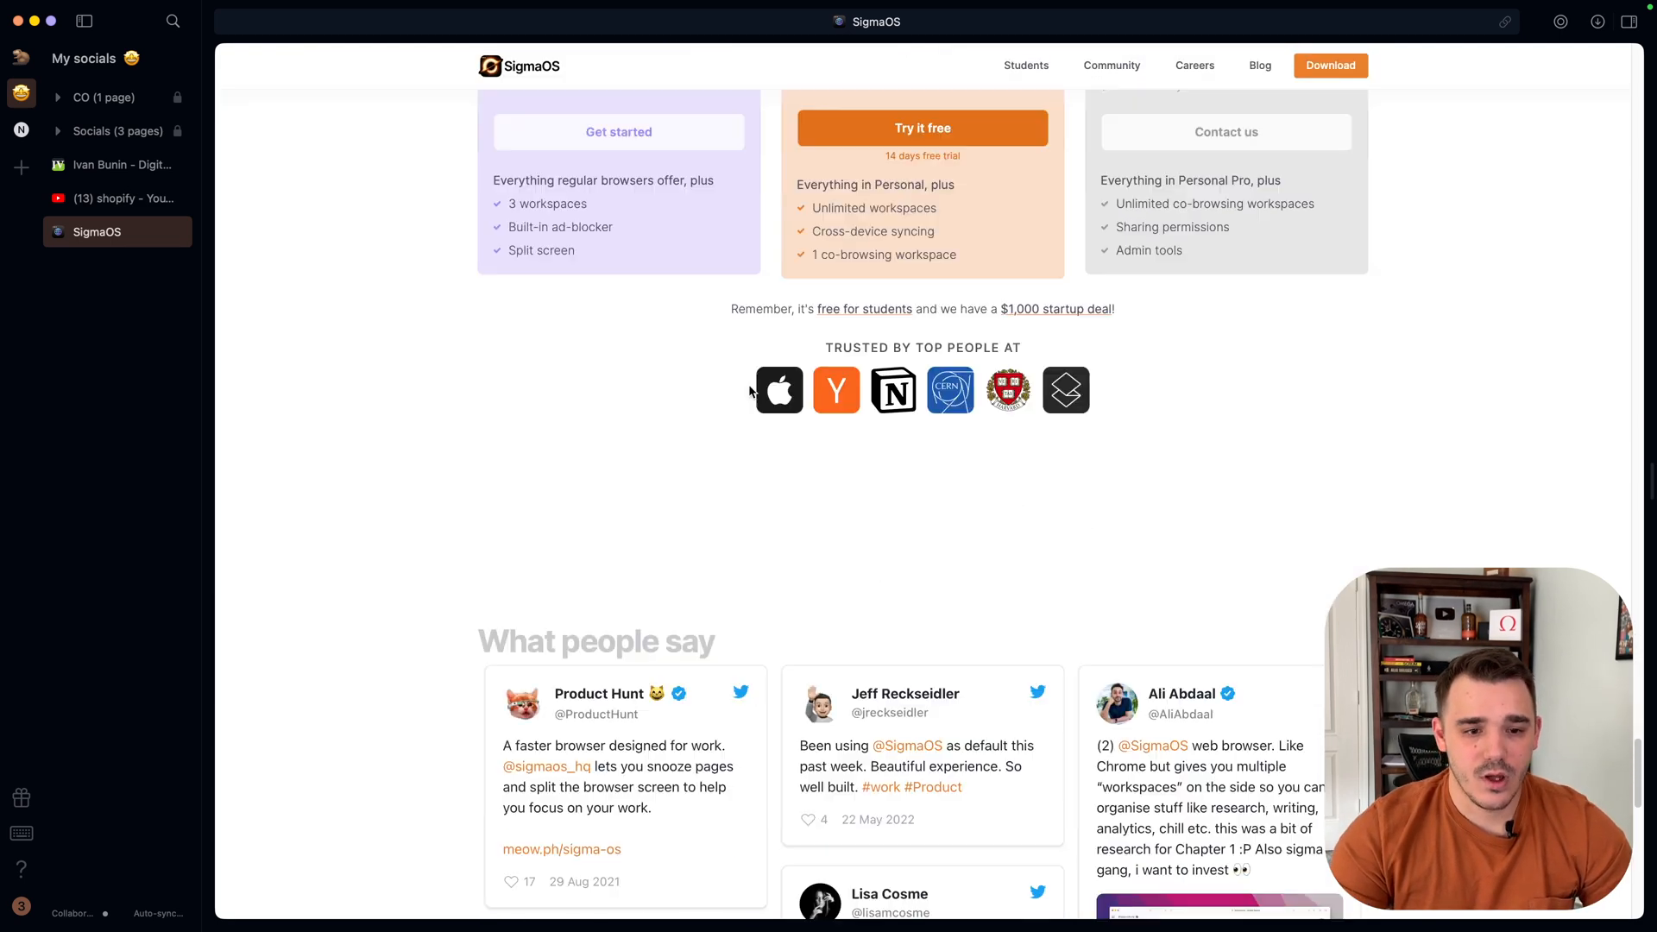
scroll("up", 3)
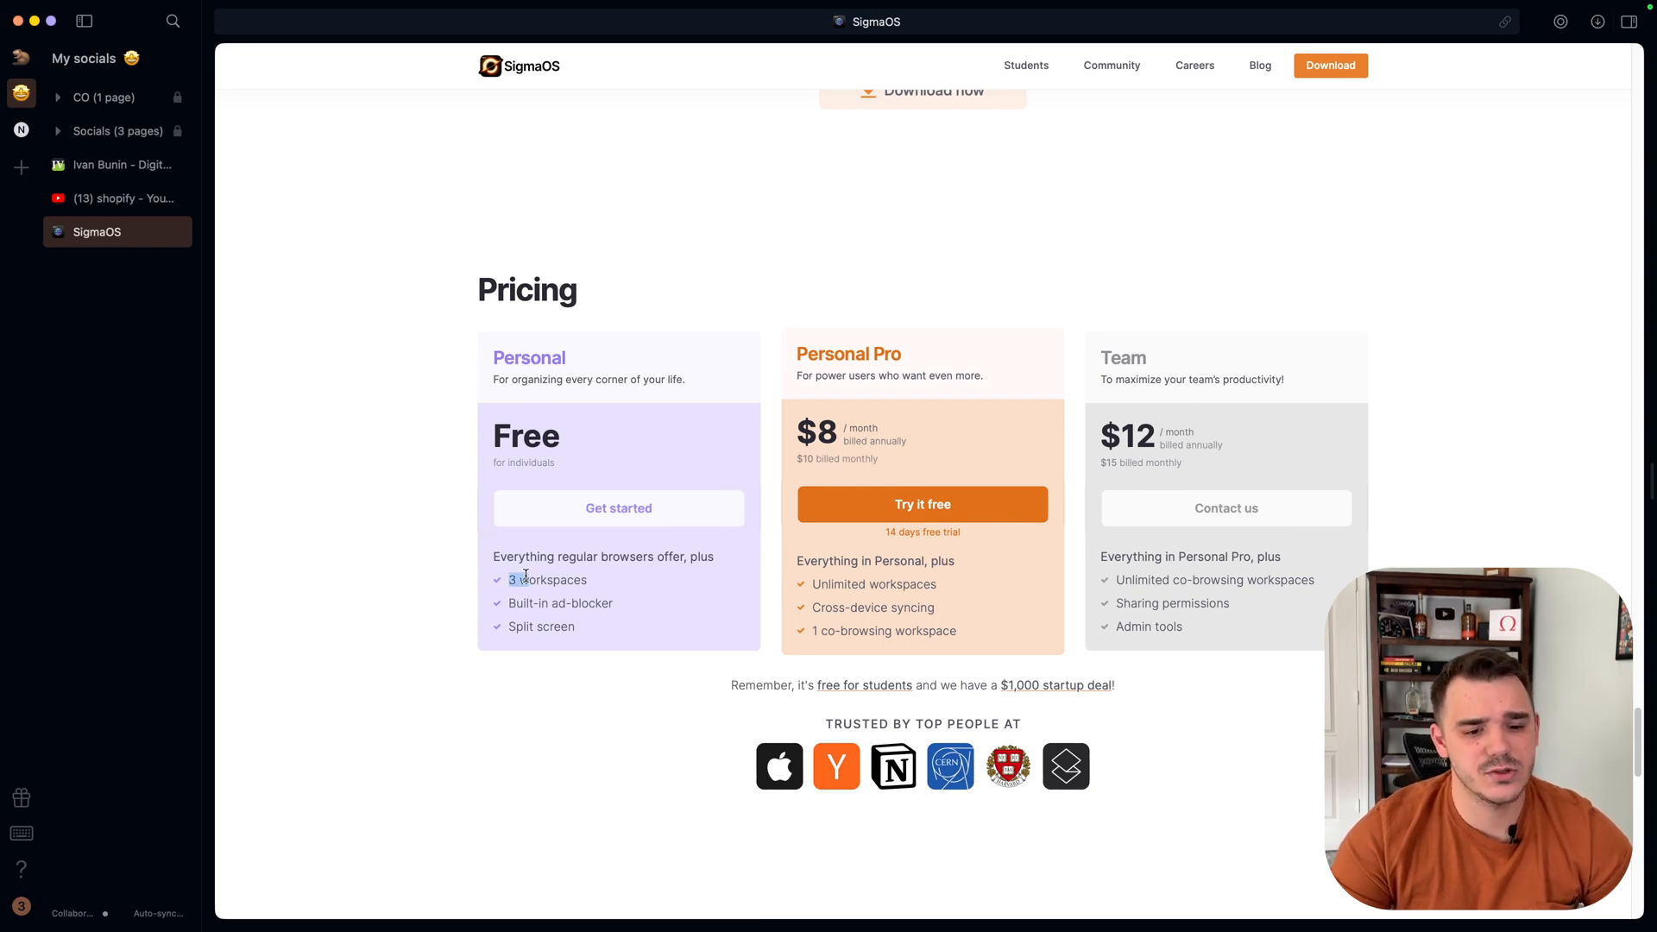
double_click(547, 579)
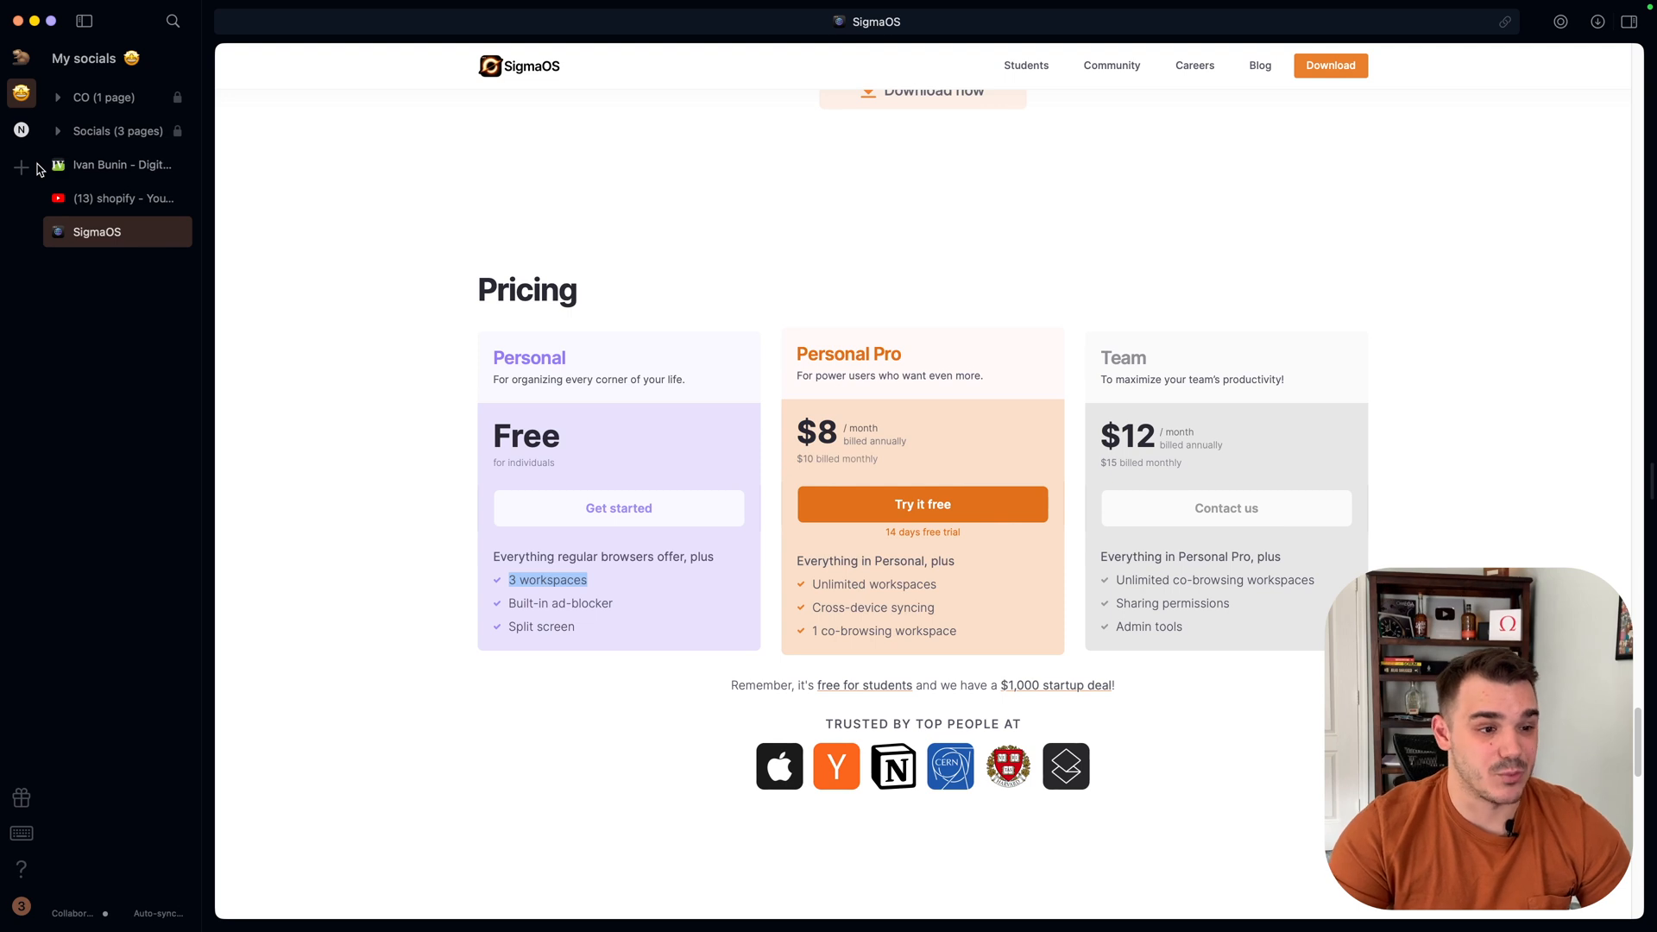
mouse_move(419, 278)
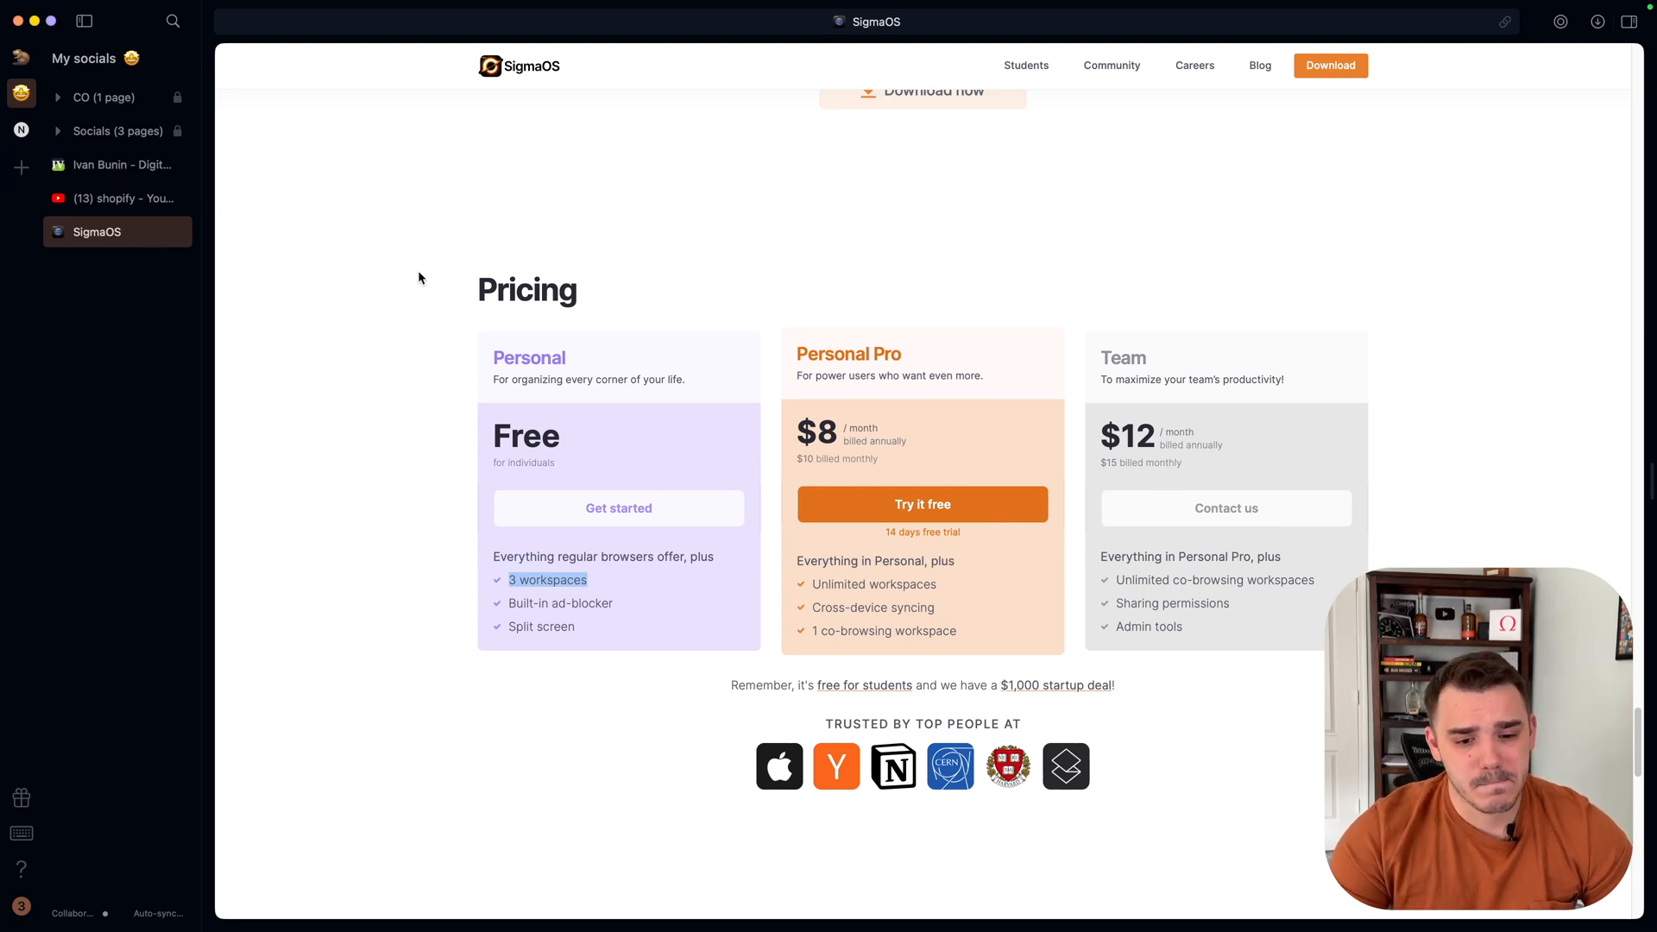
mouse_move(569, 632)
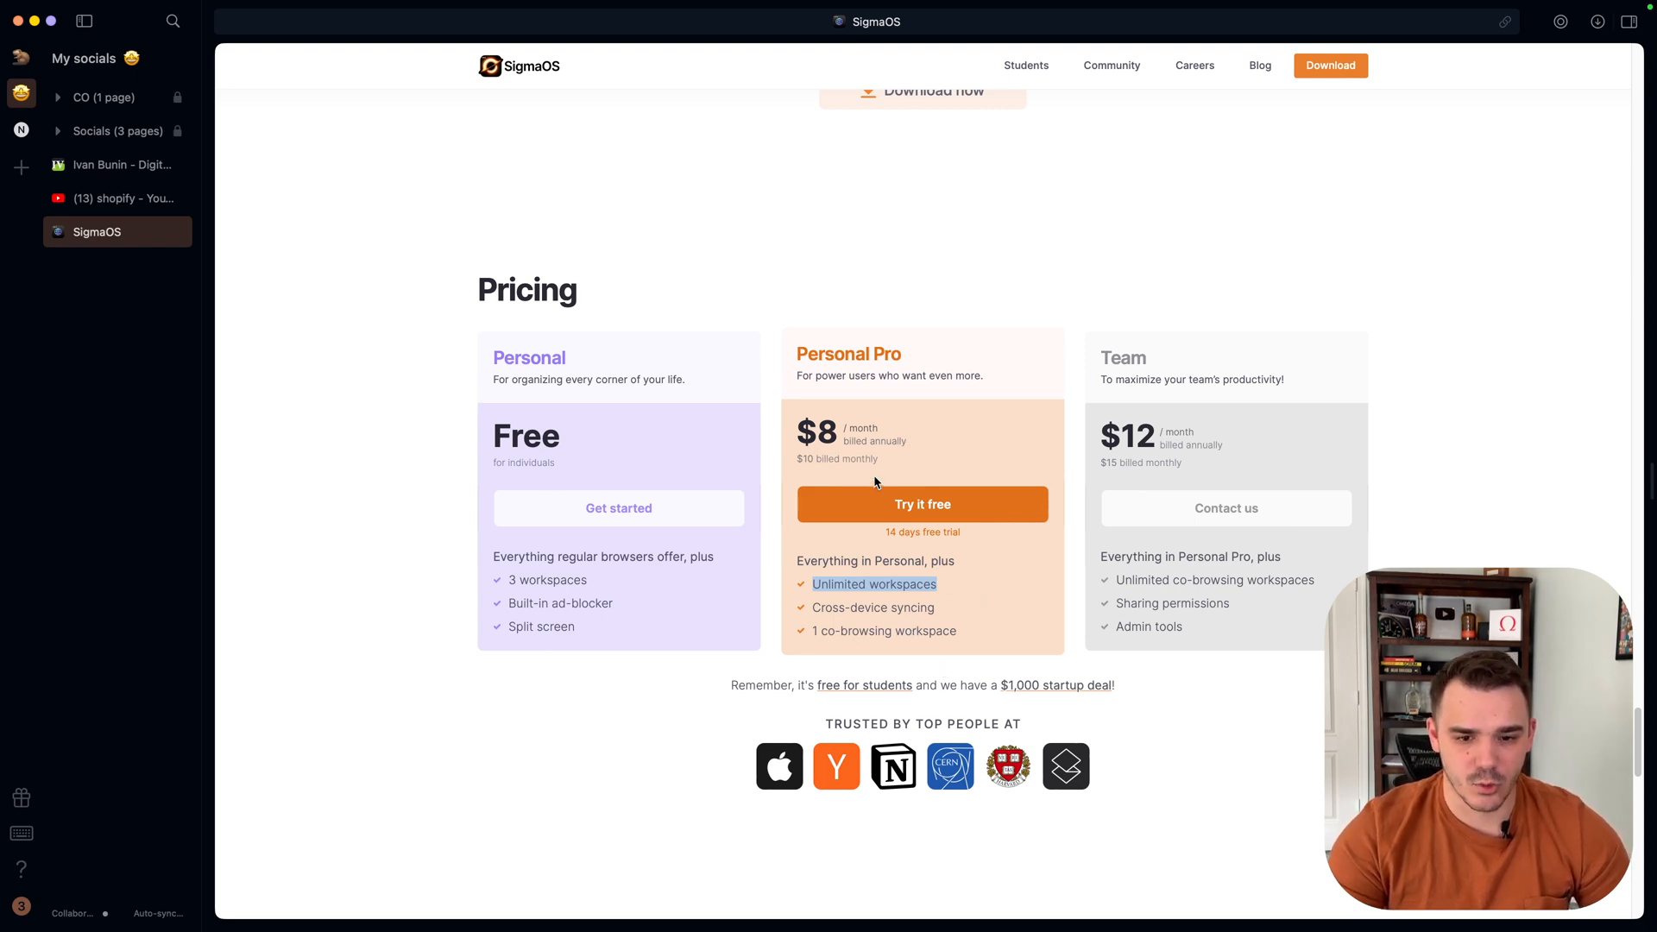
mouse_move(930, 331)
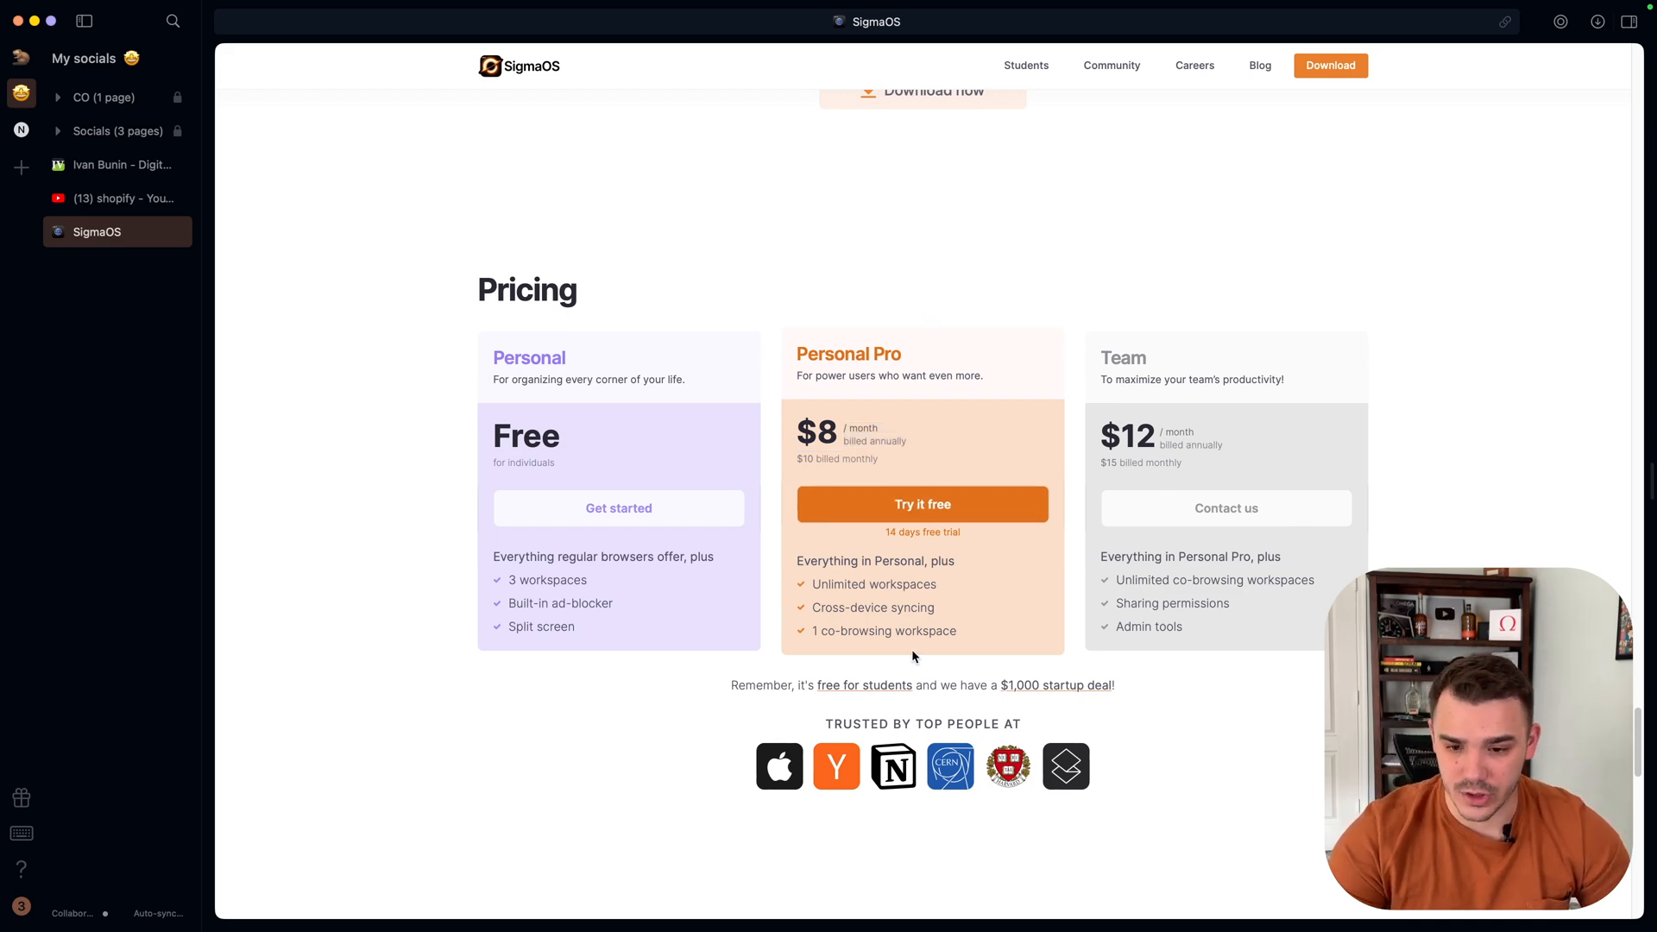
Scroll the homepage through the What people say testimonials and back to the 'Love your tabs' hero.
scroll("down", 3)
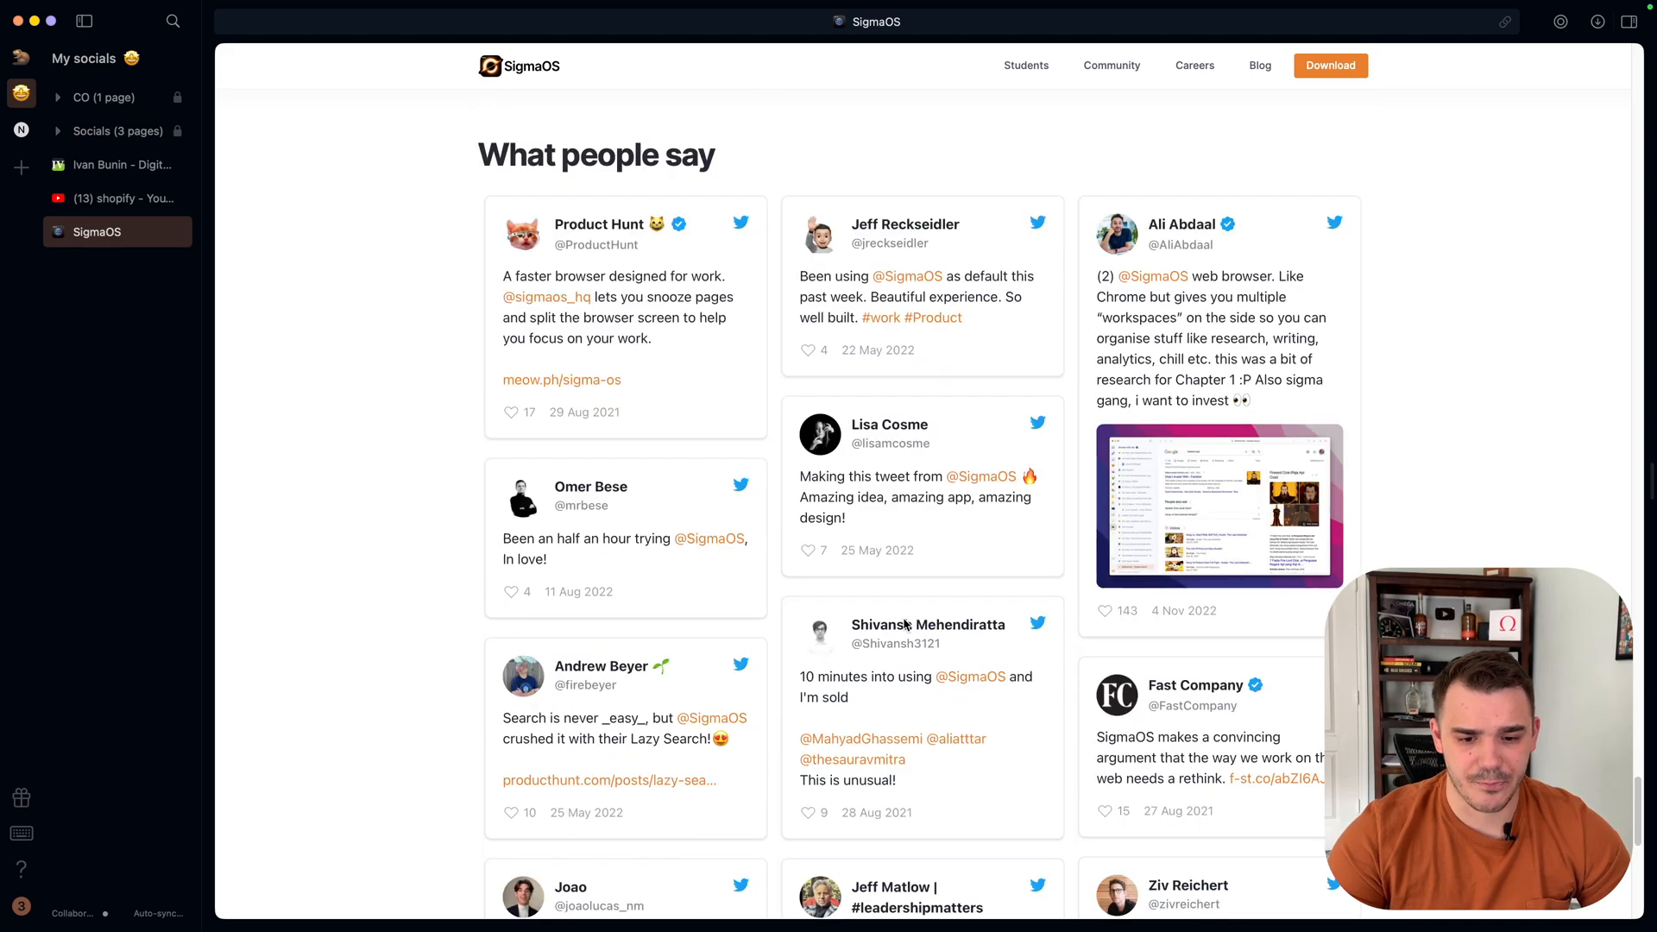
scroll("down", 3)
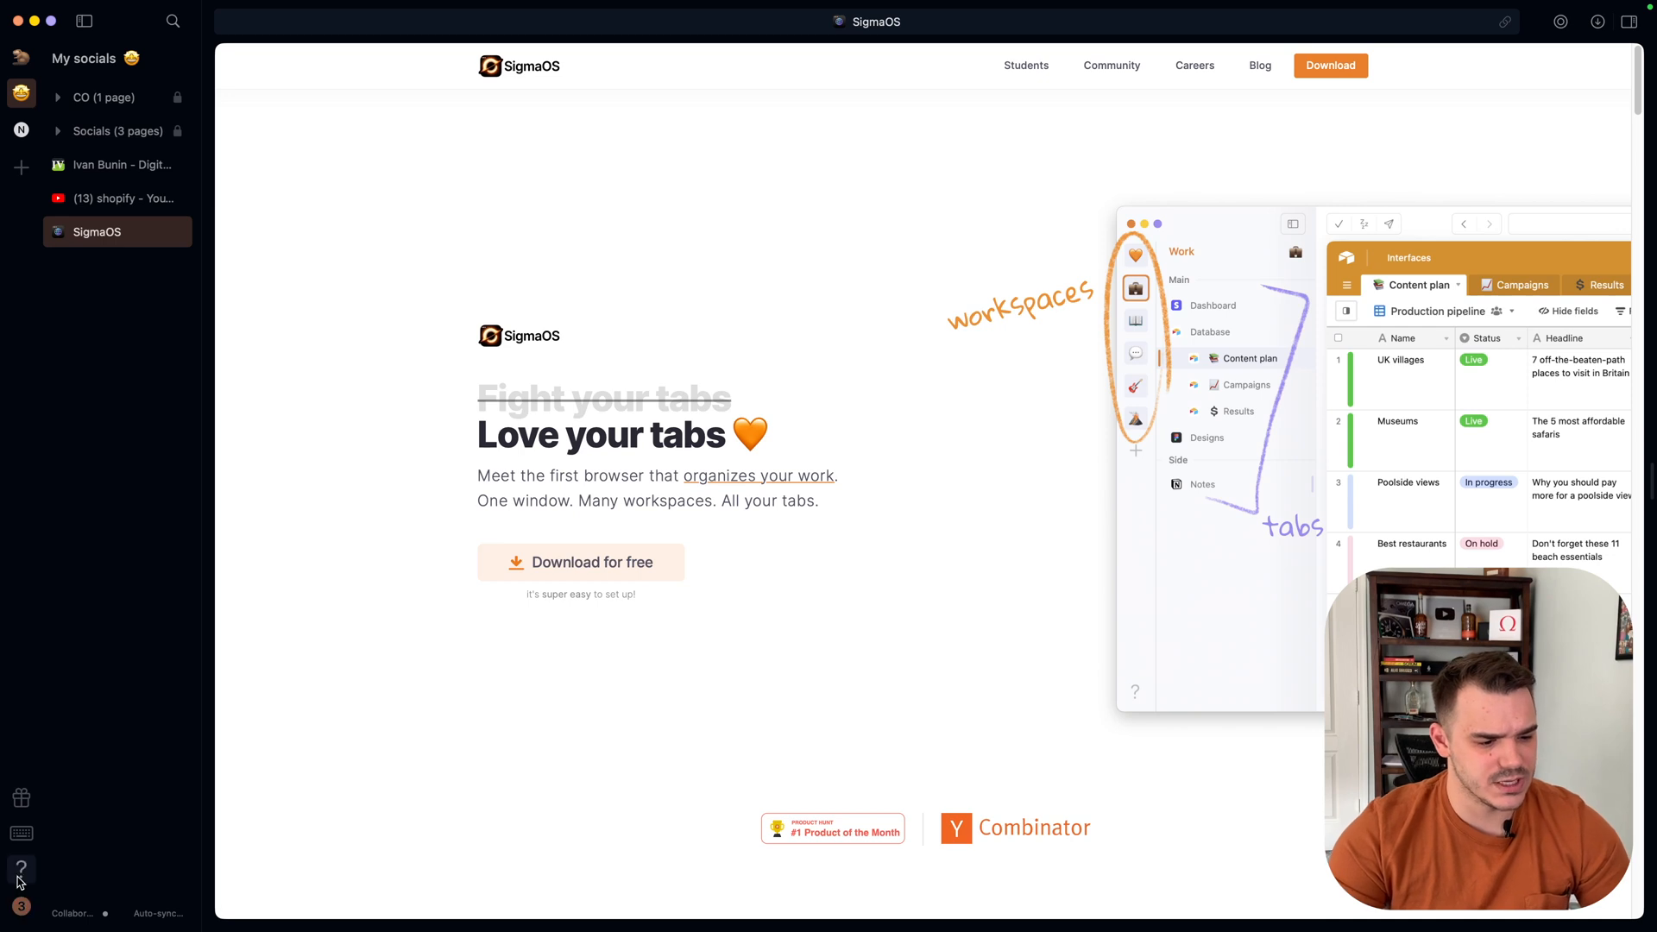
left_click(20, 868)
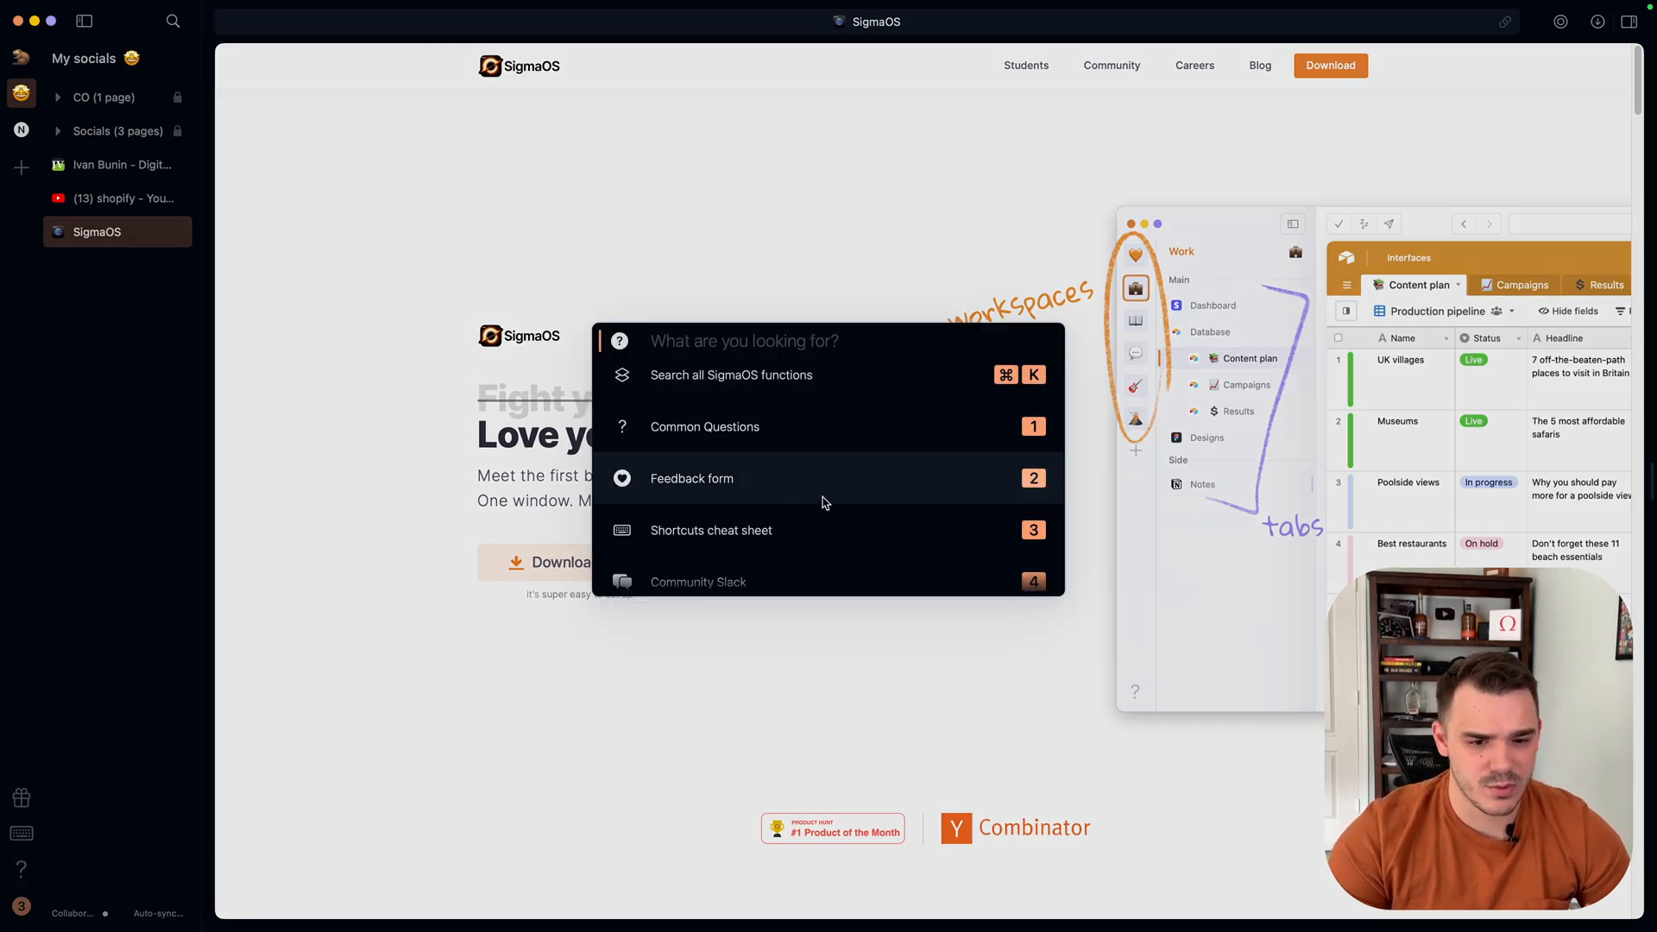
scroll("down", 3)
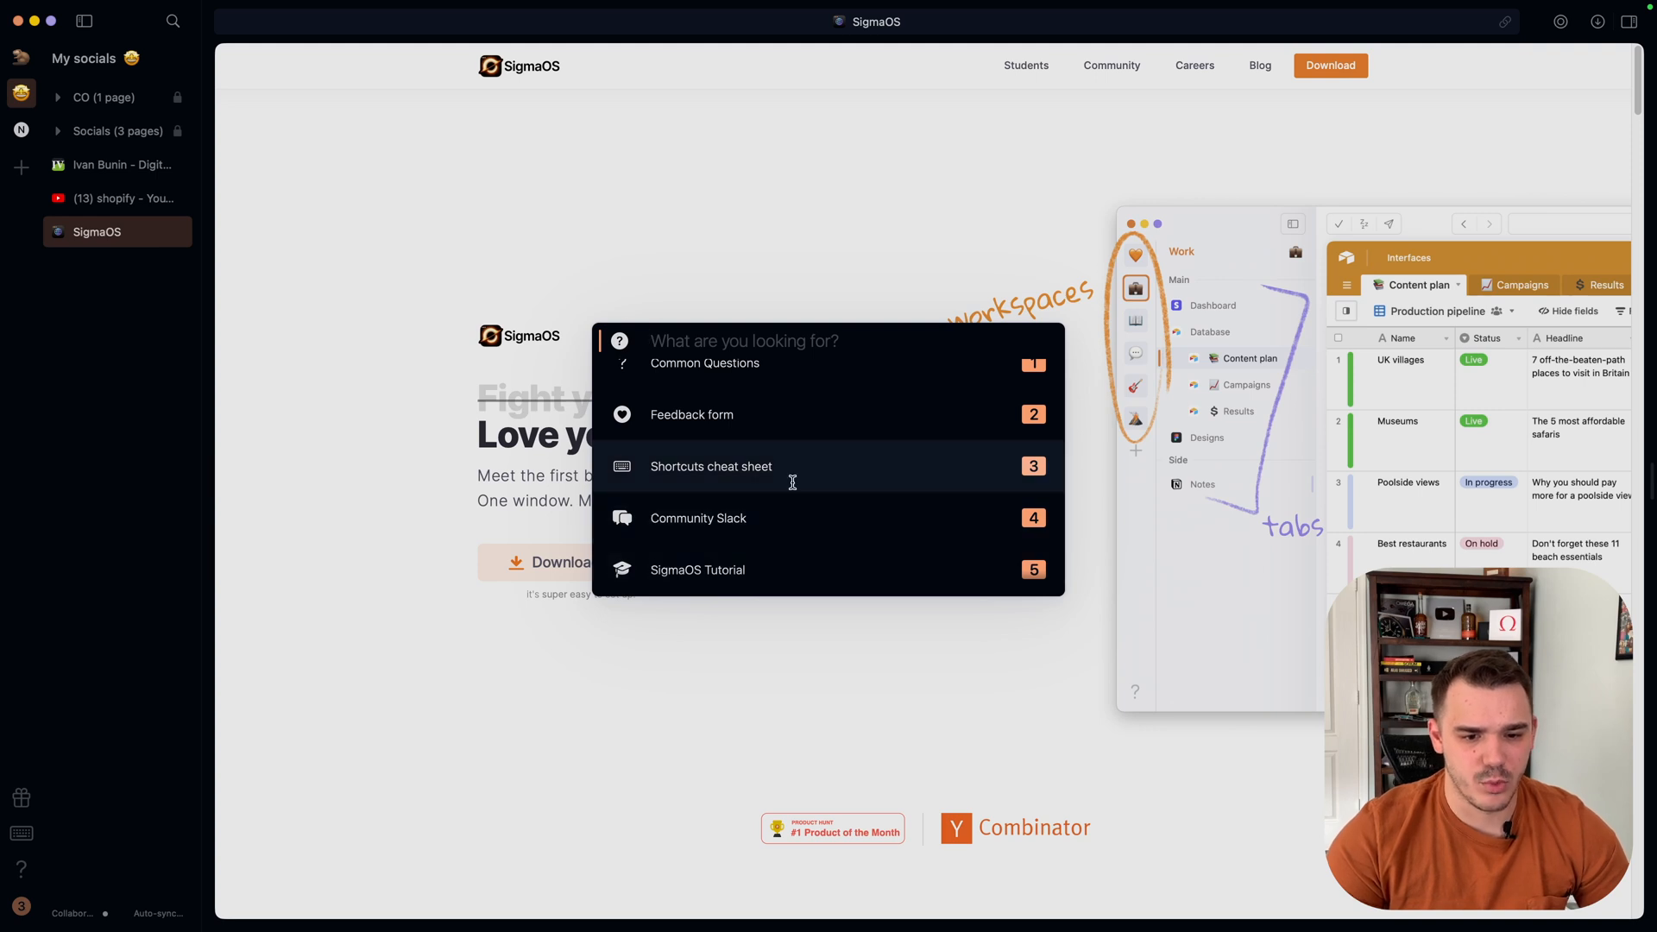
scroll("down", 3)
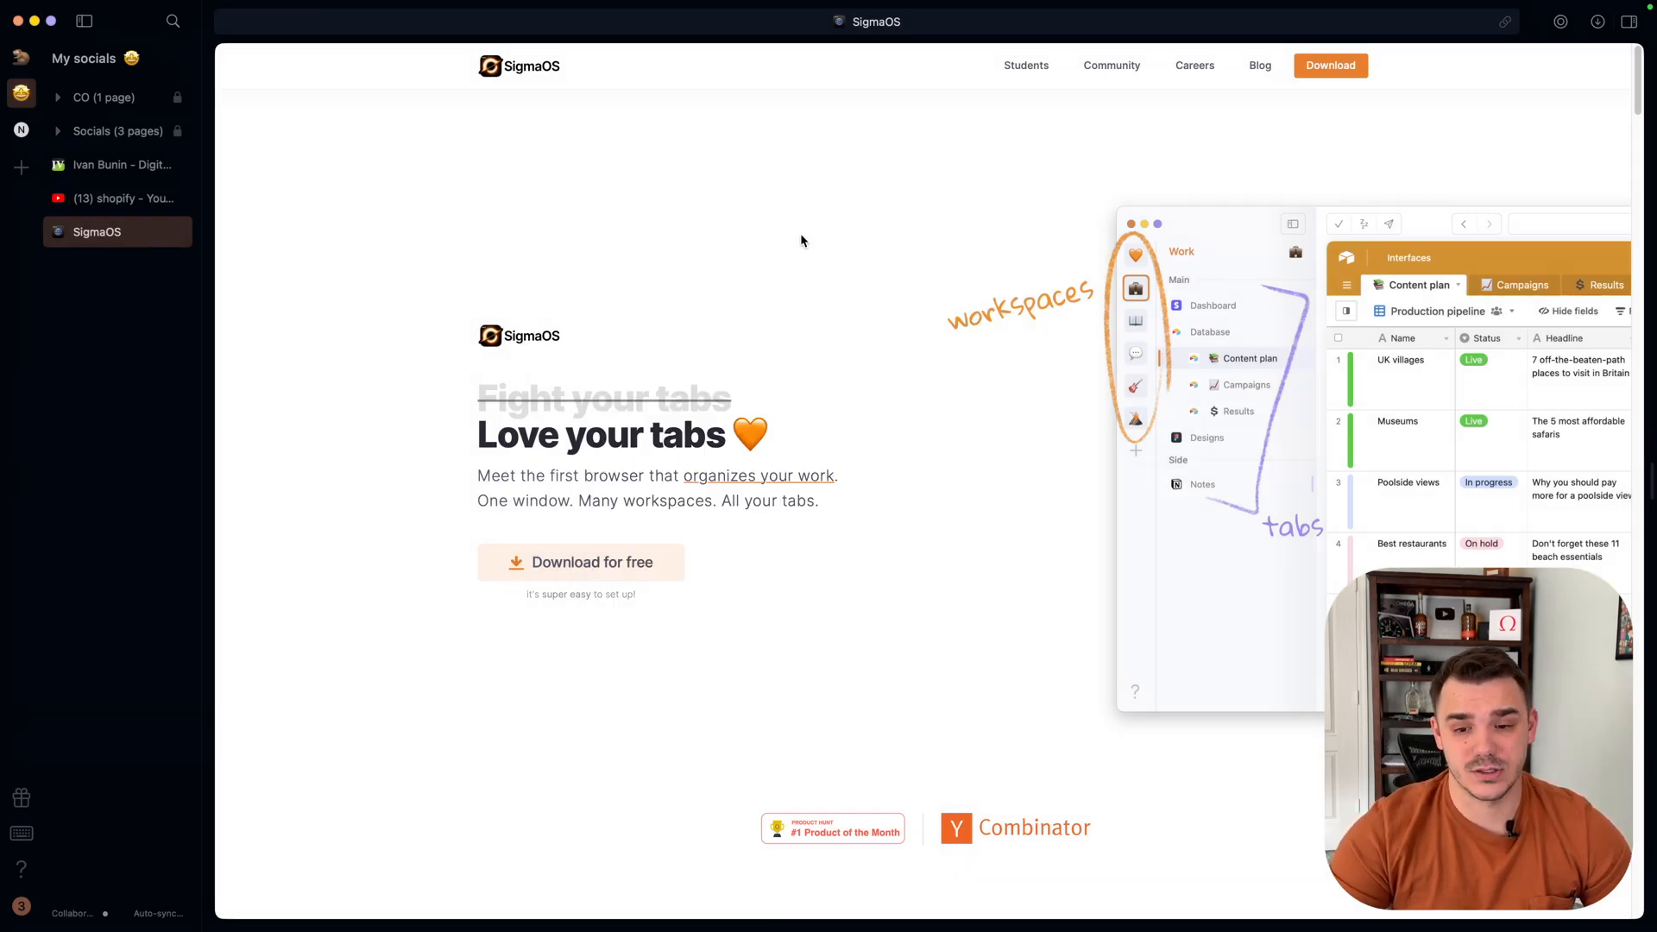
mouse_move(793, 240)
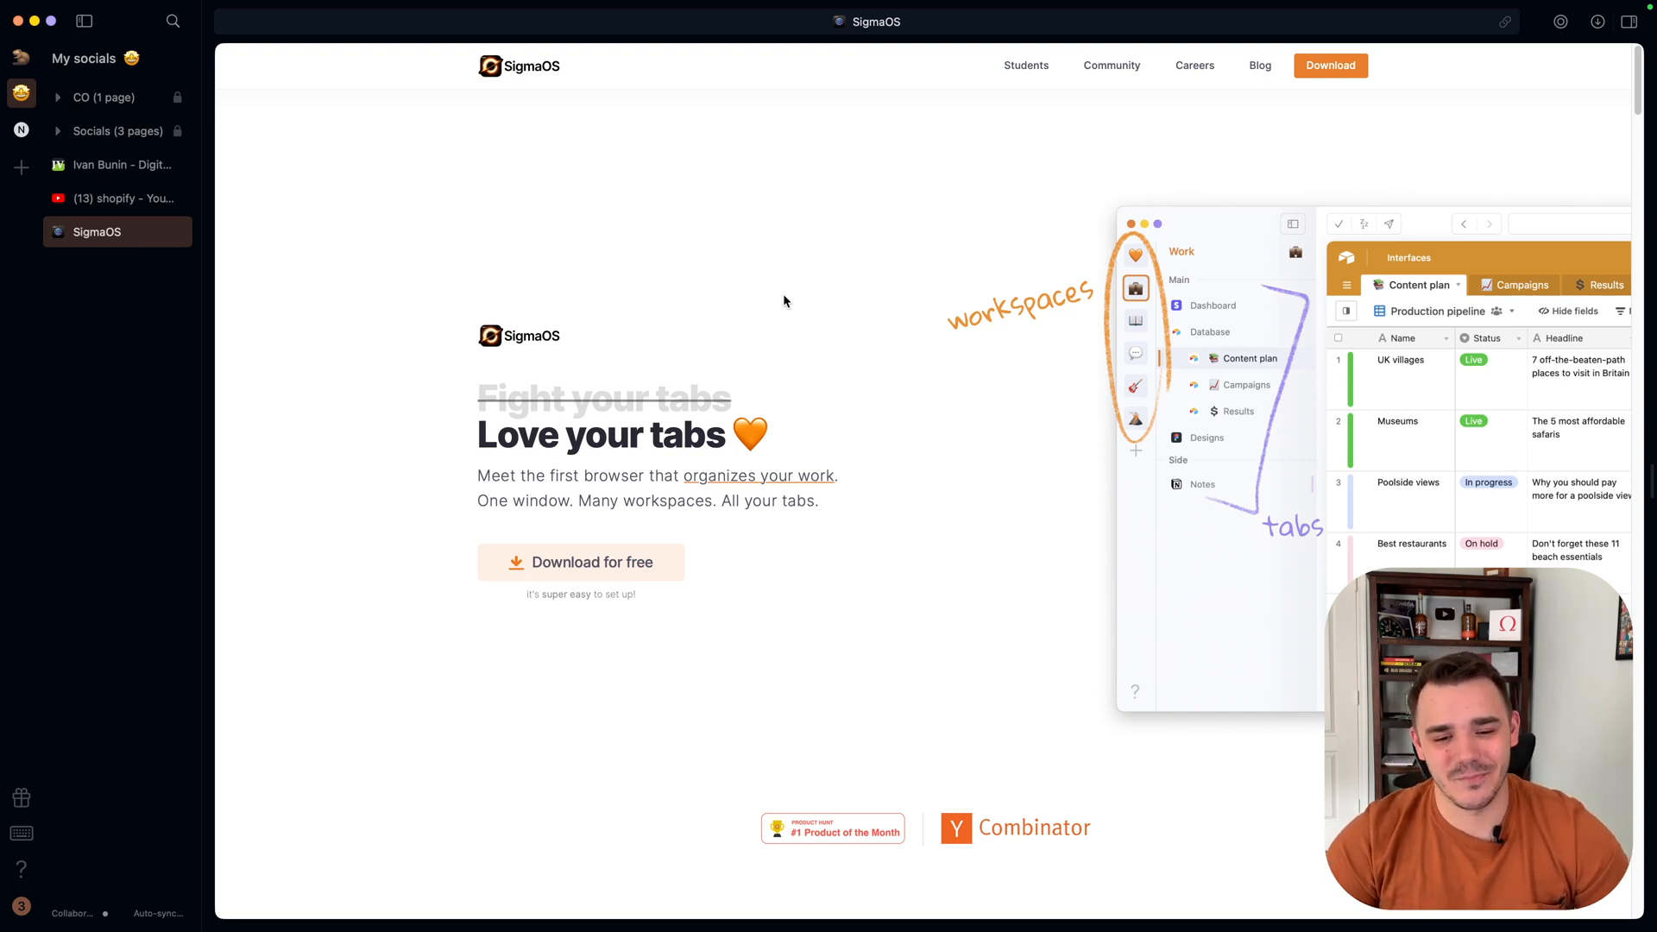
mouse_move(250, 278)
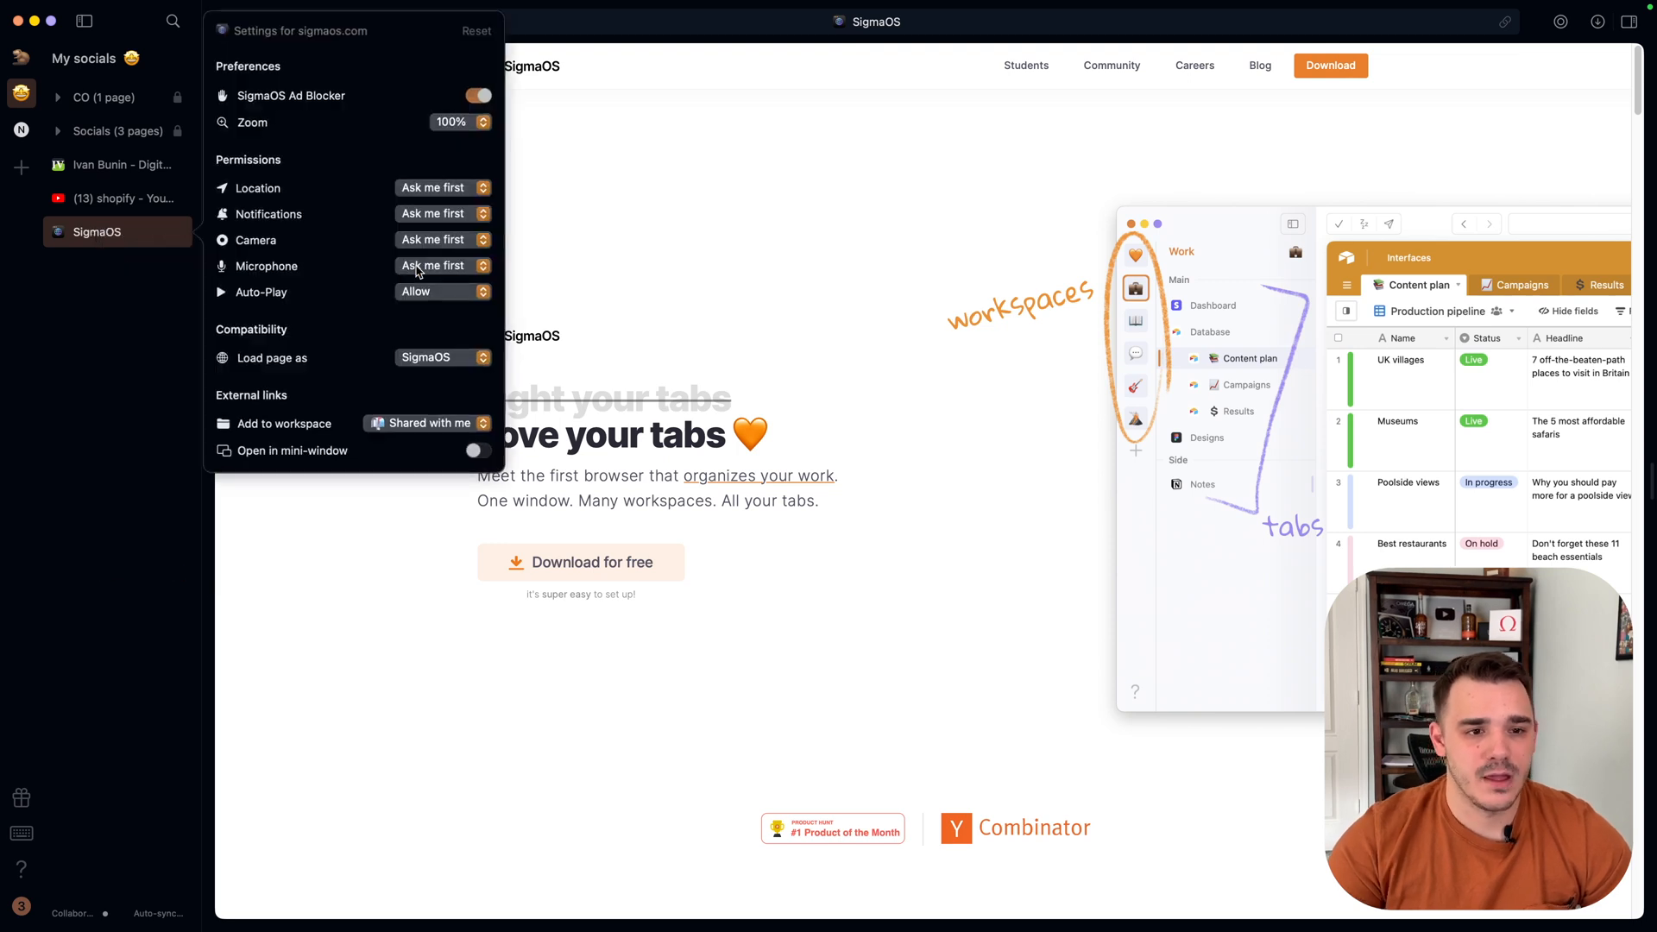
left_click(477, 95)
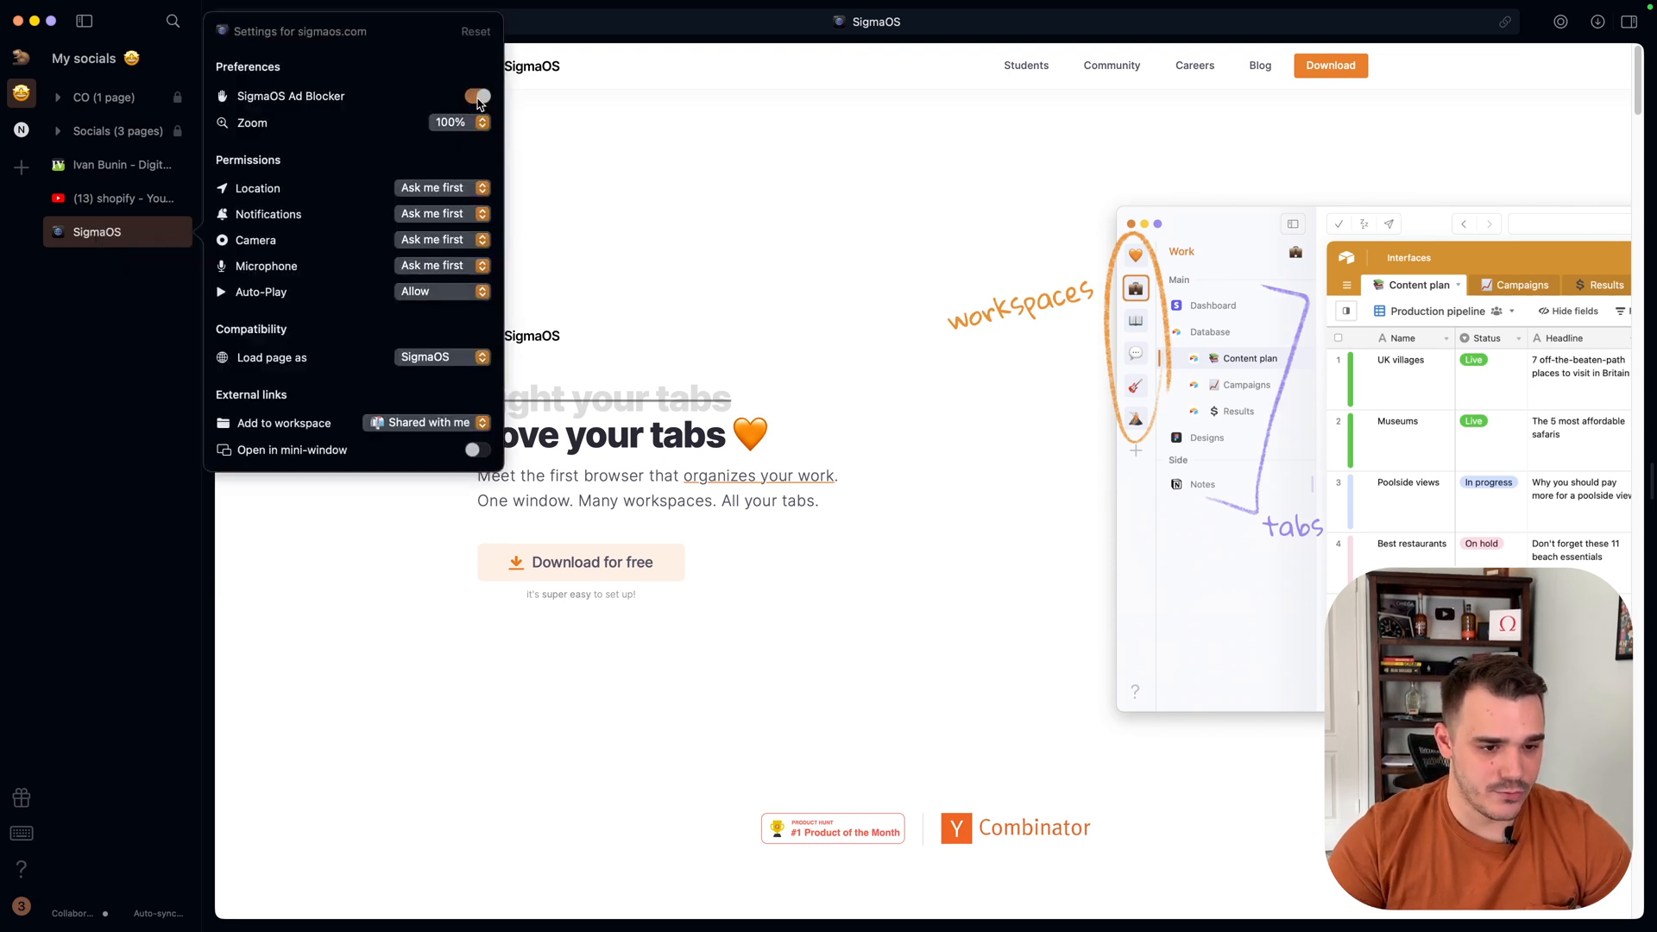
left_click(477, 95)
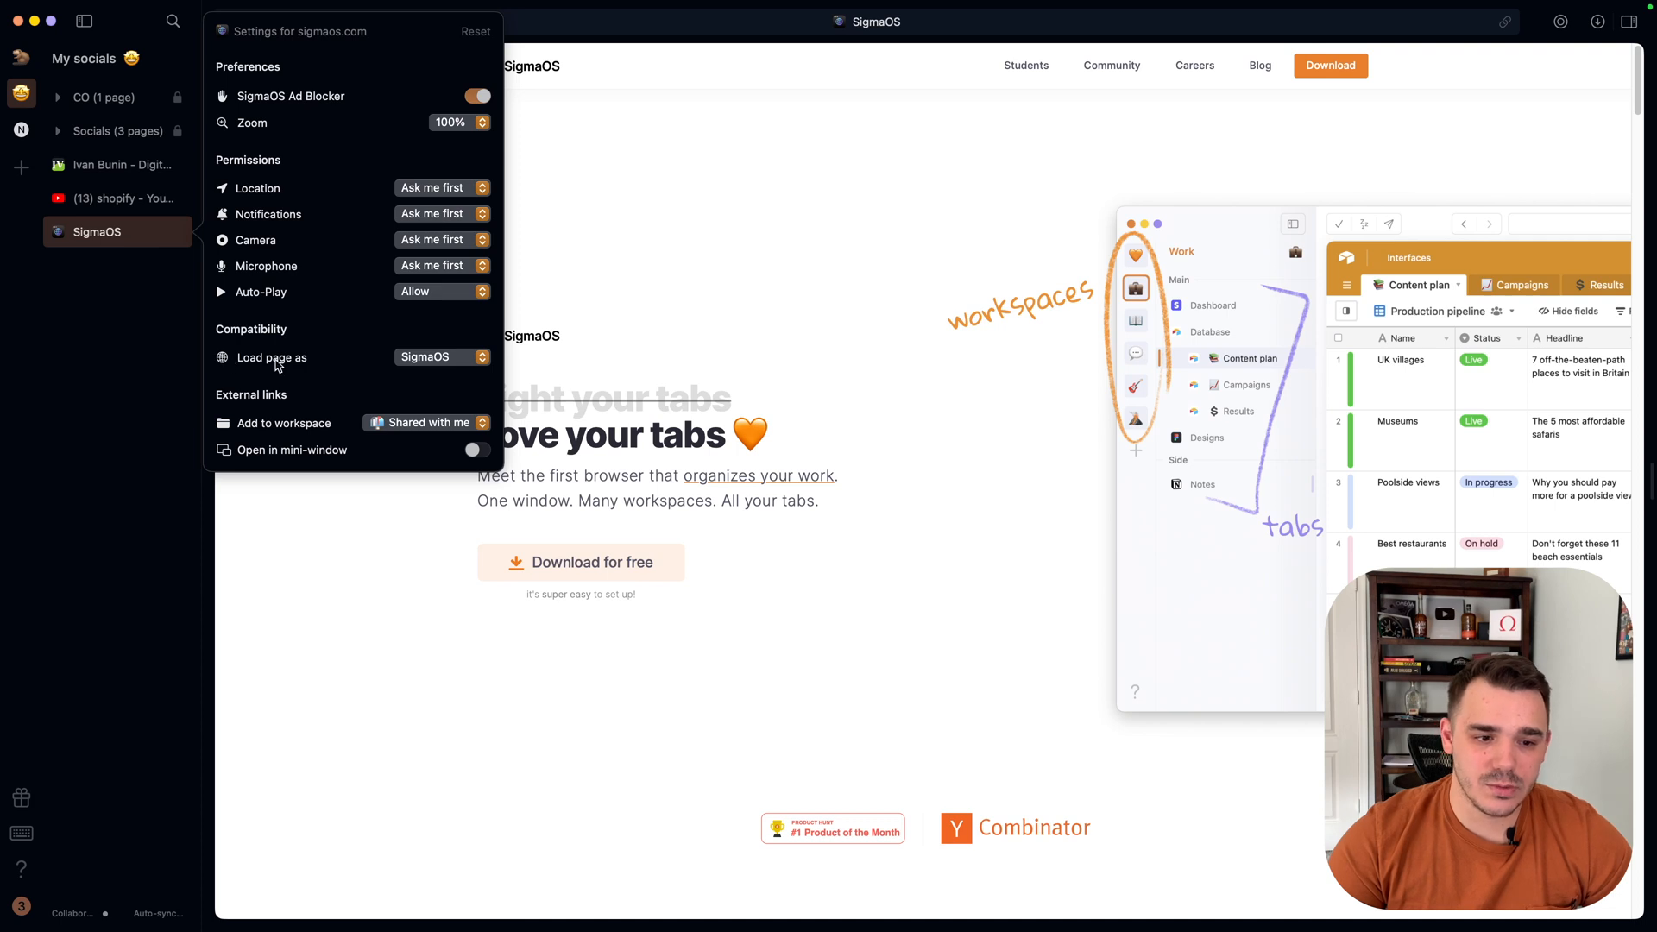
left_click(441, 357)
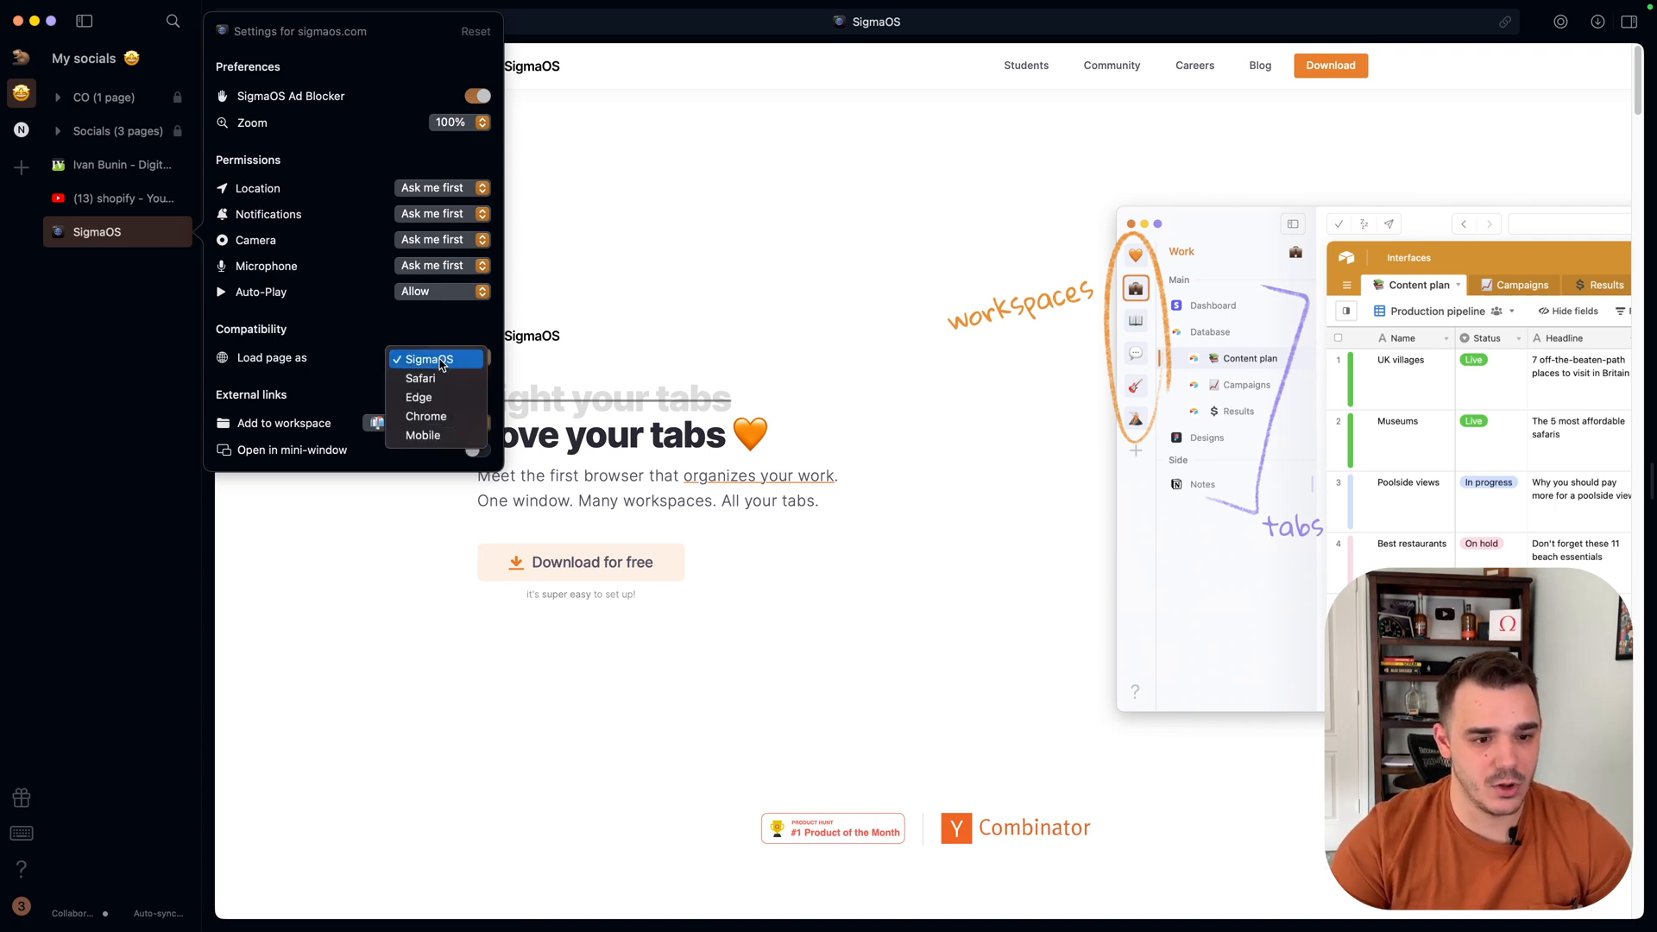
mouse_move(425, 416)
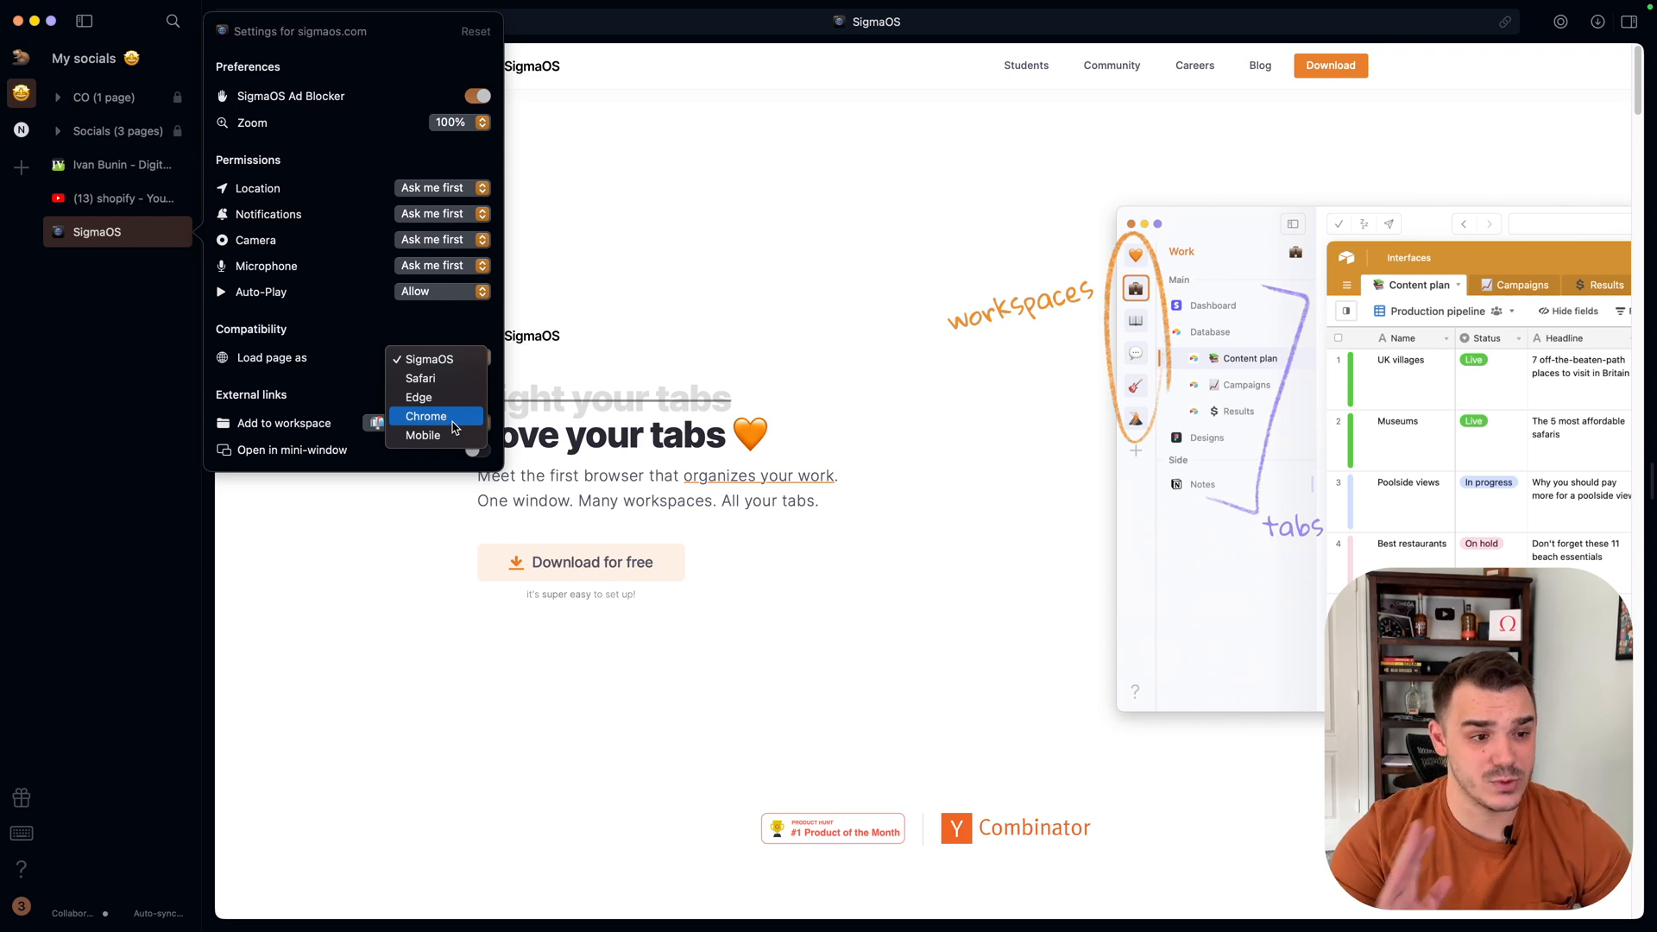
mouse_move(783, 399)
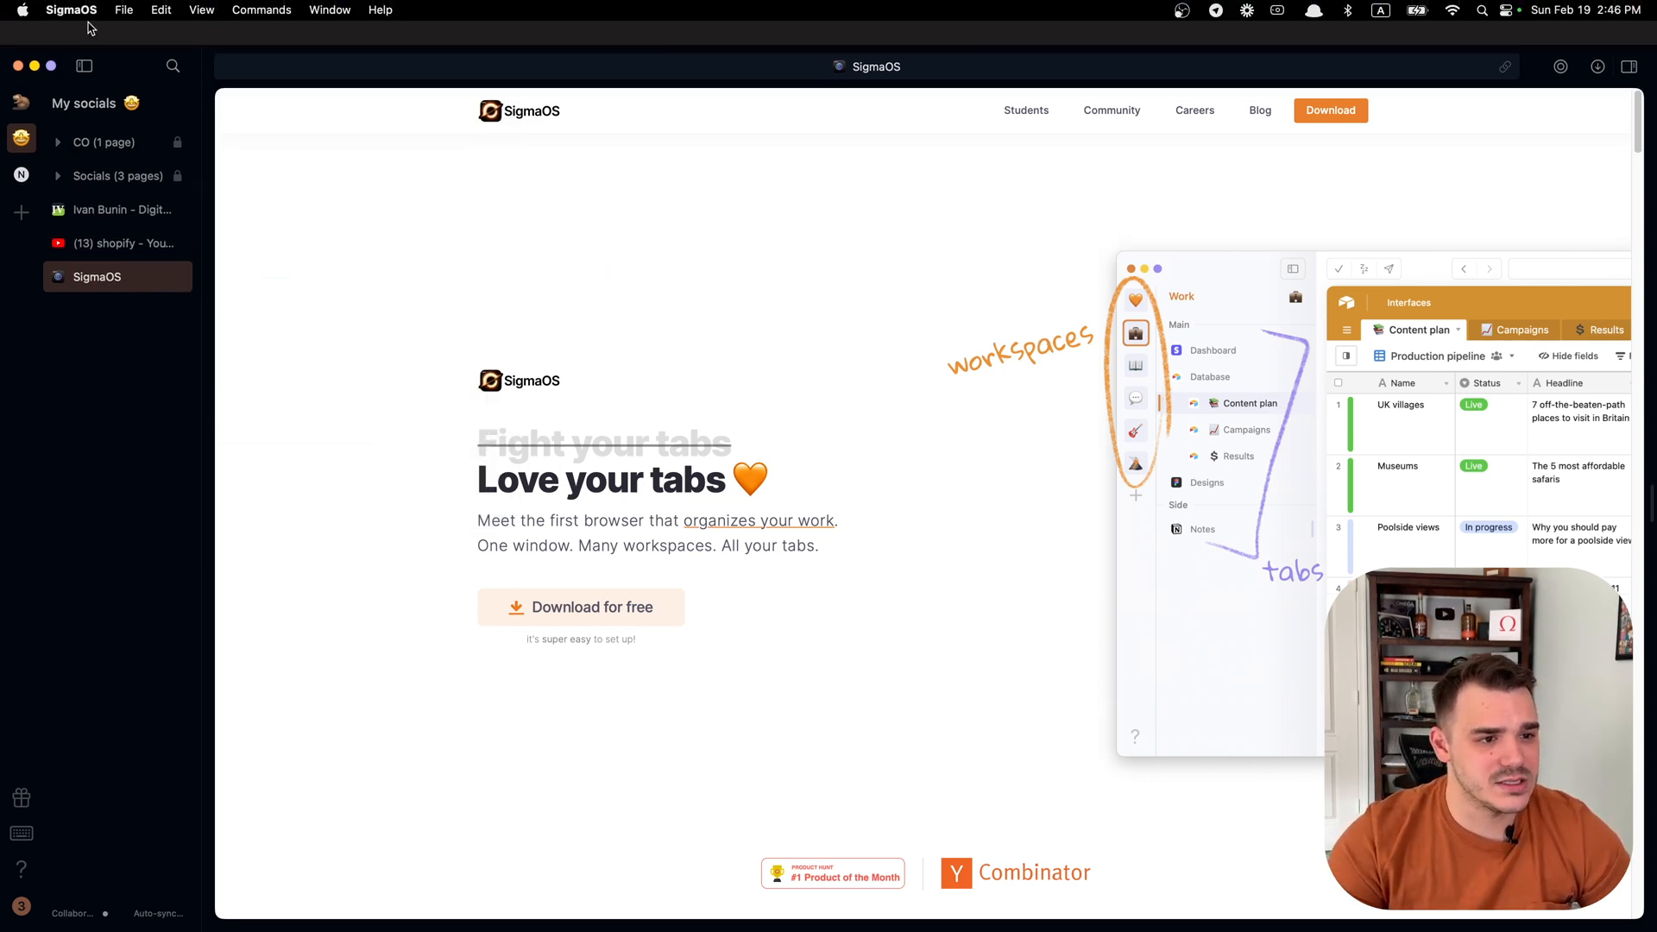
left_click(71, 9)
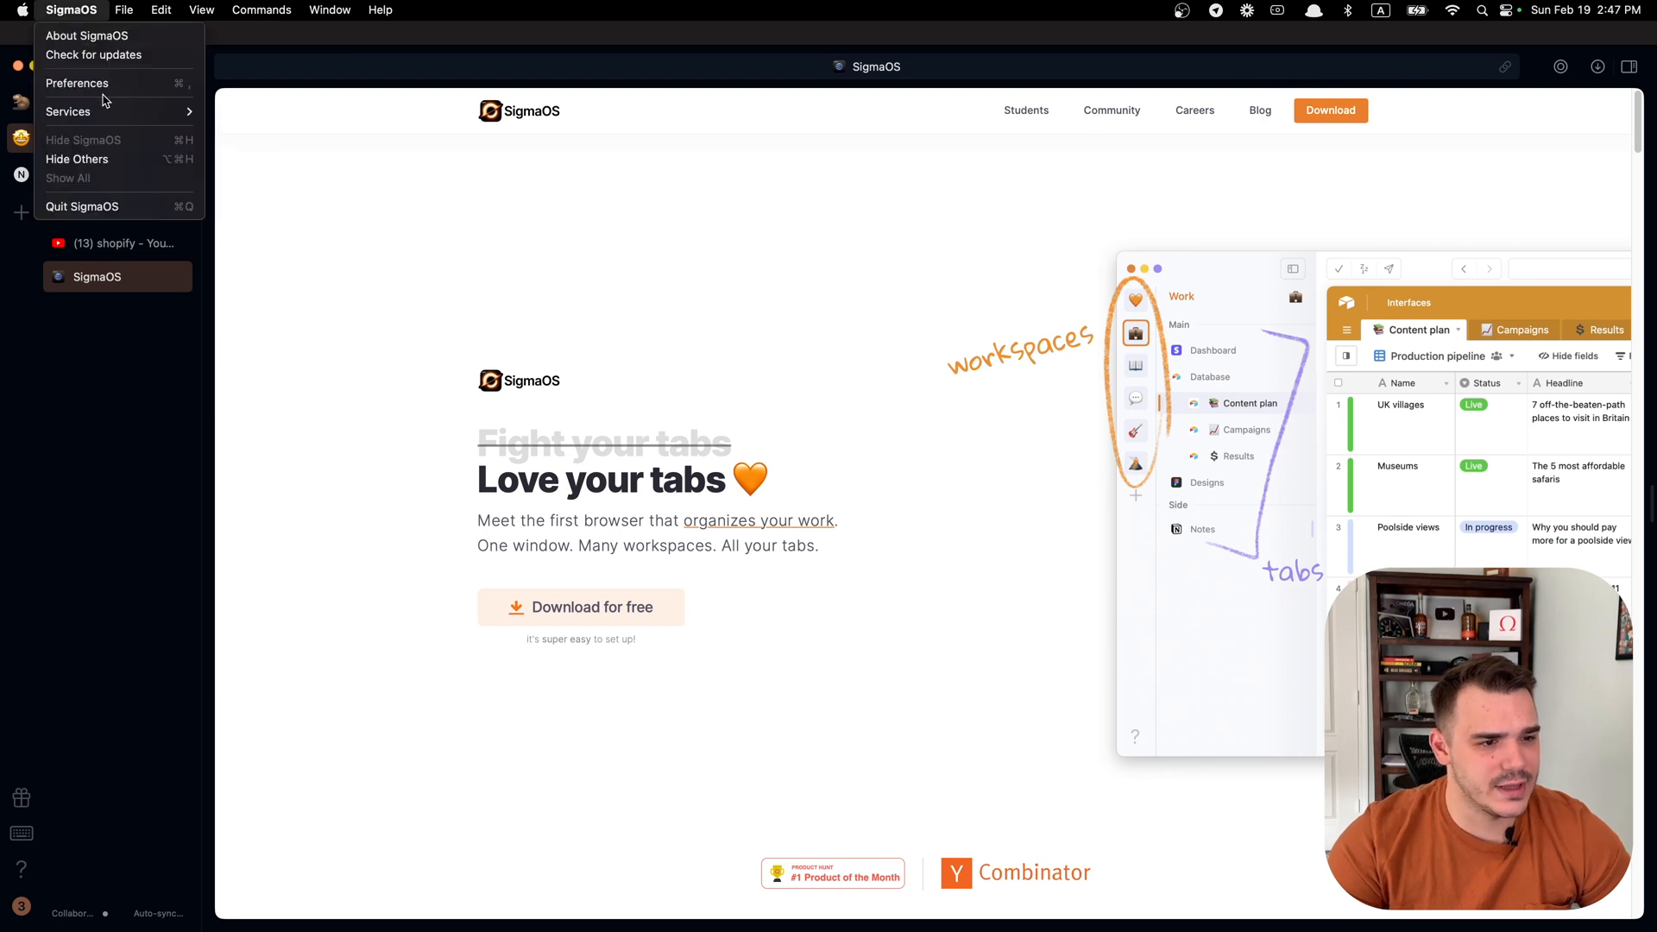
left_click(77, 84)
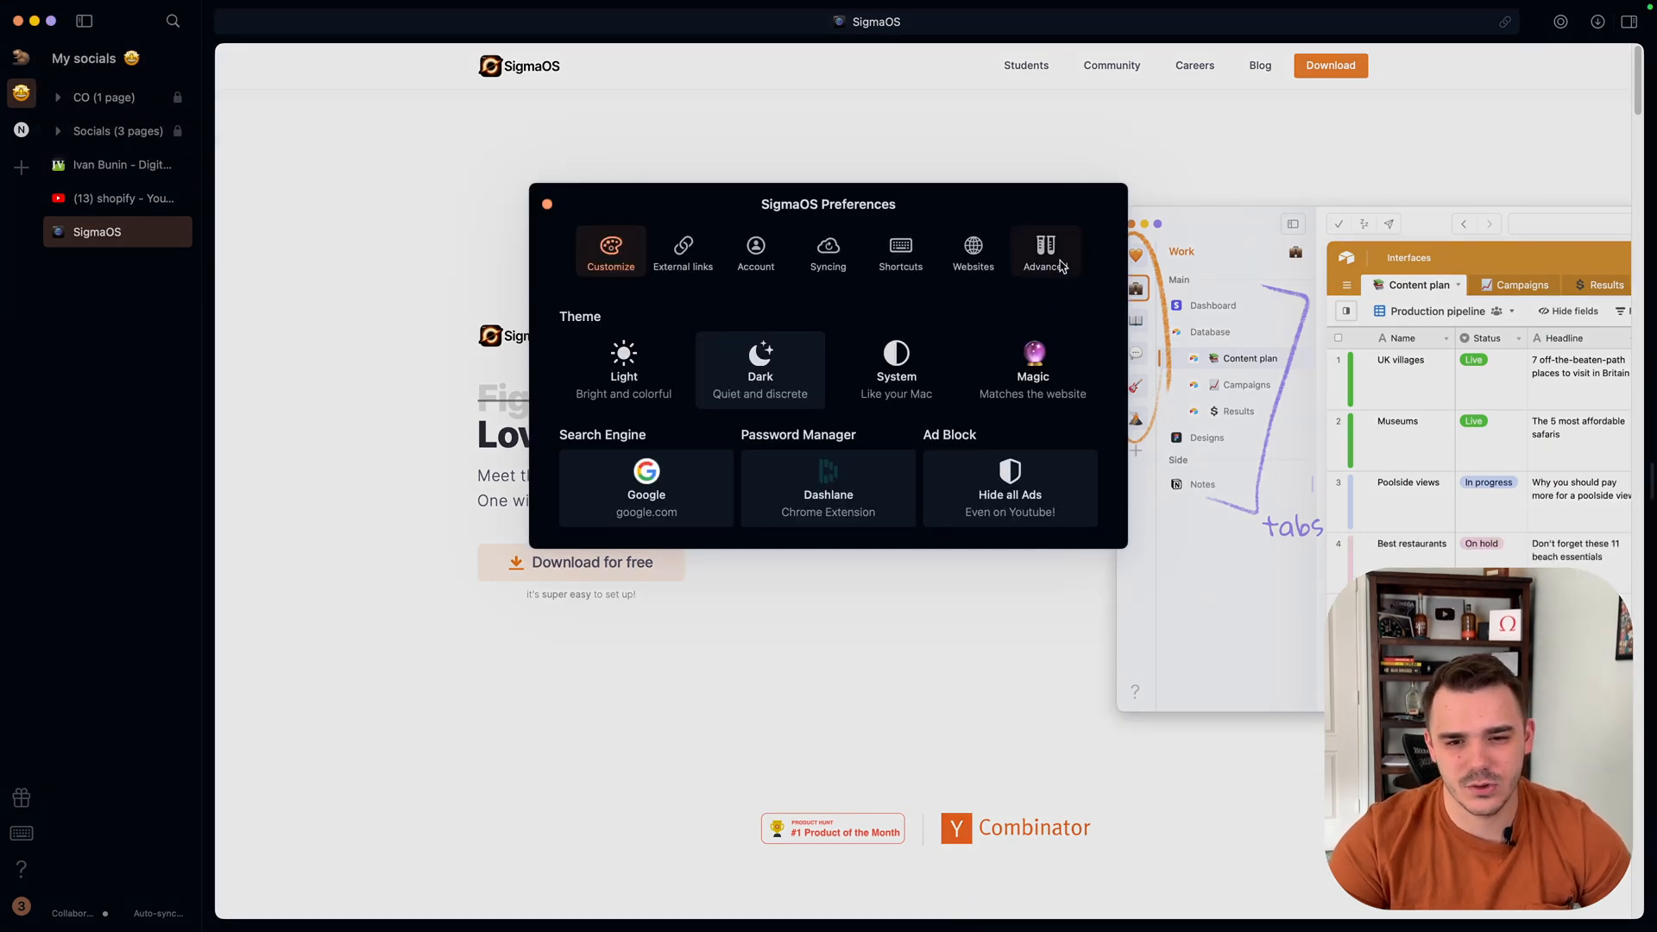
left_click(1045, 251)
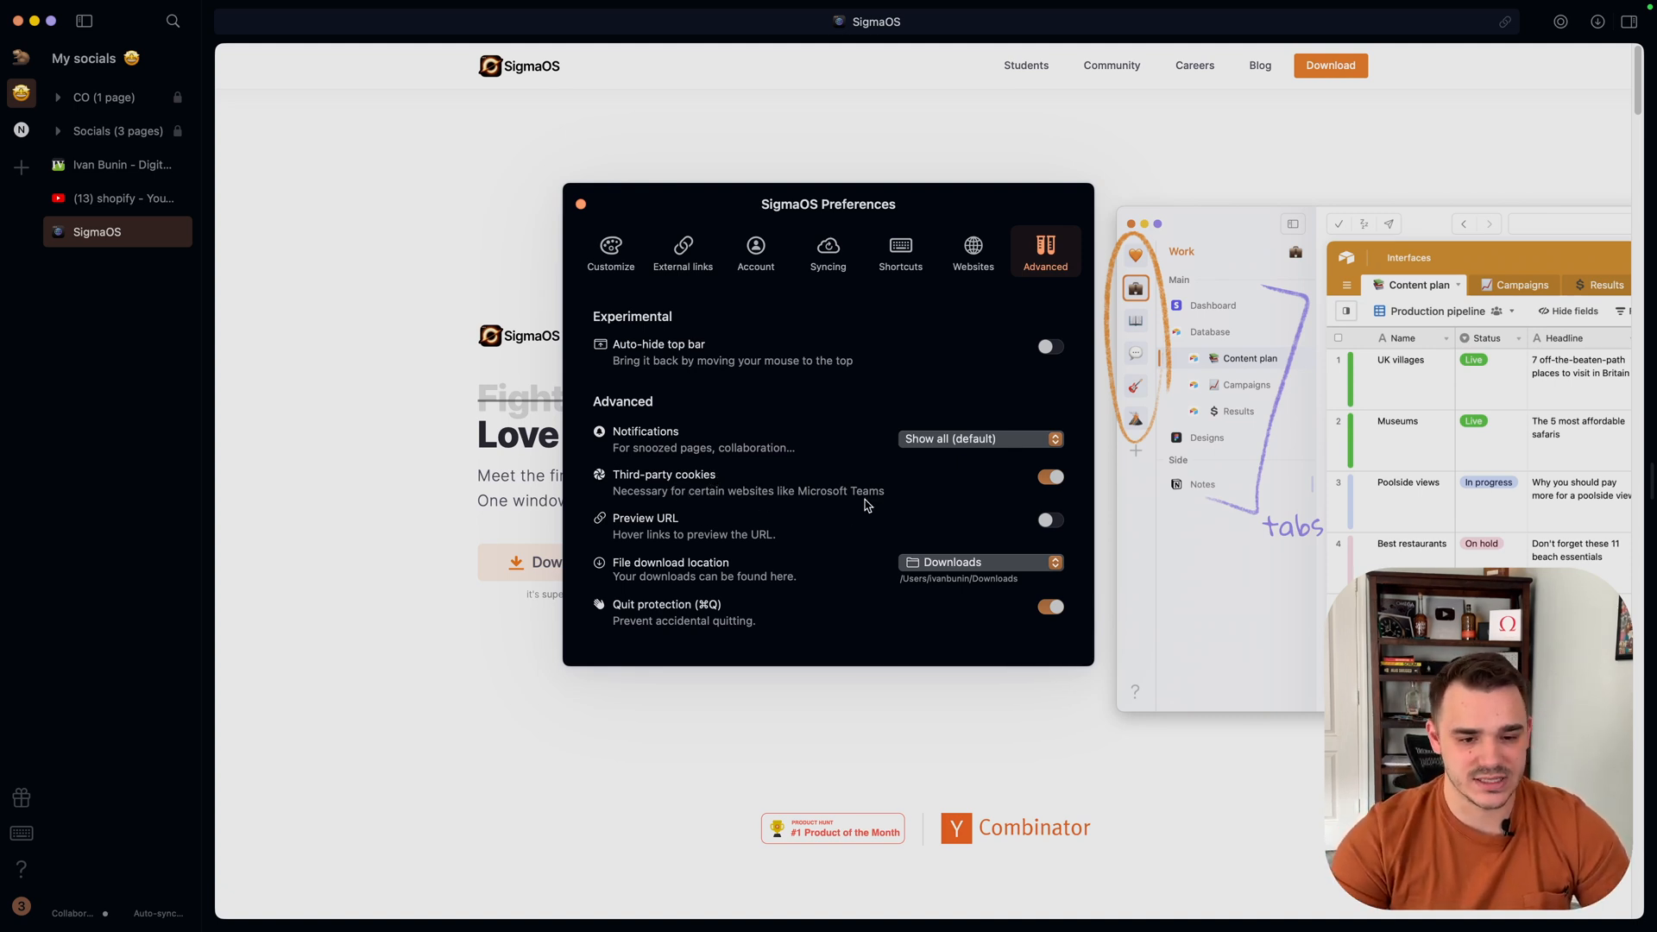
mouse_move(880, 506)
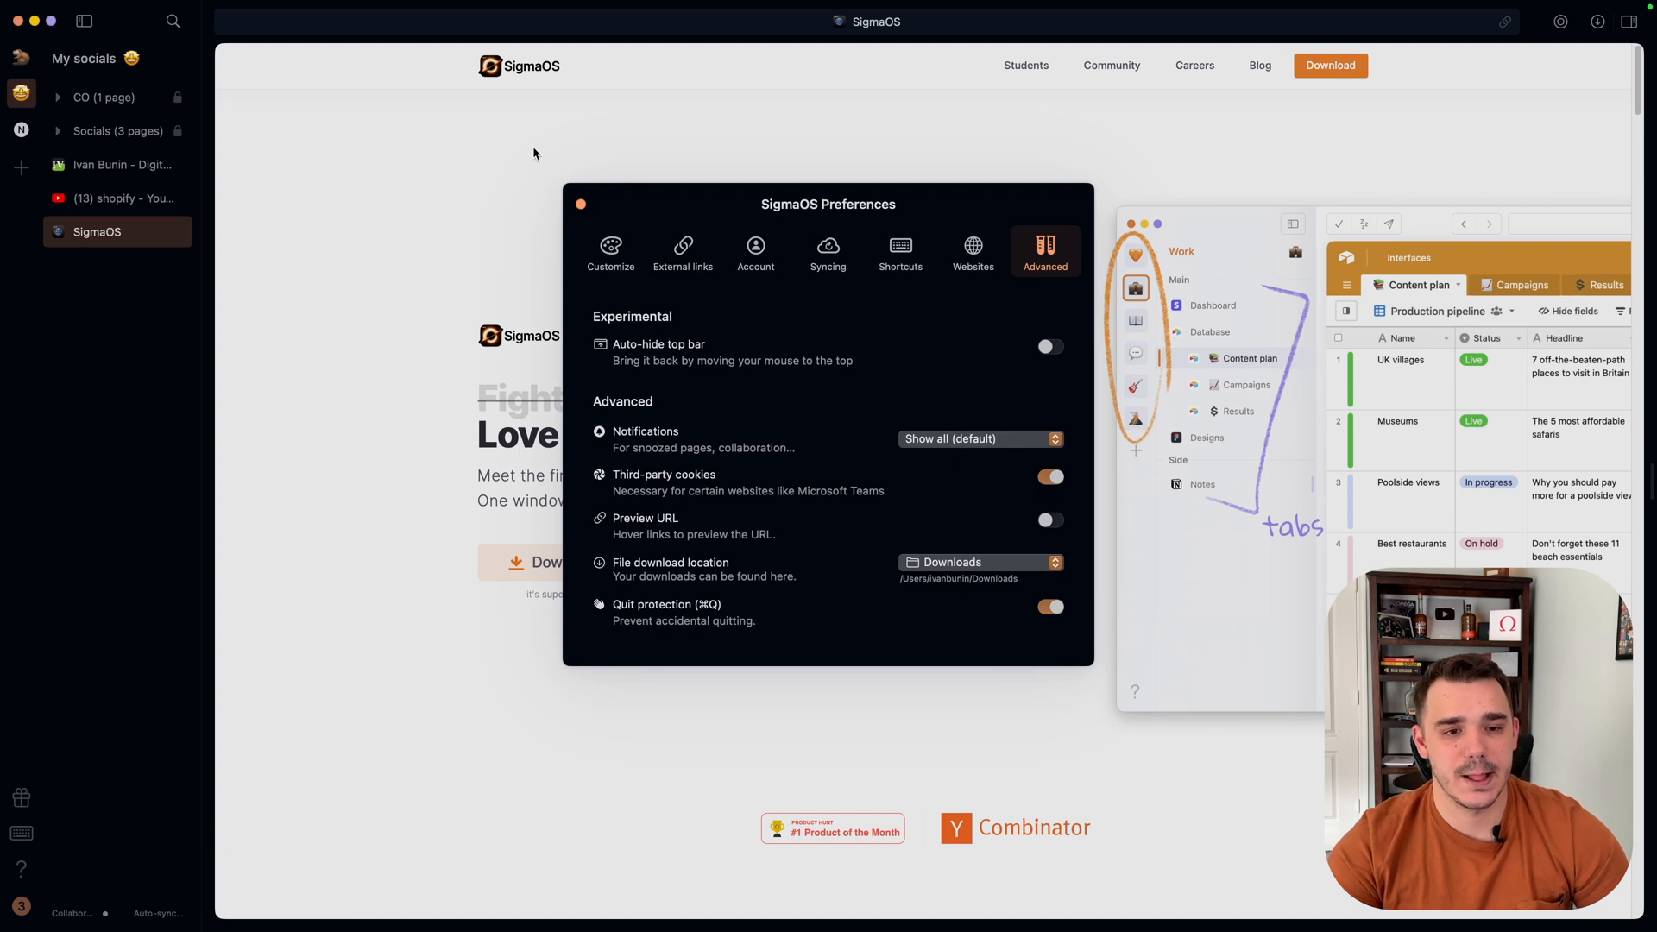
left_click(580, 204)
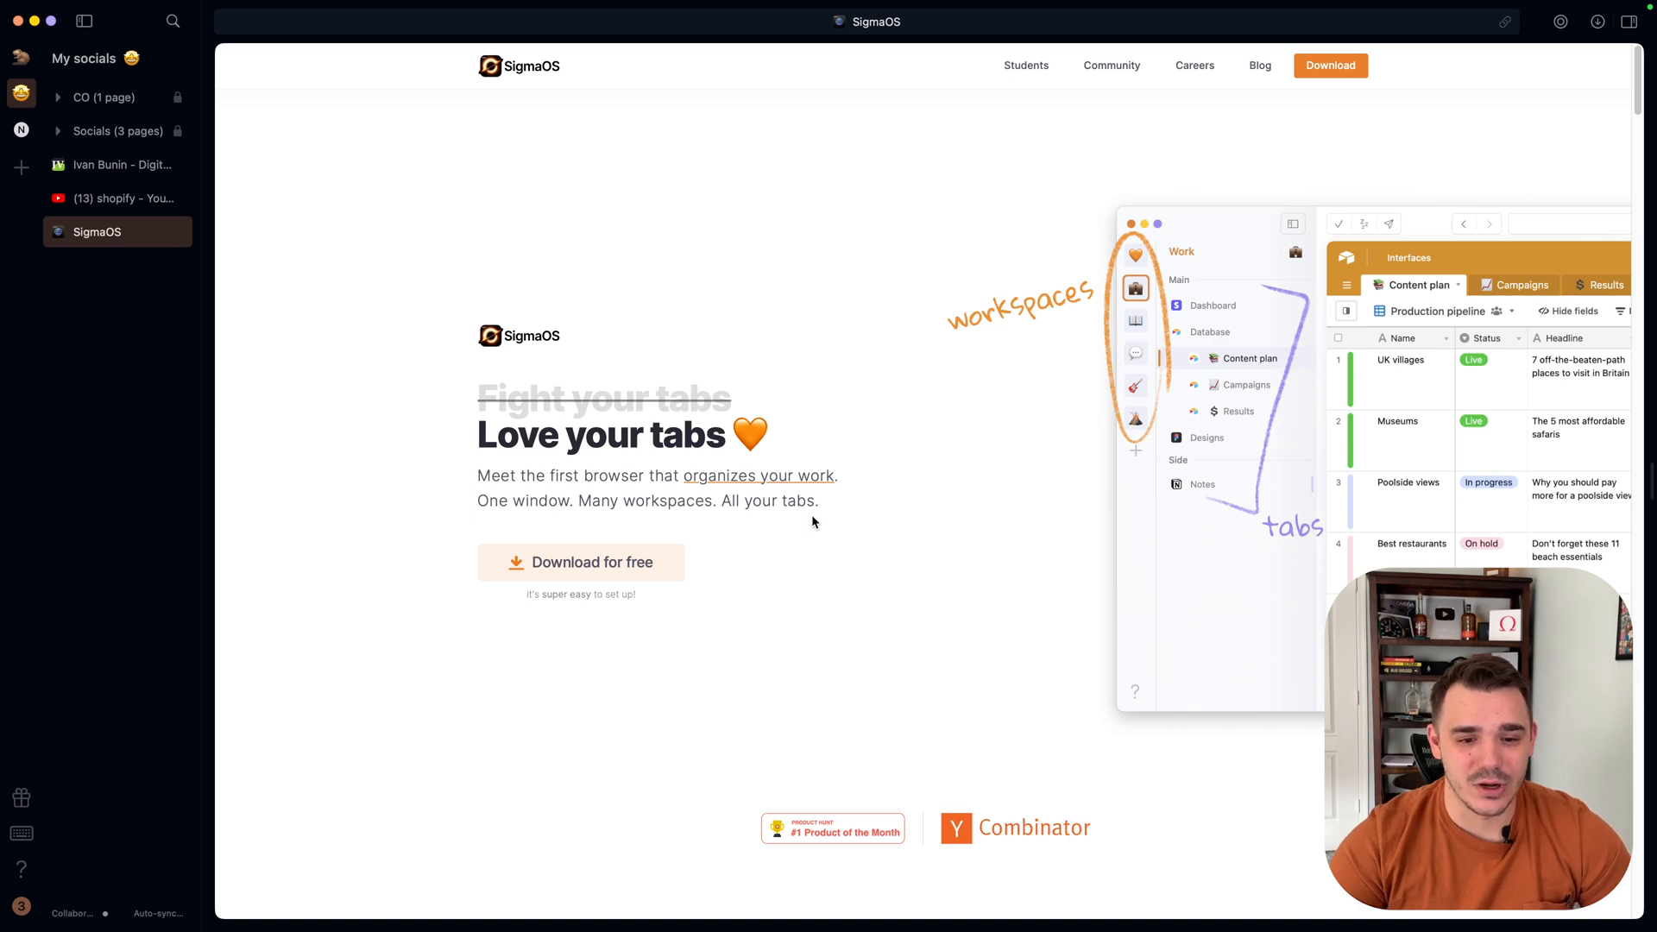
Scroll the homepage past the hero to the 'Make your browser truly yours' workspaces section.
scroll("down", 3)
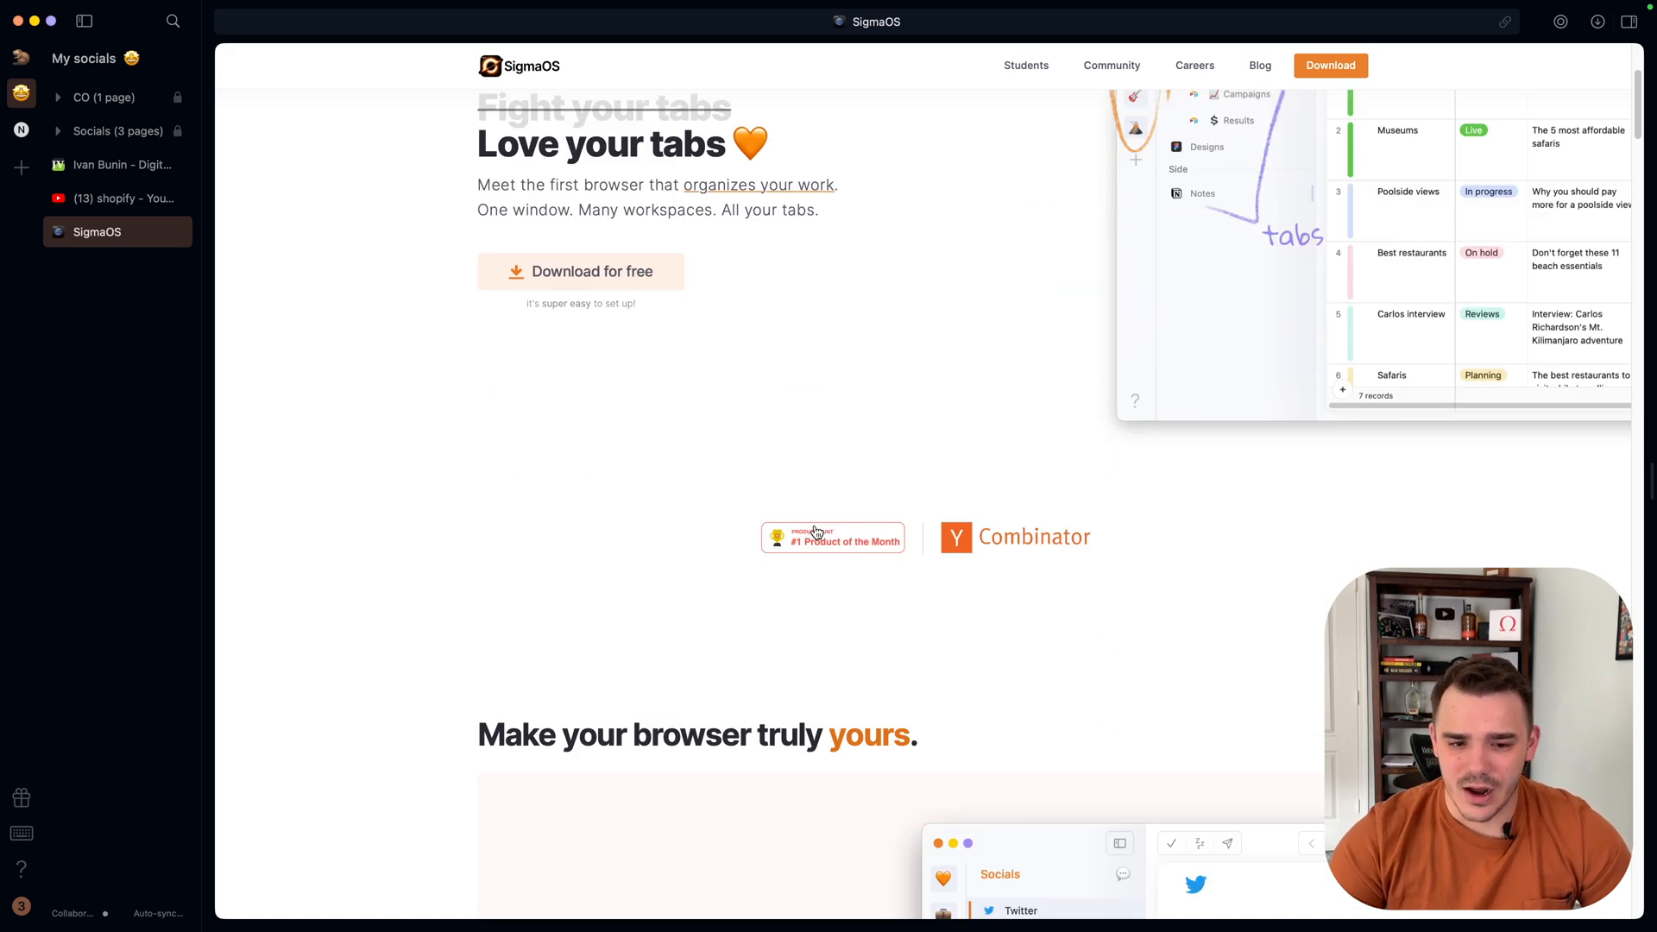
scroll("down", 3)
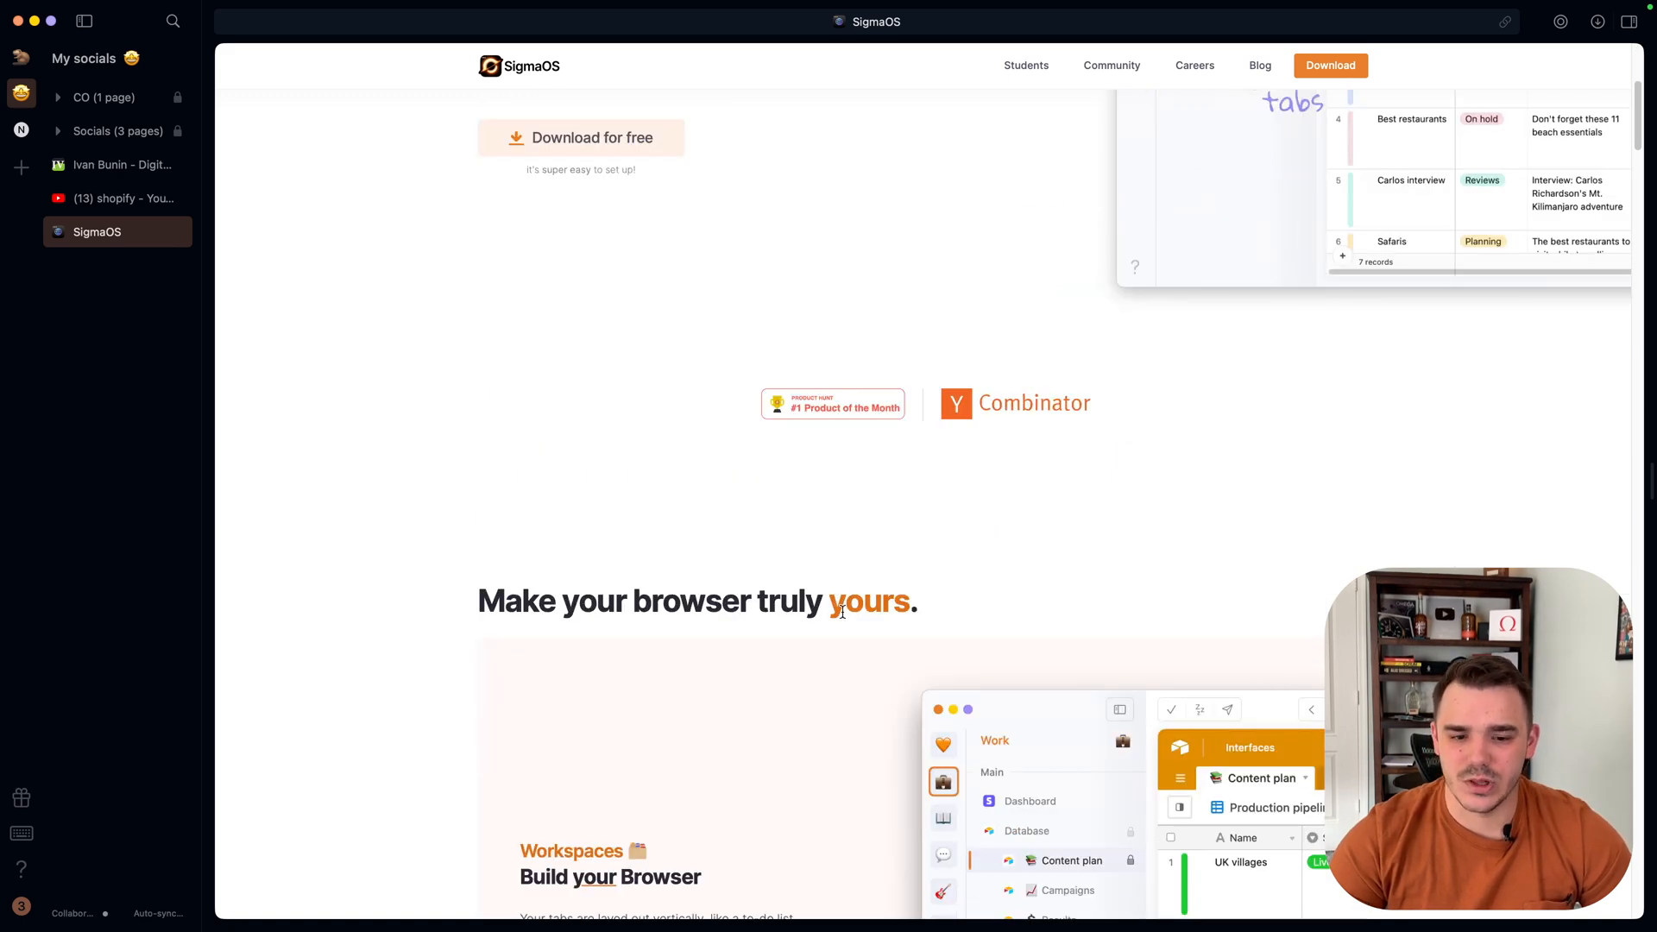